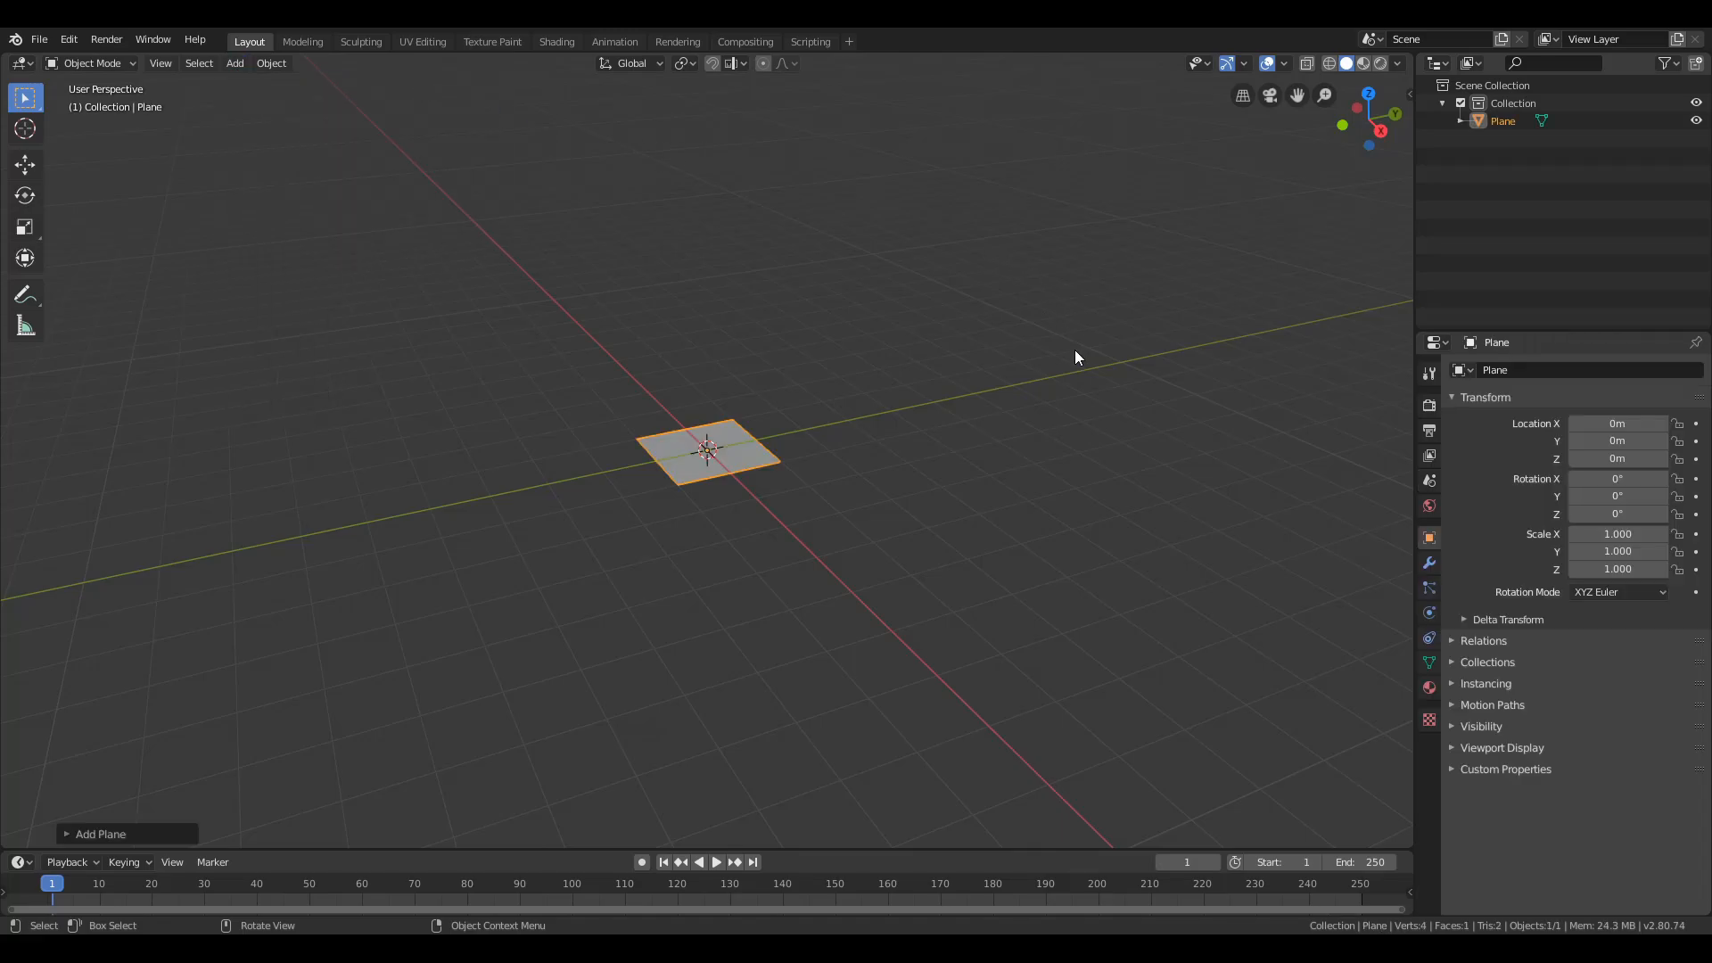
Scale the new plane up five times and enter Edit Mode to start loop cuts.
drag(1075, 356, 1045, 442)
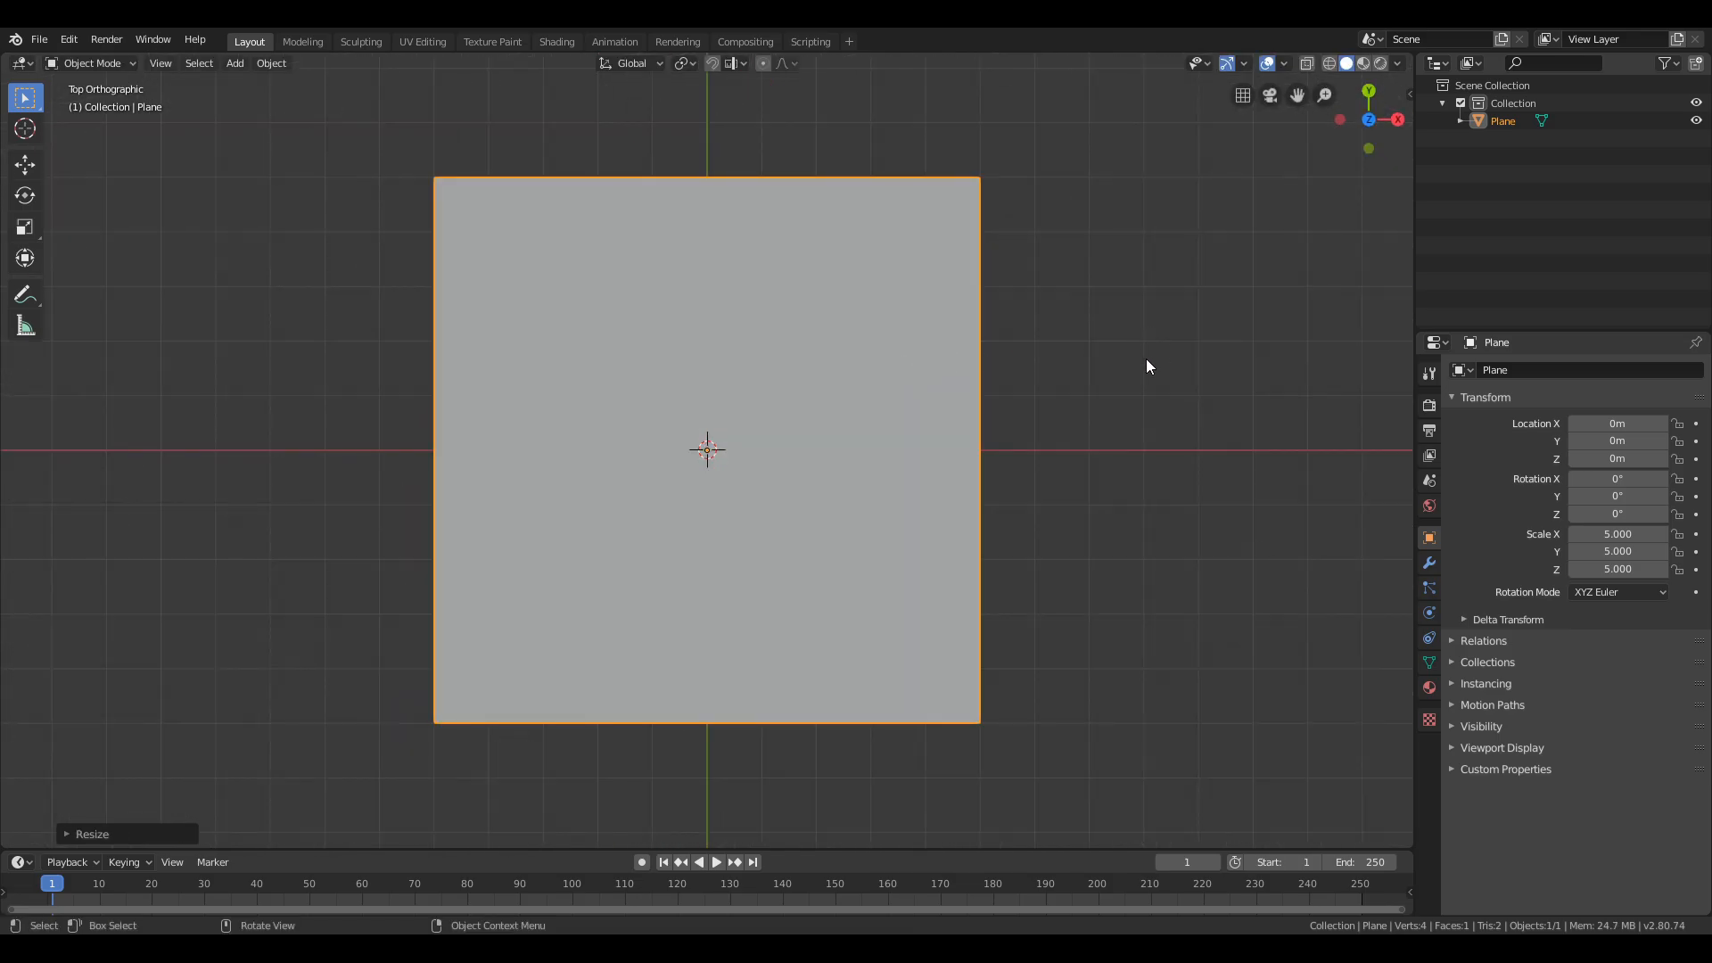
key(Tab)
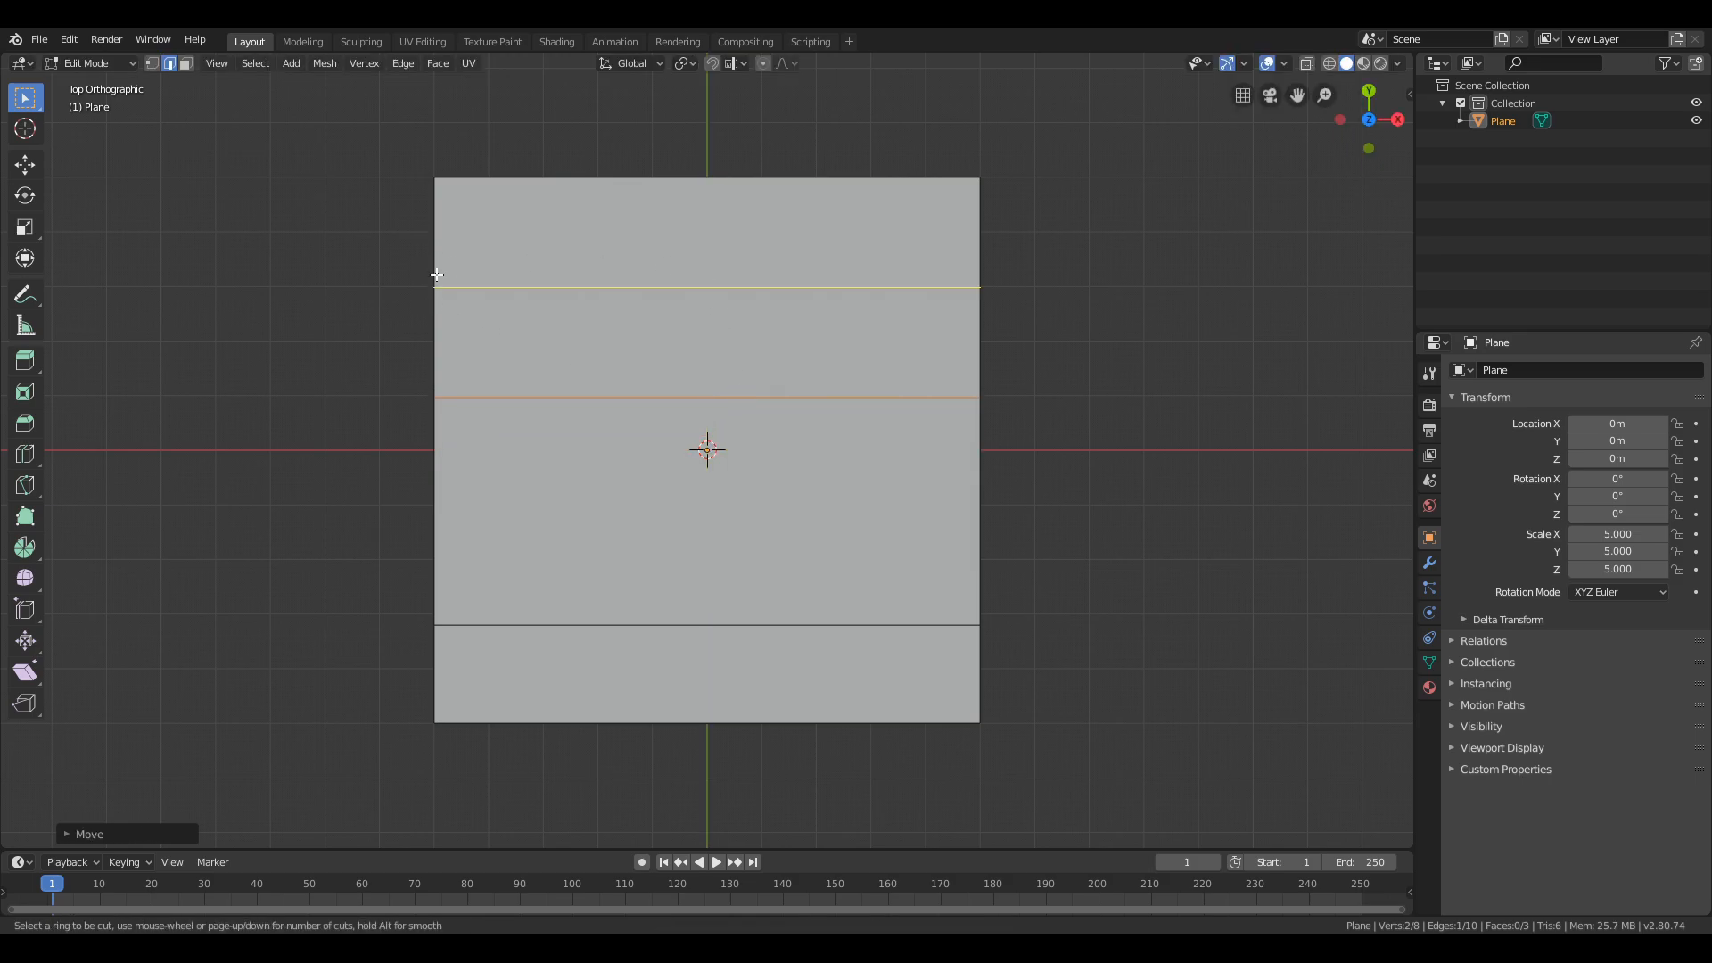
Place and slide horizontal loop cuts until the plane has six strips of varying height.
click(739, 308)
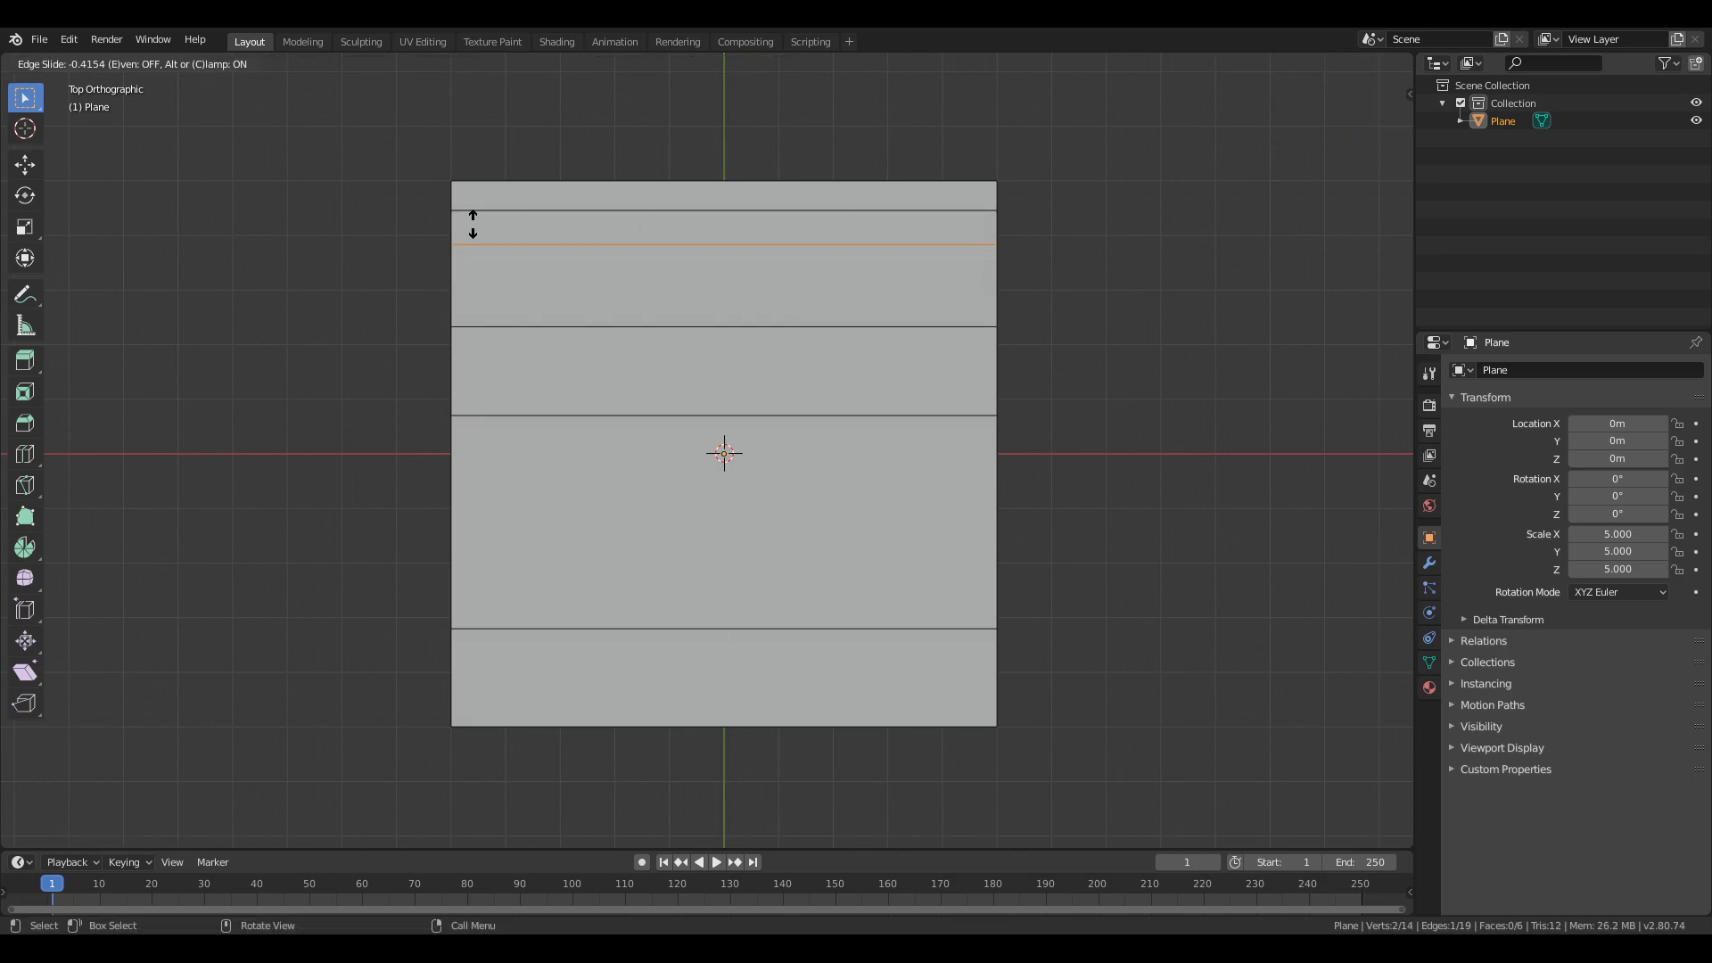
click(883, 423)
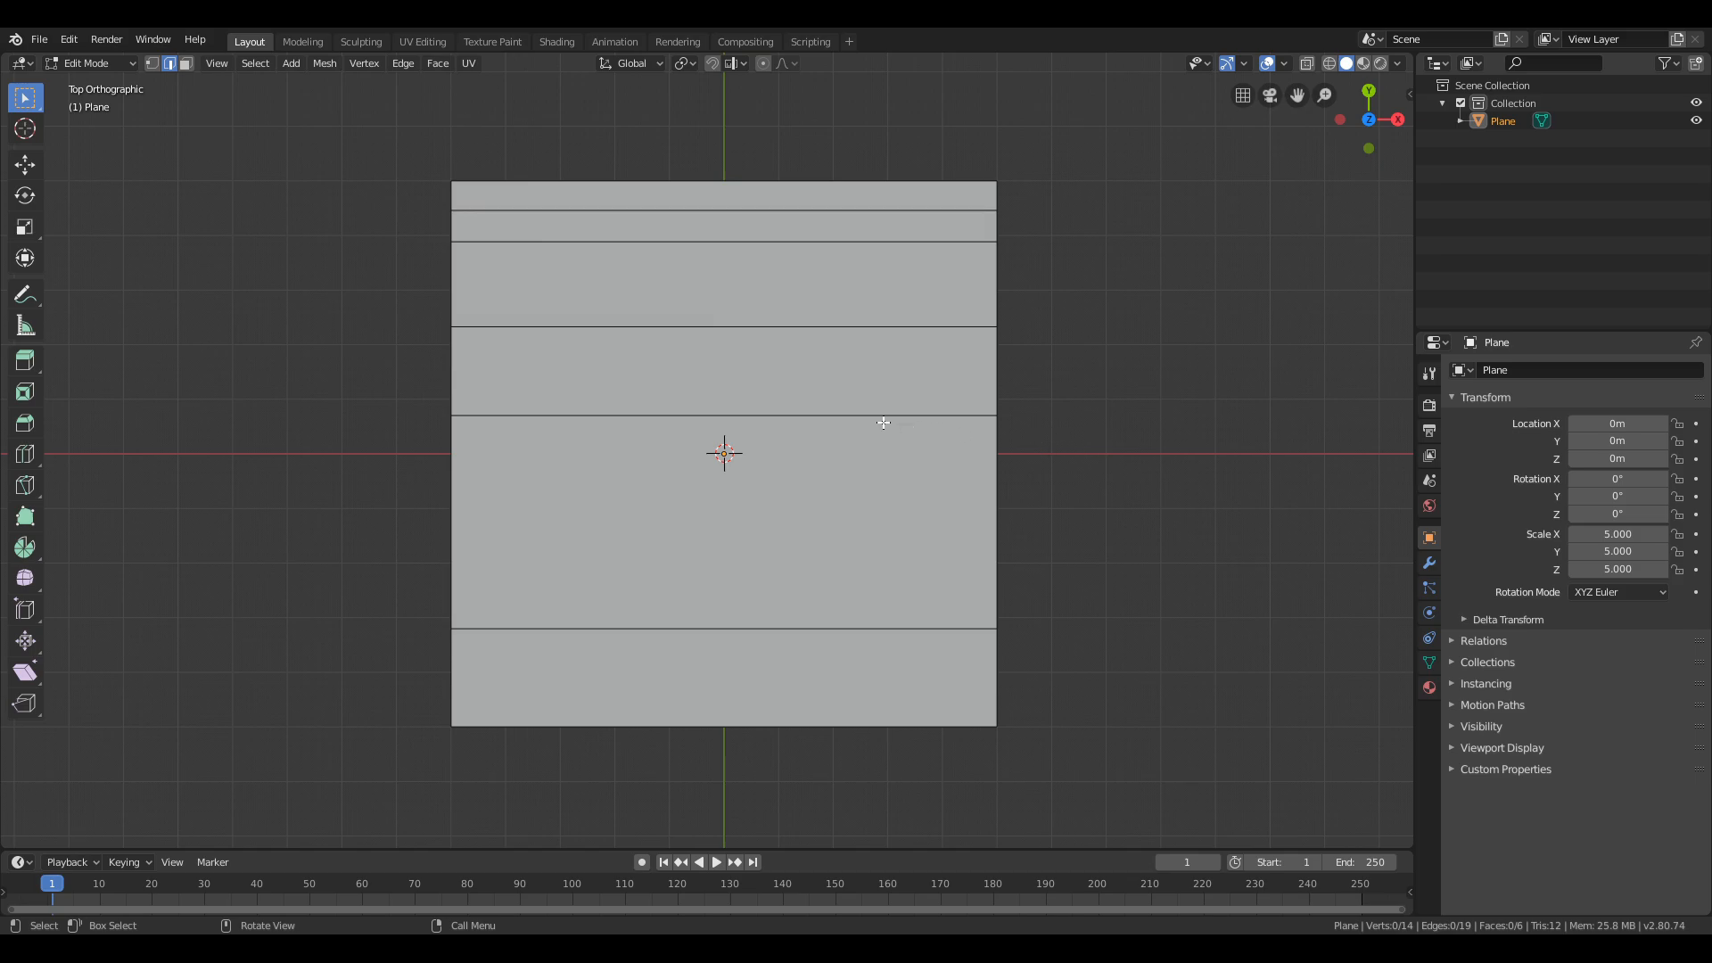
mouse_move(629, 635)
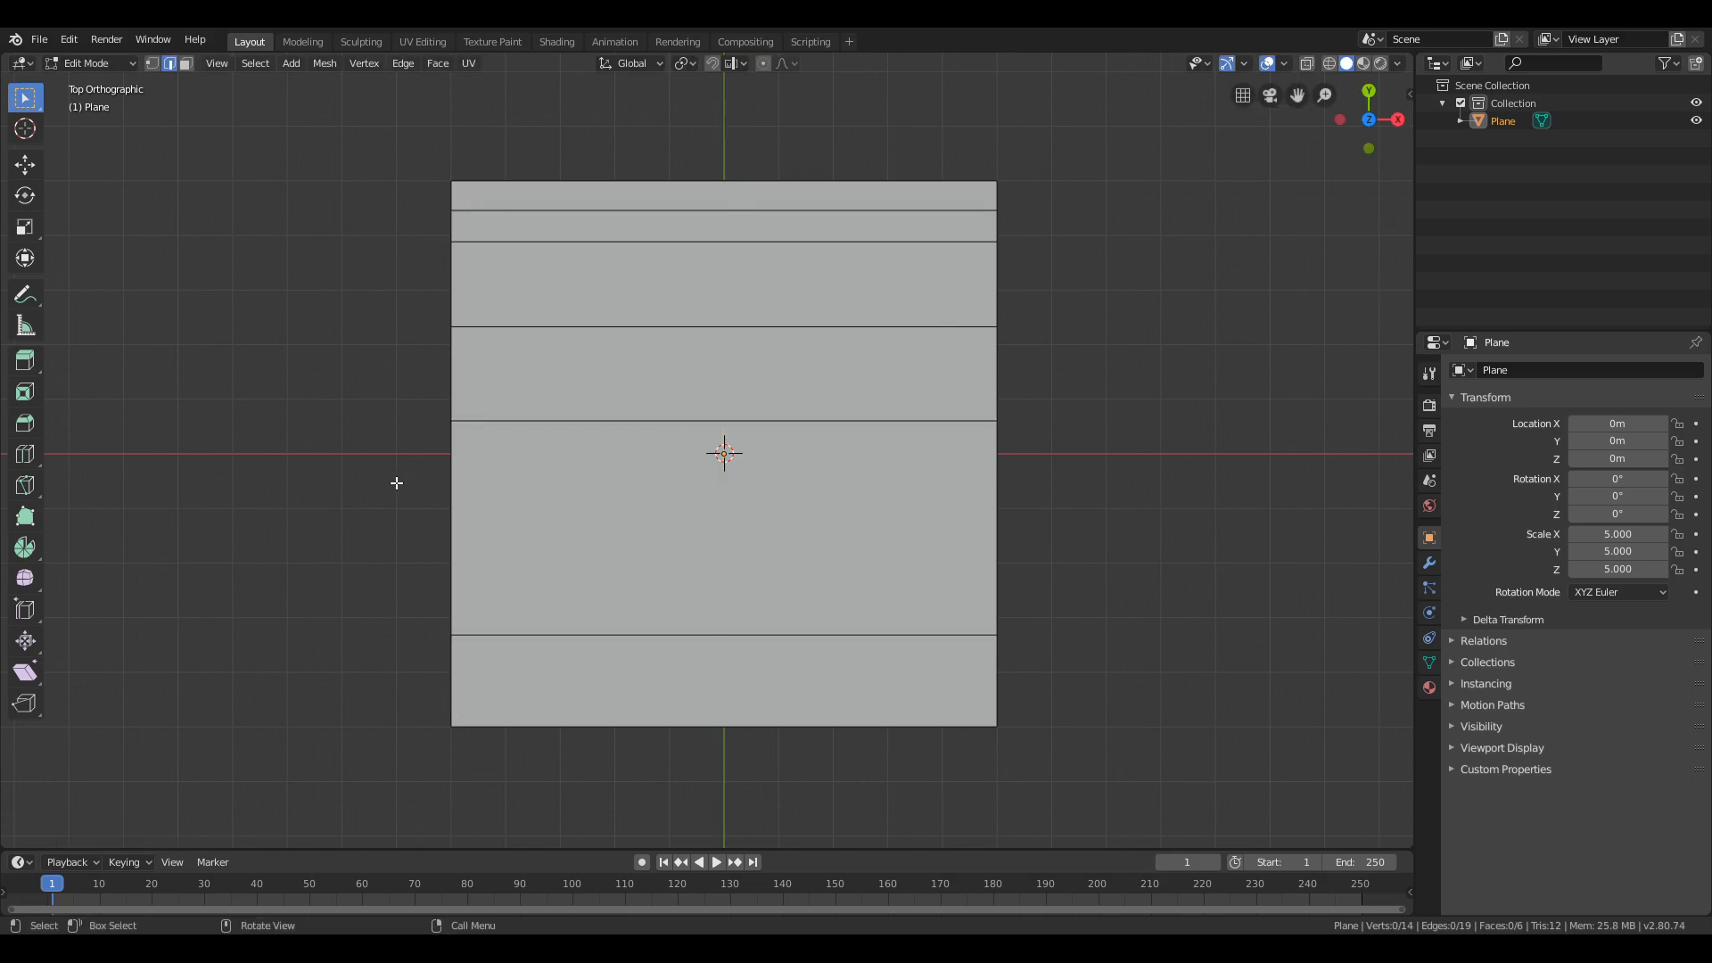
mouse_move(458, 283)
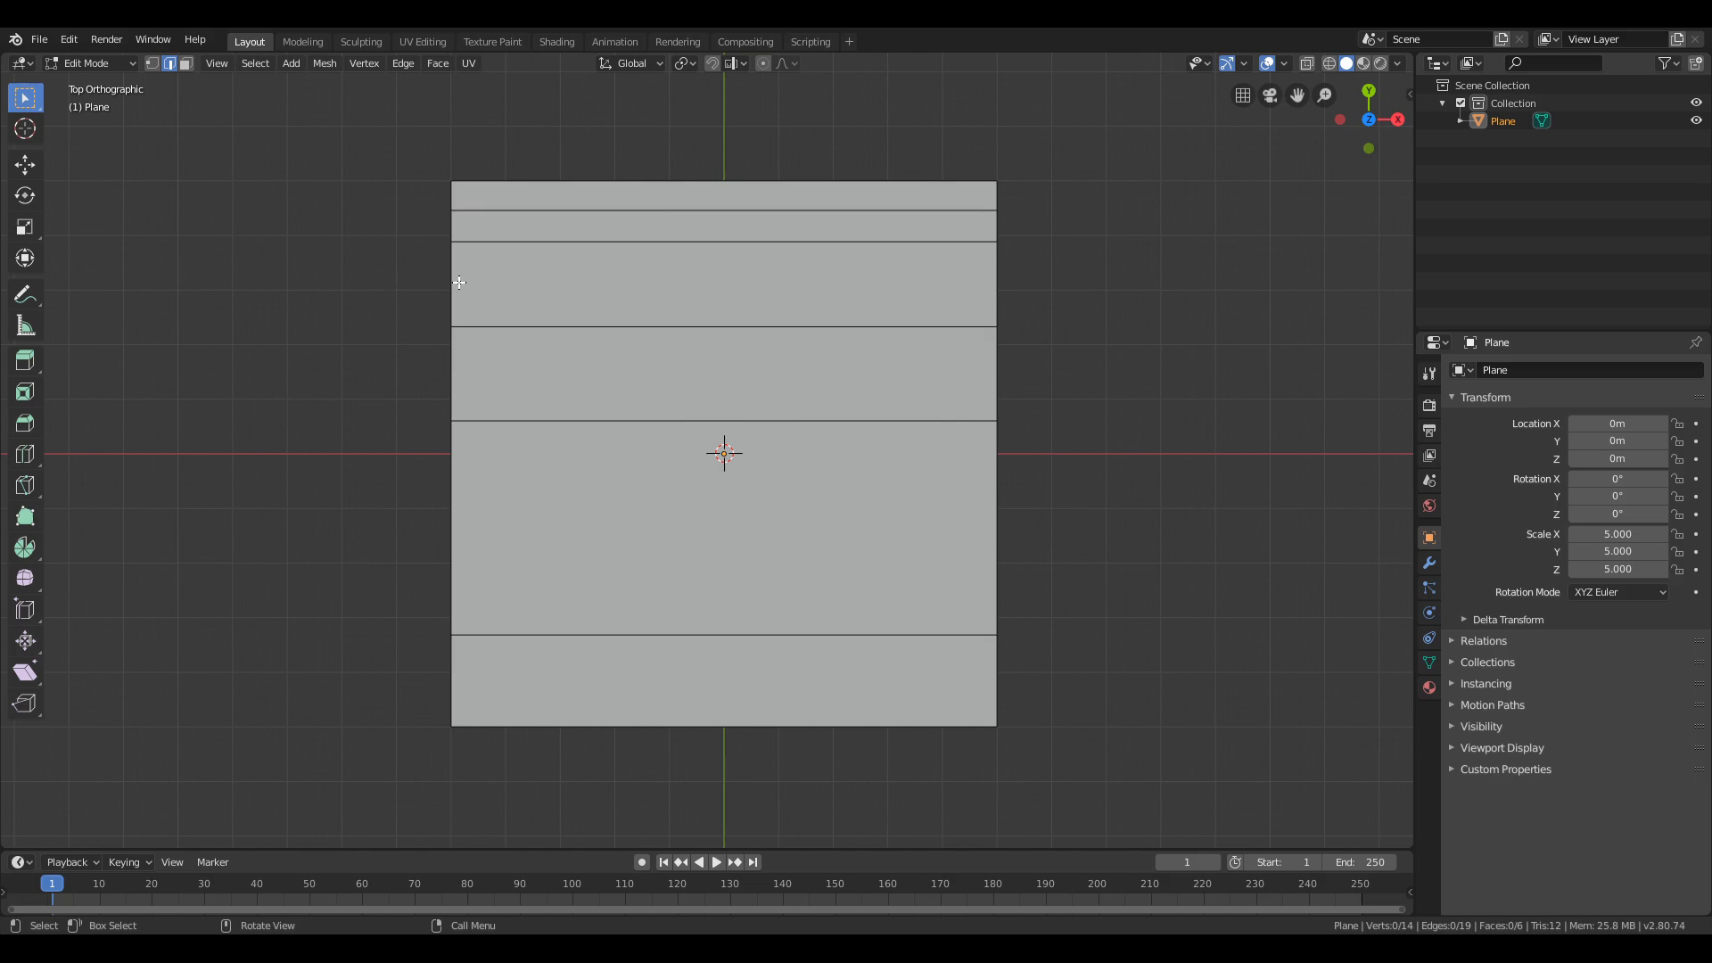
mouse_move(348, 88)
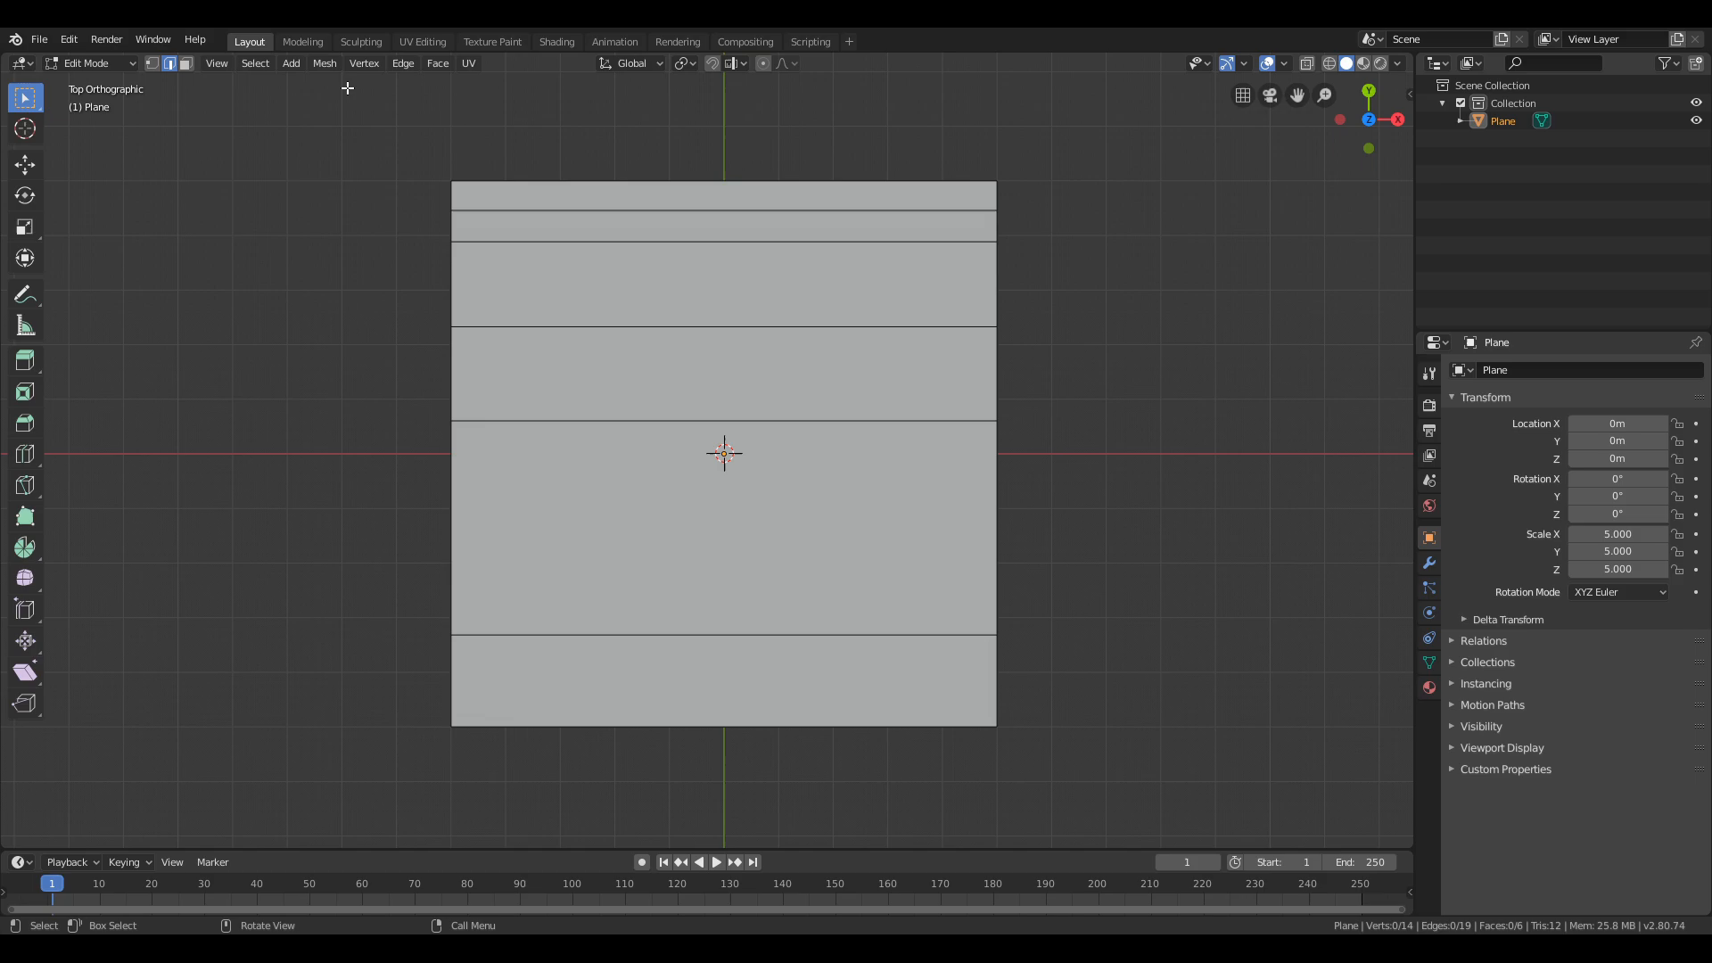
In the UV Editing workspace, name the plane 'fountain_trimsheet' and select it.
click(421, 41)
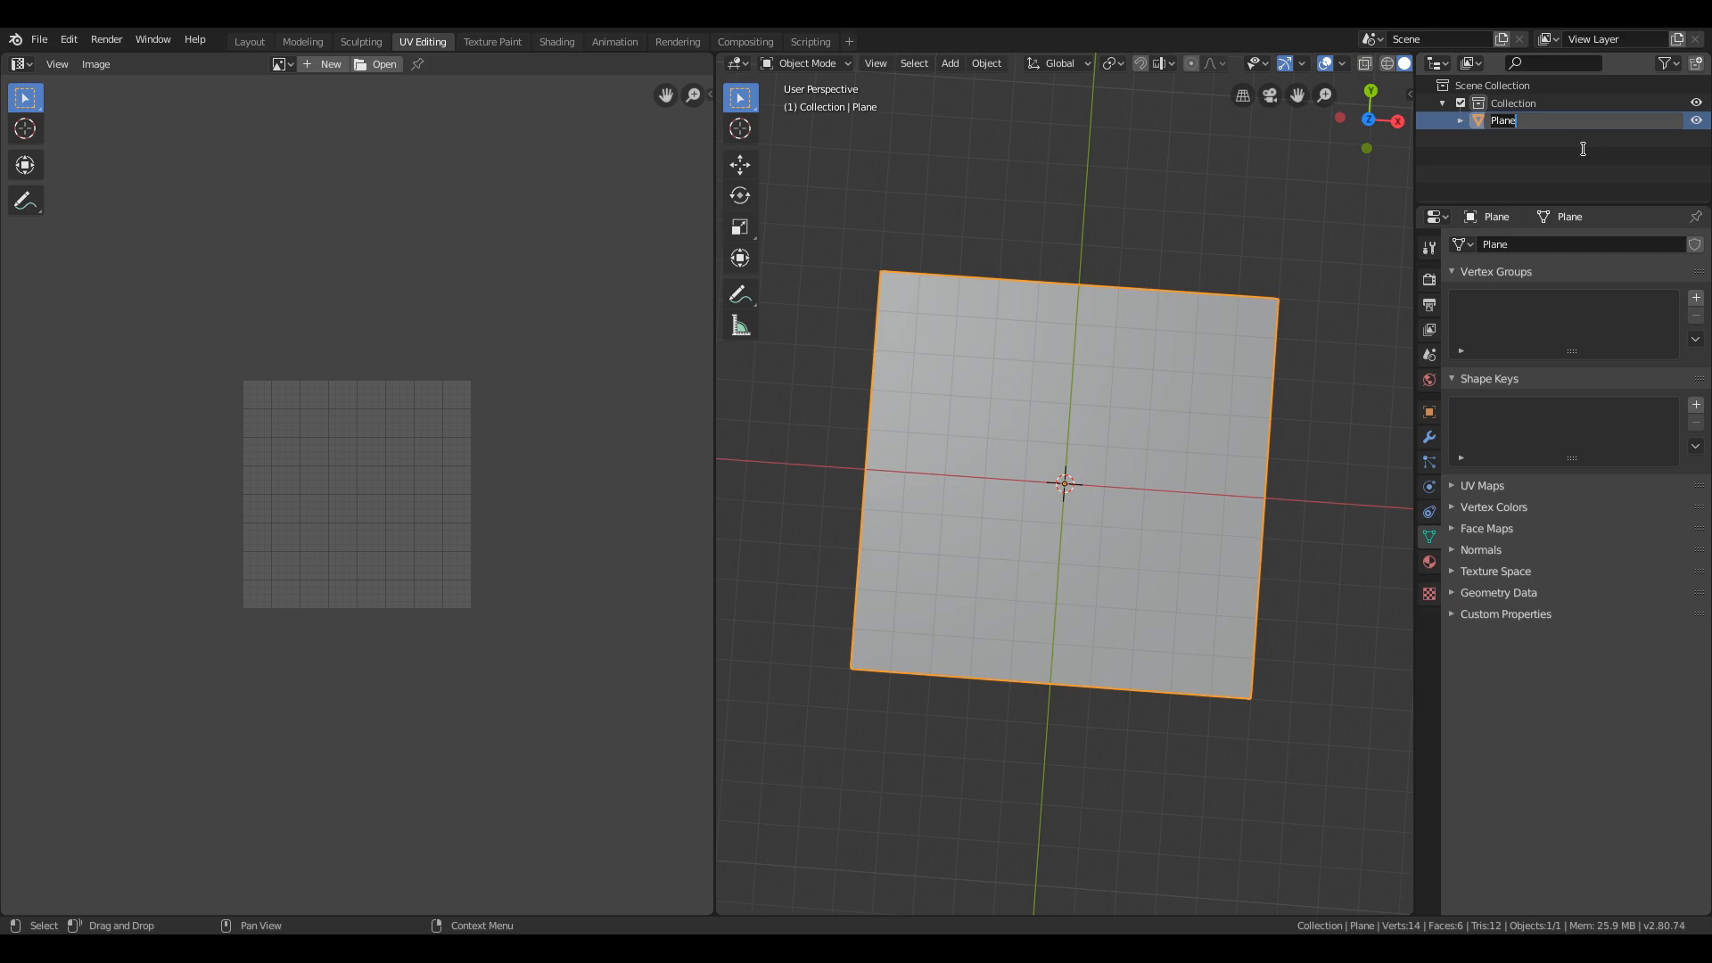
text(fountain_trimsheet)
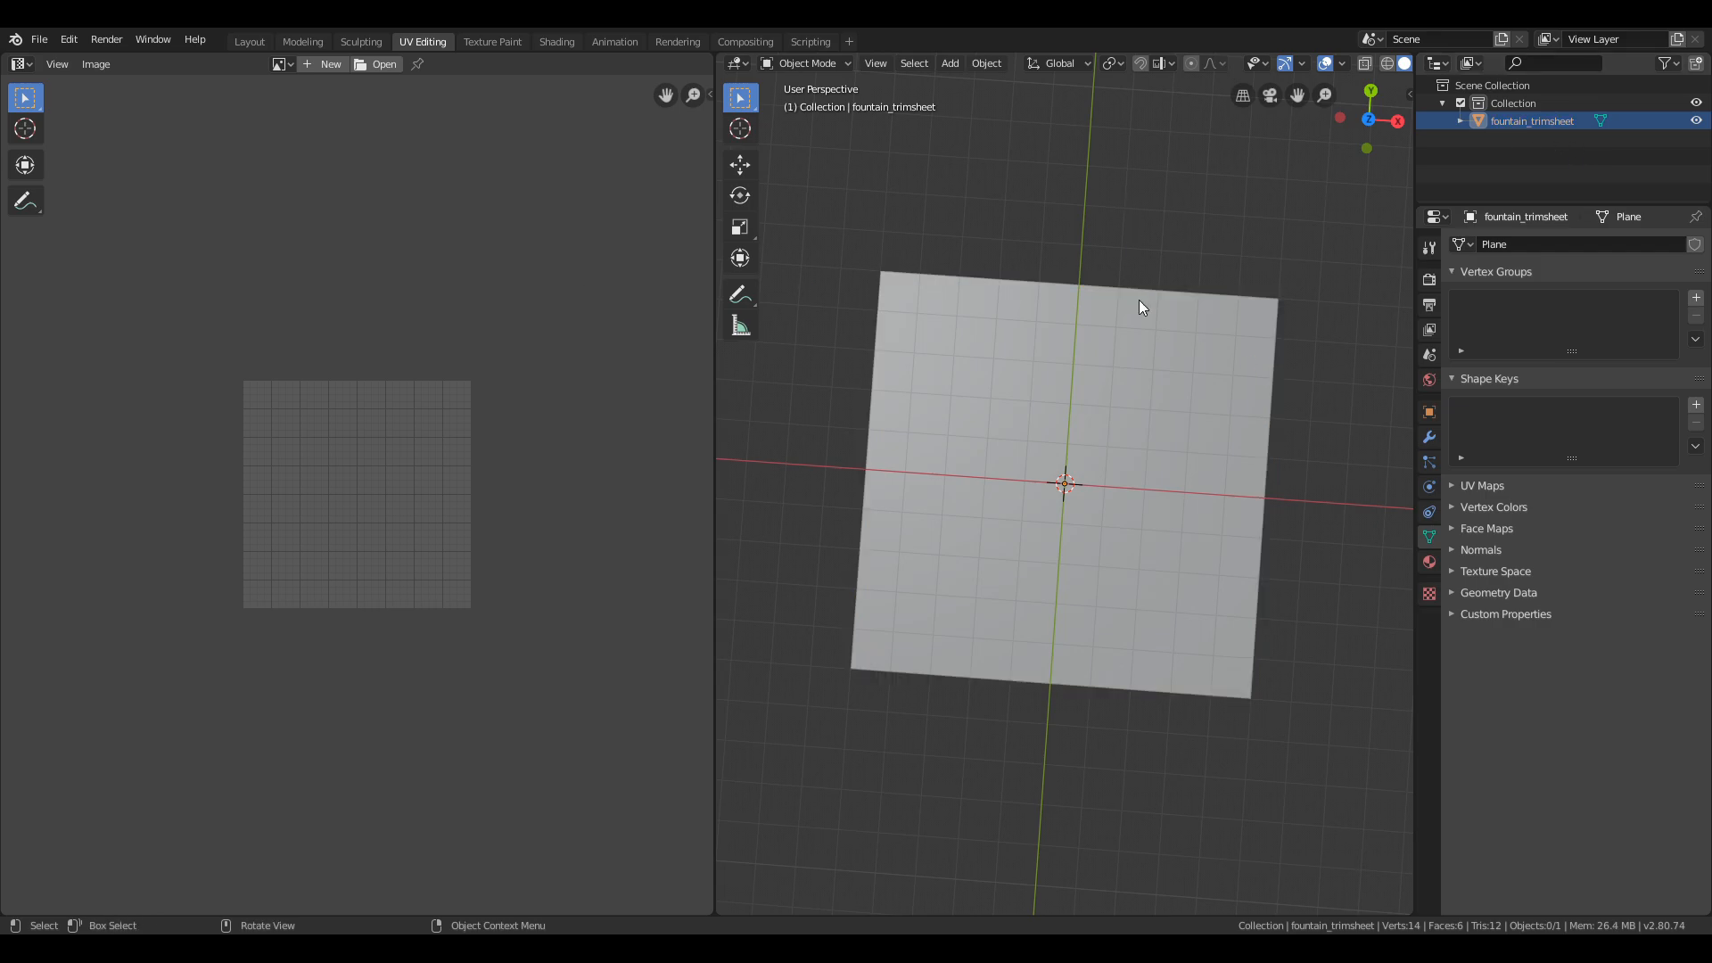
click(1137, 307)
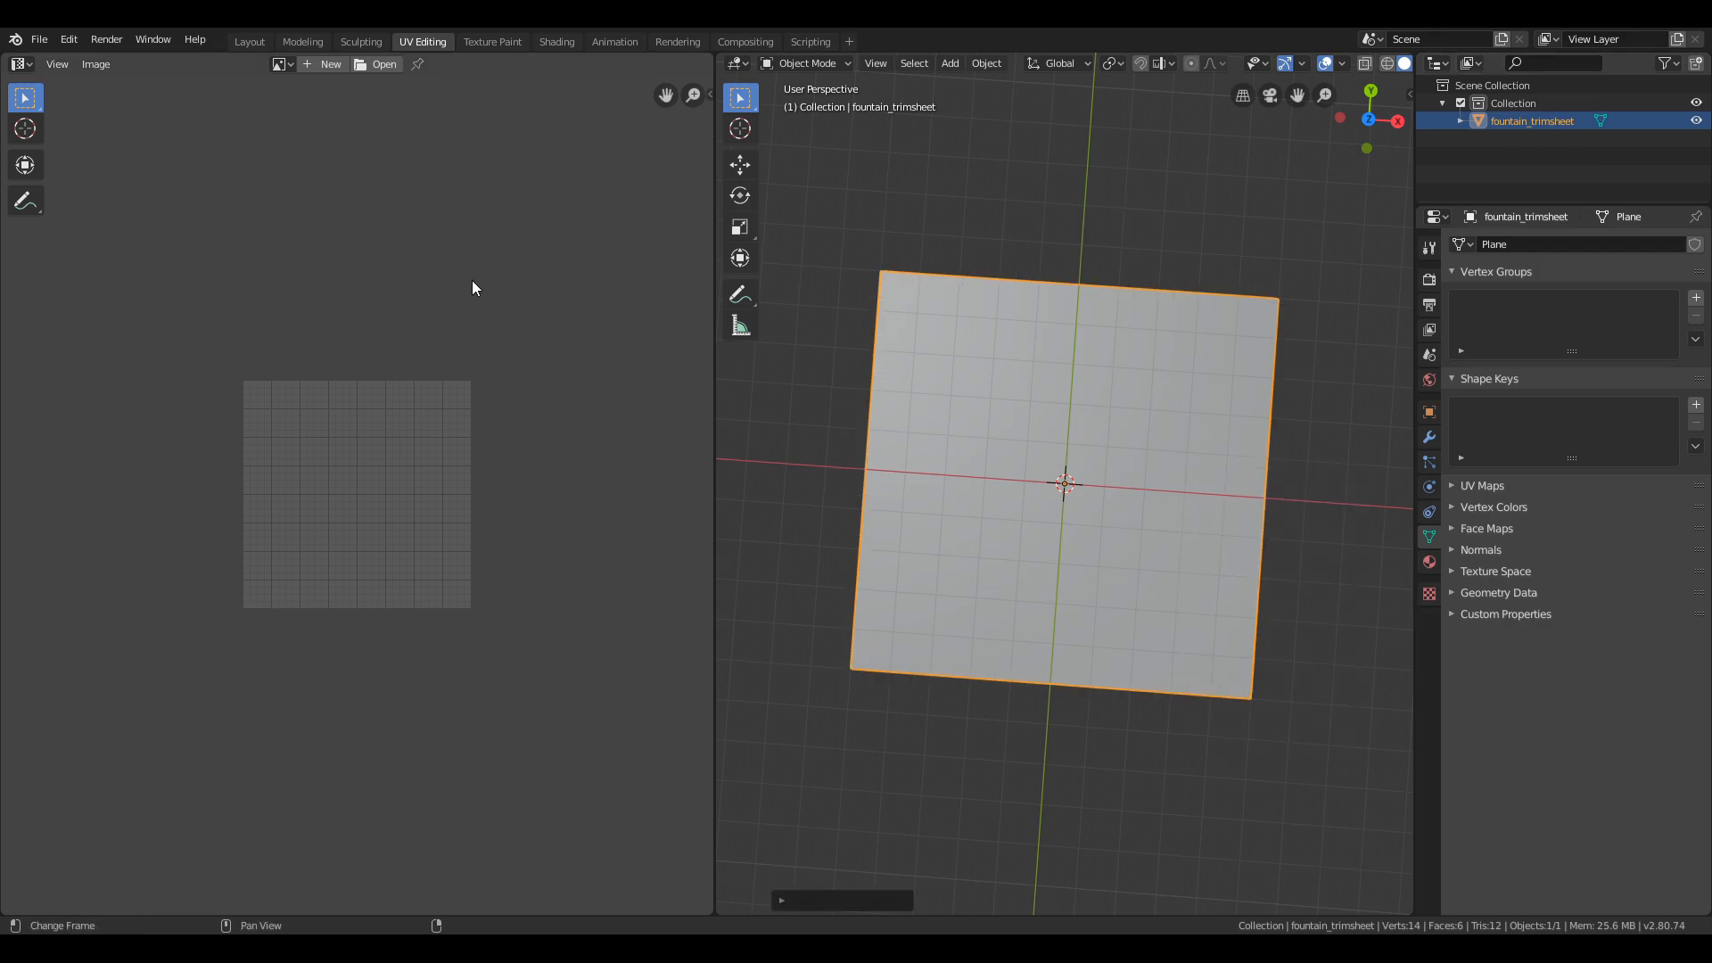
Export the plane to fountain_trimsheet.fbx and save the scene as fountain_trimsheet.blend.
click(37, 40)
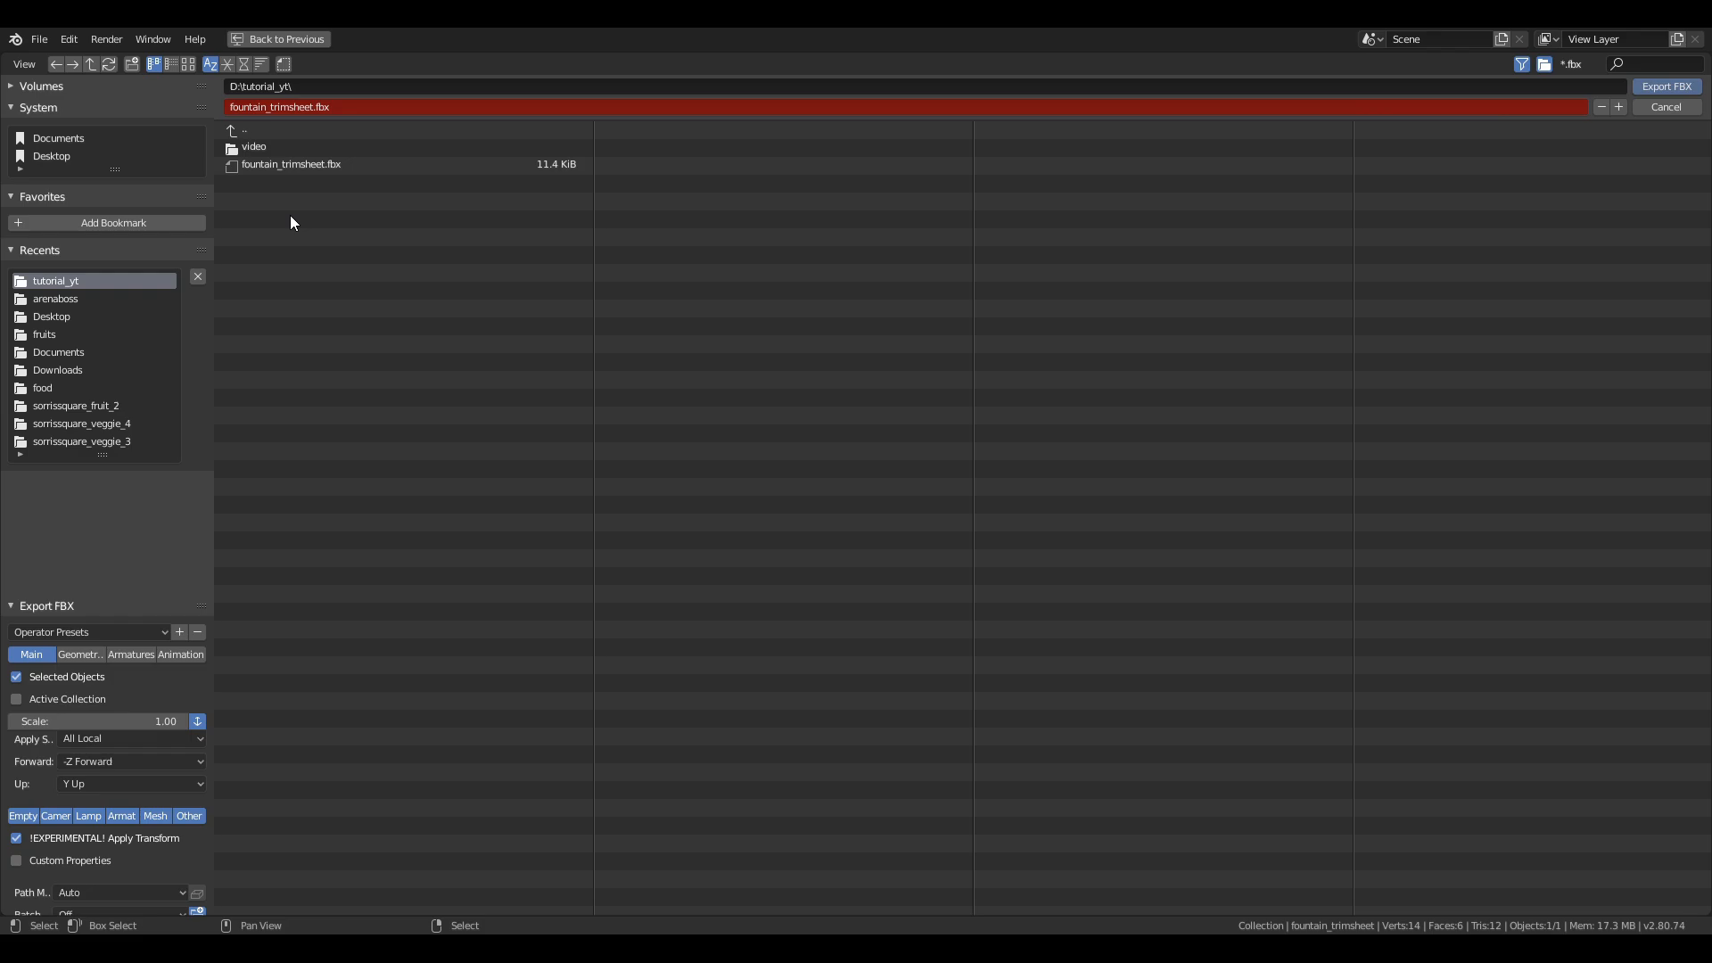
click(1666, 86)
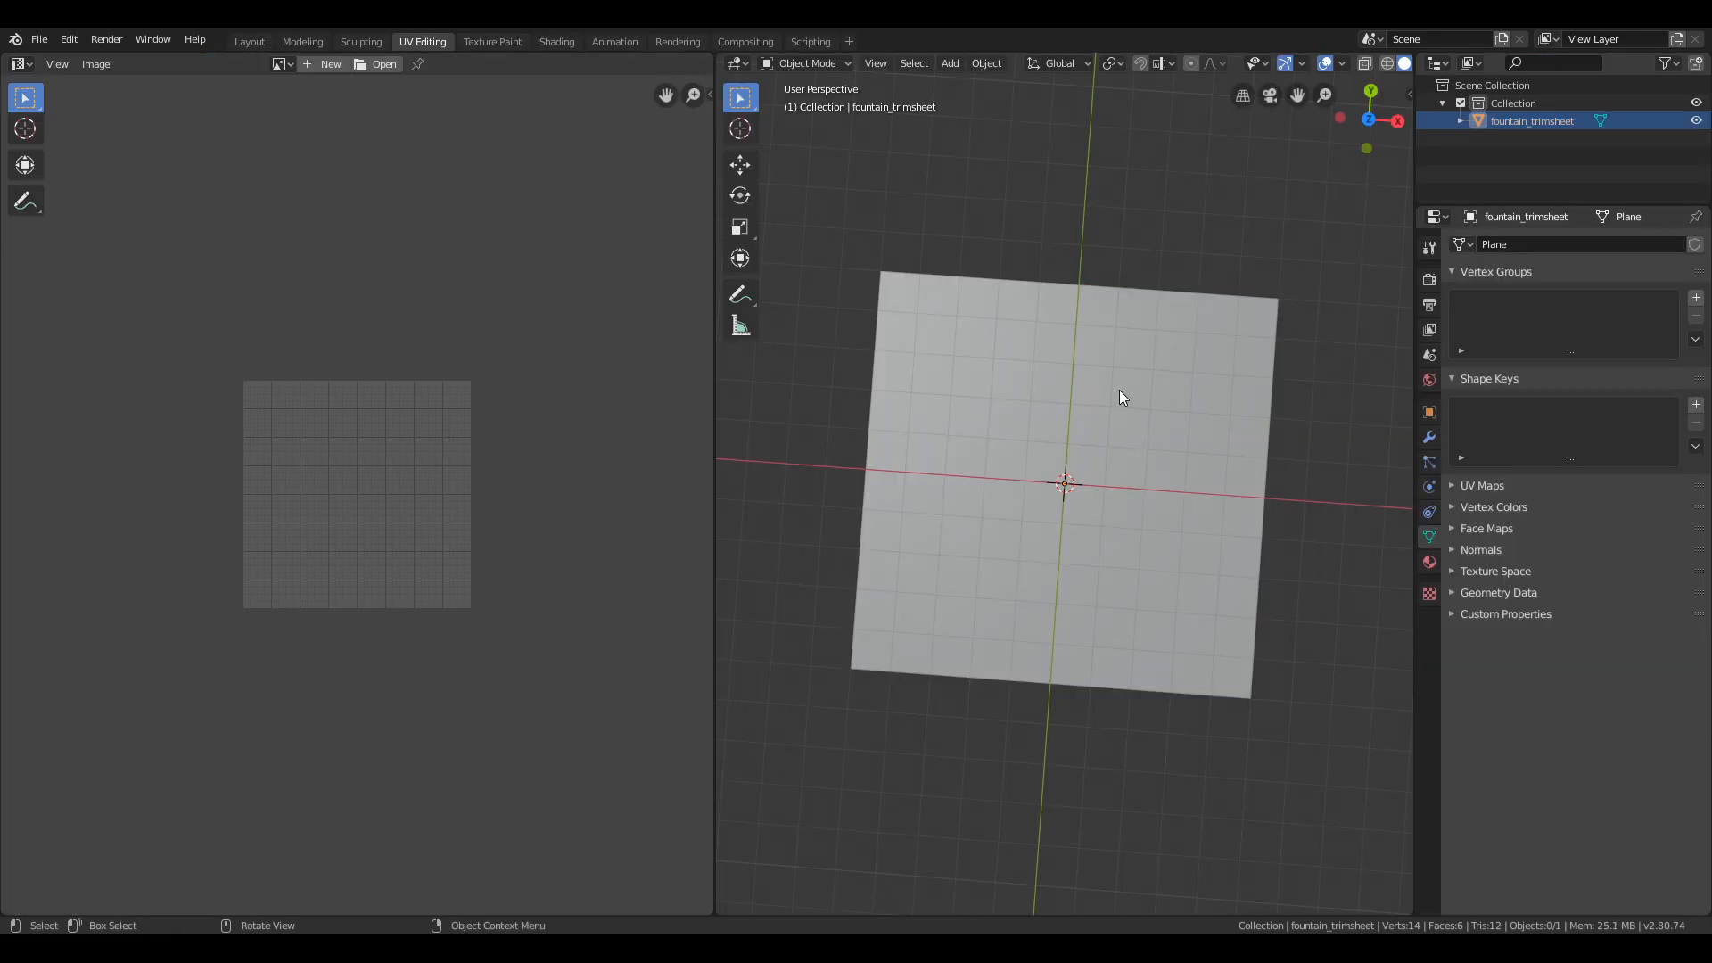
mouse_move(1006, 522)
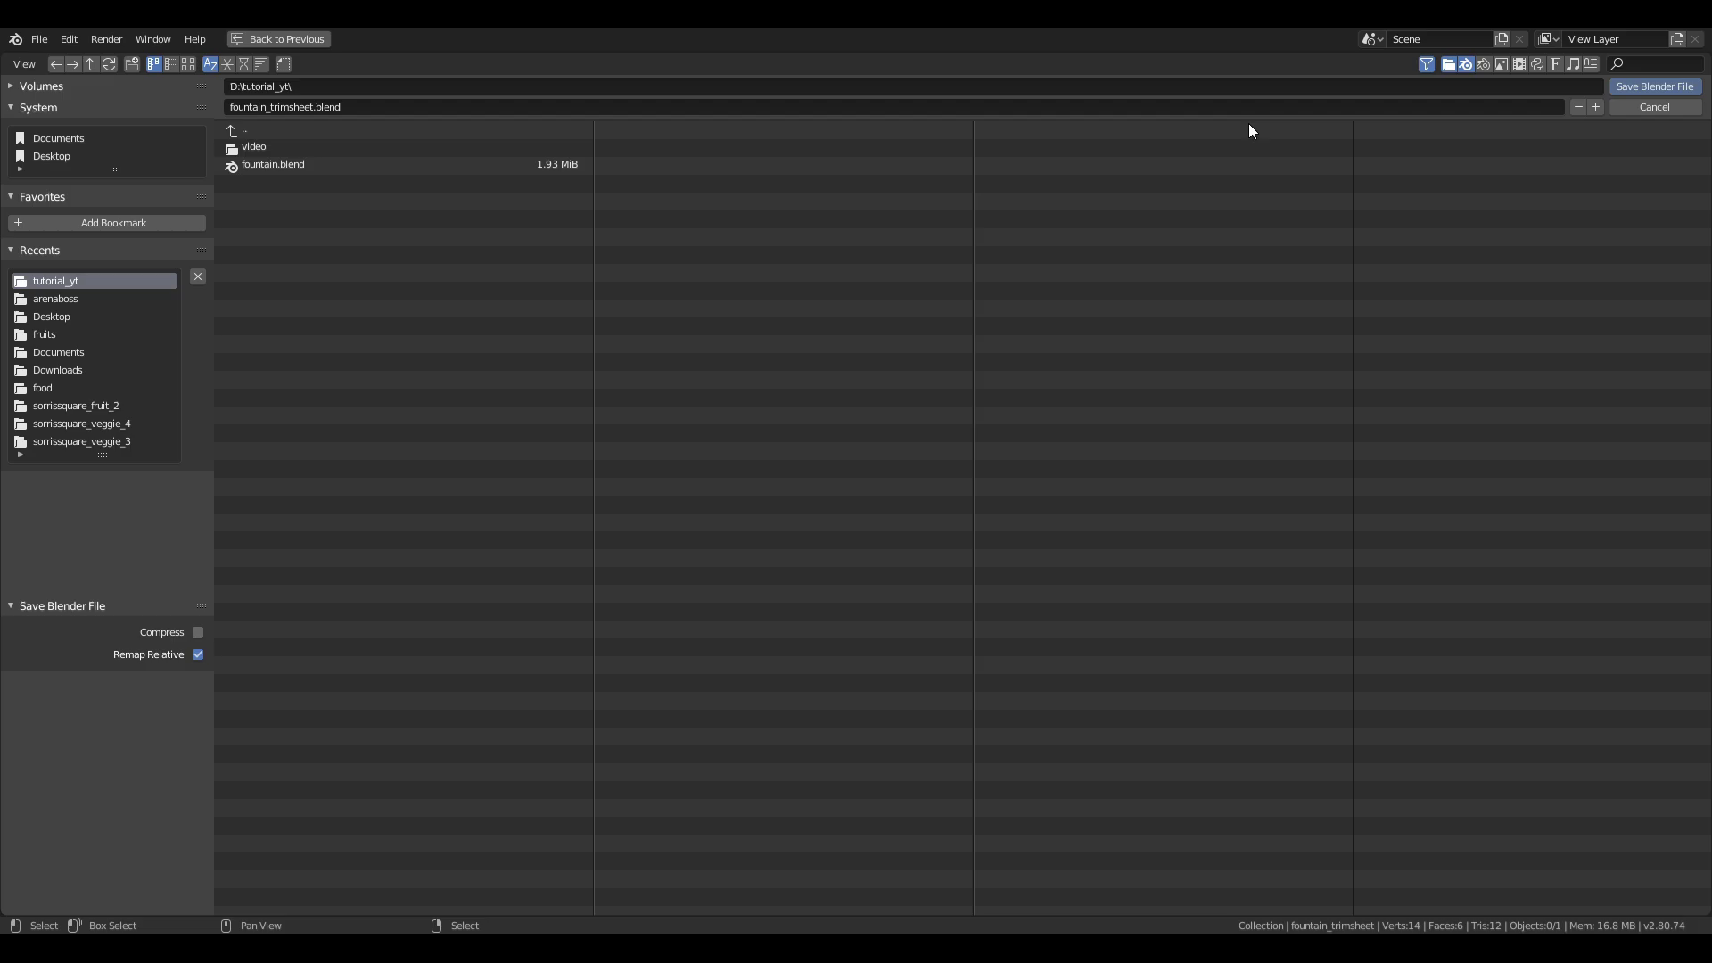
click(1657, 86)
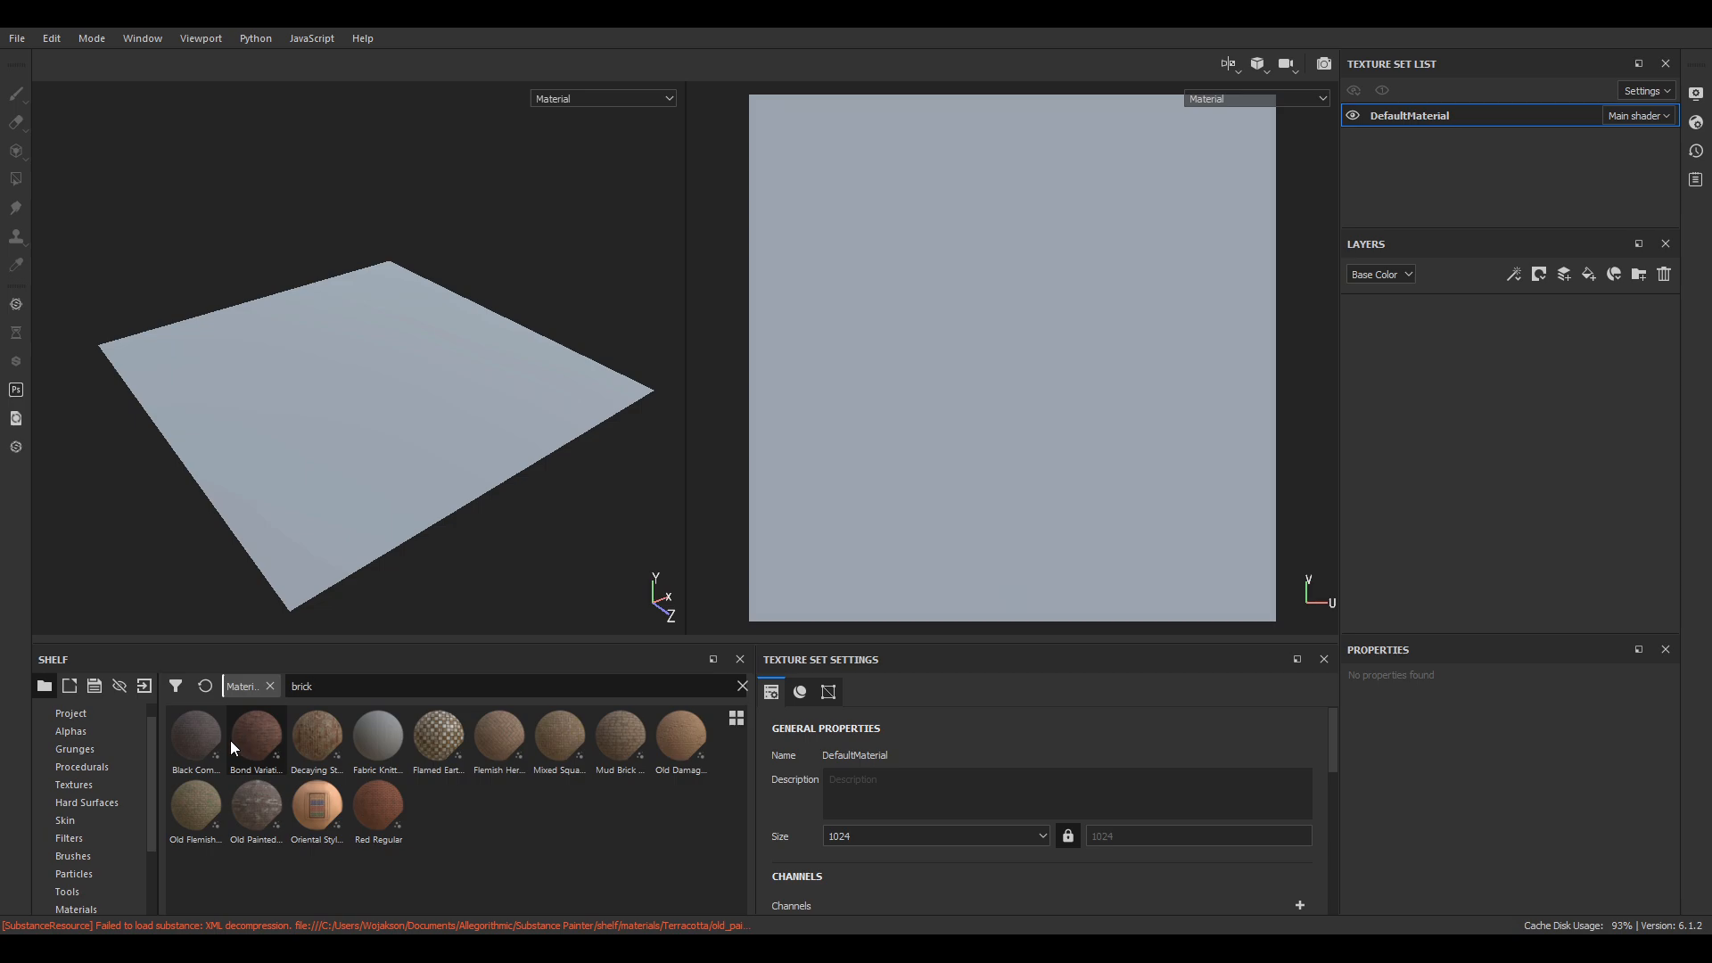
Add Bond Variations from the shelf as a fill layer rotated 90 degrees, with a hiding mask.
click(256, 737)
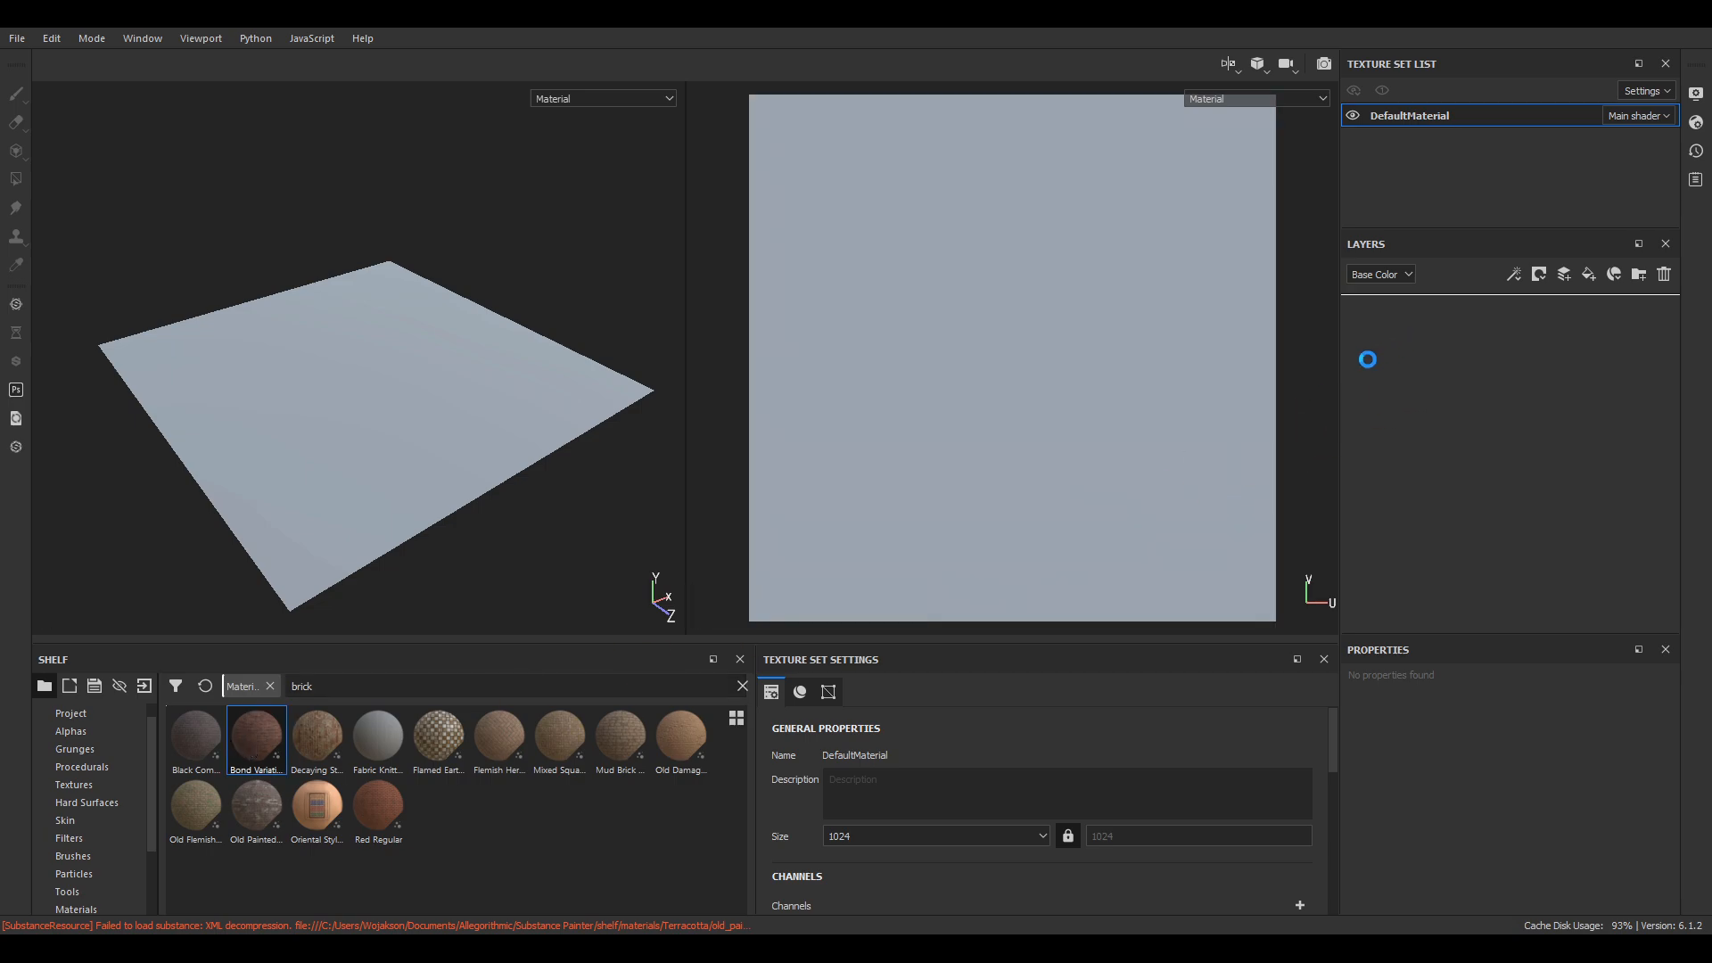
double_click(257, 739)
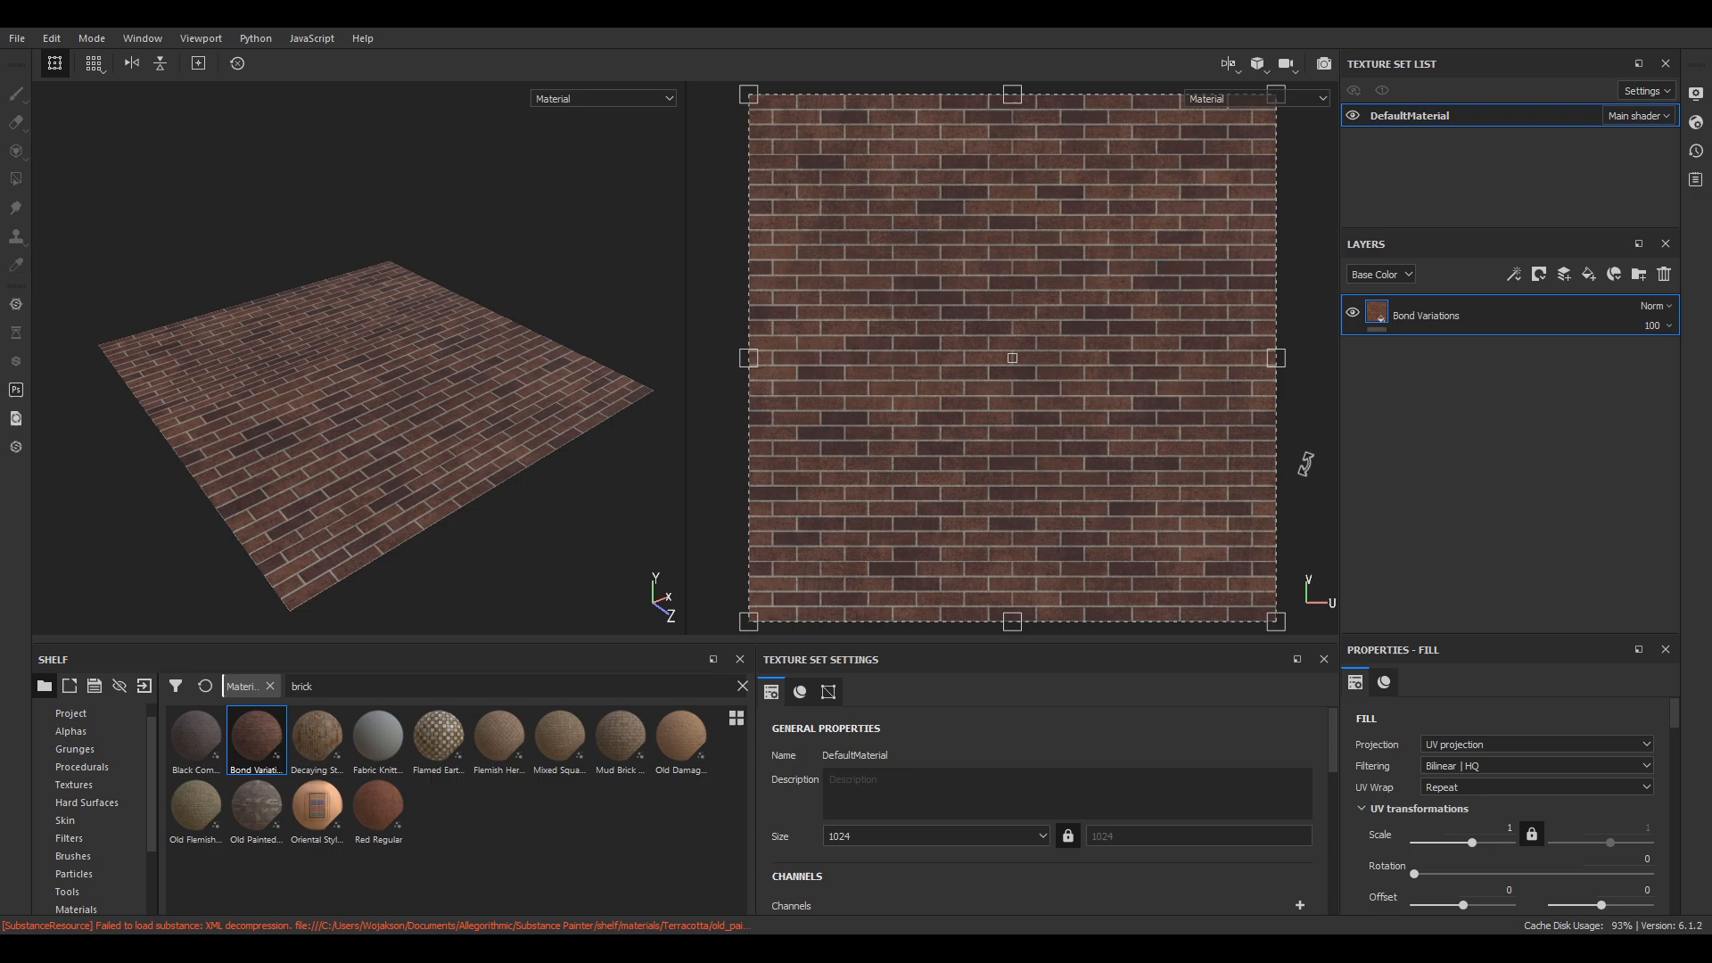
drag(1414, 874, 1473, 874)
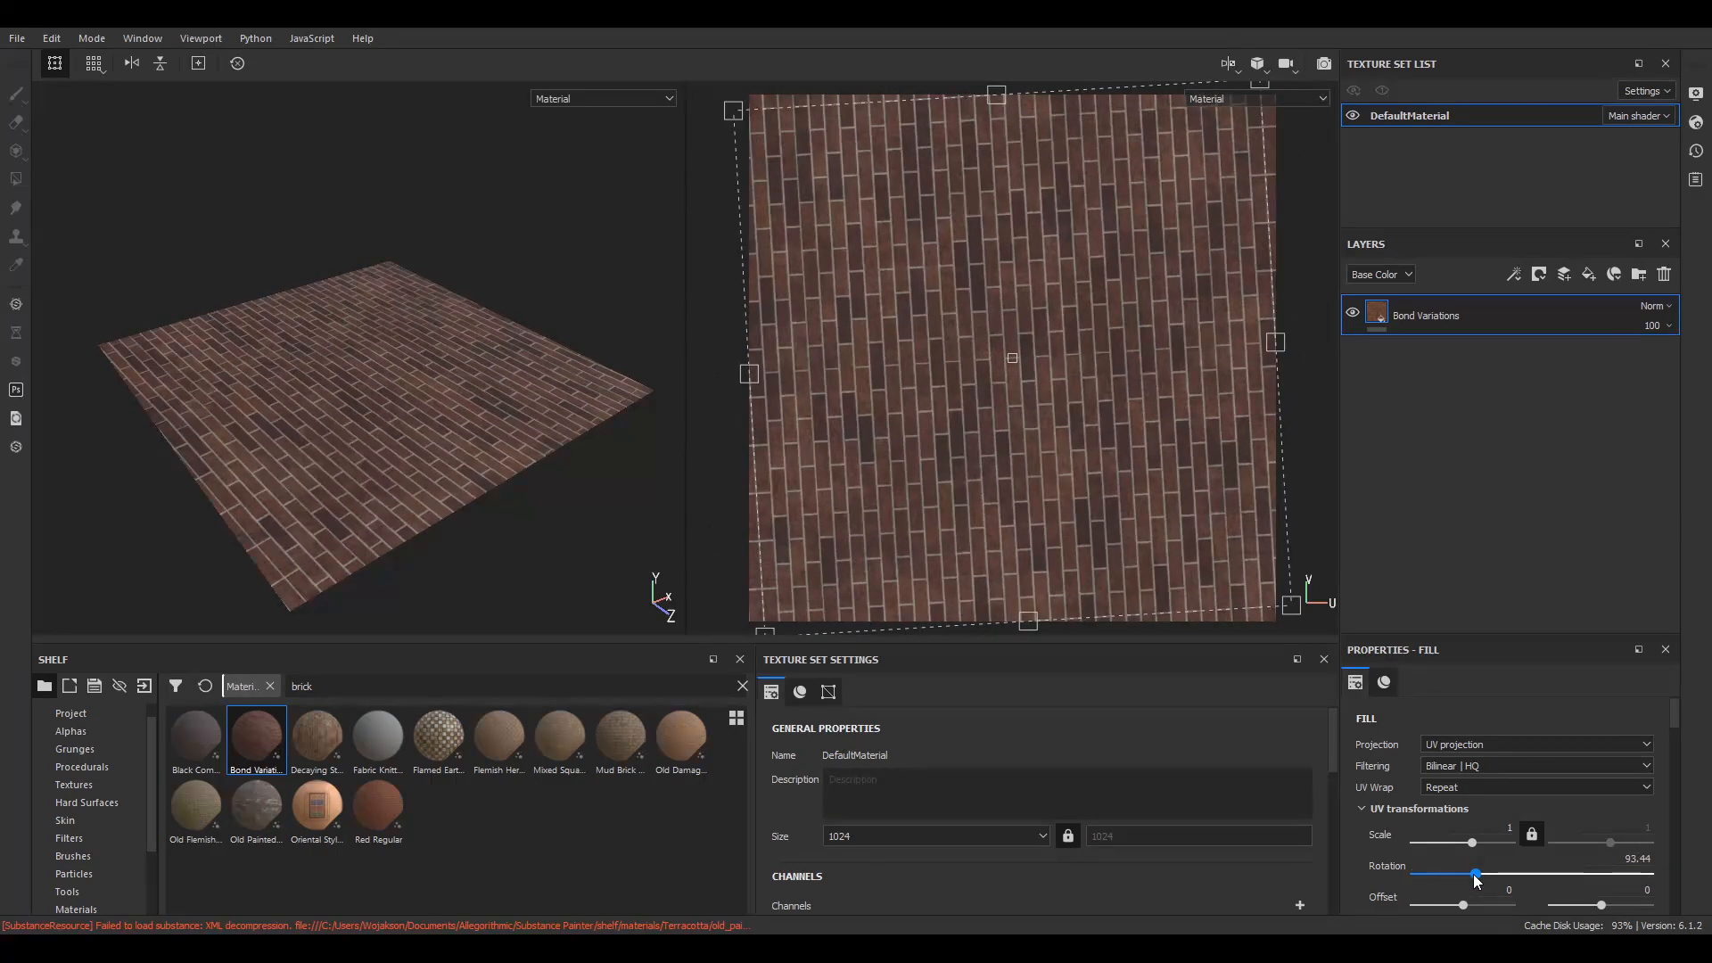
drag(1474, 873, 1472, 873)
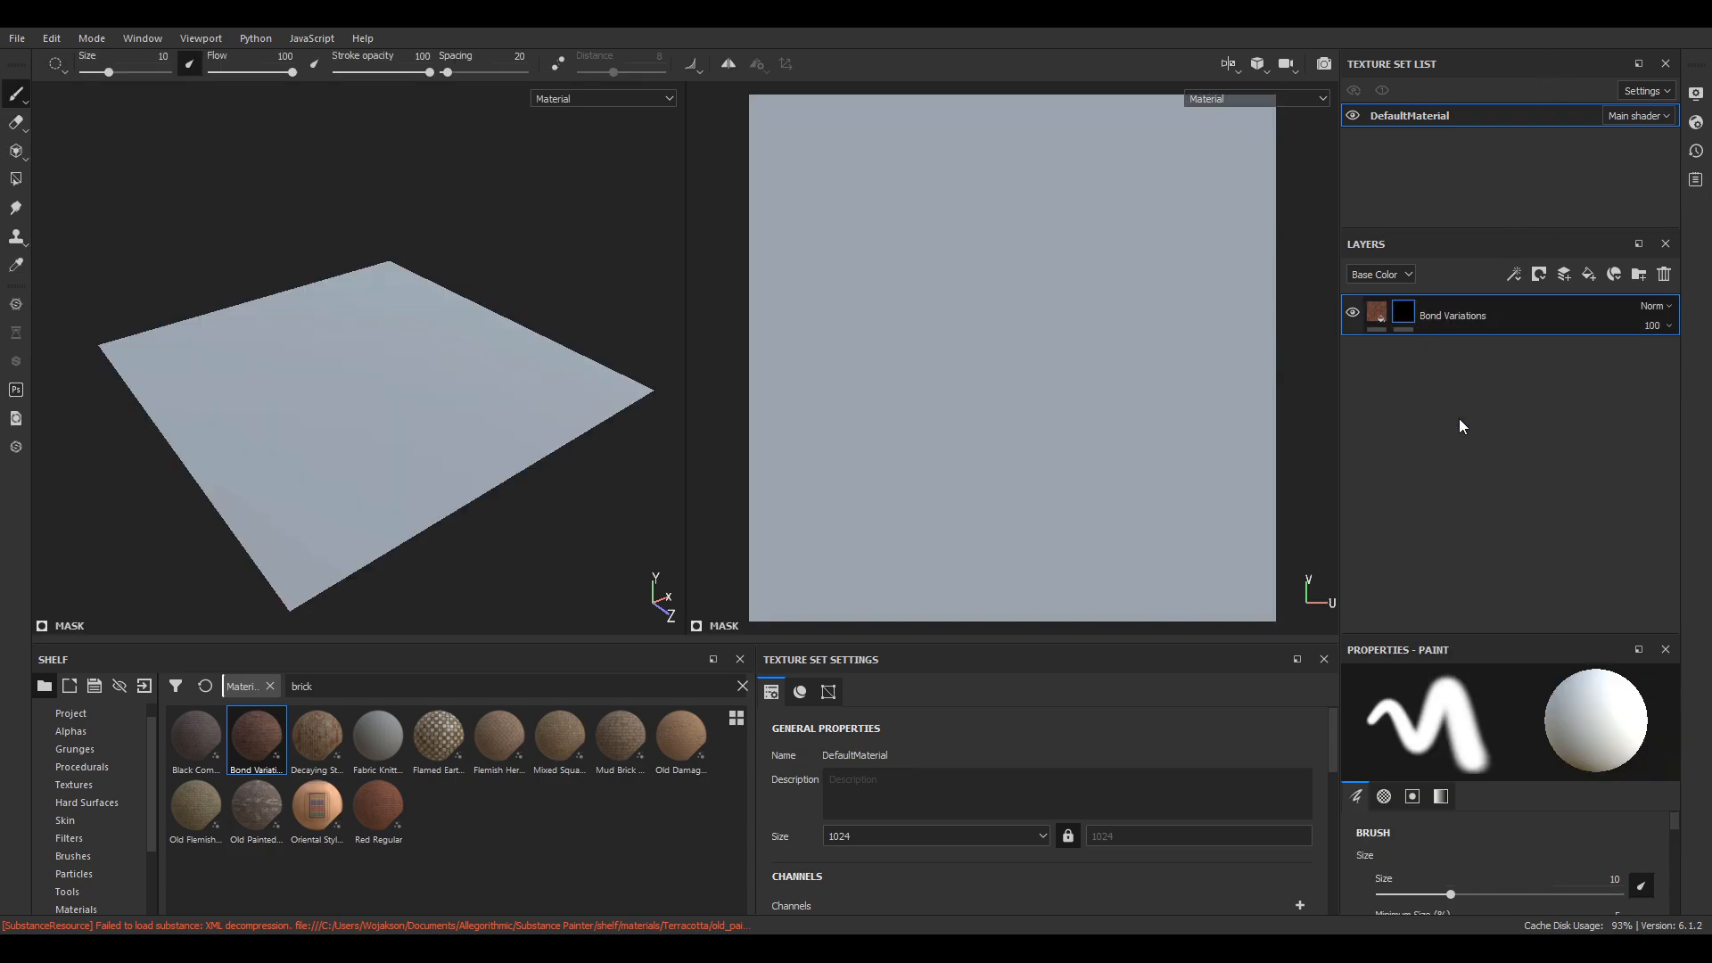
Polygon-fill the bottom strip on the mask to reveal the bricks there.
click(14, 178)
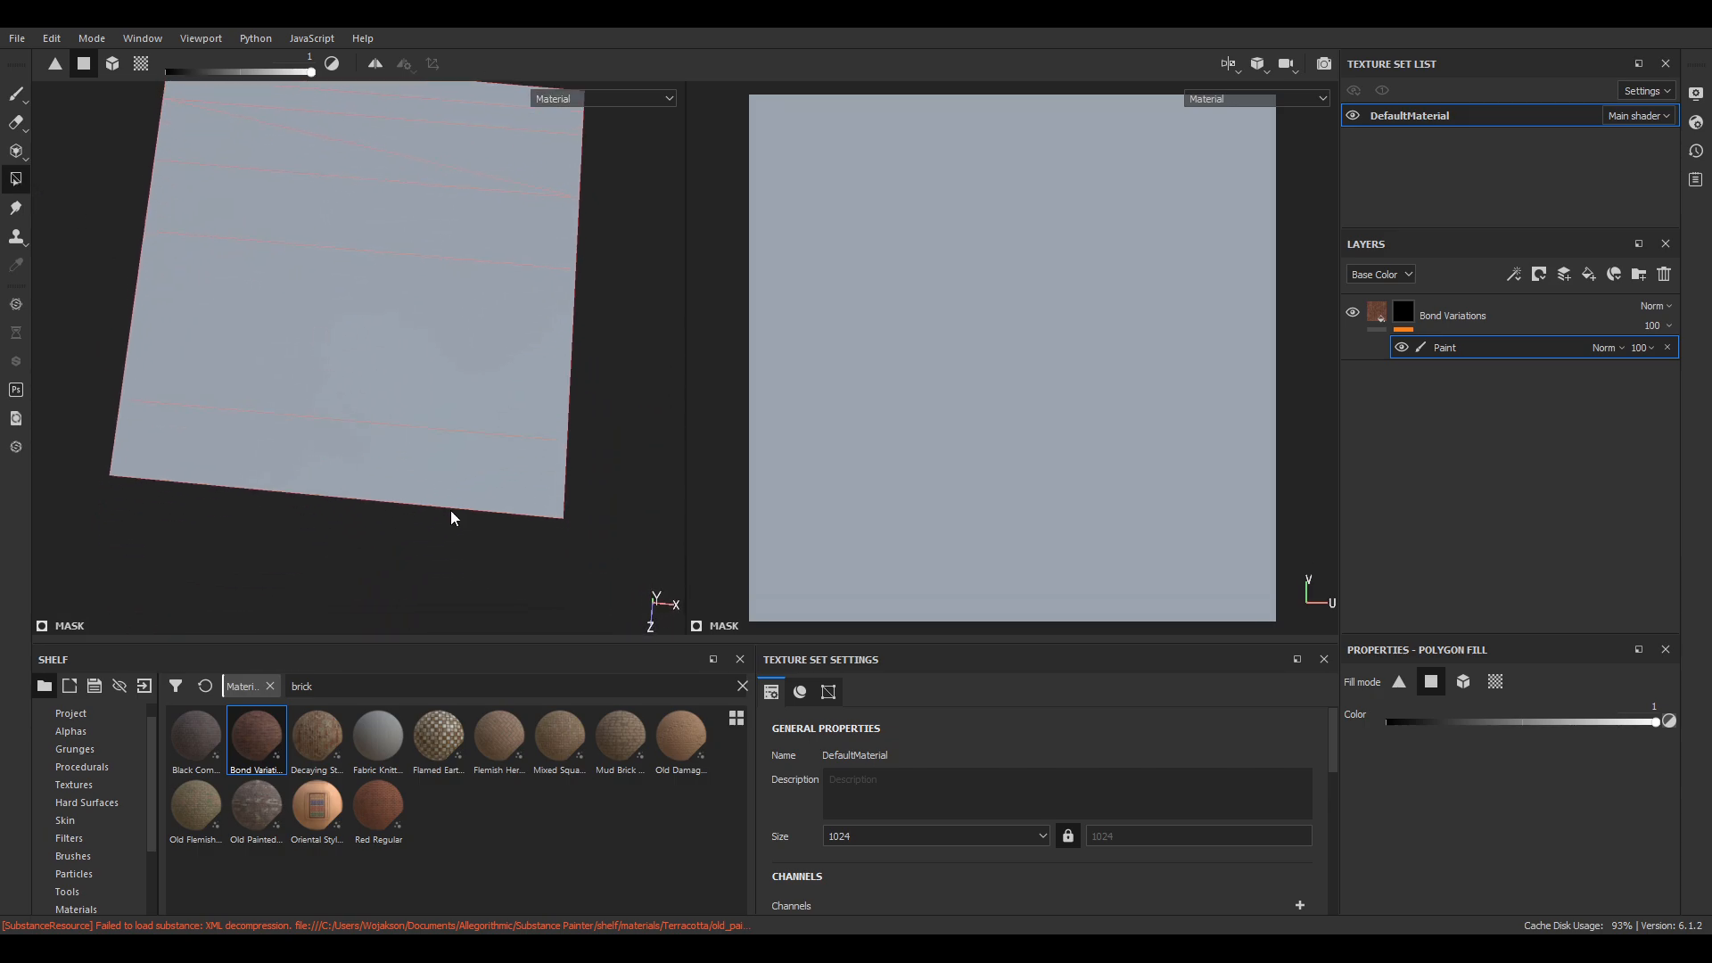
mouse_move(462, 442)
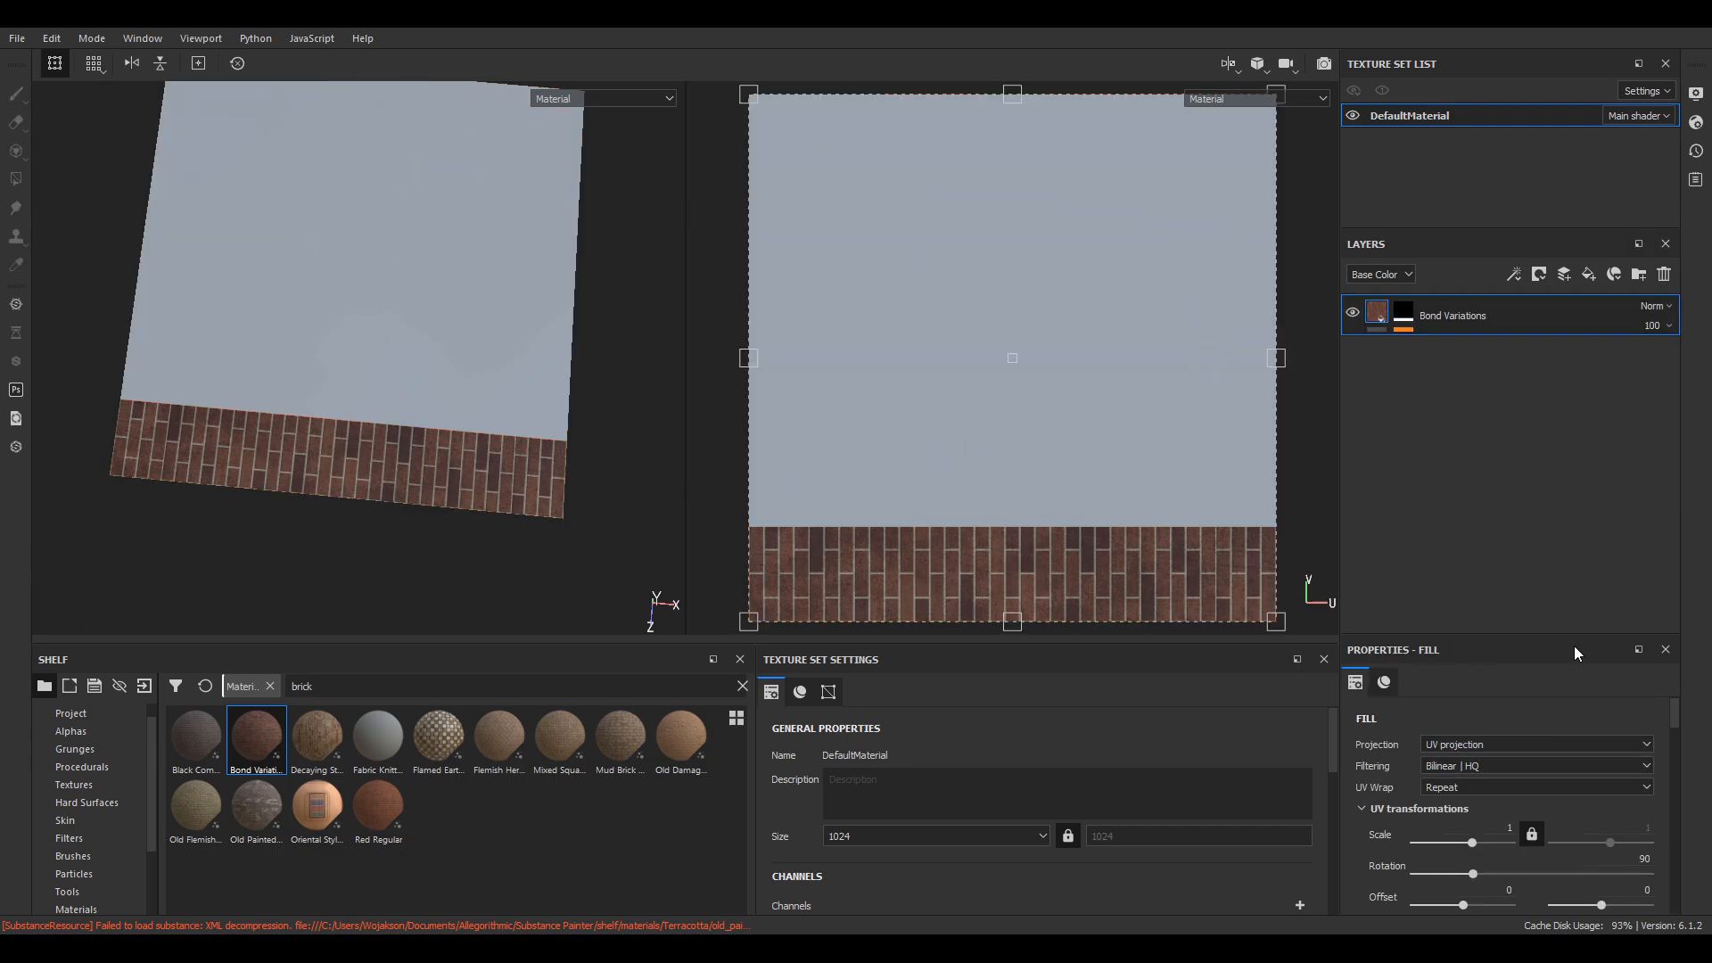
click(1384, 681)
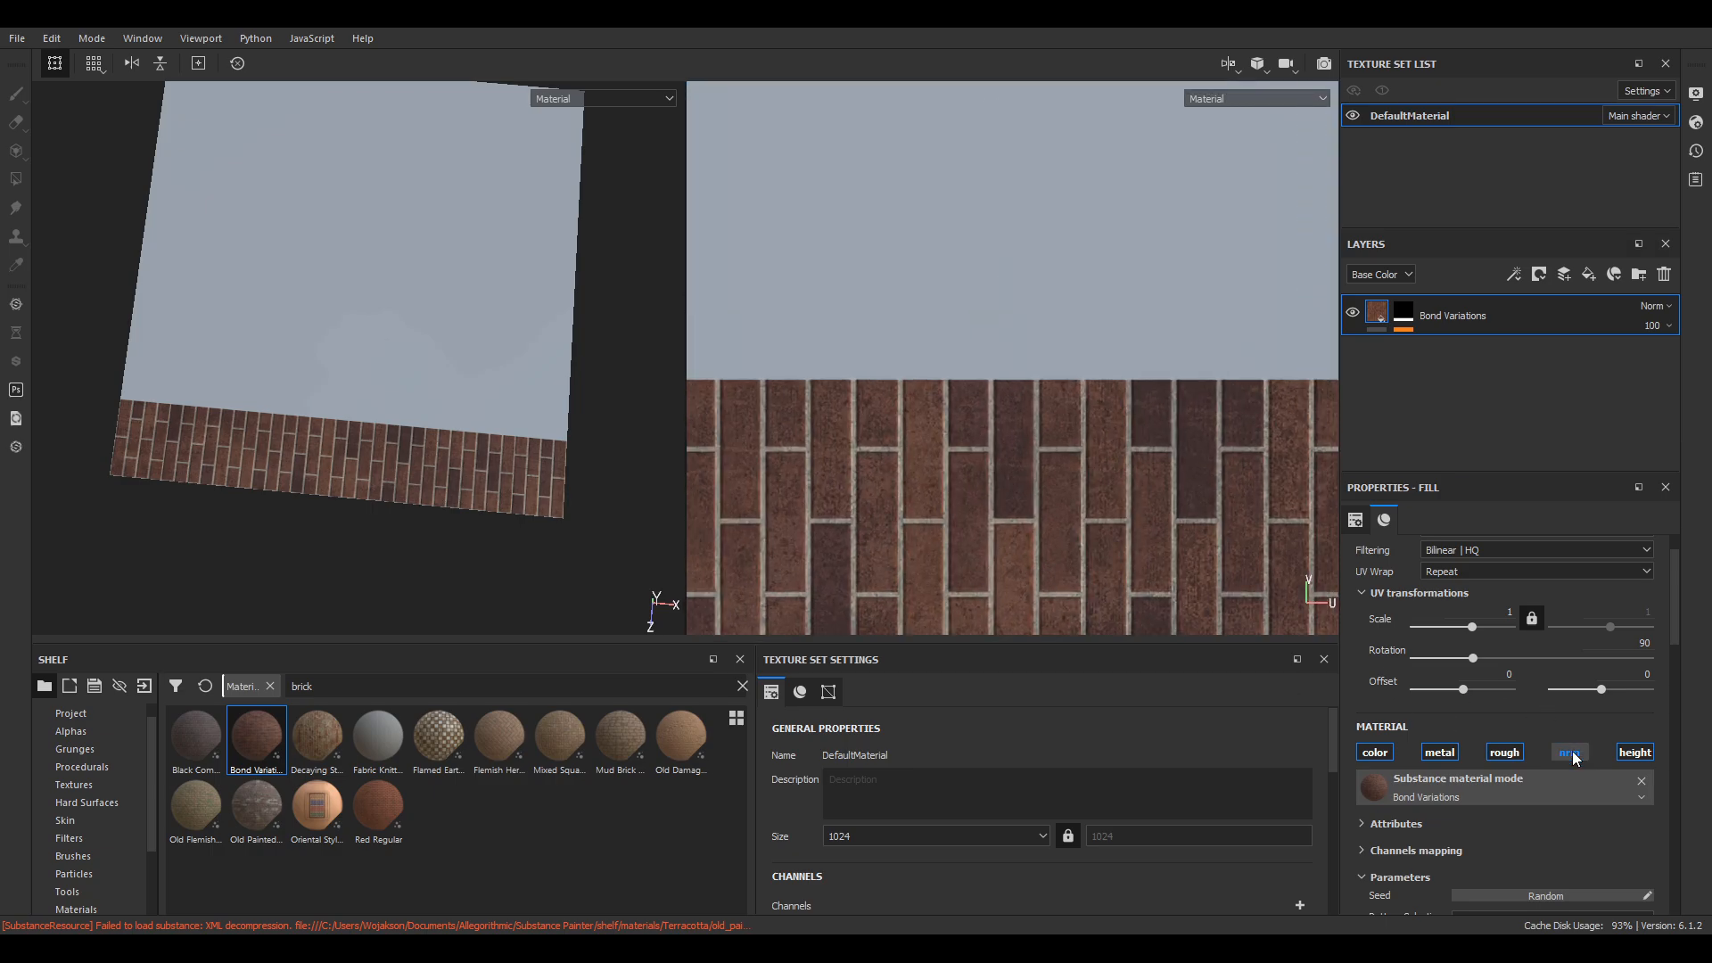
Enable normal, set Regular Bond with 6 by 18 bricks, and adjust brick spacing.
click(1569, 751)
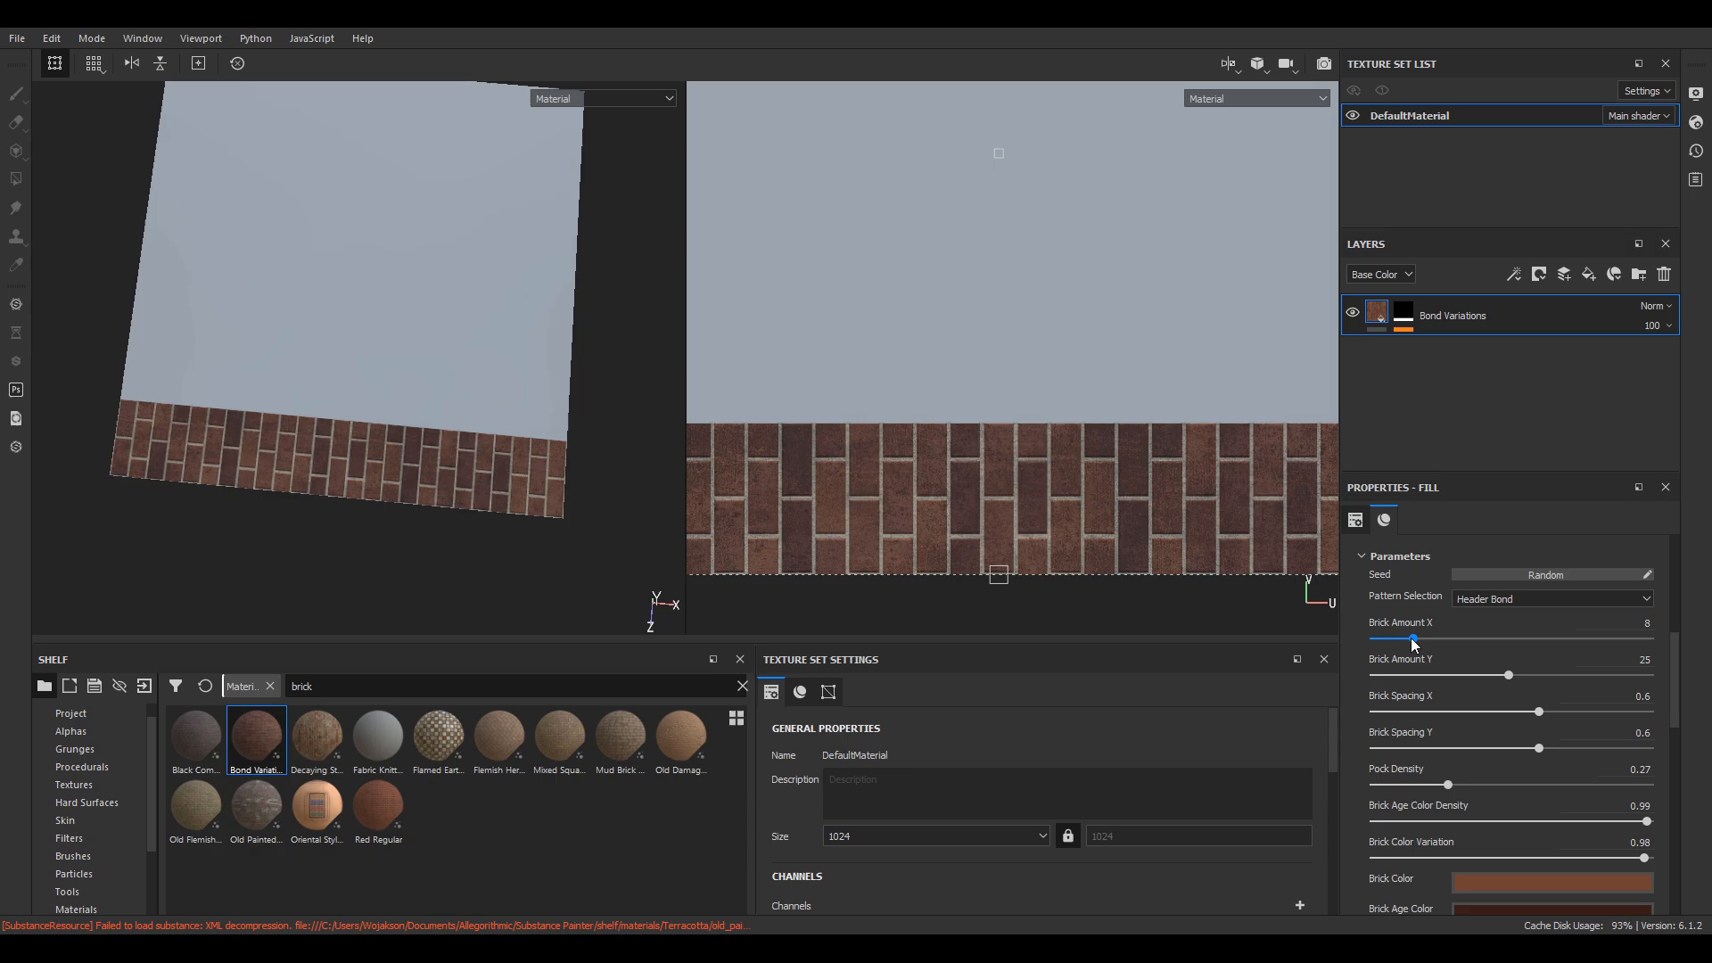
drag(1414, 638, 1361, 638)
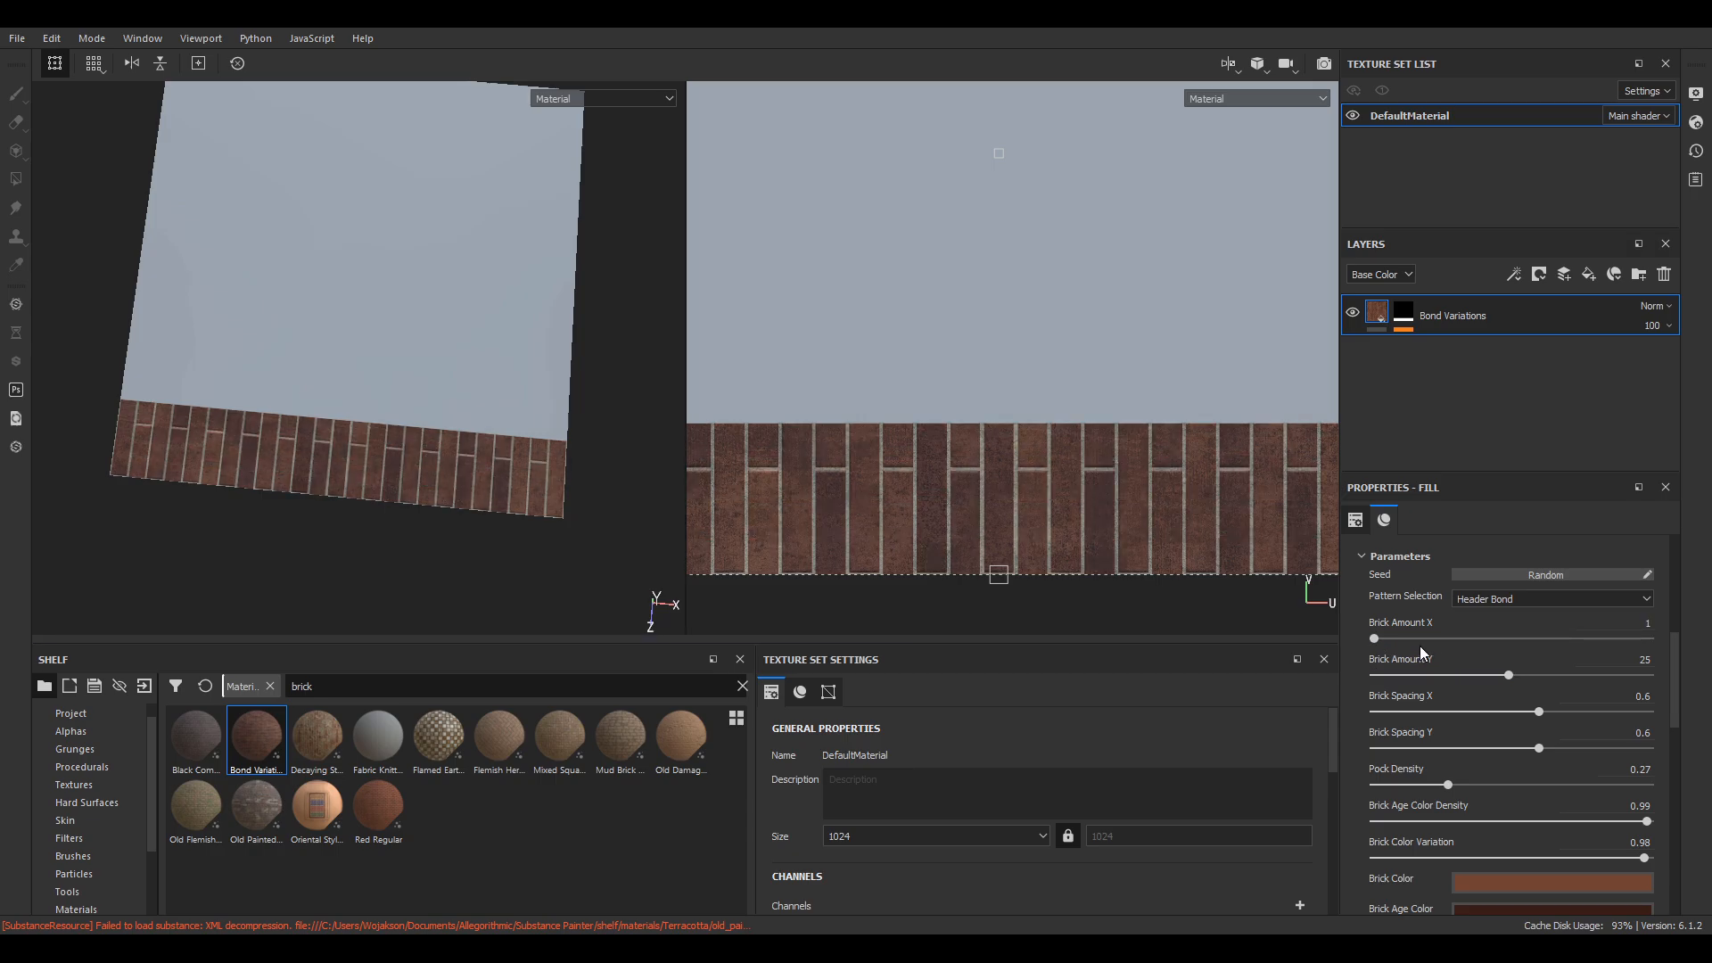
drag(1370, 639, 1420, 639)
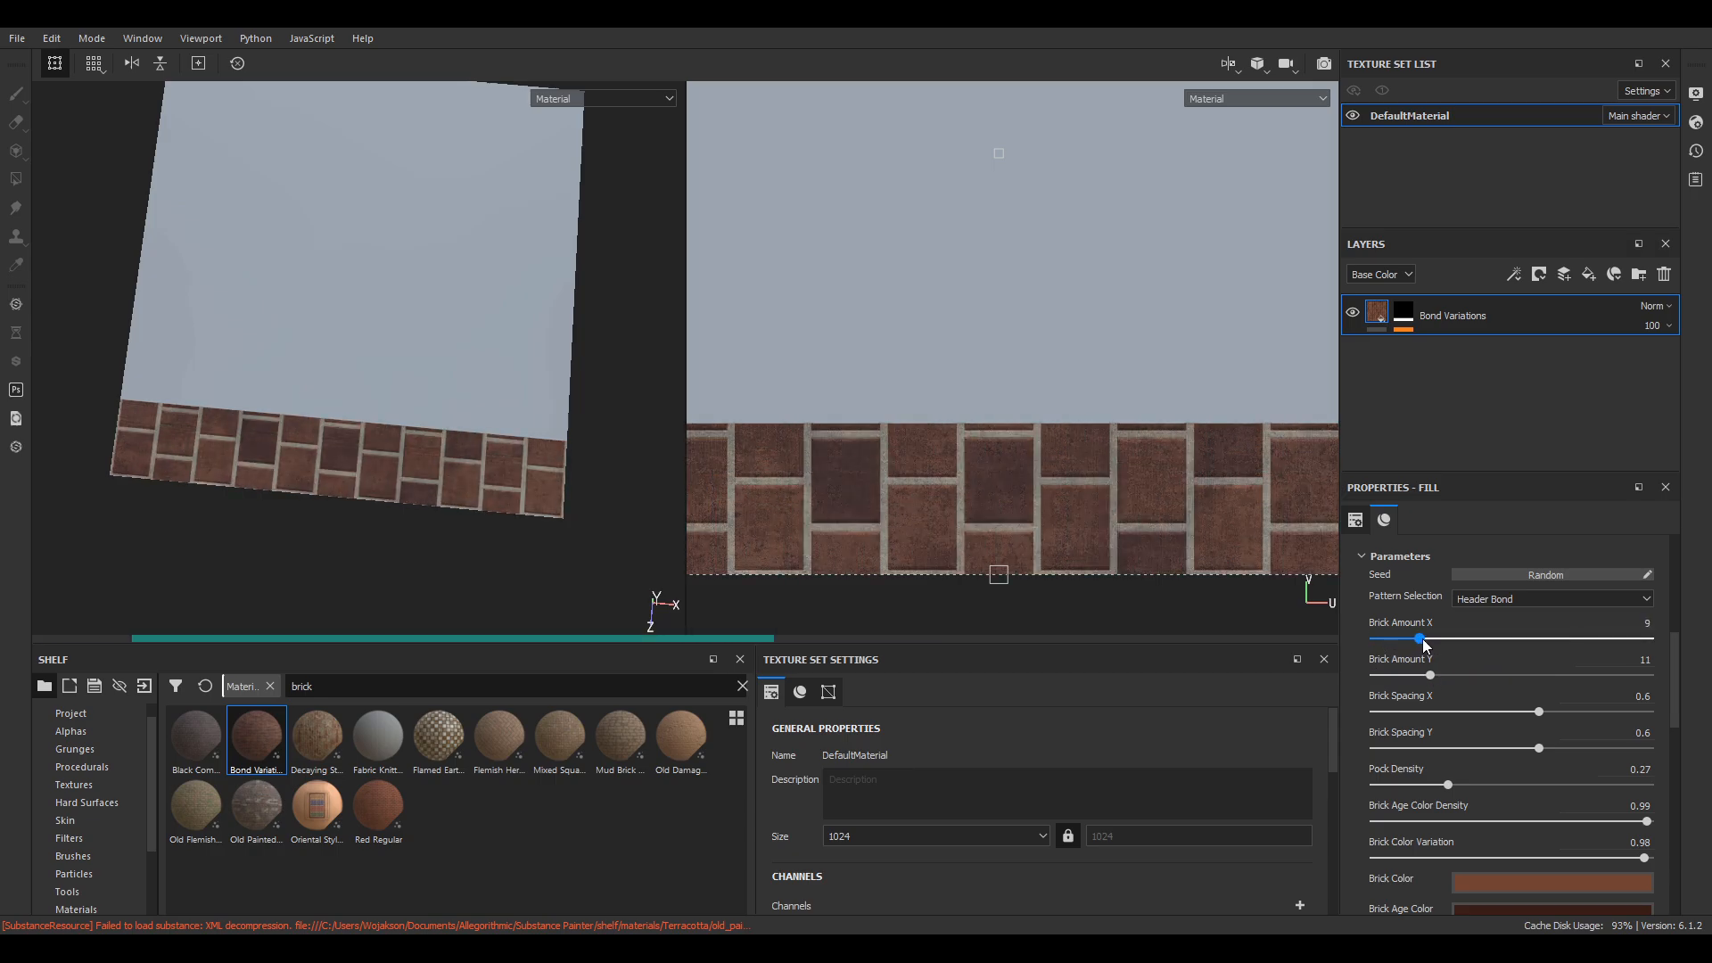
click(1552, 599)
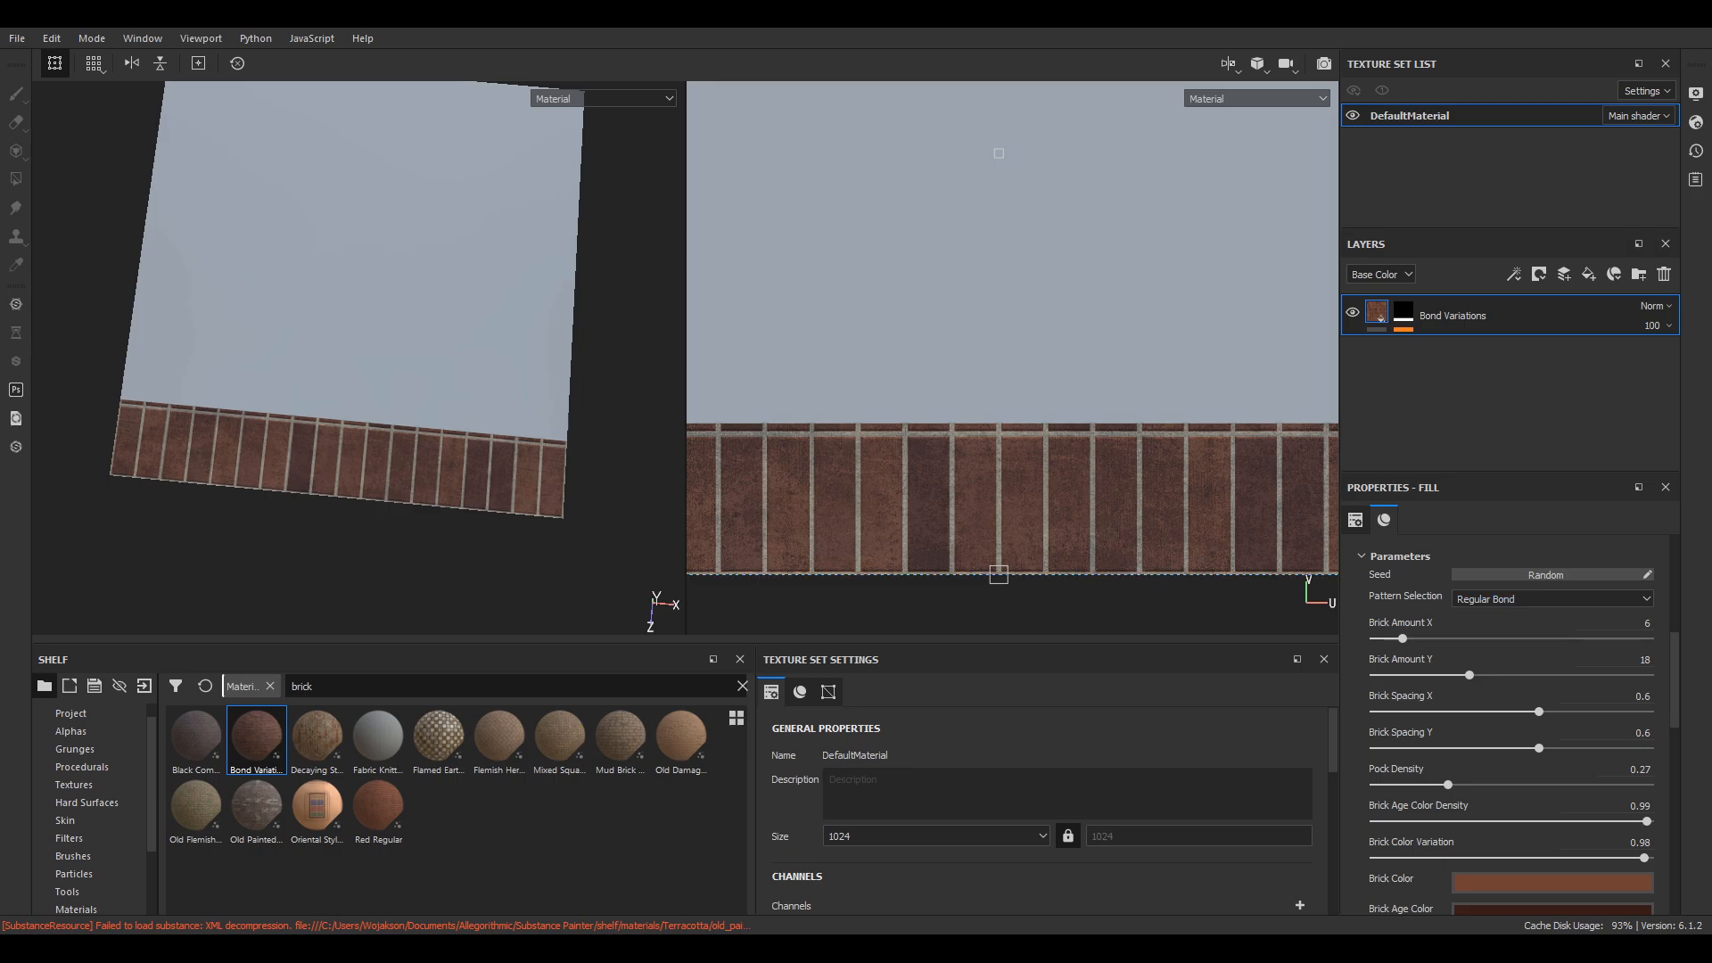
scroll(down, 3)
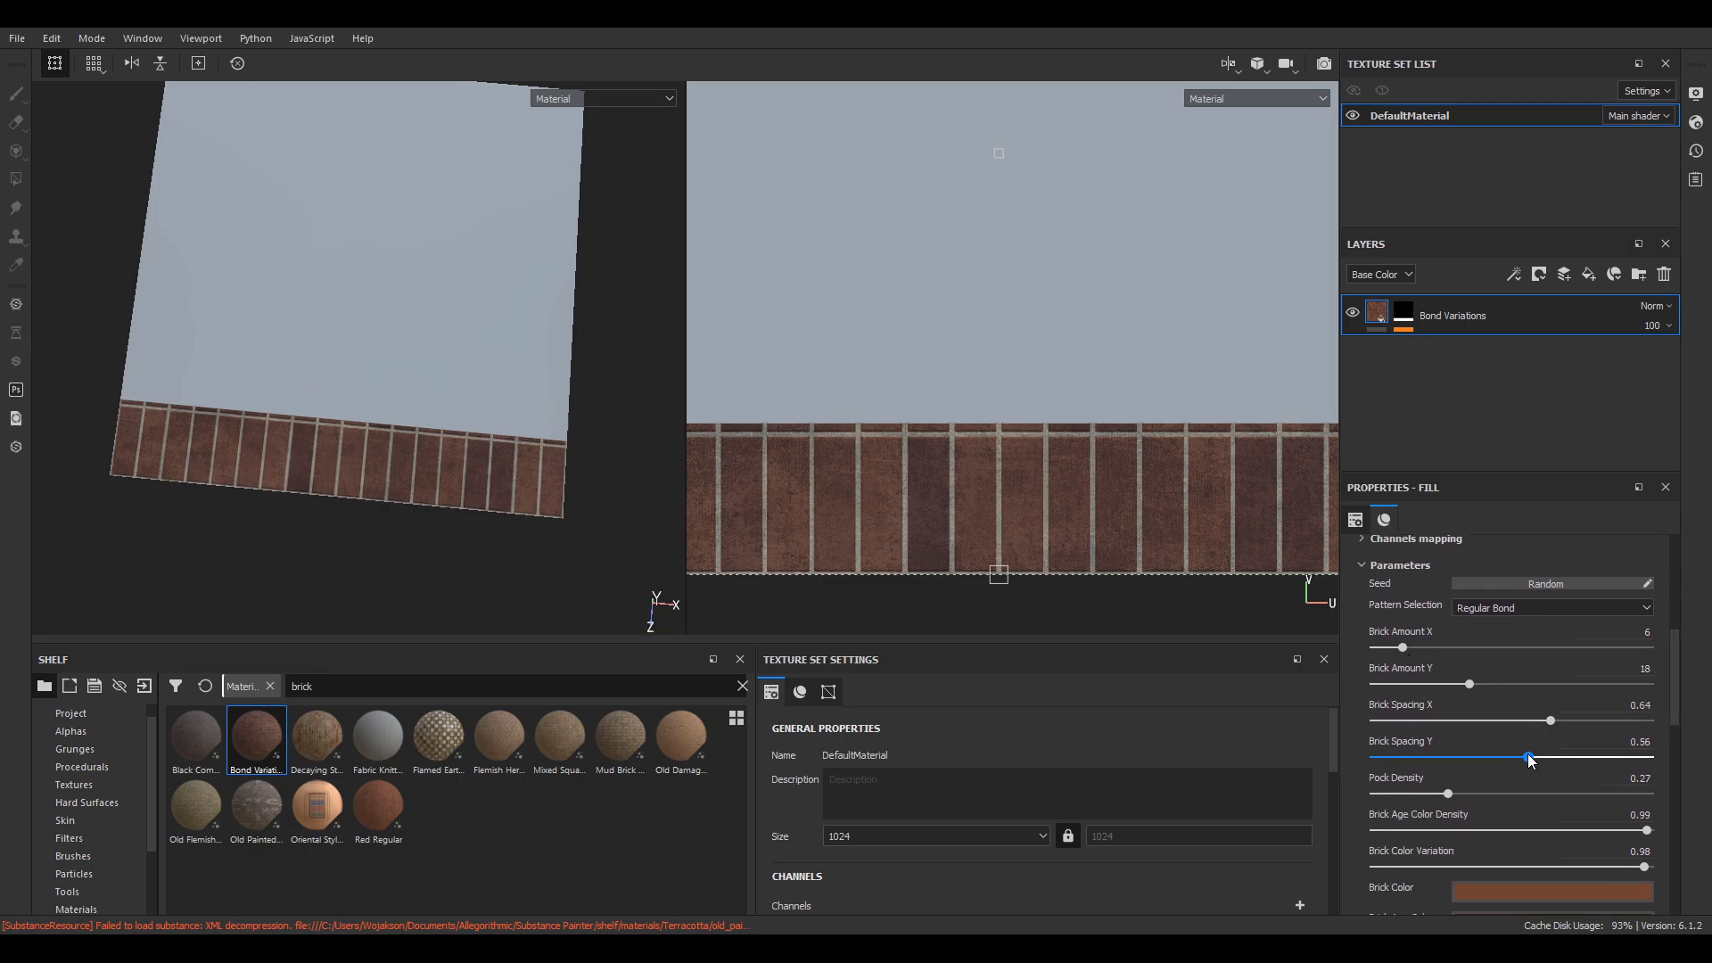
drag(1528, 757, 1577, 757)
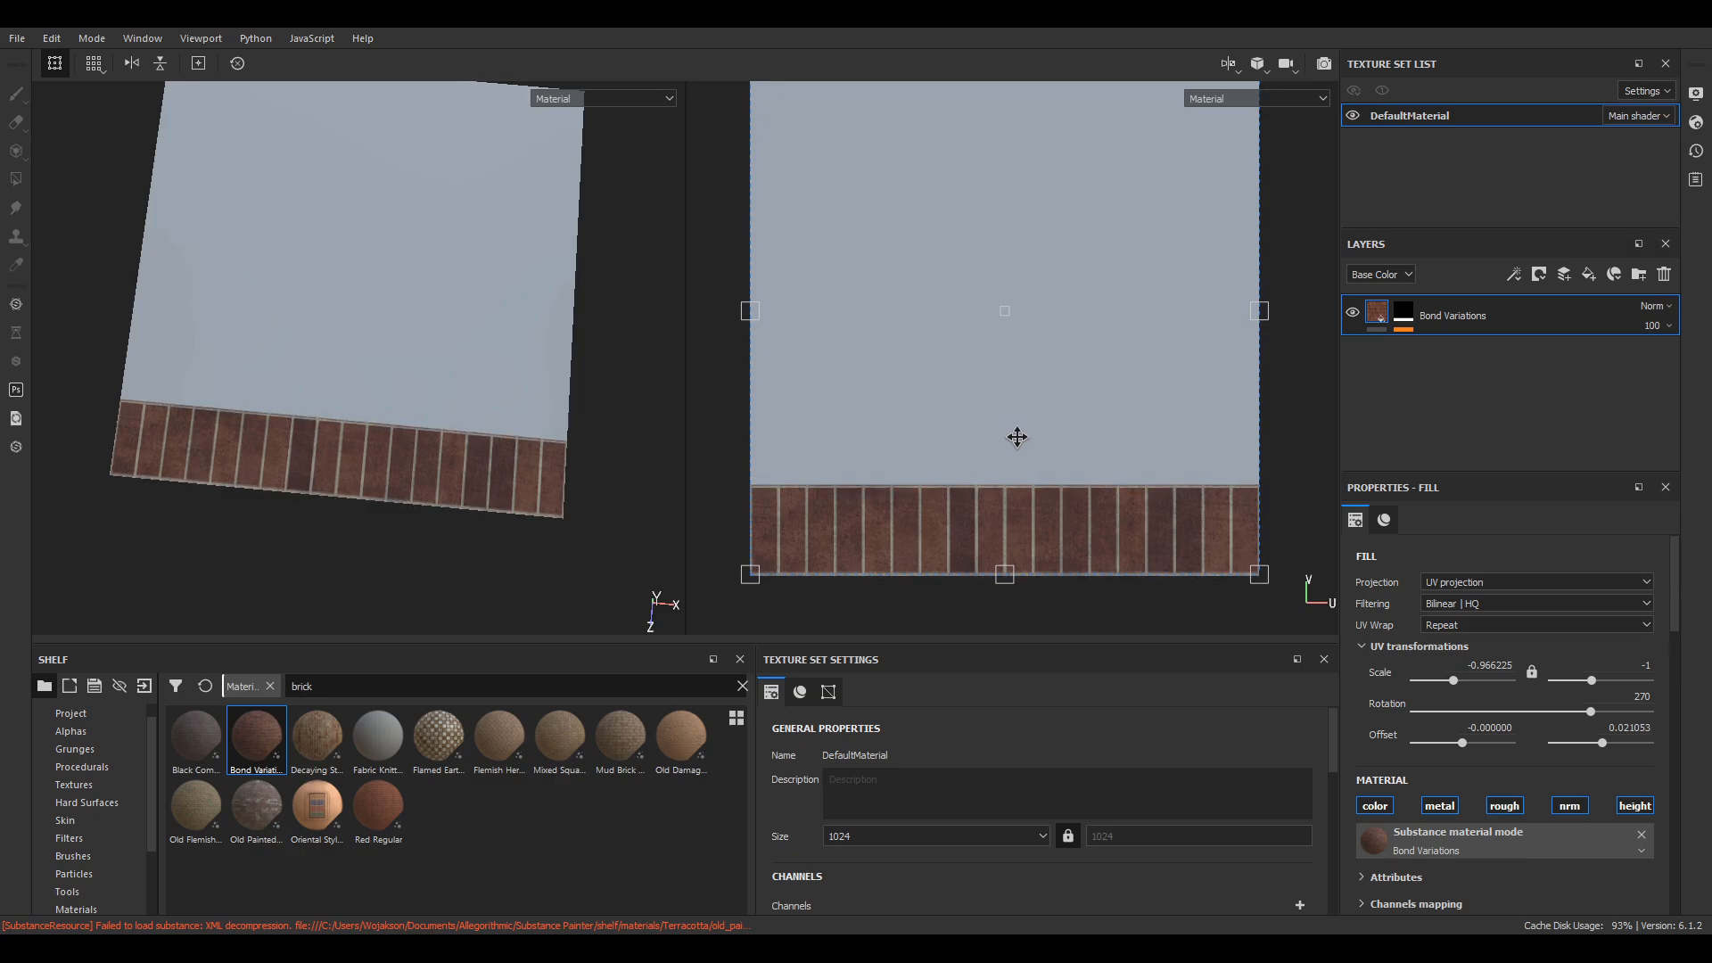
Shift and stretch the brick UVs in the 2D view to fit the bottom strip.
drag(1015, 437, 1001, 446)
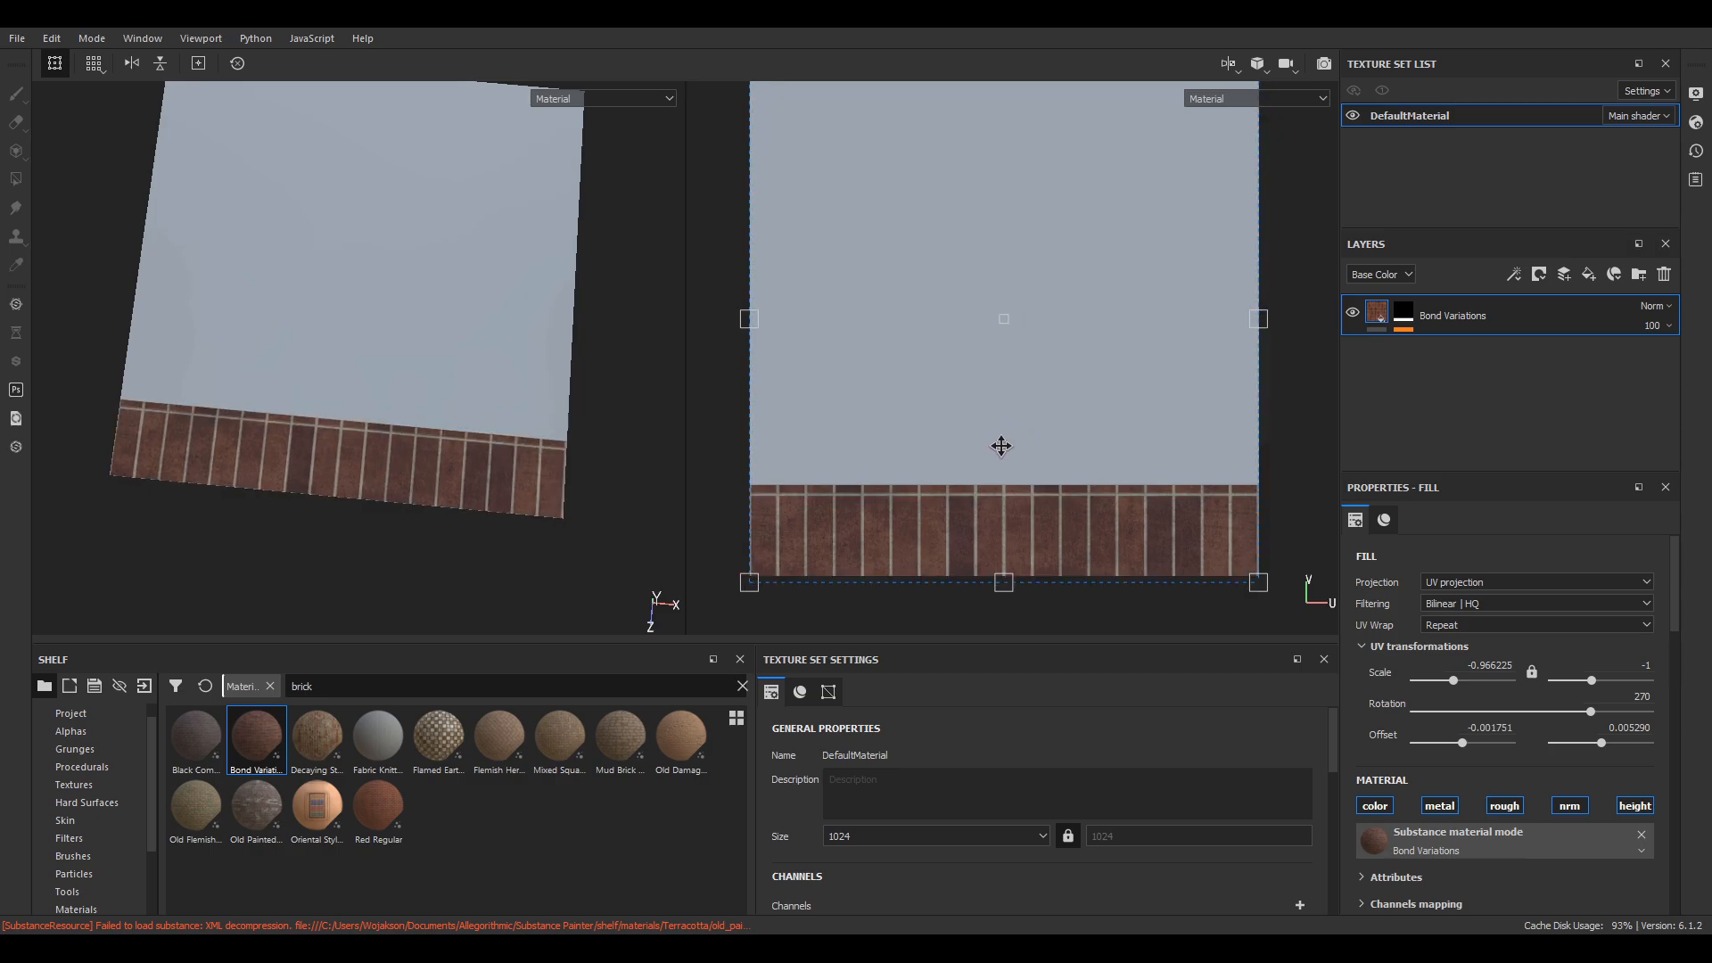
drag(1000, 446, 1001, 496)
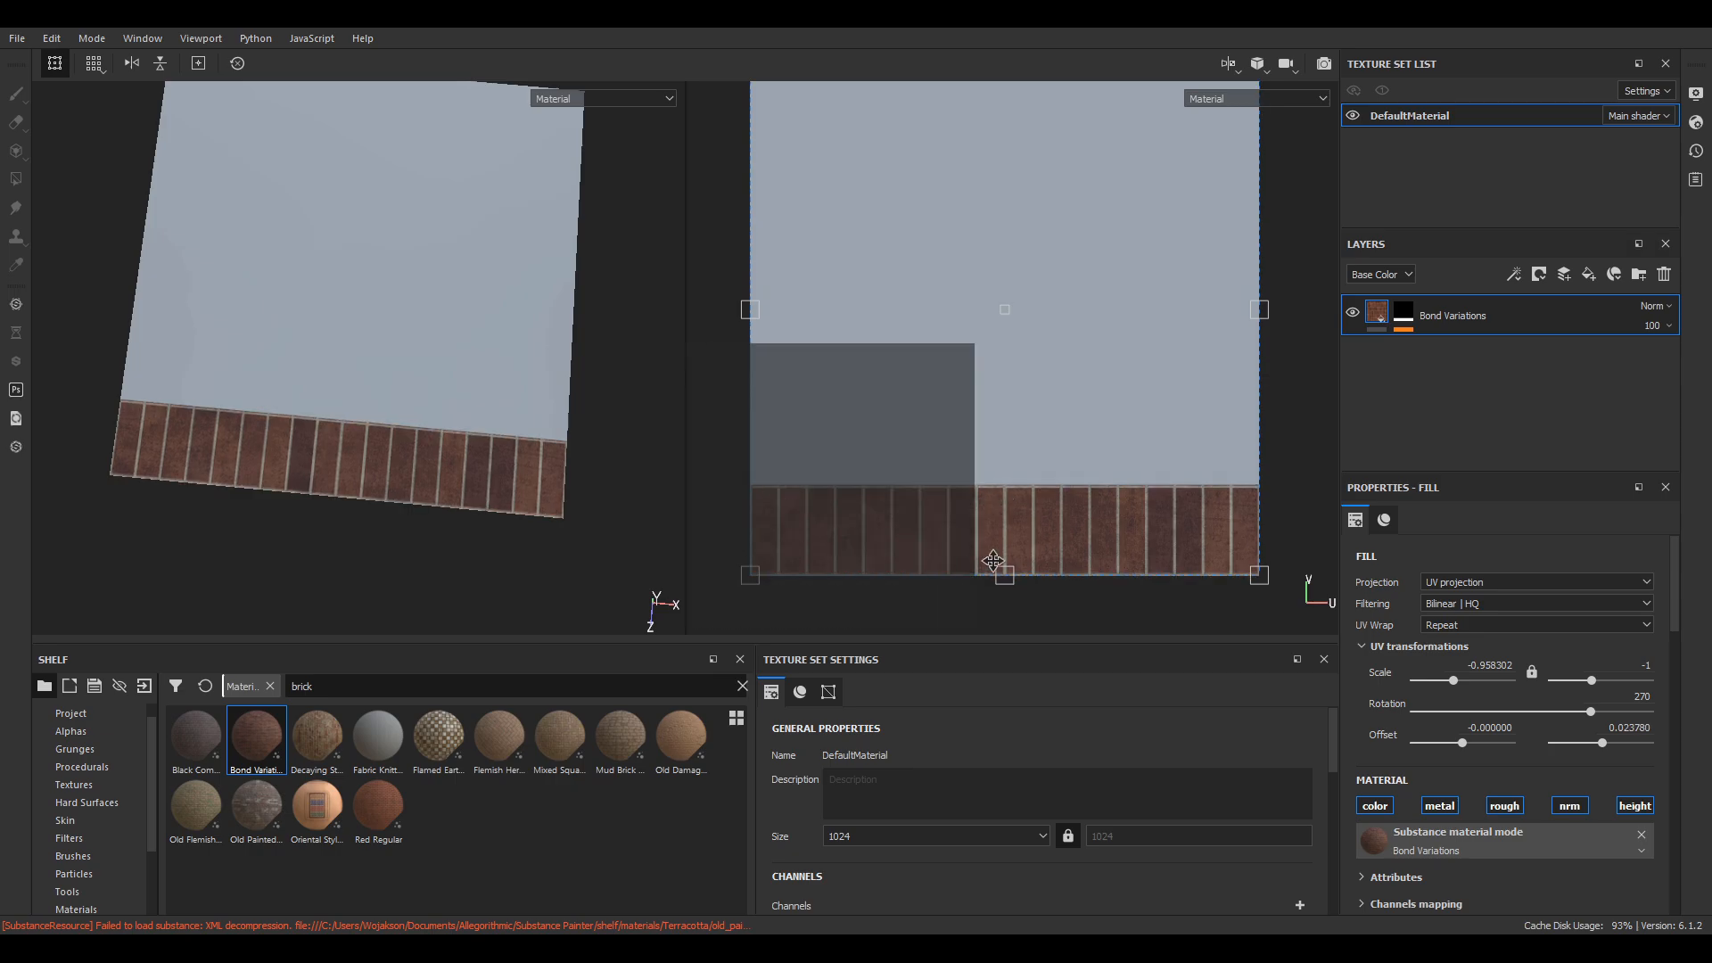
drag(991, 556, 1073, 622)
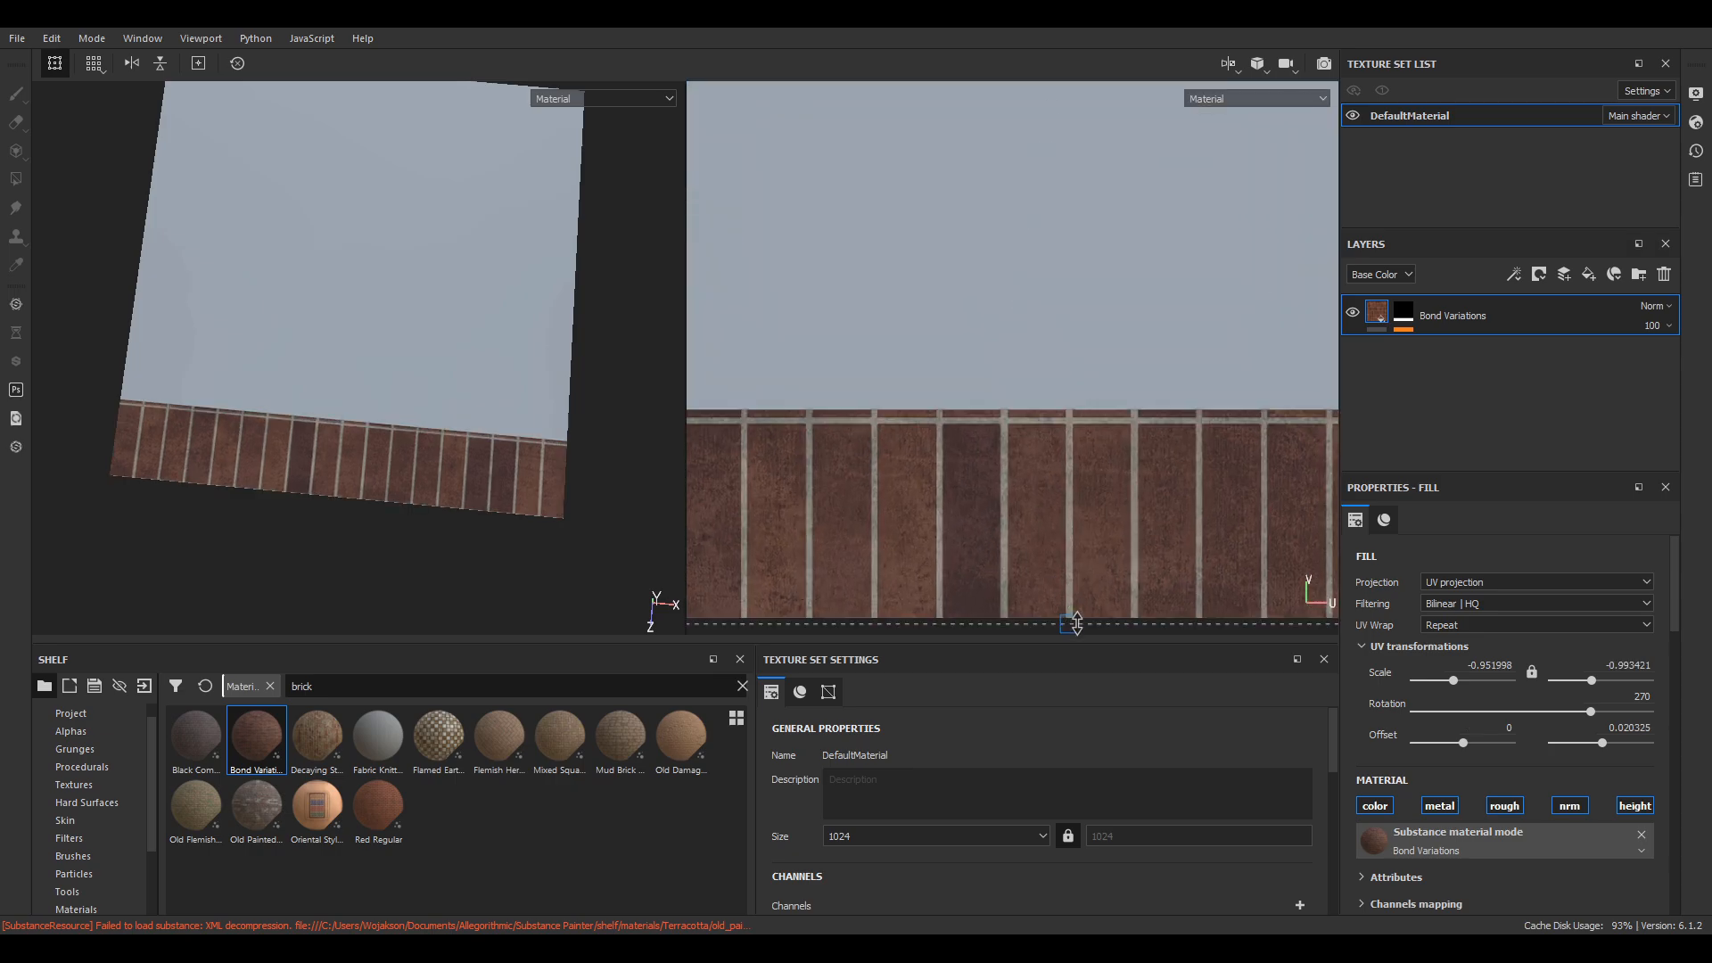
drag(1075, 622, 1070, 550)
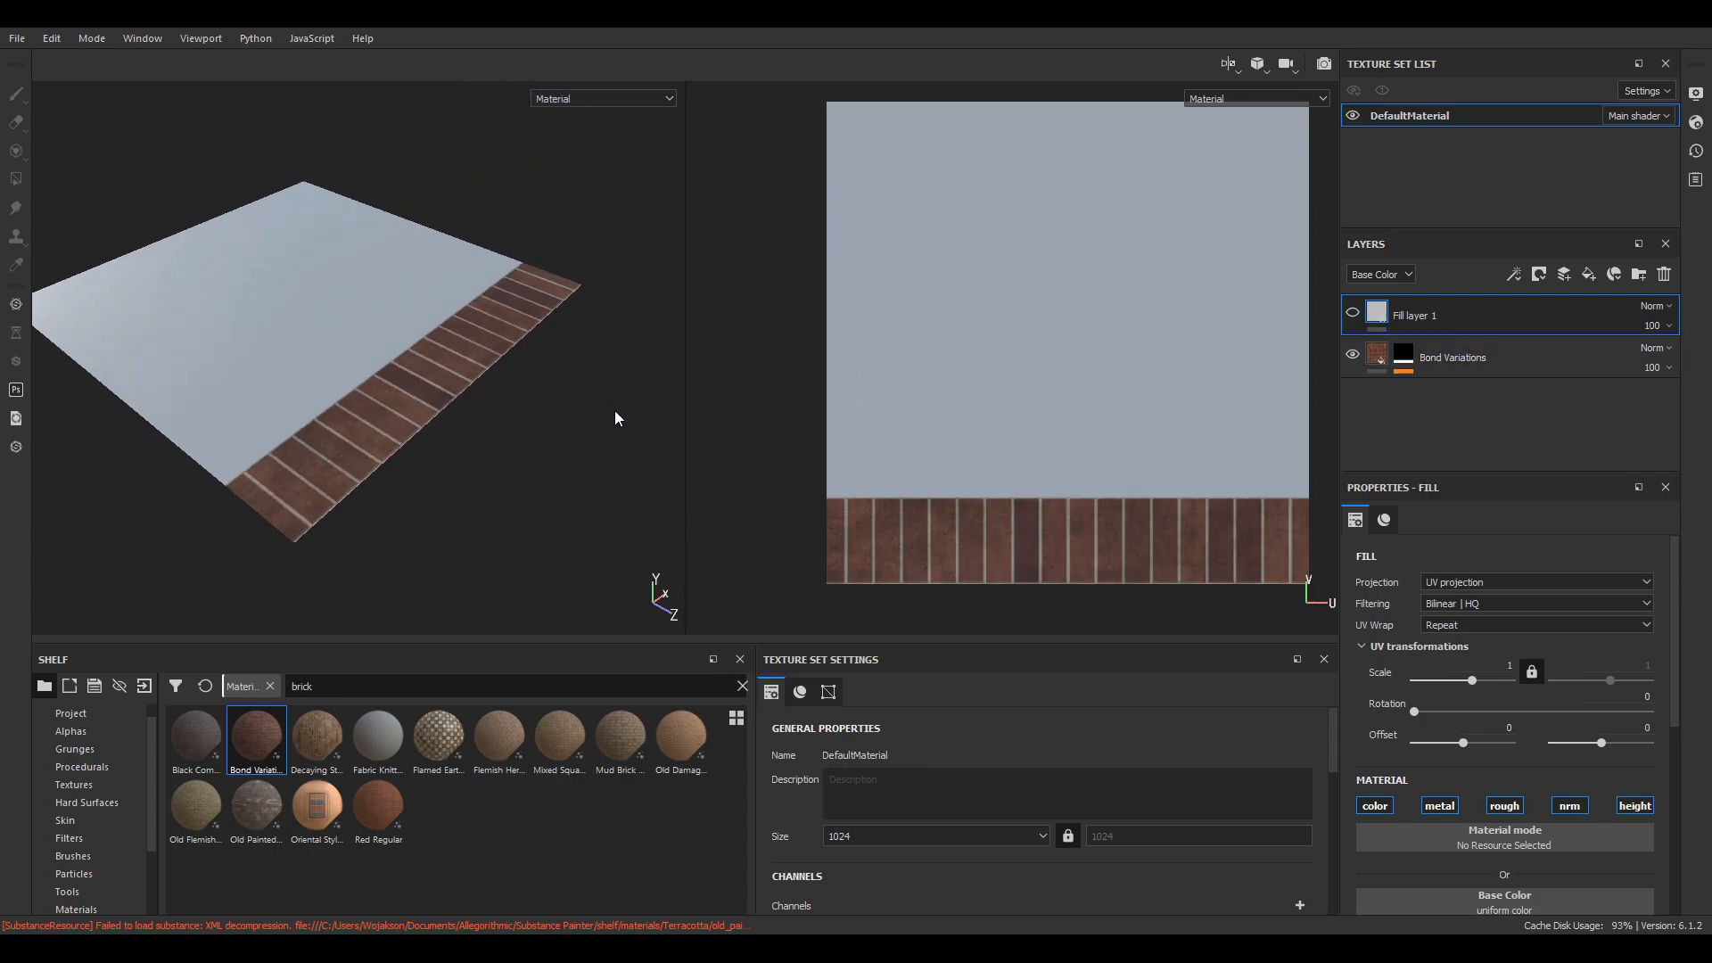
Raise the Bond Variations layer's dirt colour and cement intensity.
drag(617, 419, 401, 412)
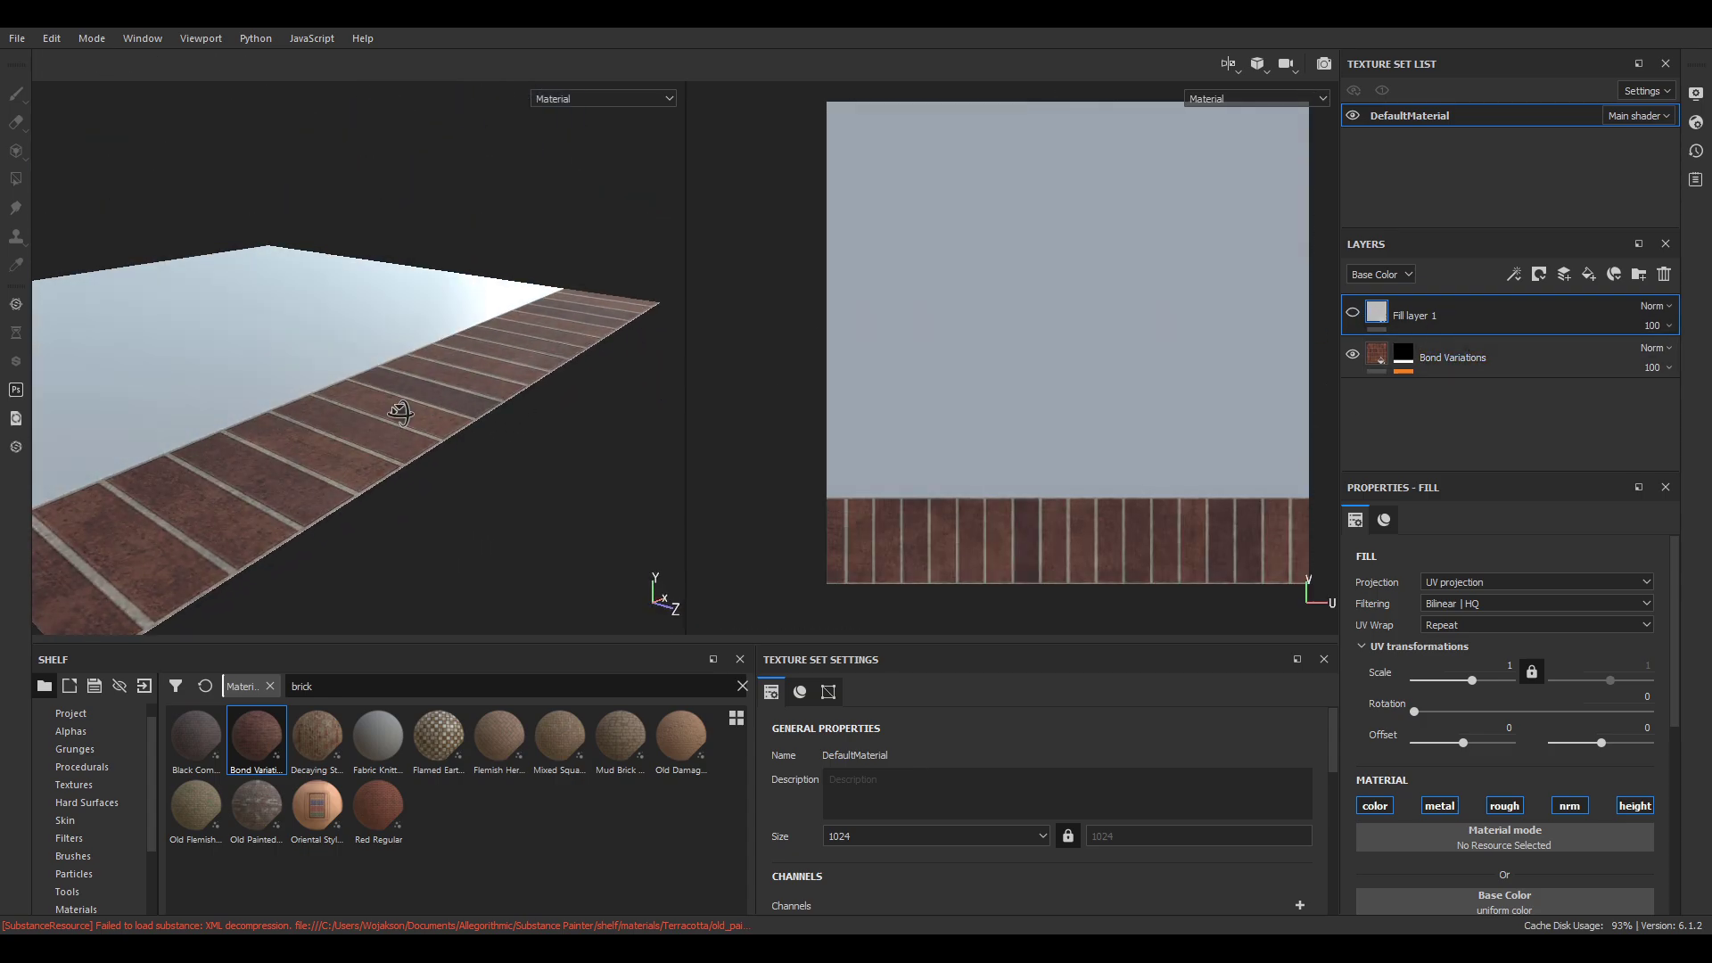
click(1452, 357)
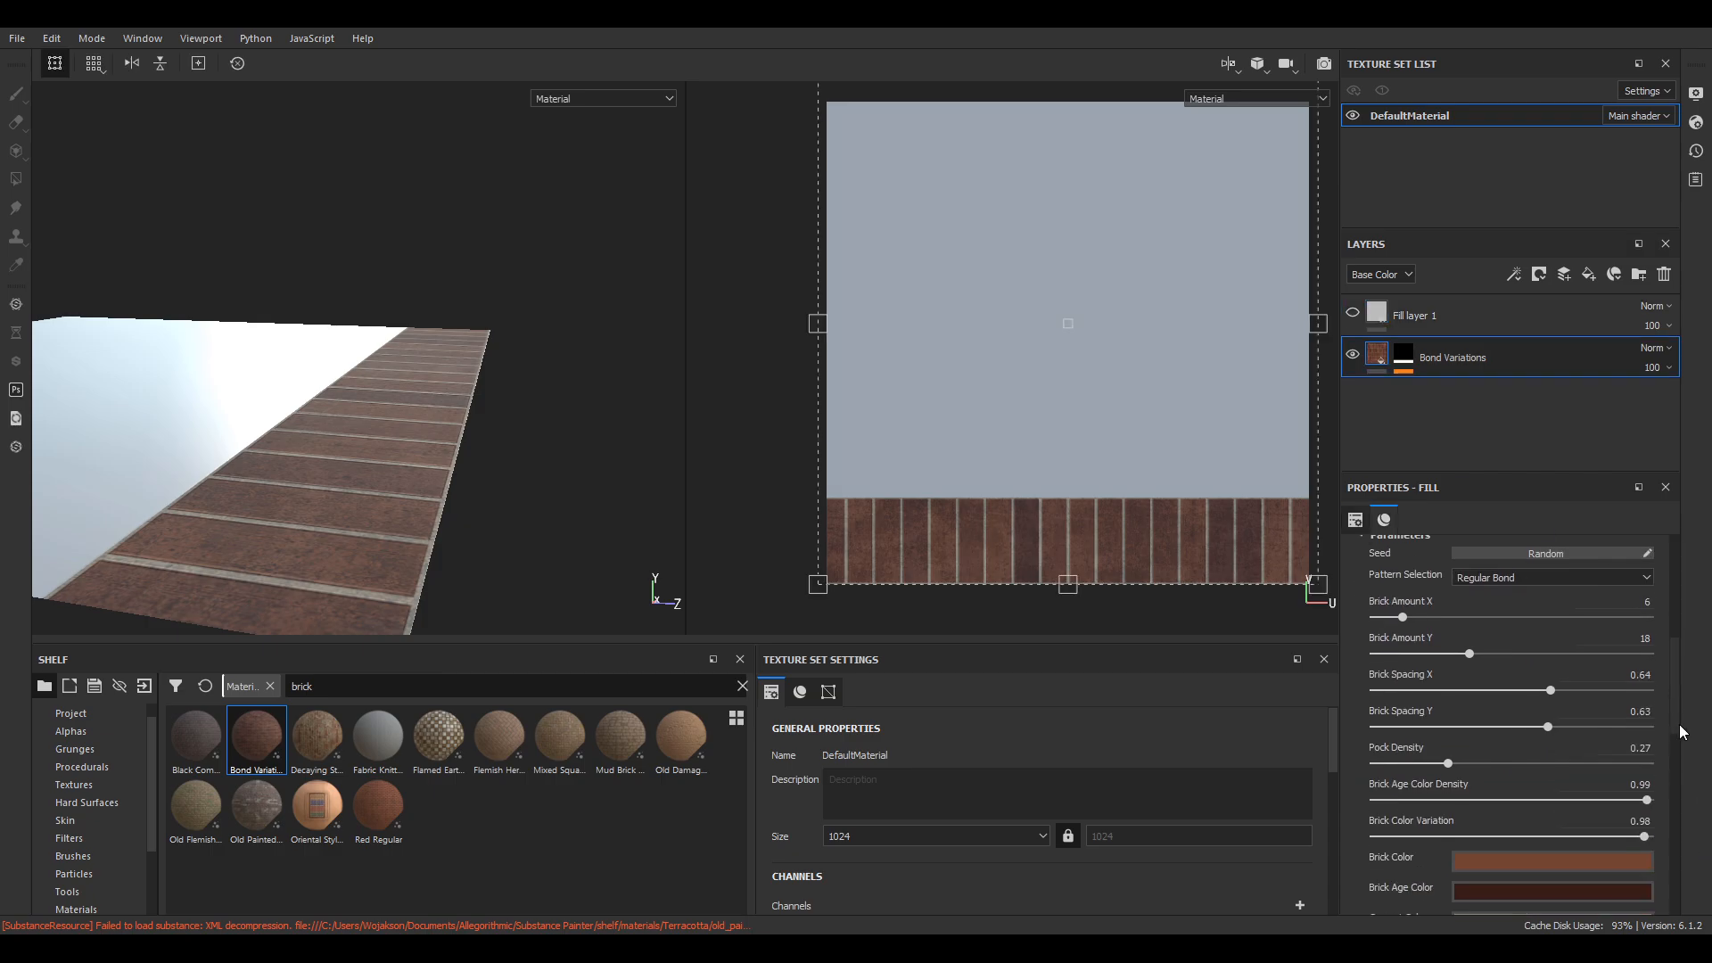
scroll(down, 3)
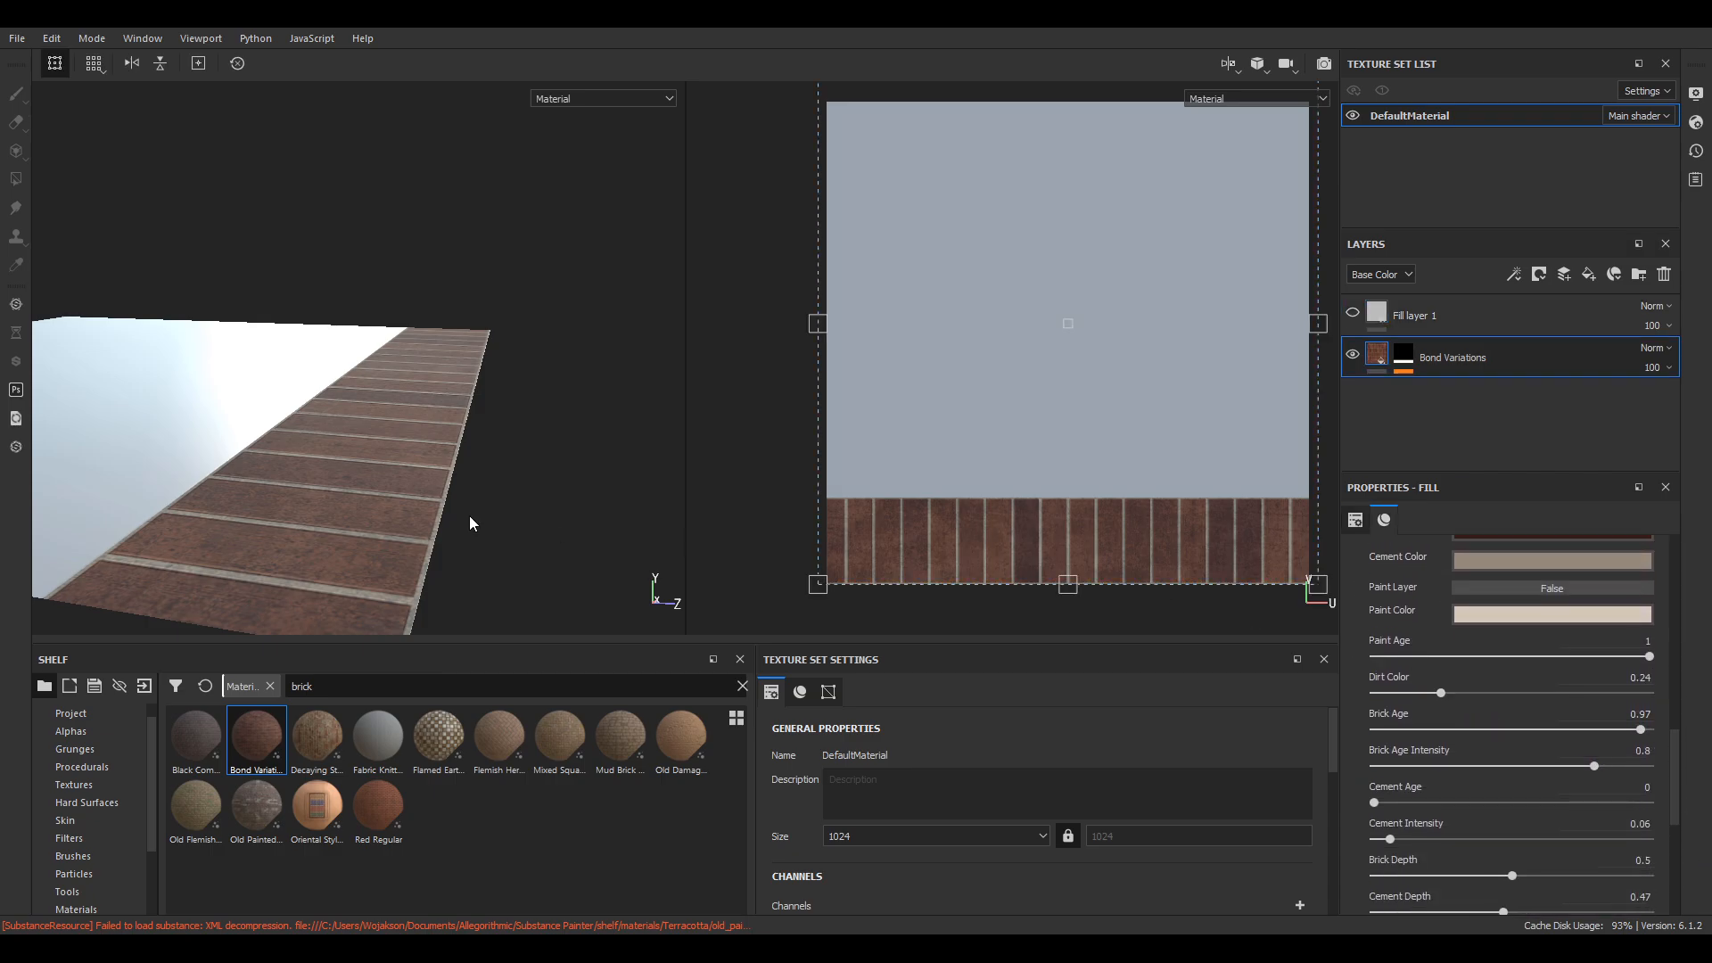
drag(1470, 694, 1524, 693)
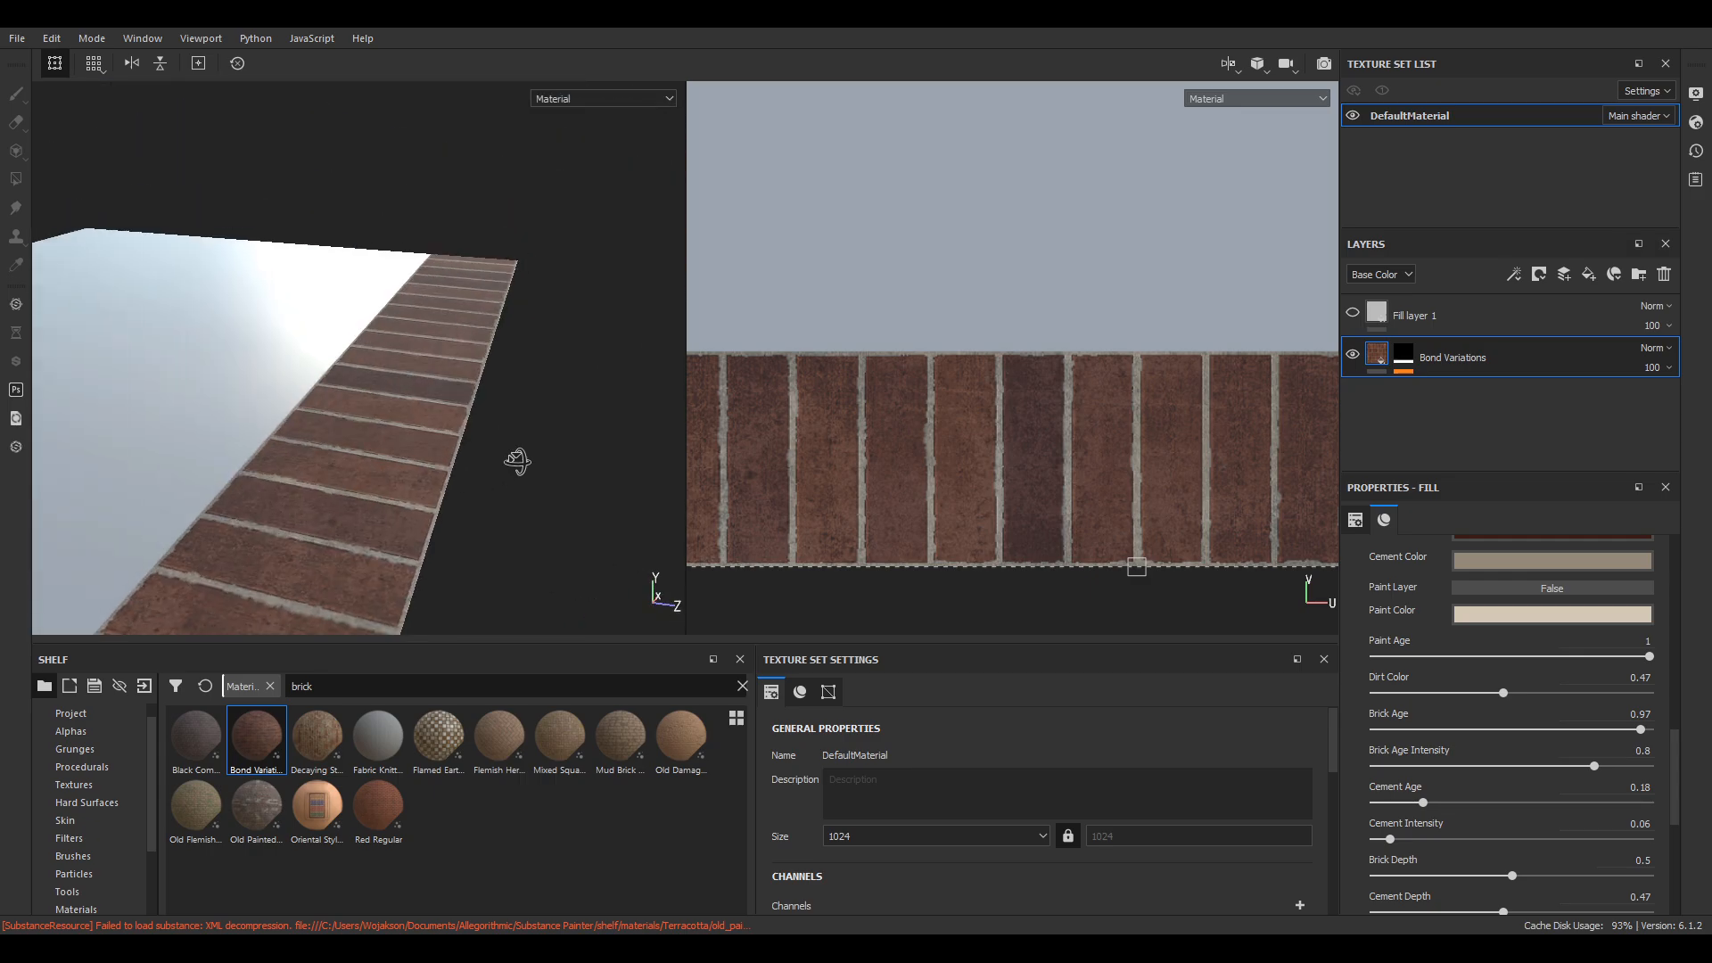
drag(1380, 838, 1415, 838)
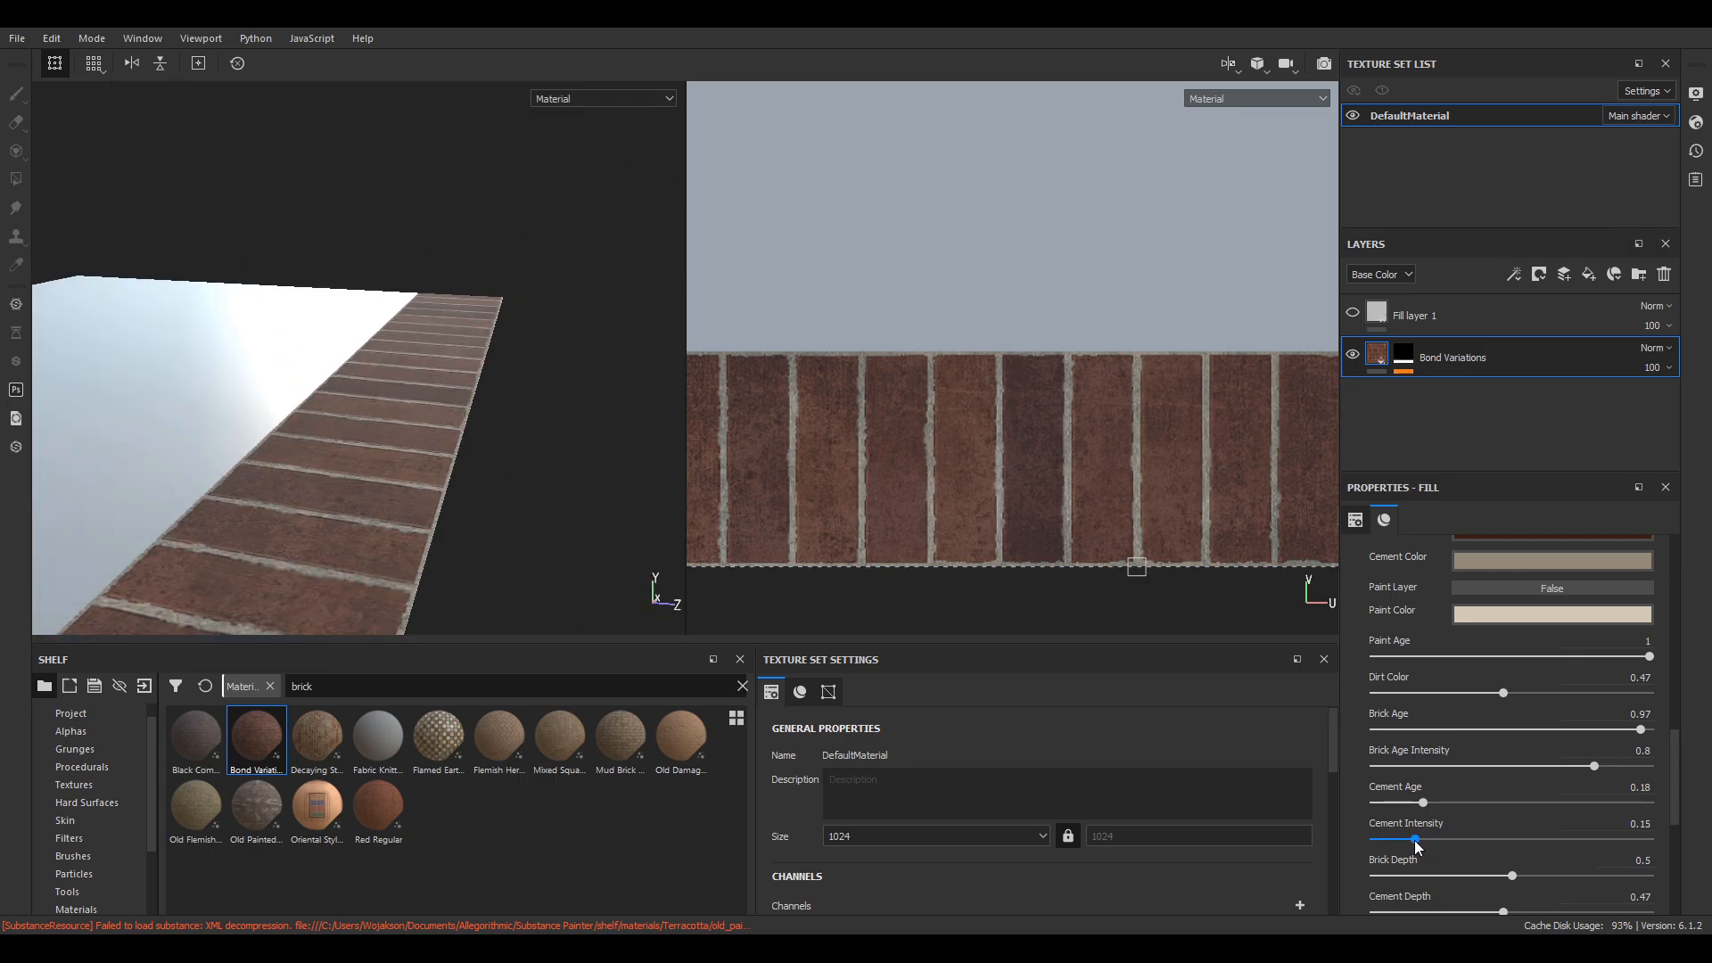
scroll(down, 3)
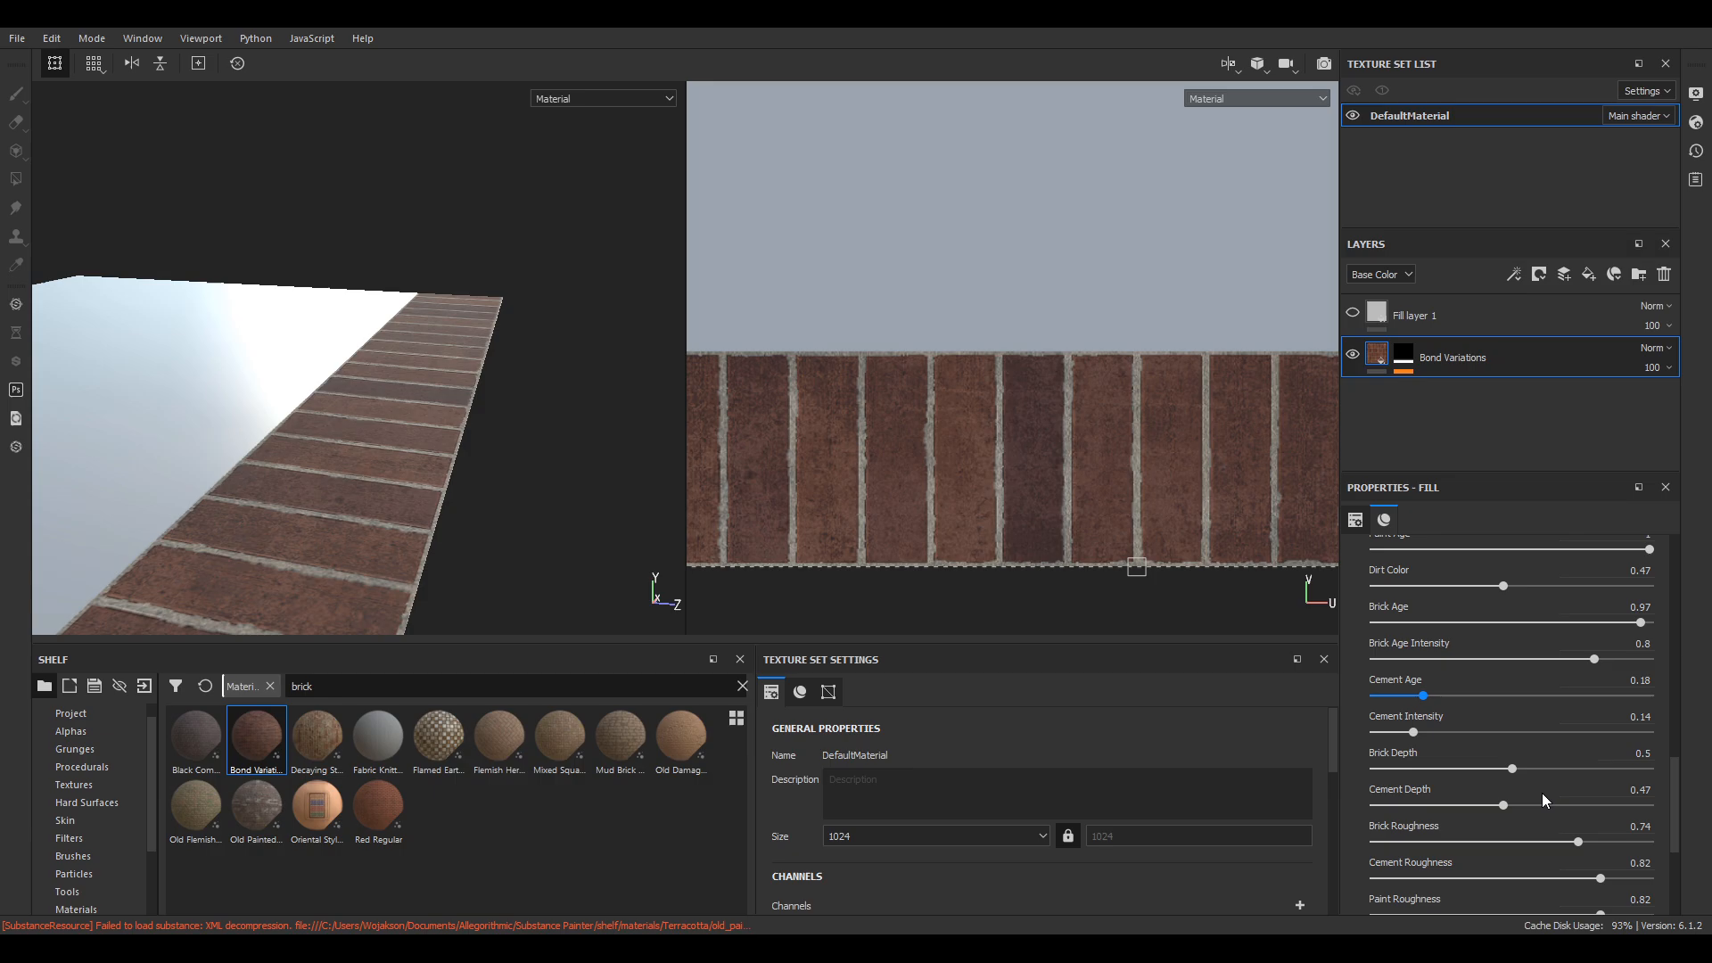
mouse_move(908, 694)
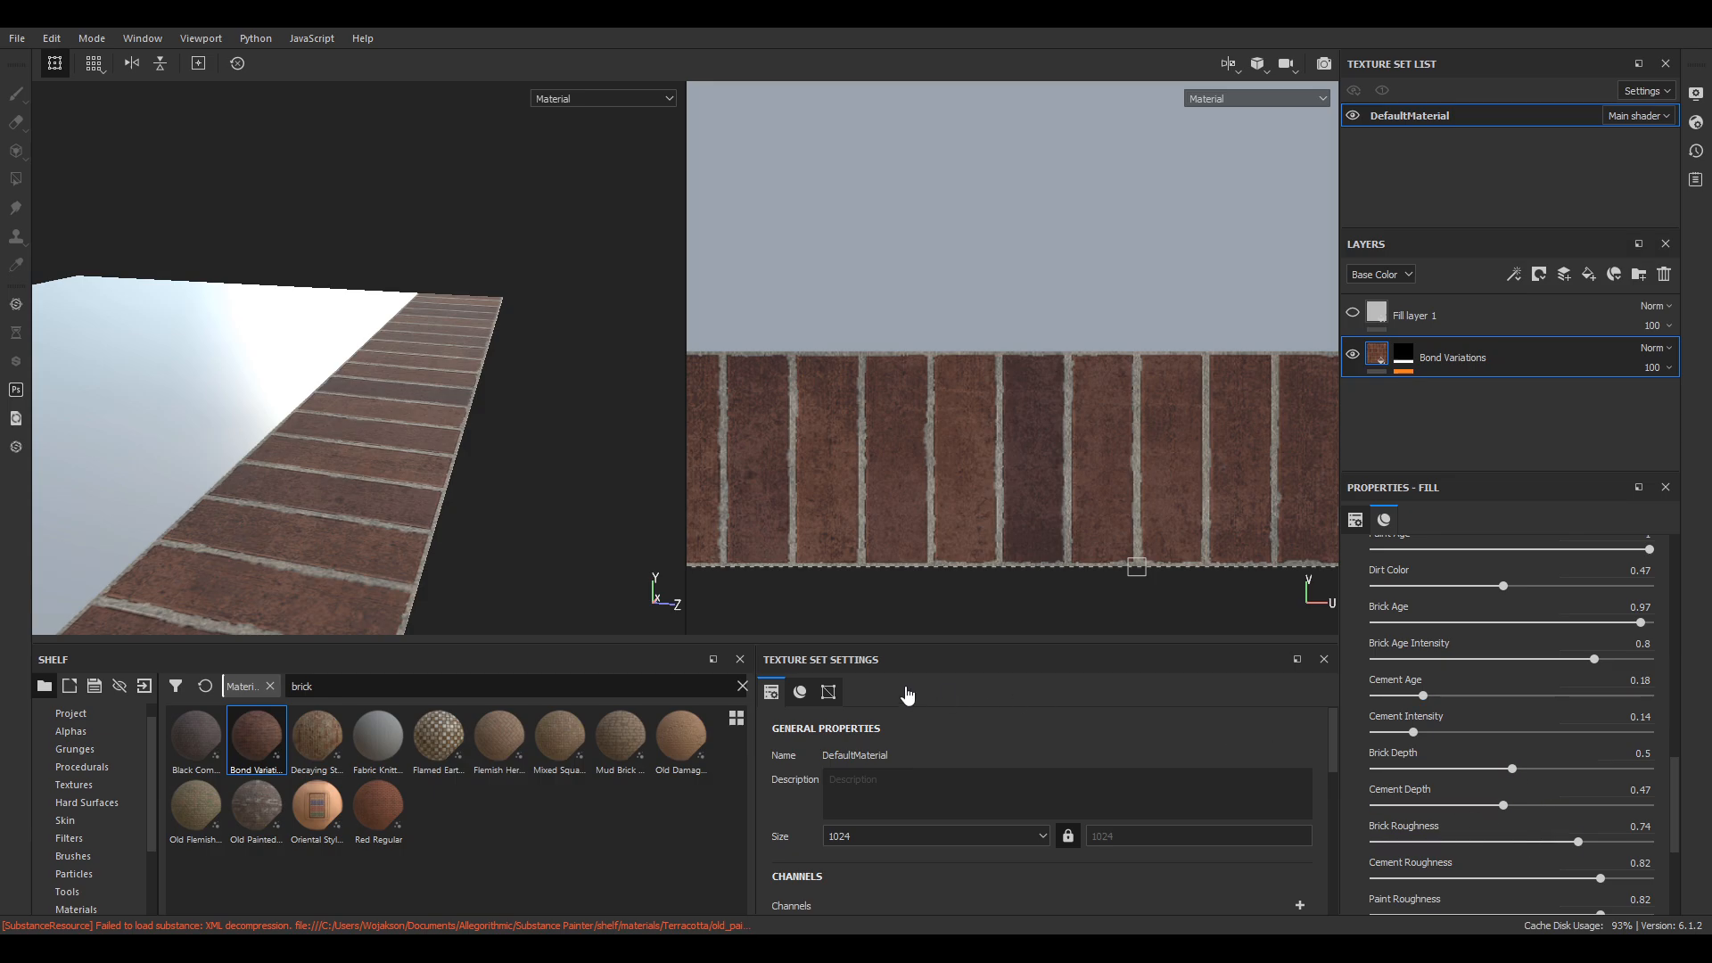
Lower brick roughness, increase roughness variation, and delete the empty fill layer.
drag(1581, 842, 1552, 841)
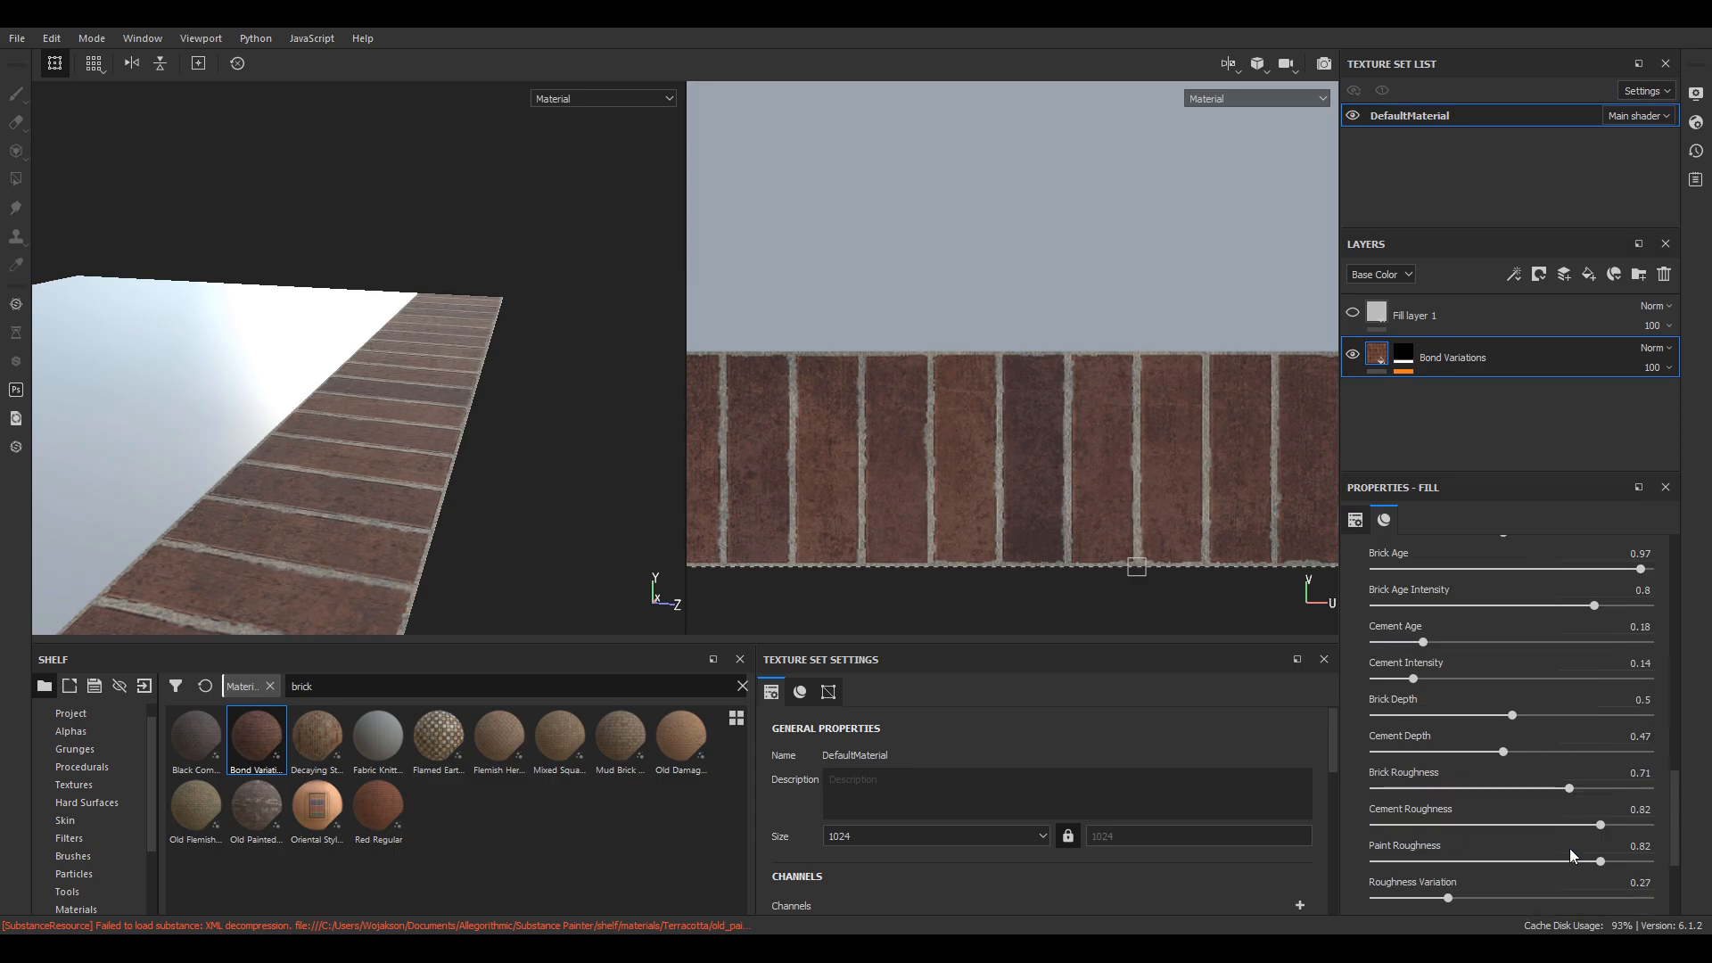
drag(1446, 897, 1558, 844)
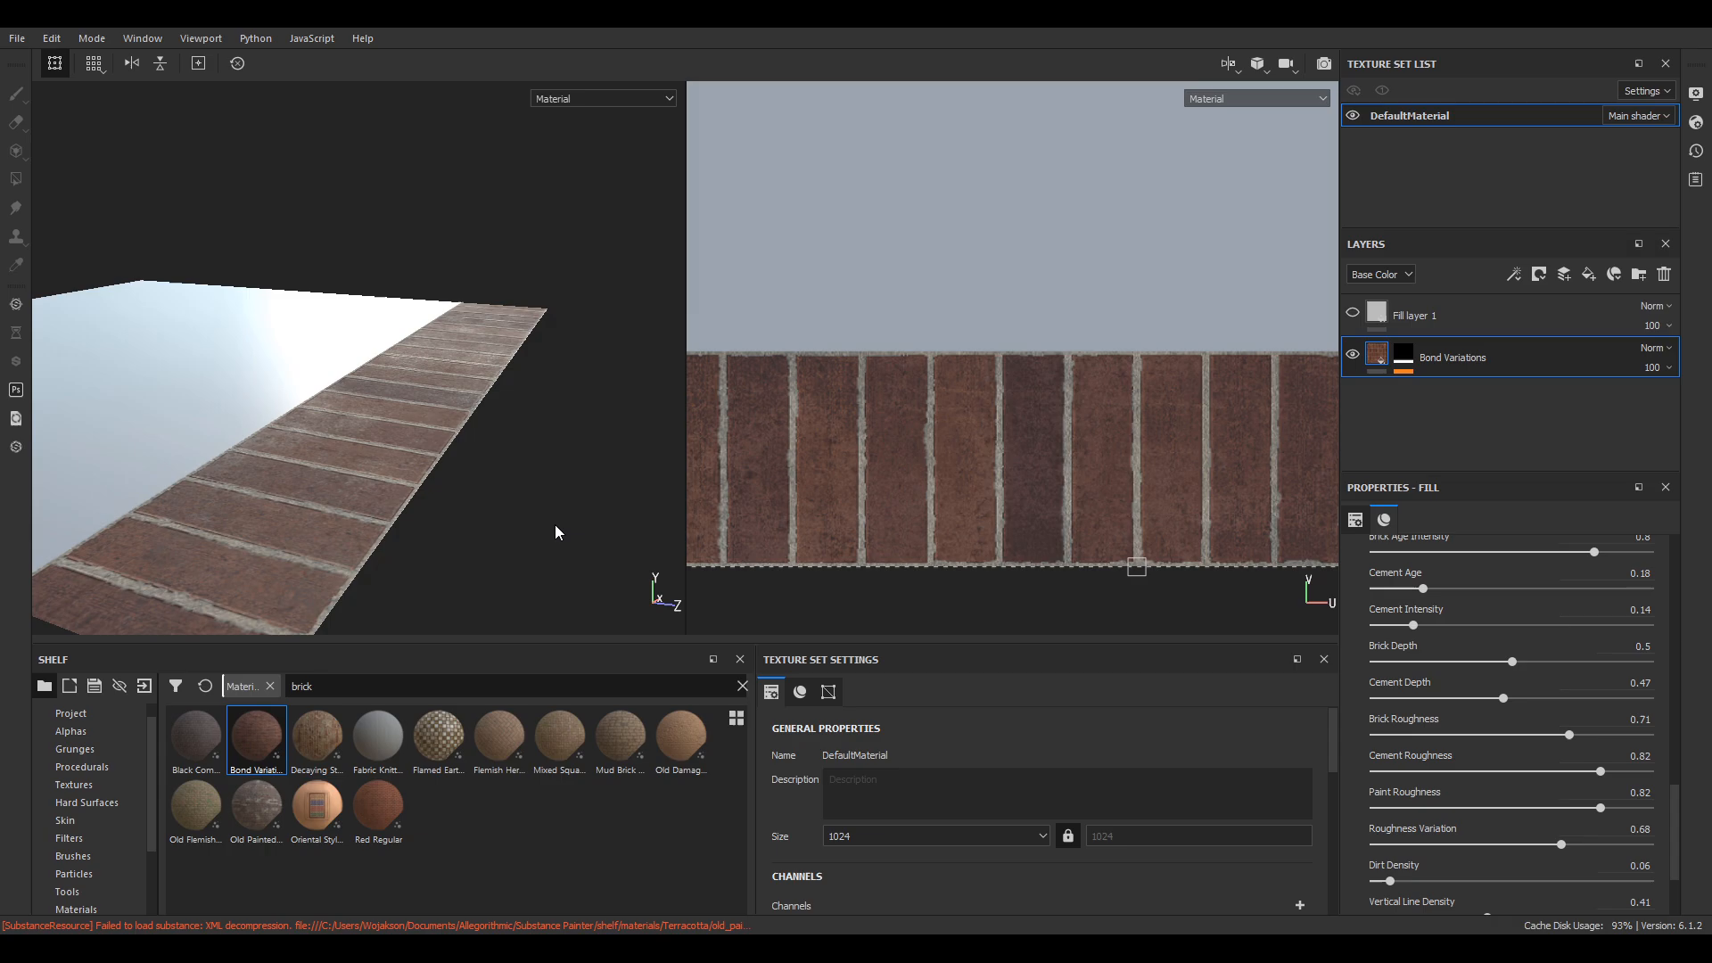
drag(1599, 735, 1550, 734)
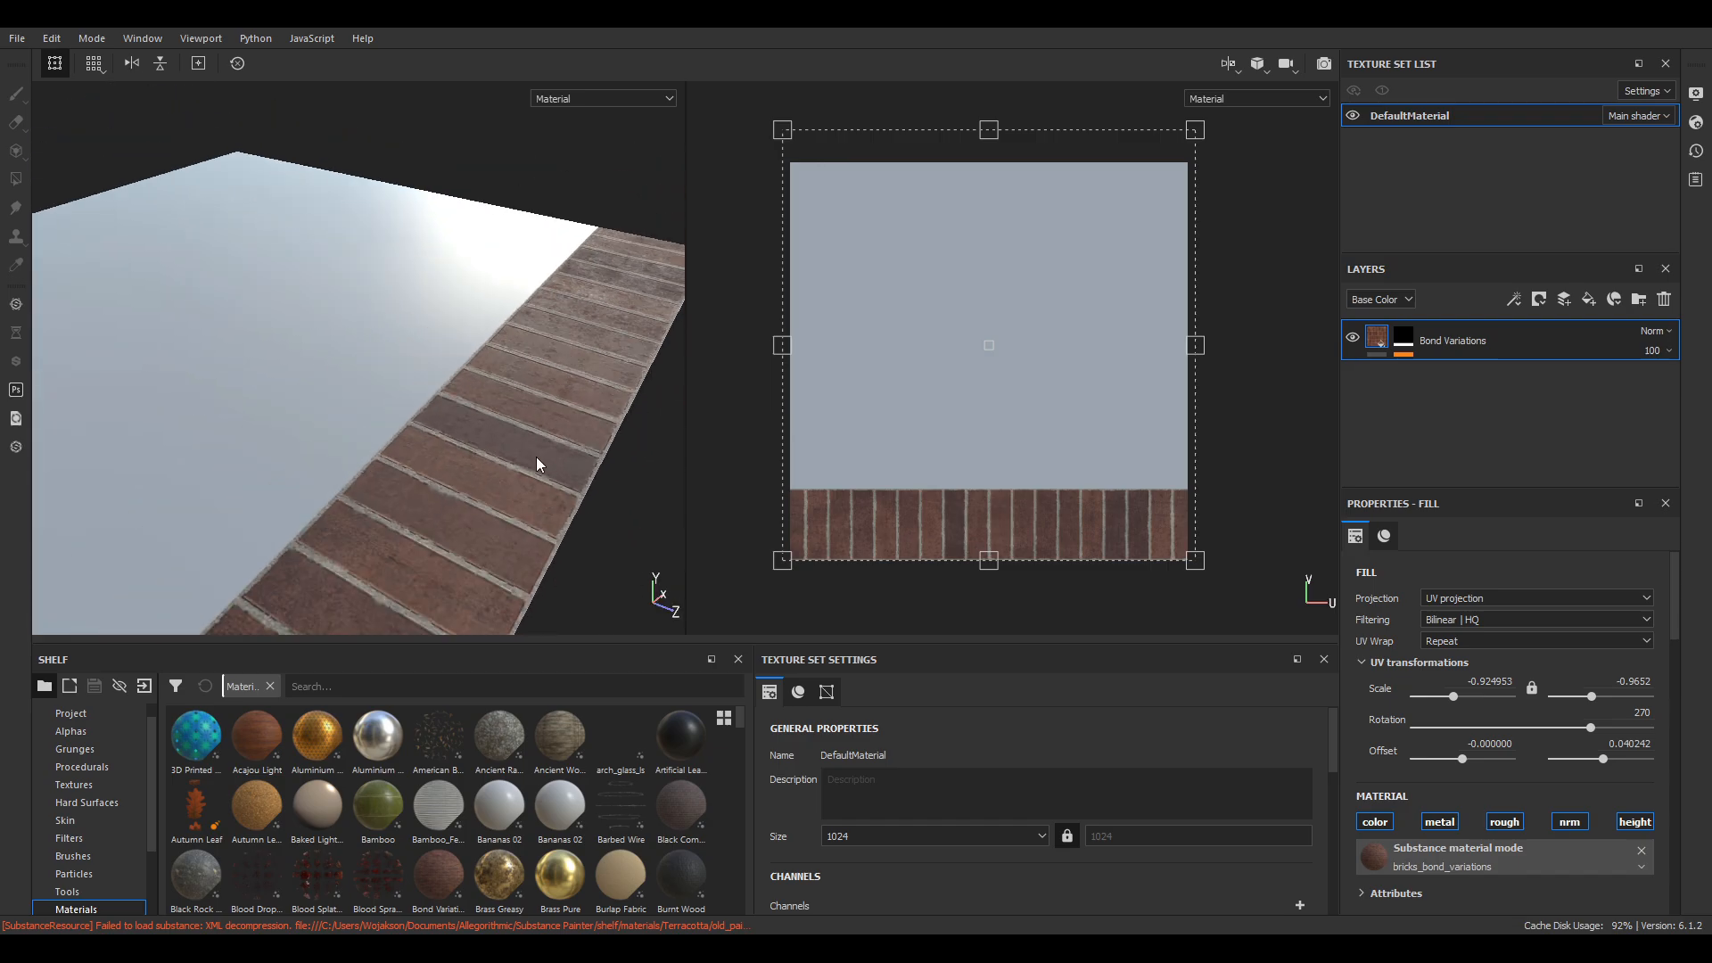
text(concrete)
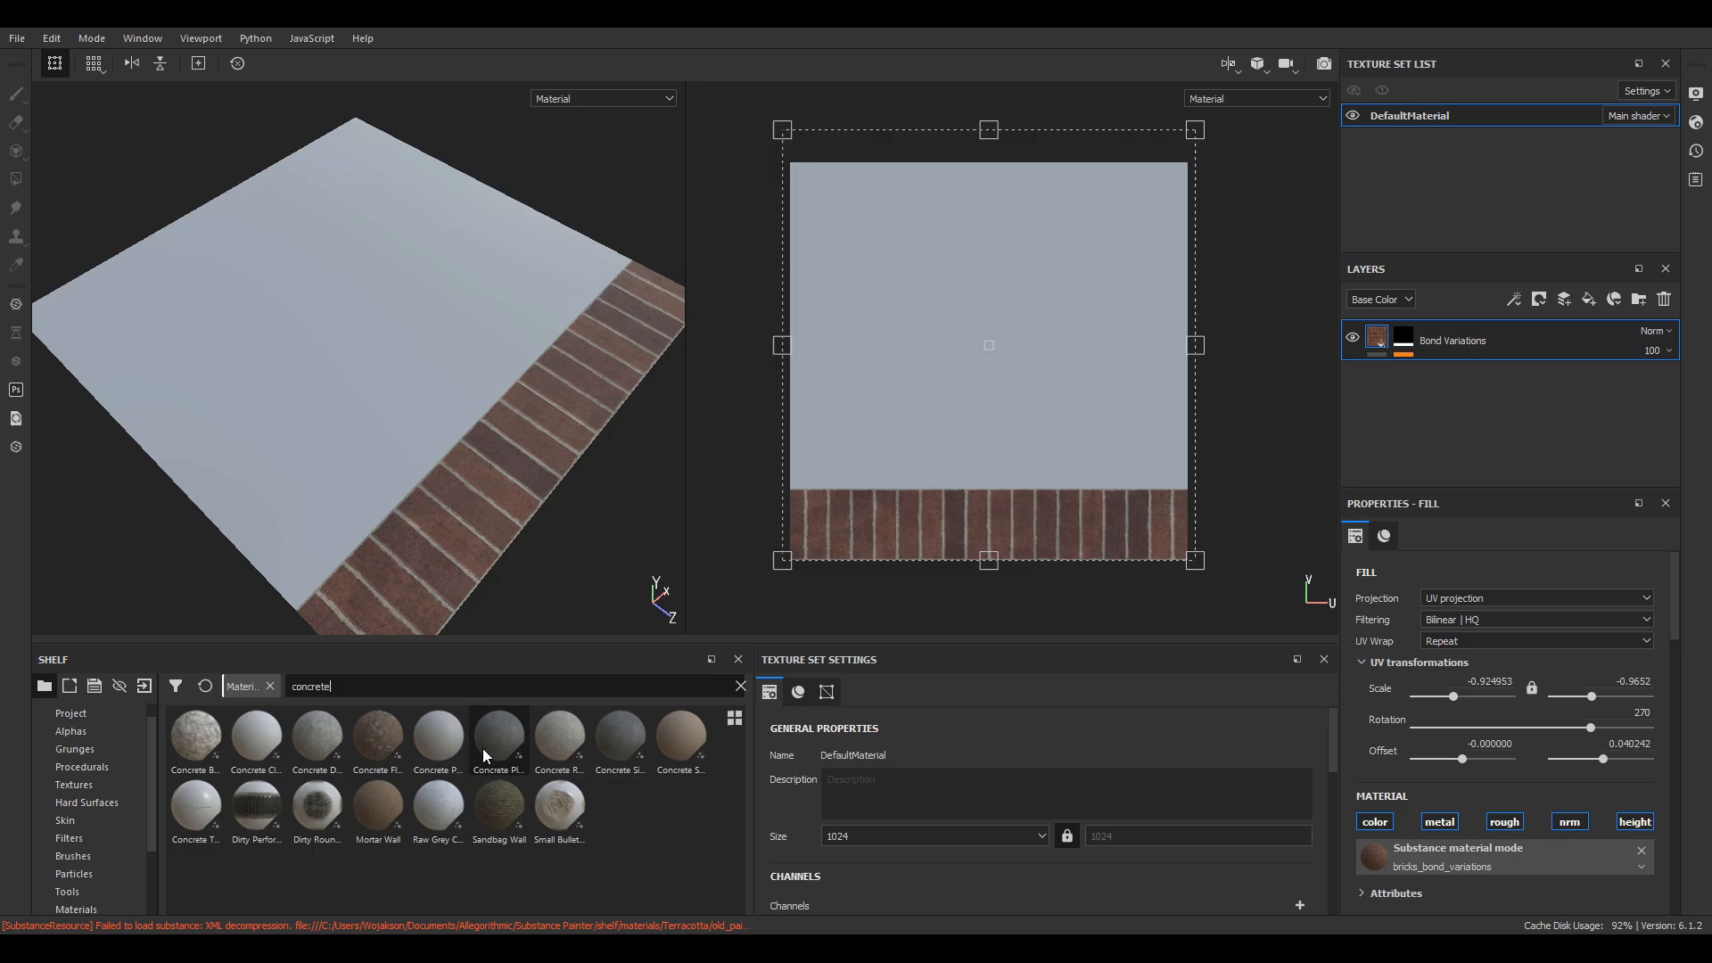
mouse_move(646, 753)
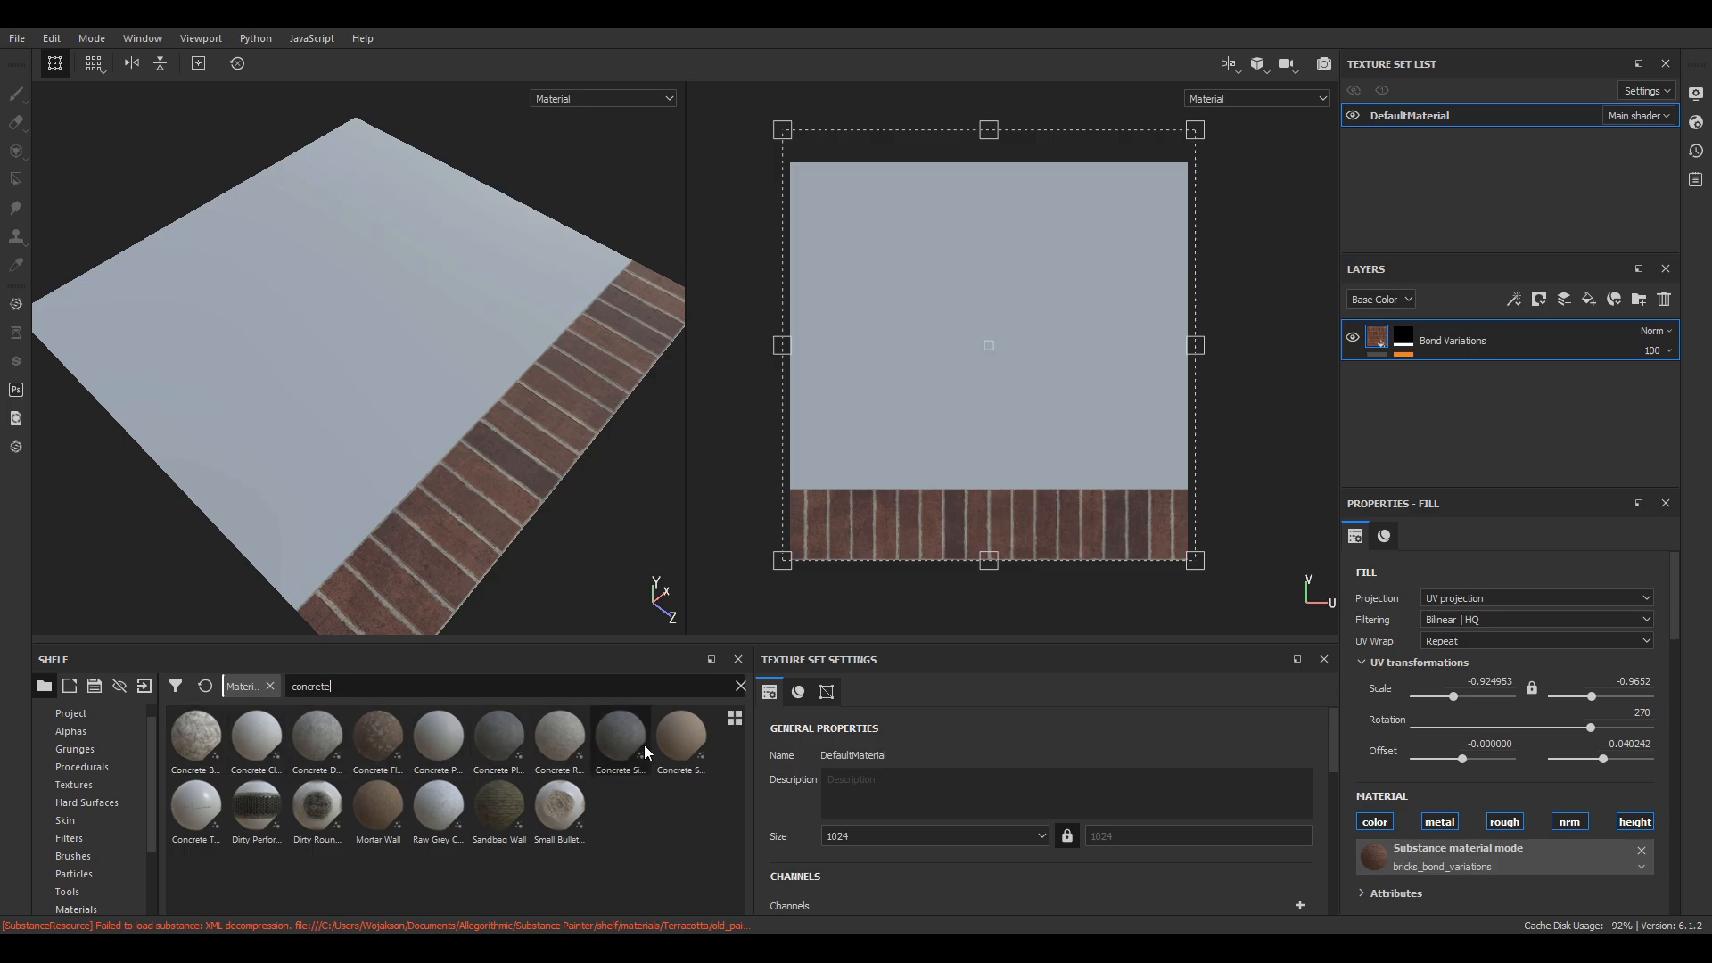
Add a concrete fill layer, switch to Concrete Clean, remove damage, and tint it beige.
double_click(619, 736)
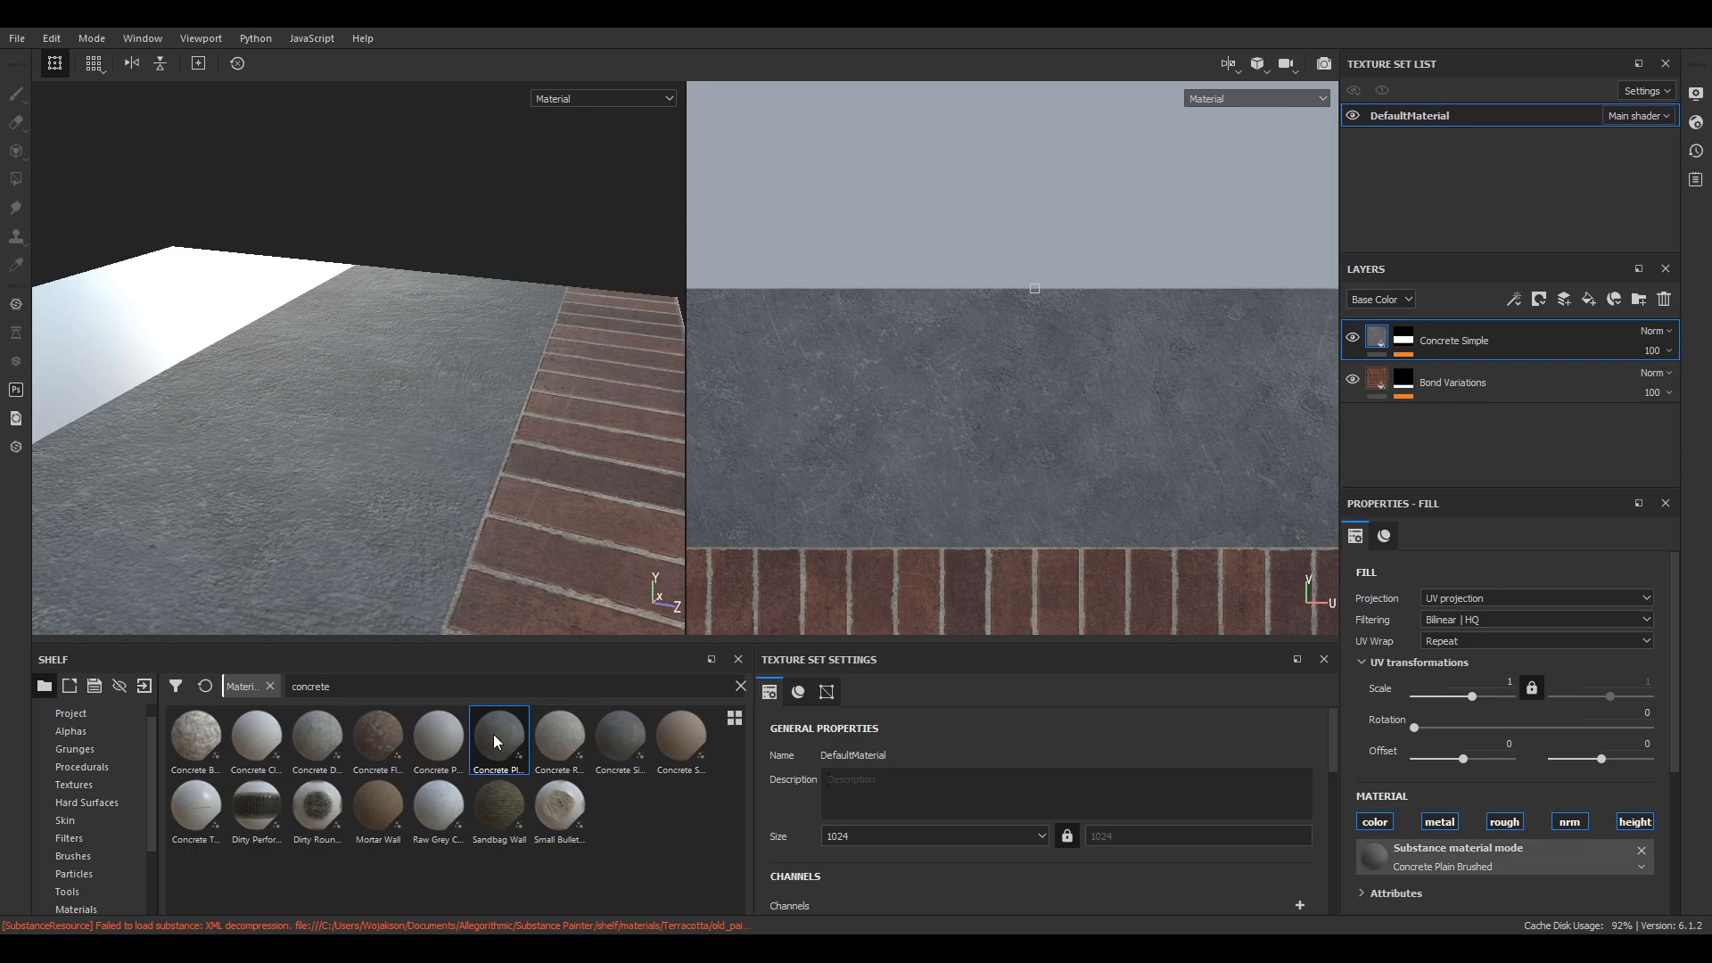
click(620, 738)
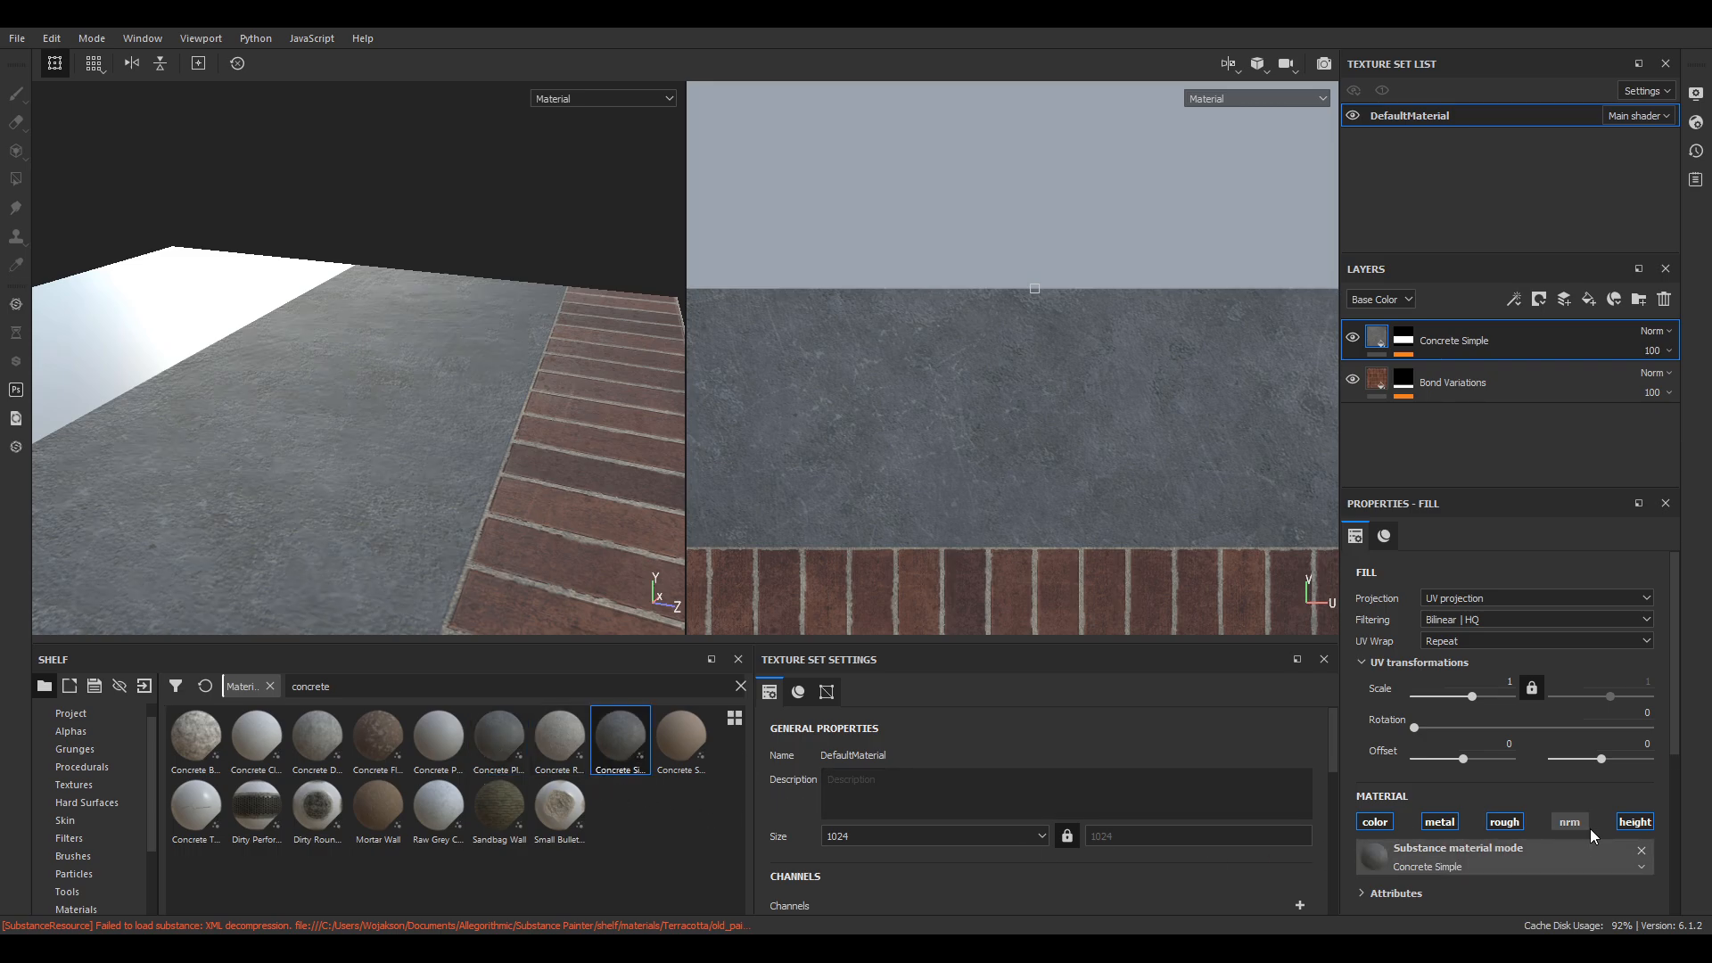
double_click(316, 736)
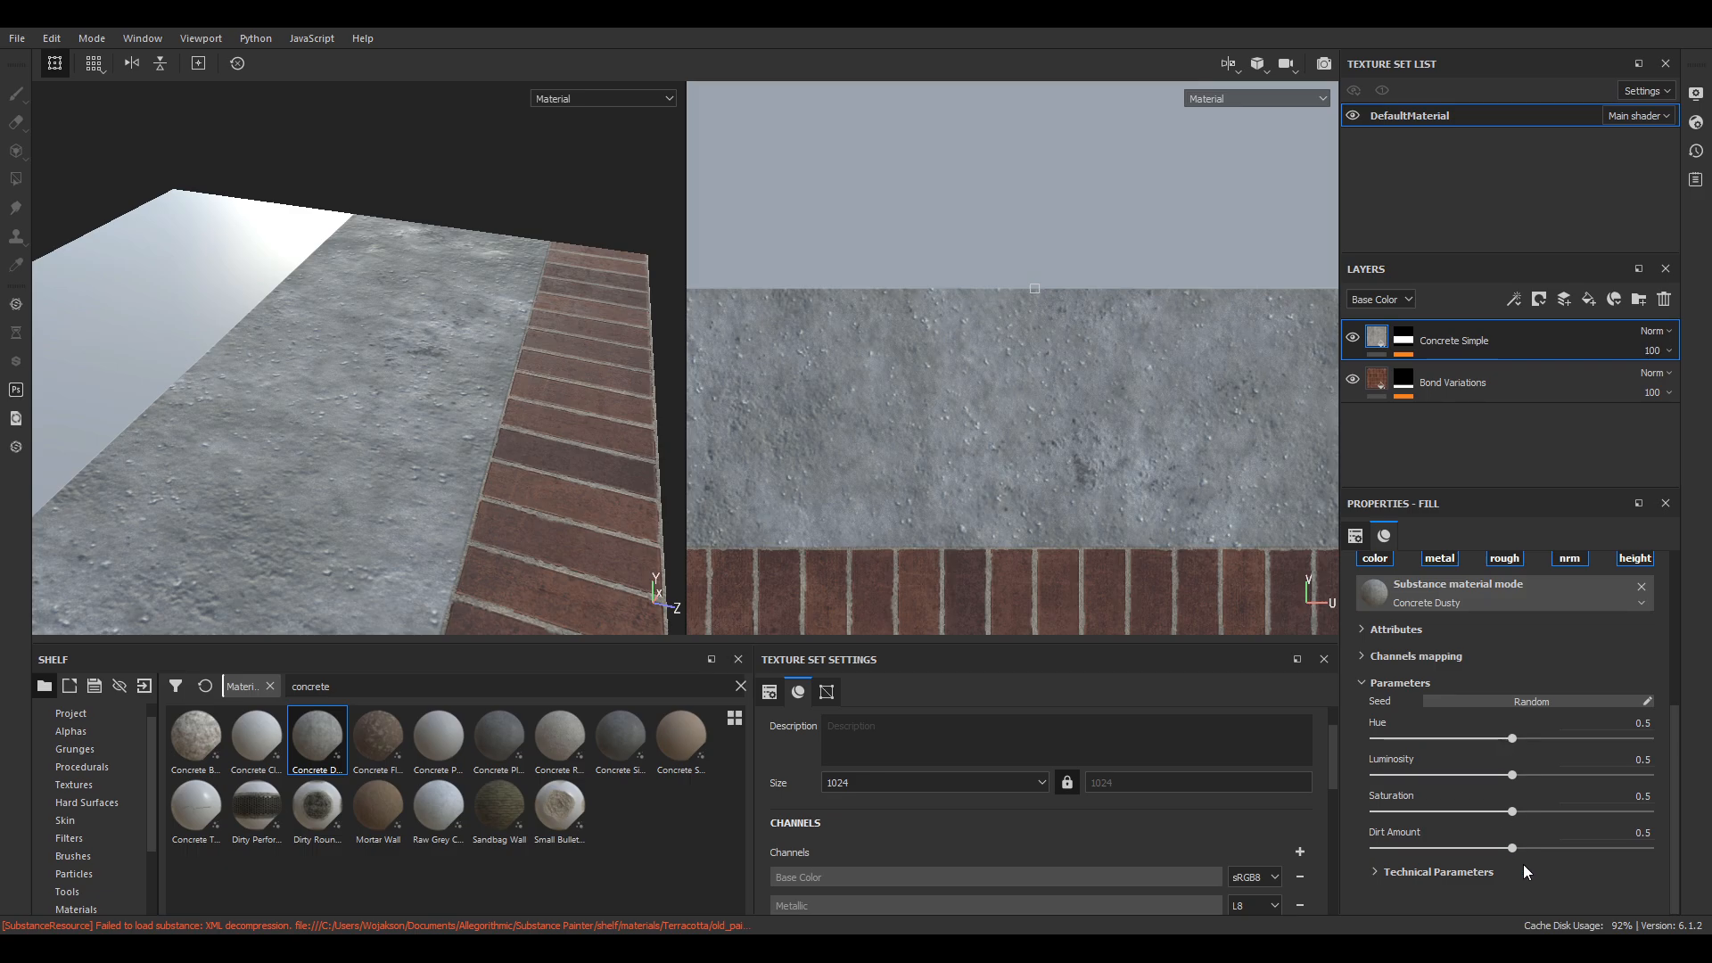
drag(1543, 847, 1479, 847)
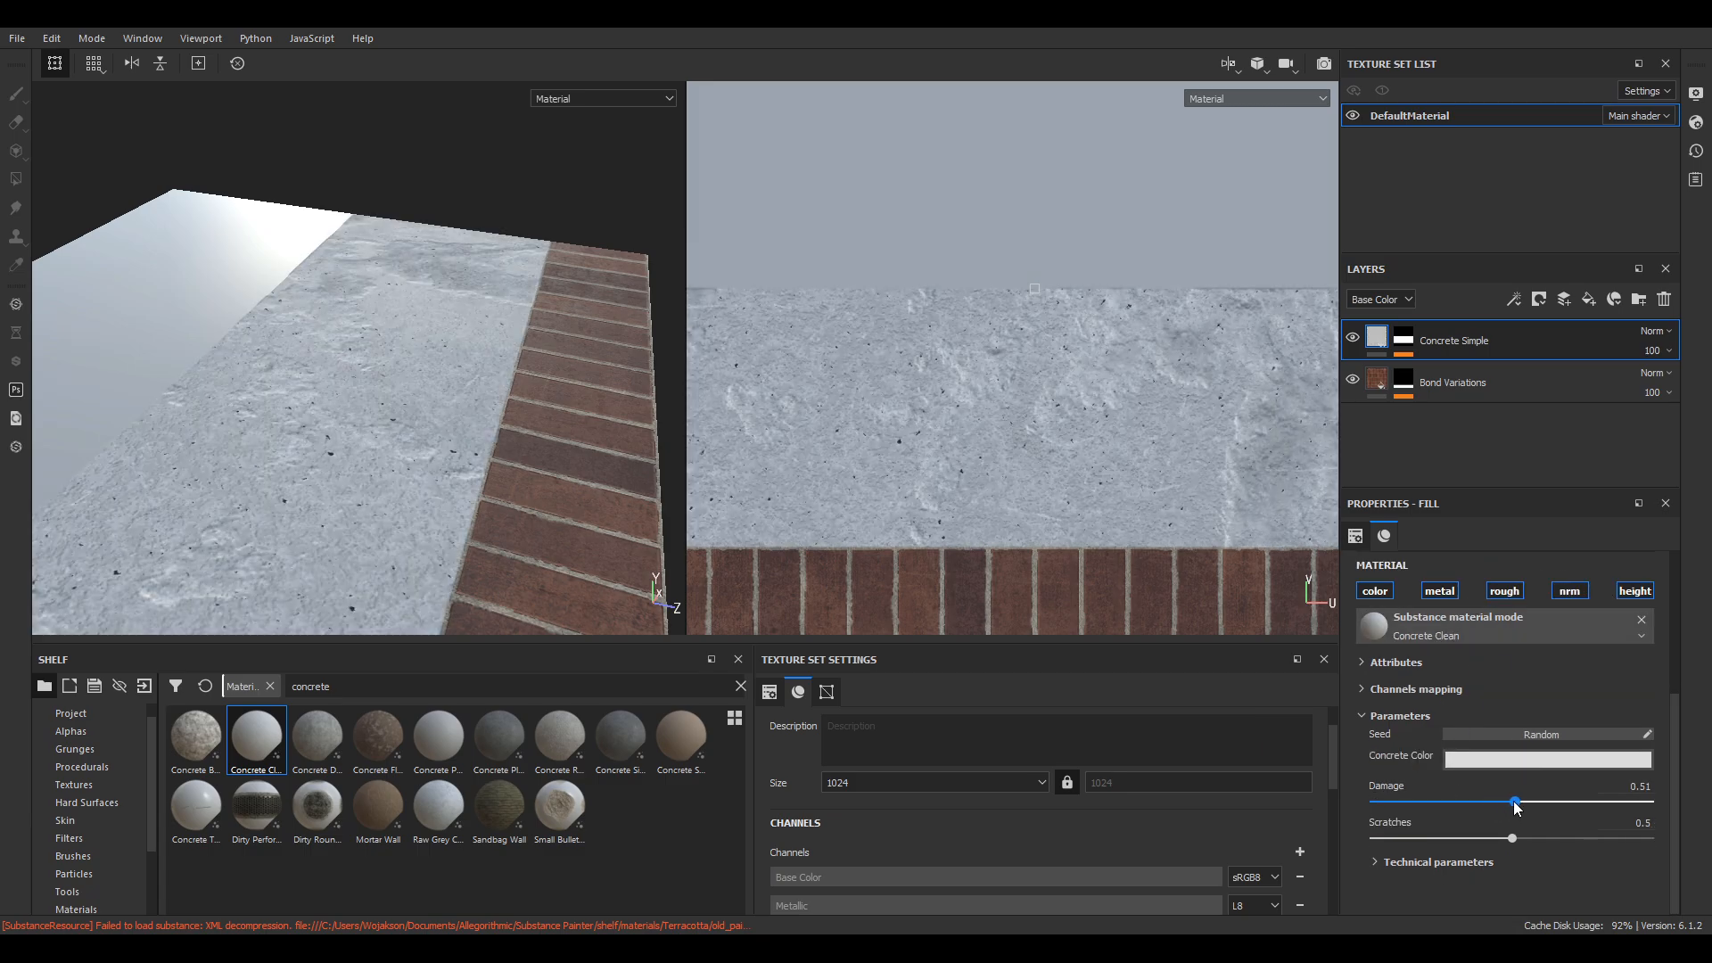
drag(1515, 801, 1498, 800)
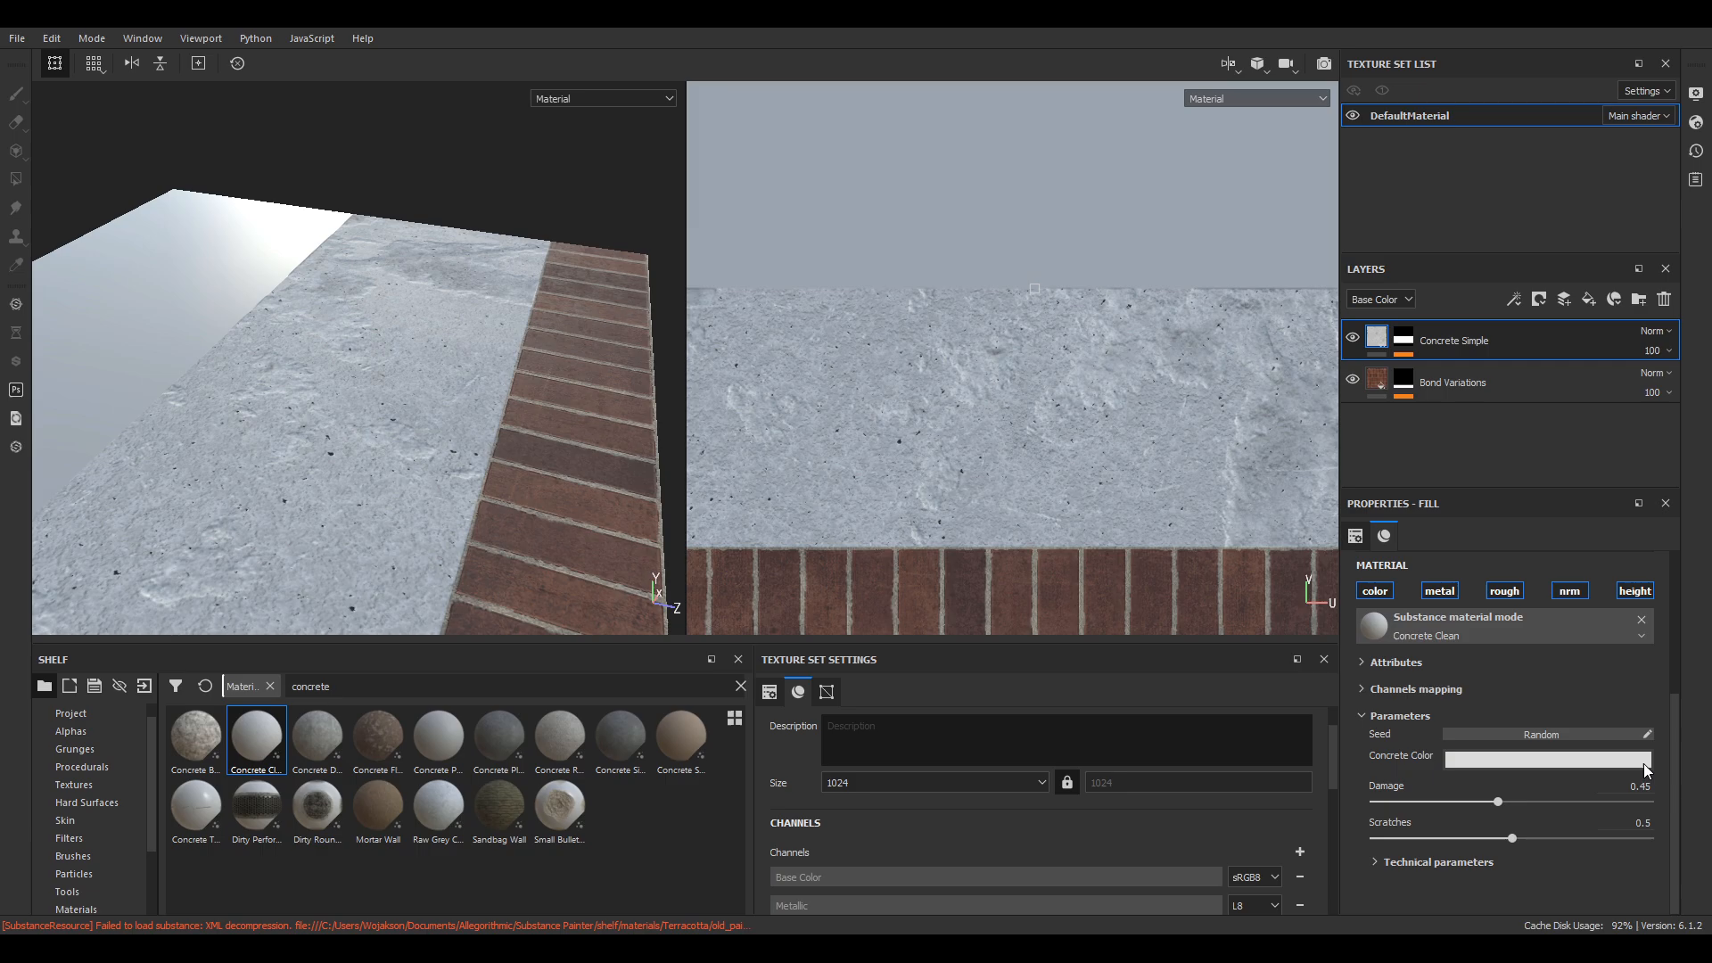
click(1548, 759)
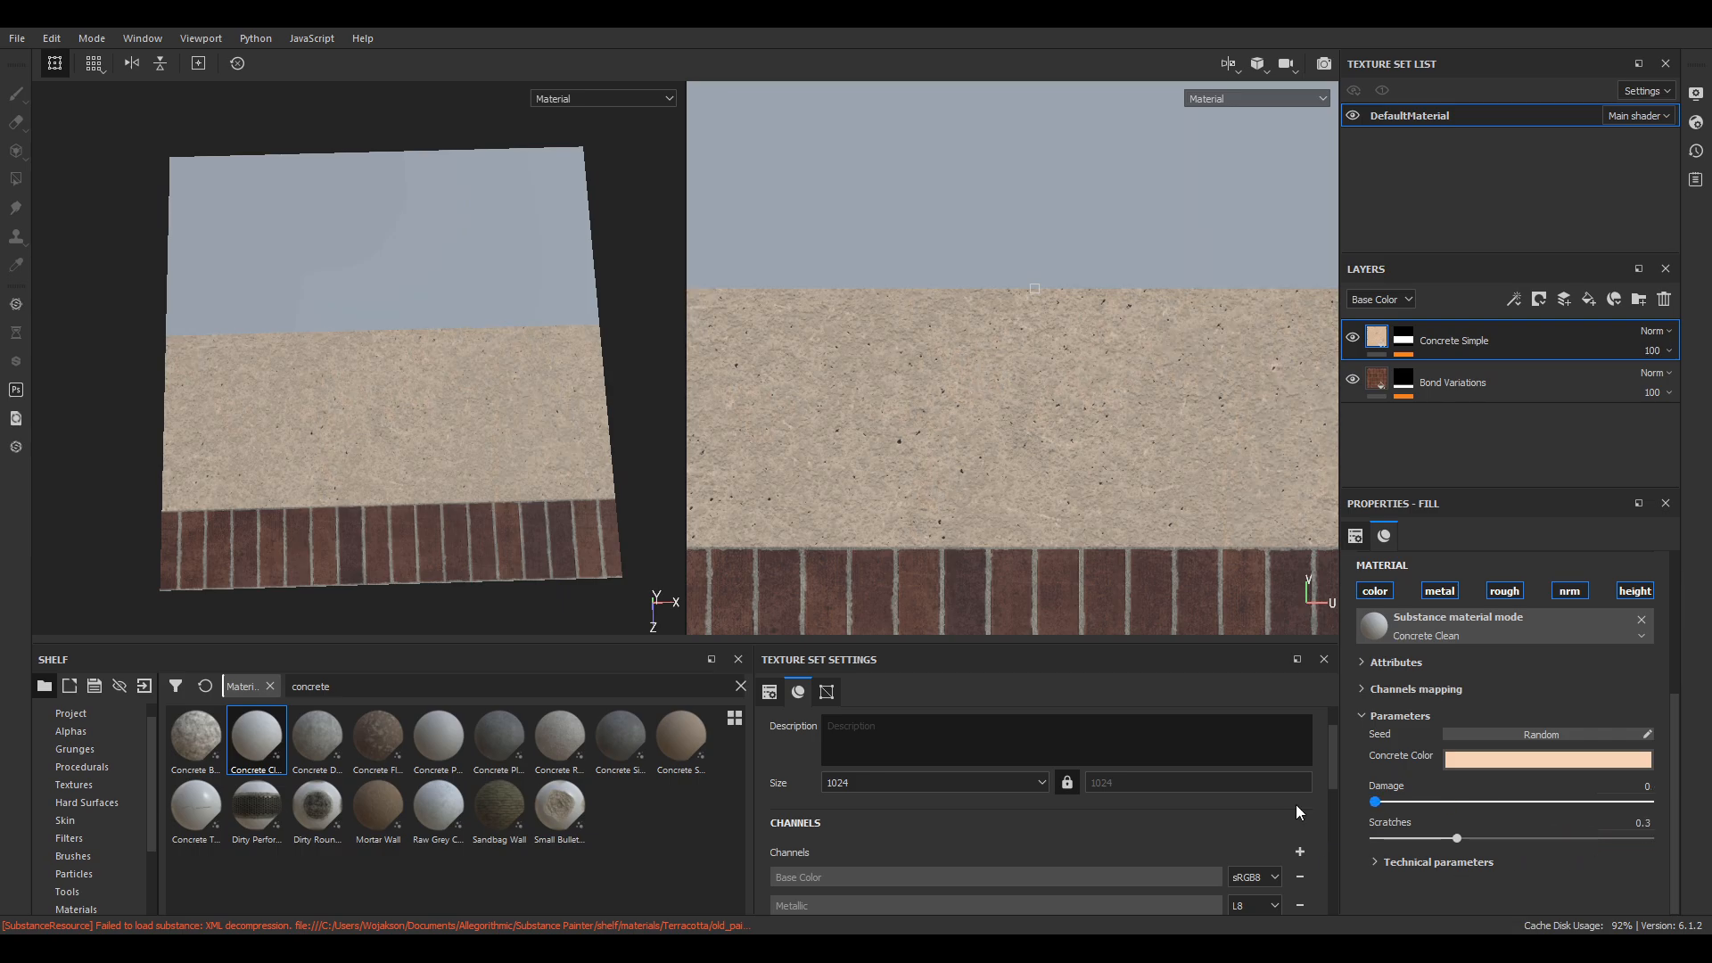
Try Concrete Plain Brushed and Raw Grey Concrete, settle on Concrete Smooth, and set Cavities to 1.
drag(1379, 801, 1512, 802)
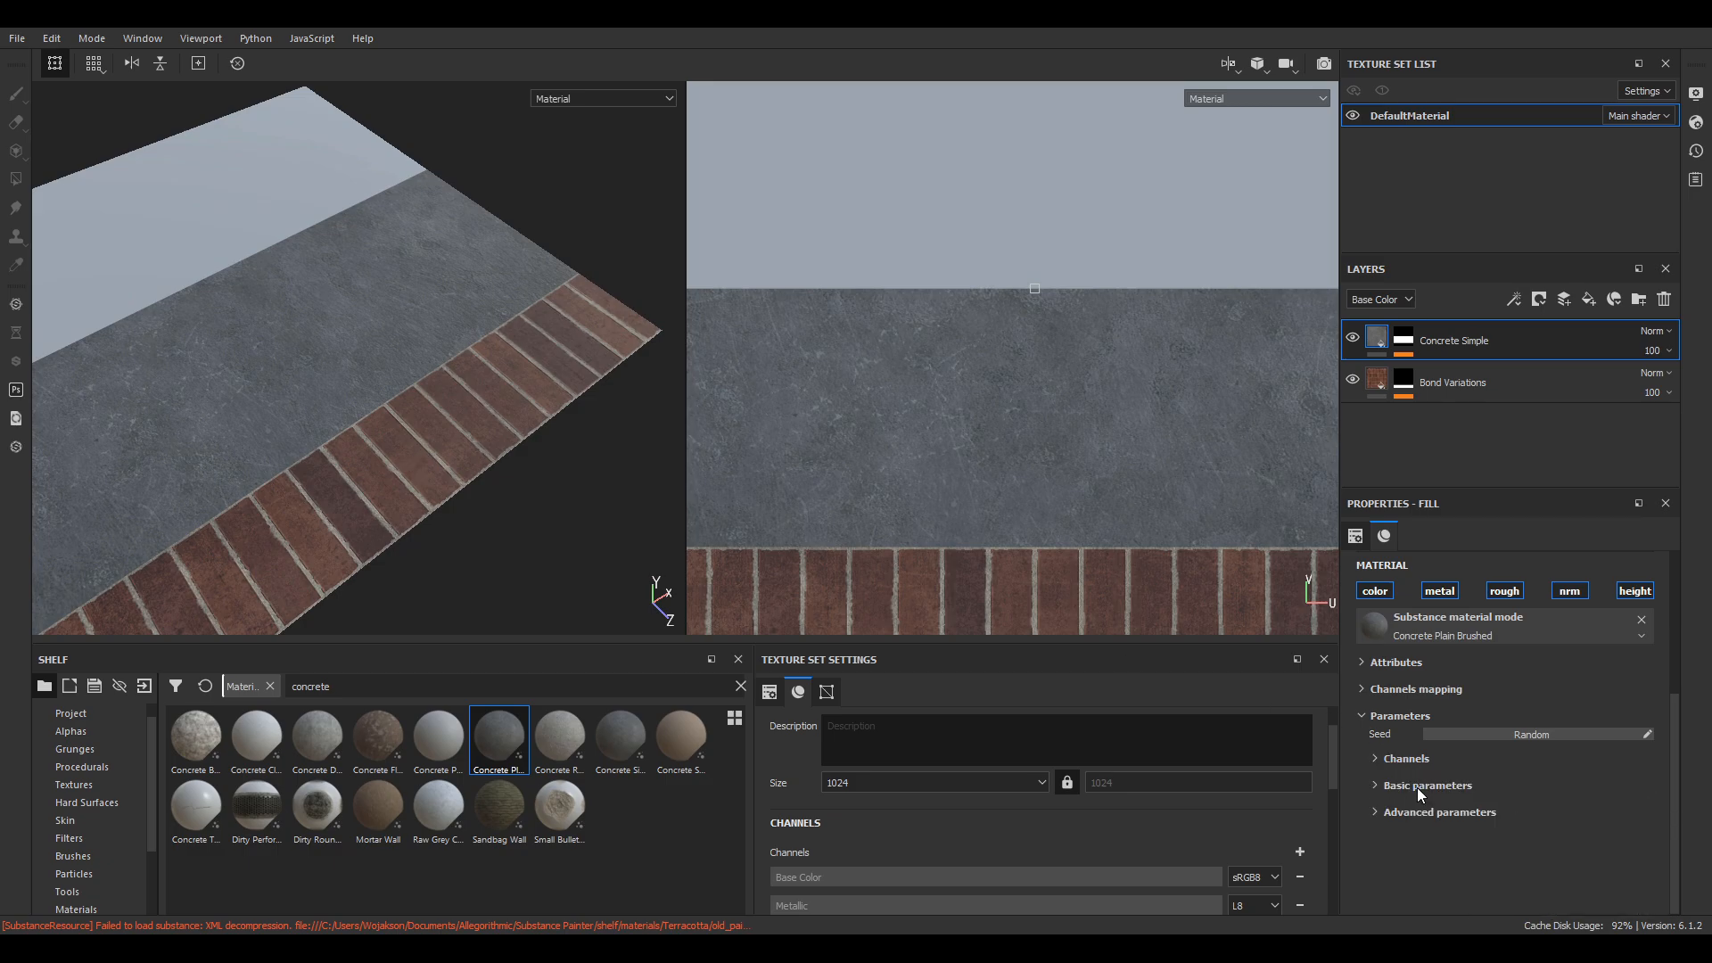
click(1427, 785)
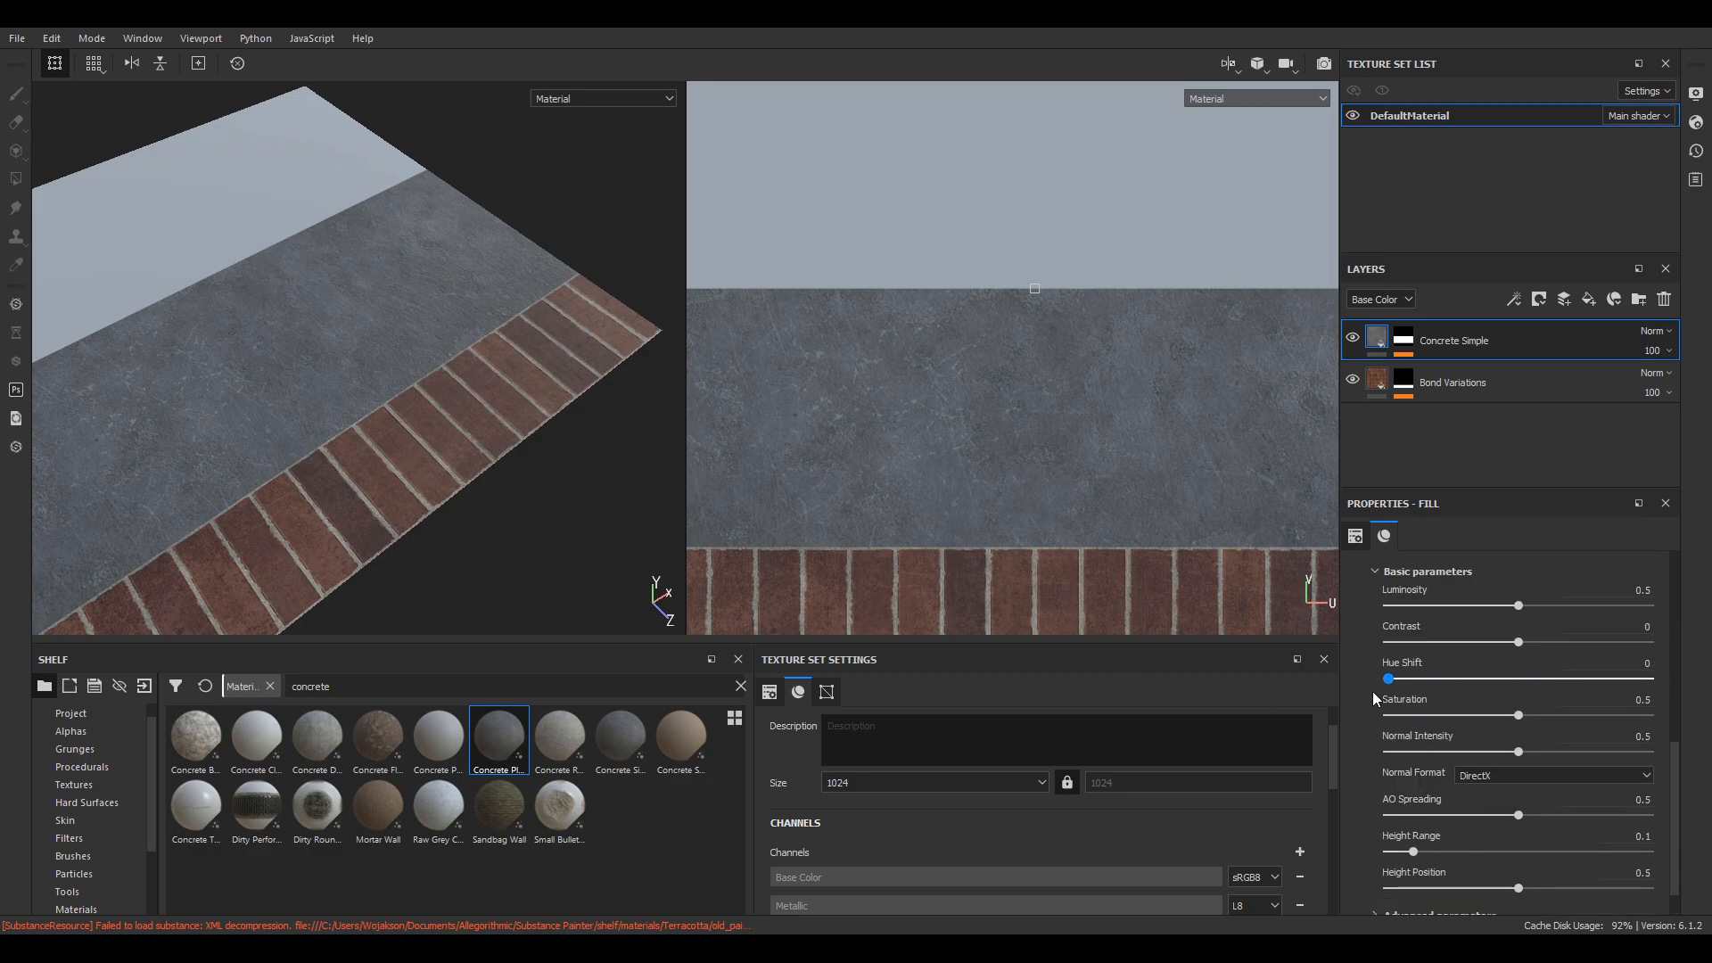
drag(1513, 605, 1421, 604)
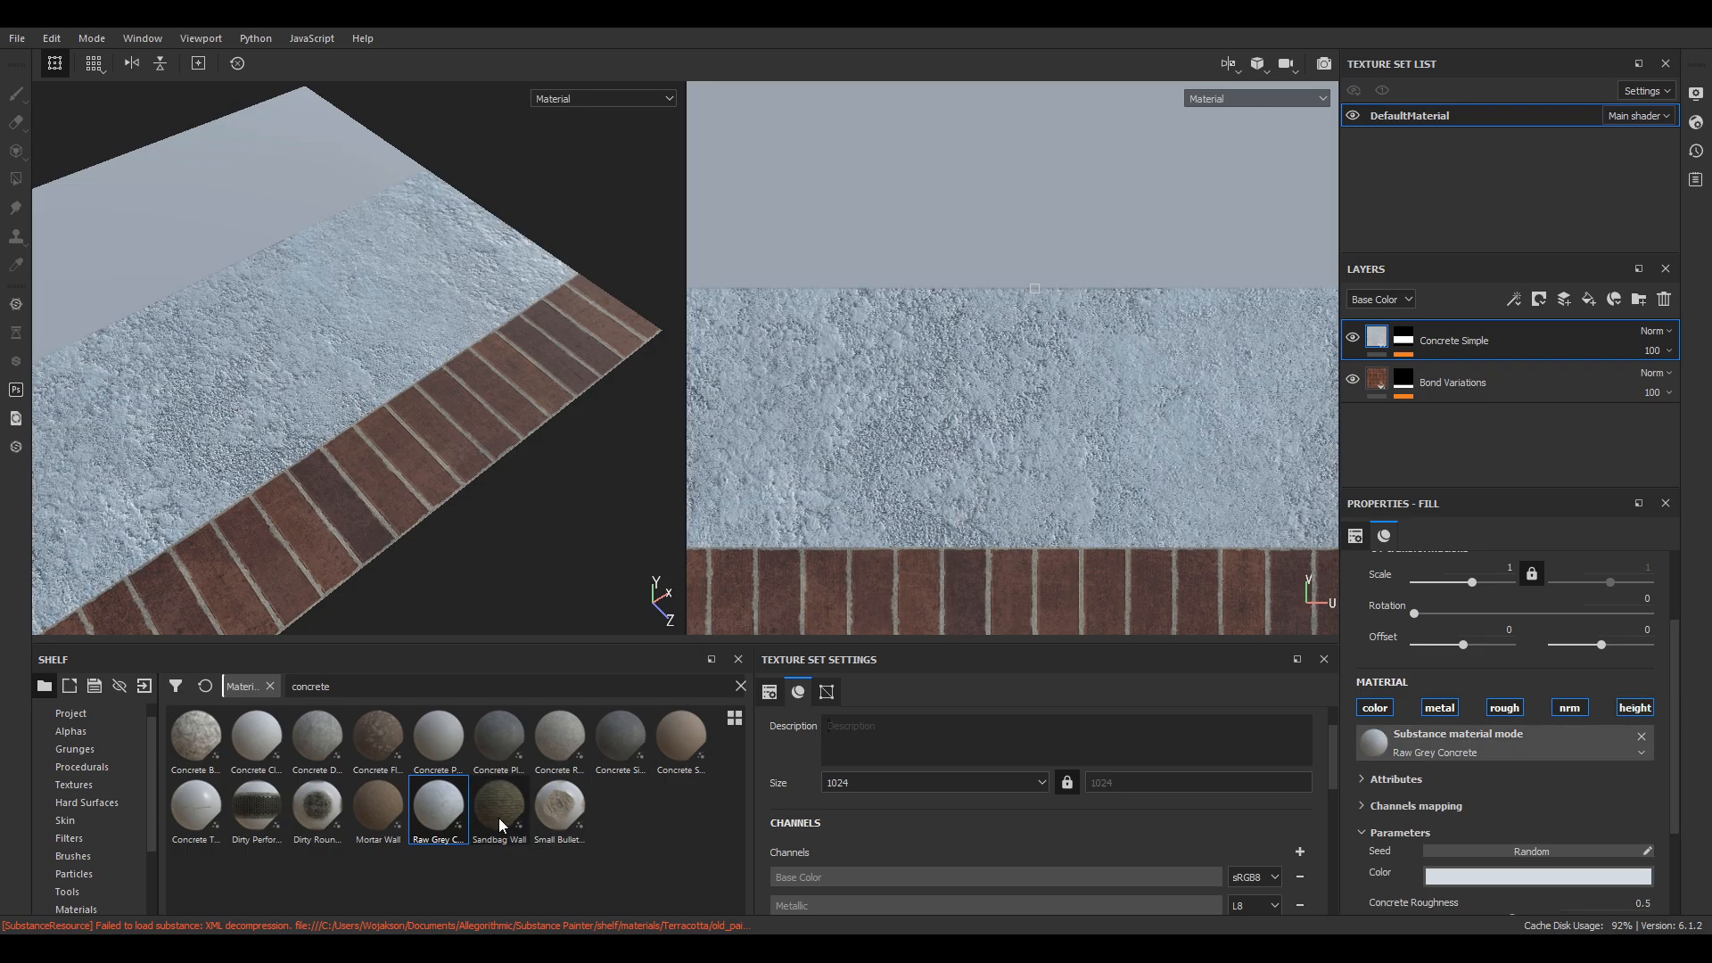
mouse_move(349, 740)
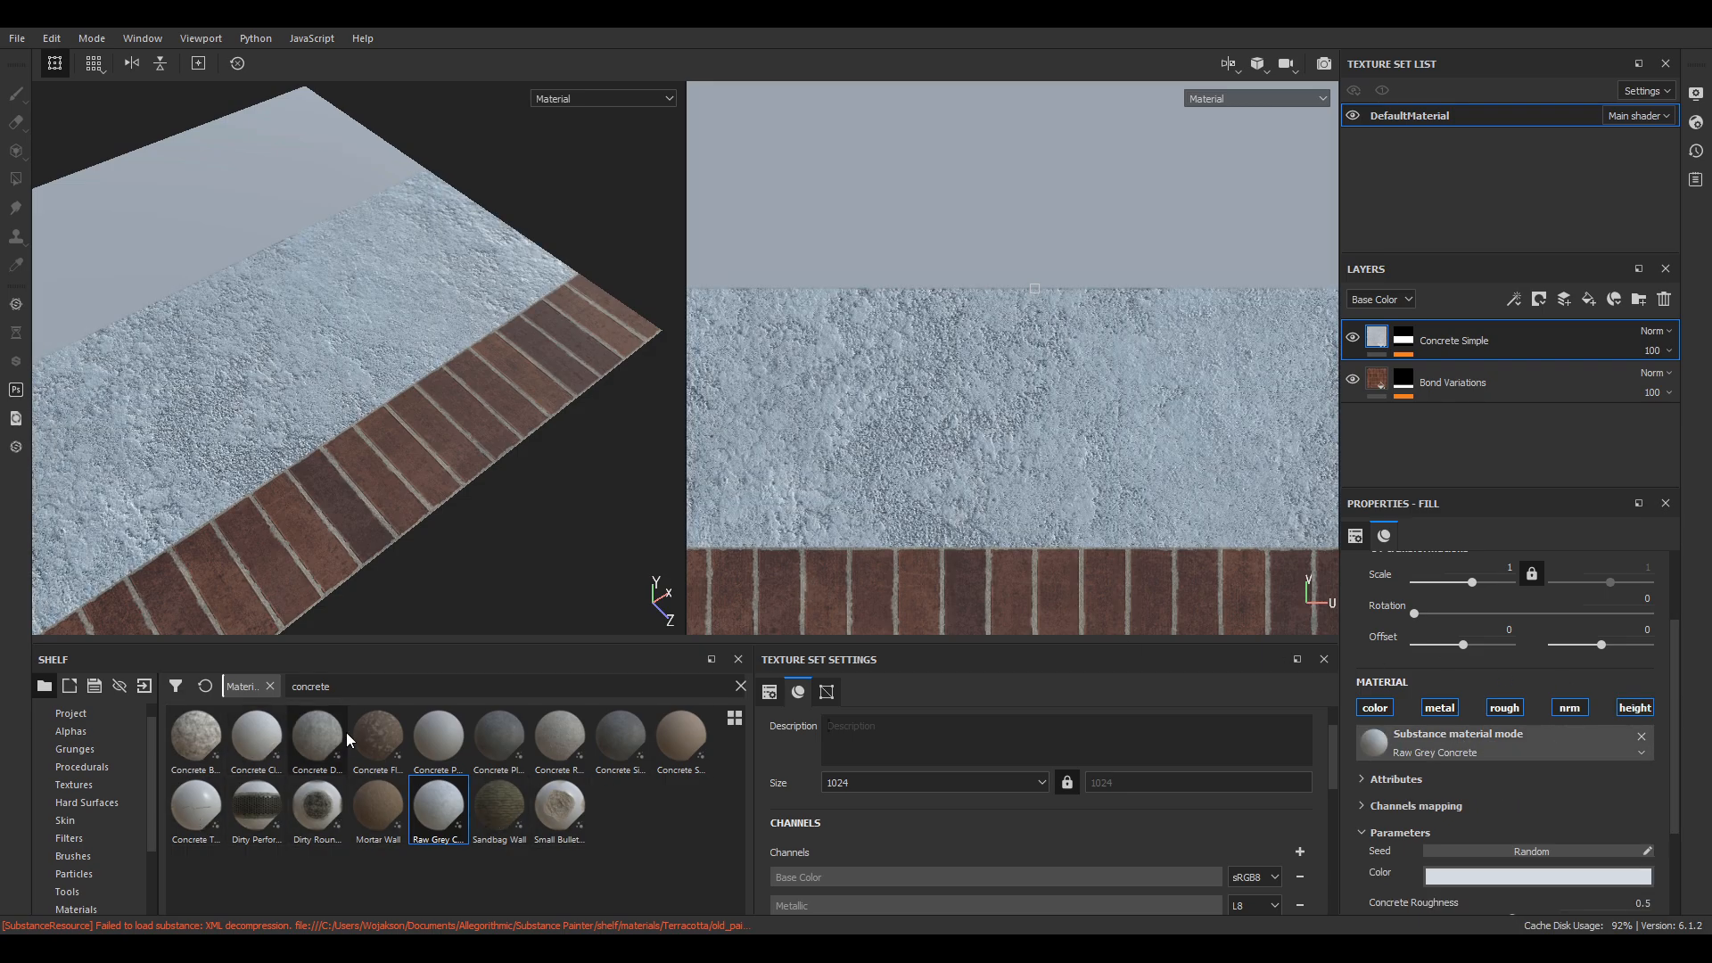
click(559, 738)
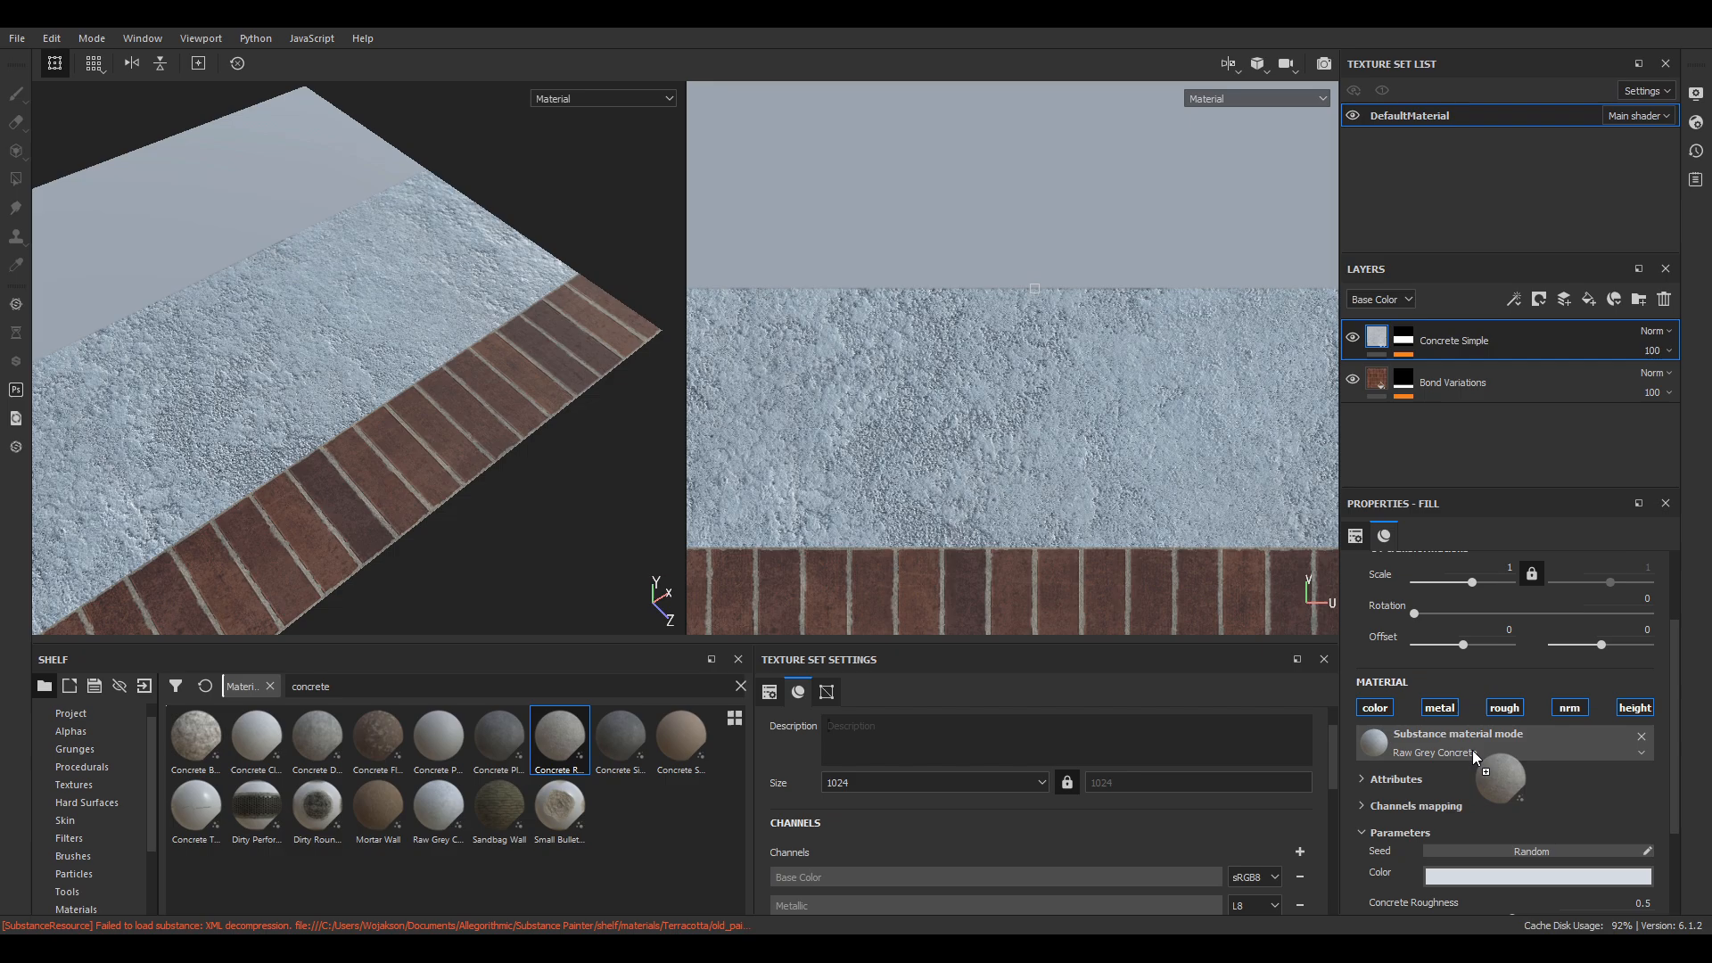
click(680, 734)
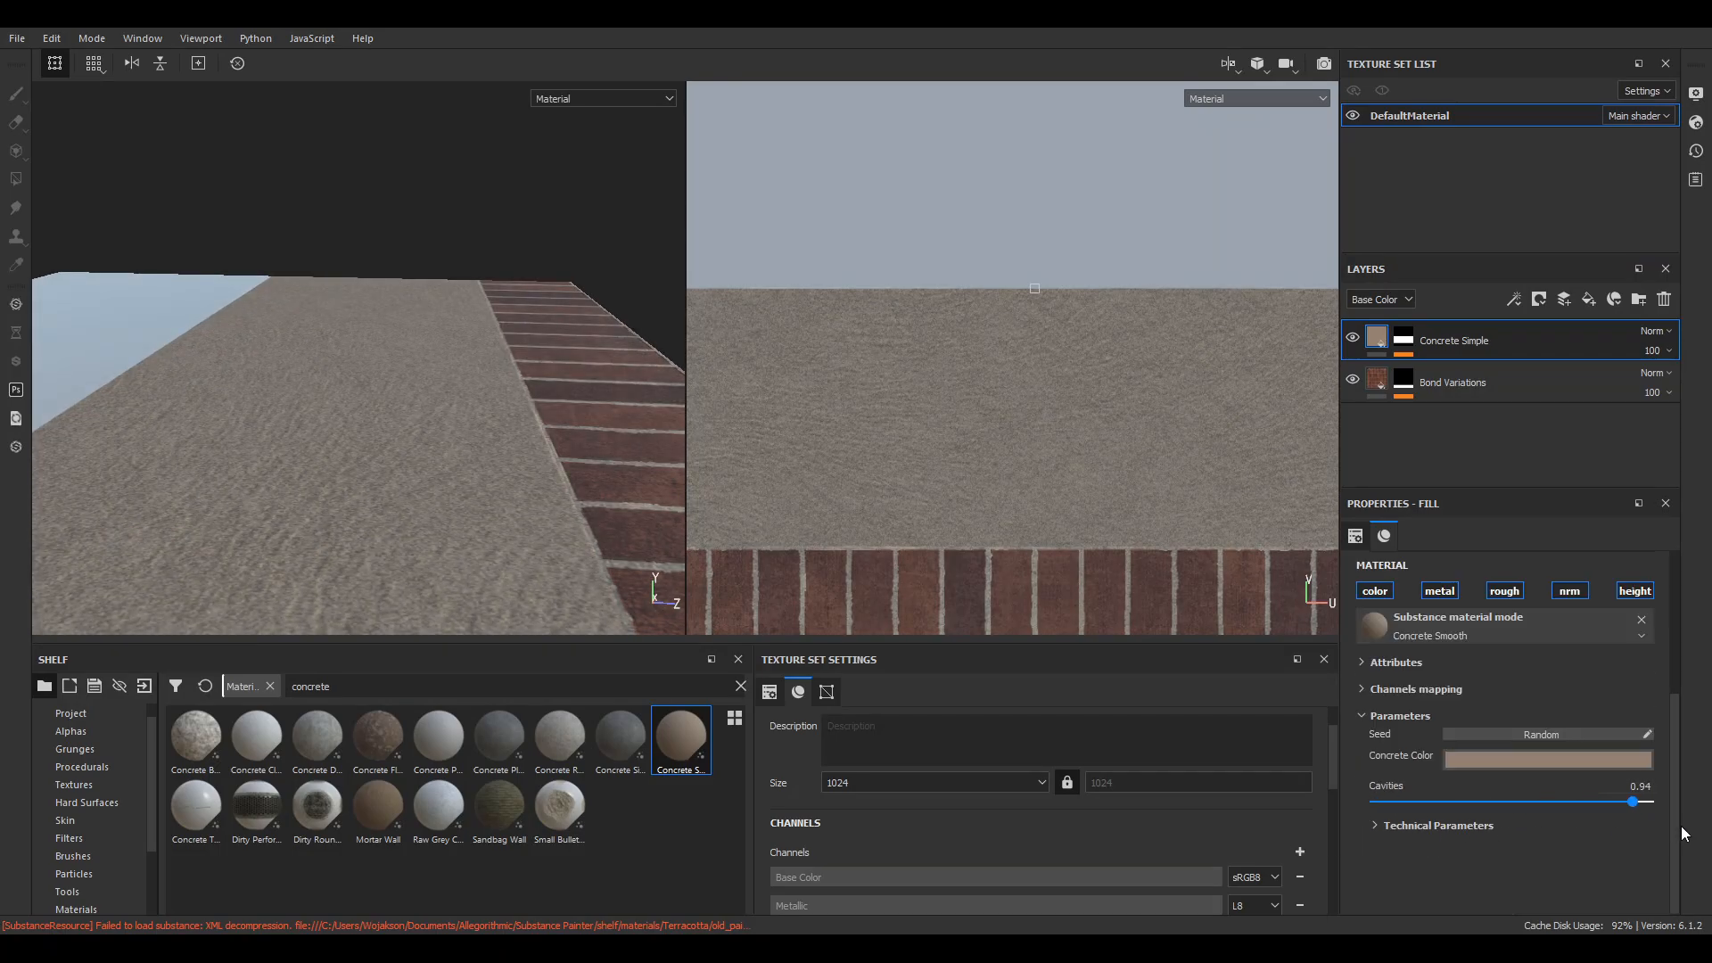
drag(1633, 802, 1654, 801)
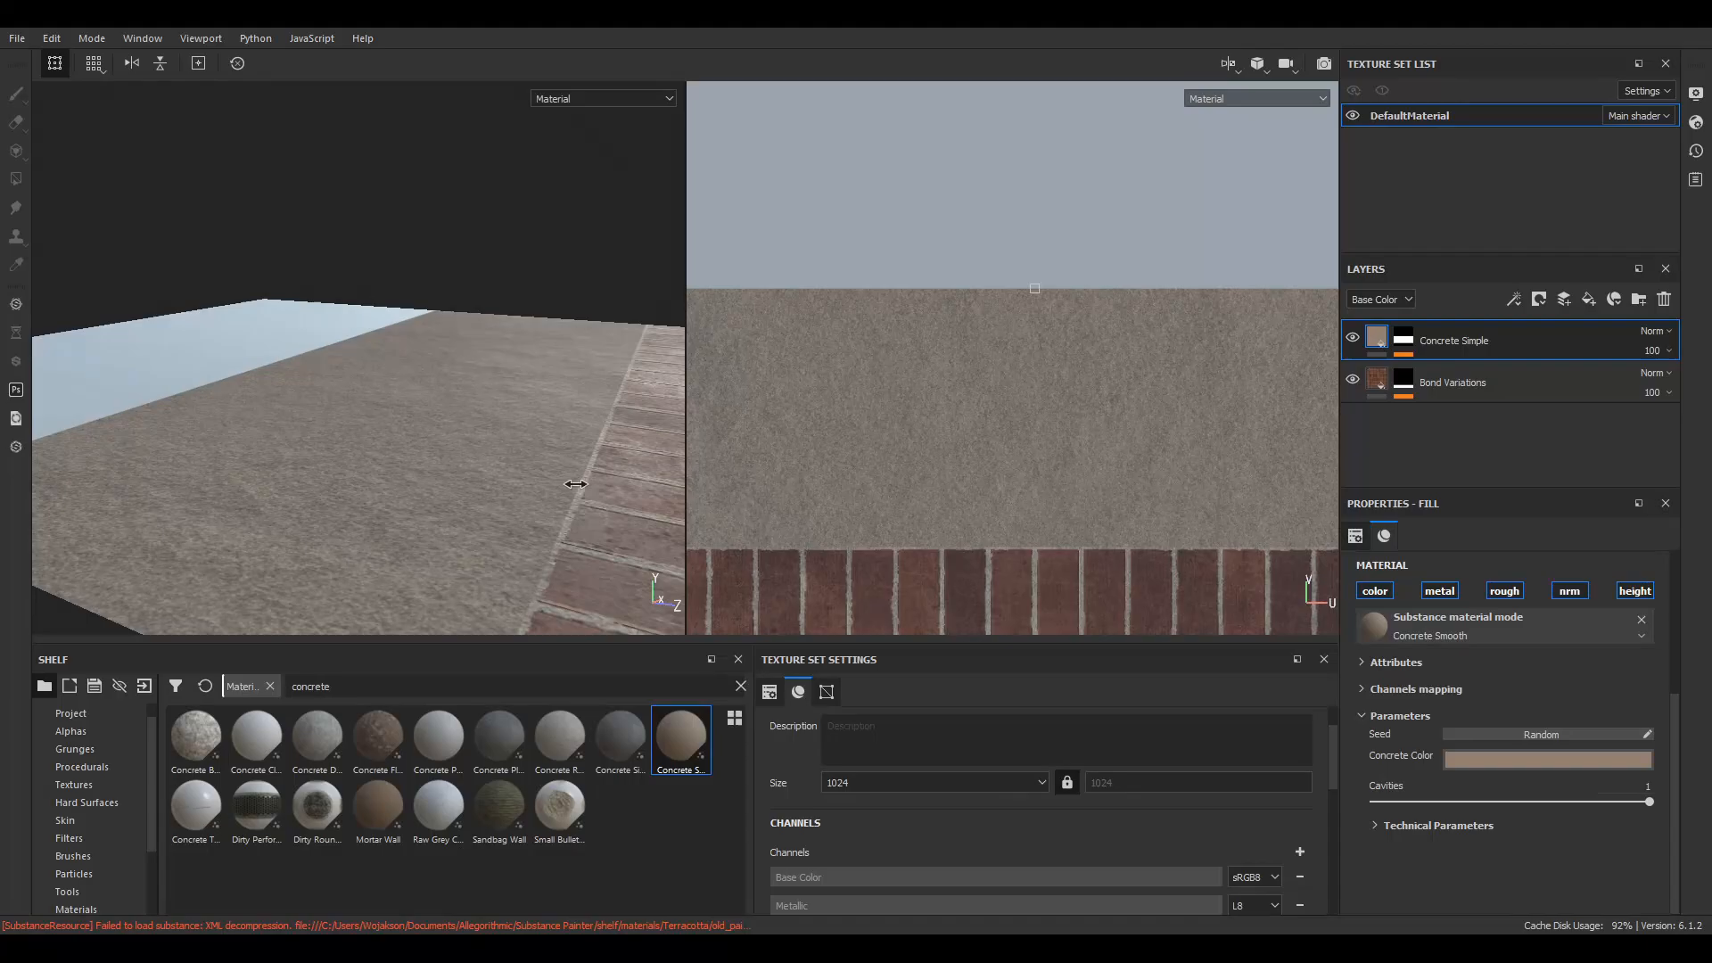
drag(575, 483, 492, 523)
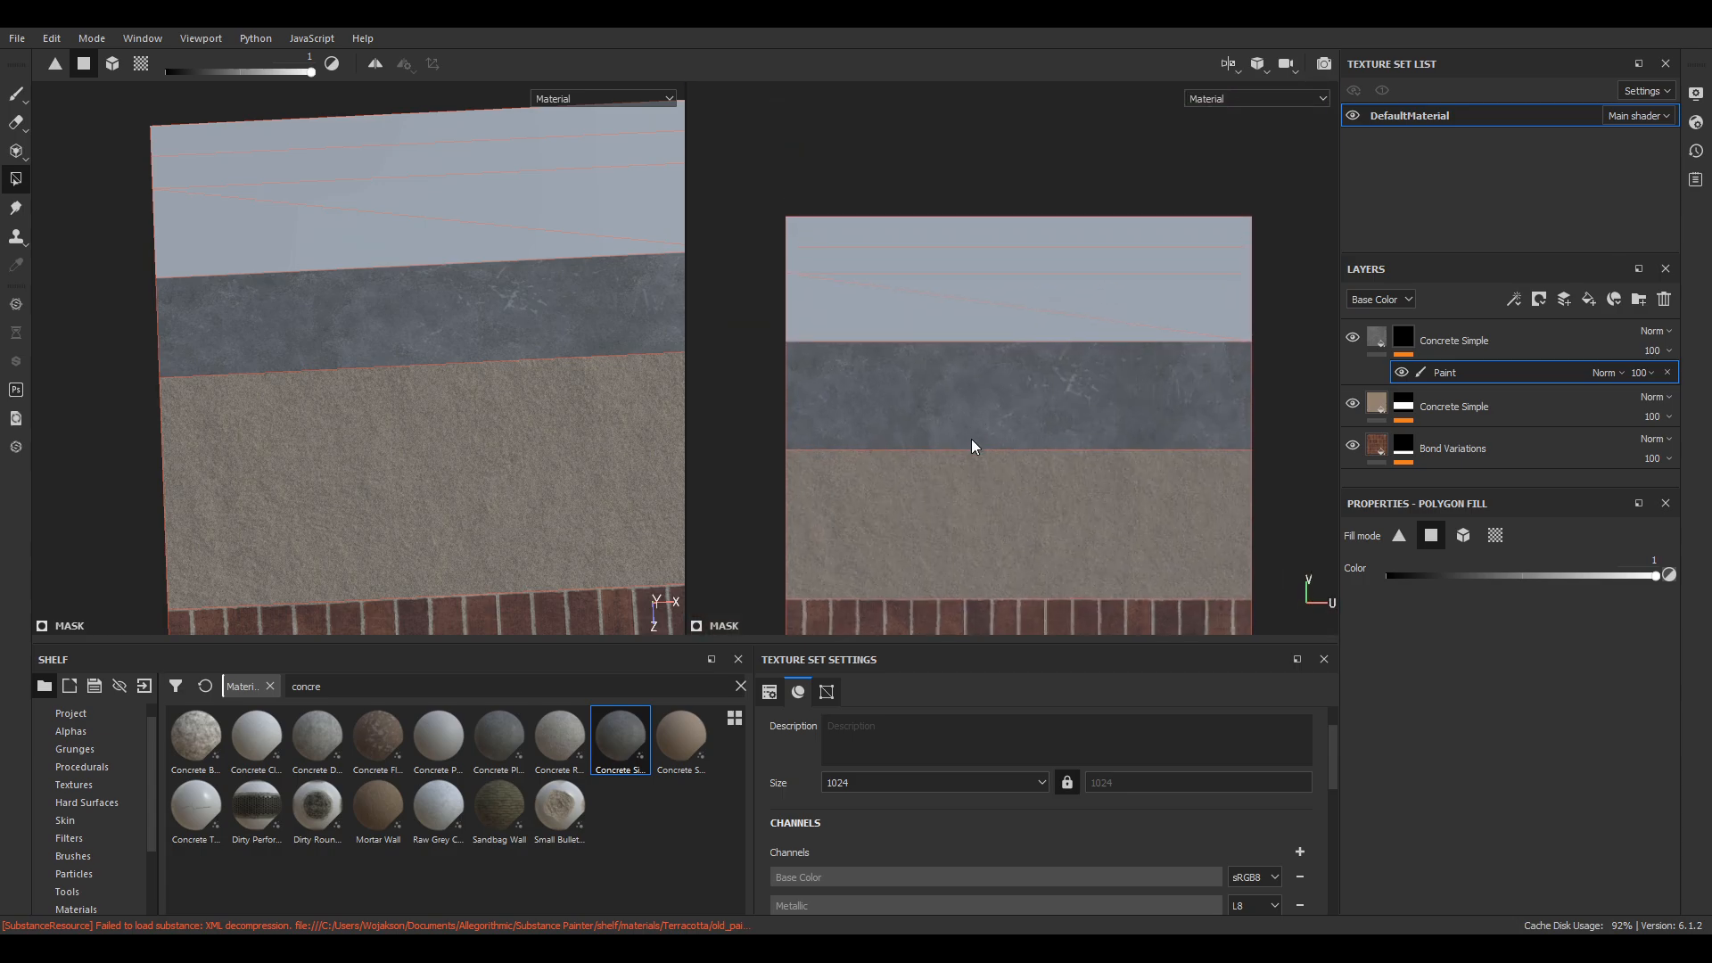
mouse_move(969, 453)
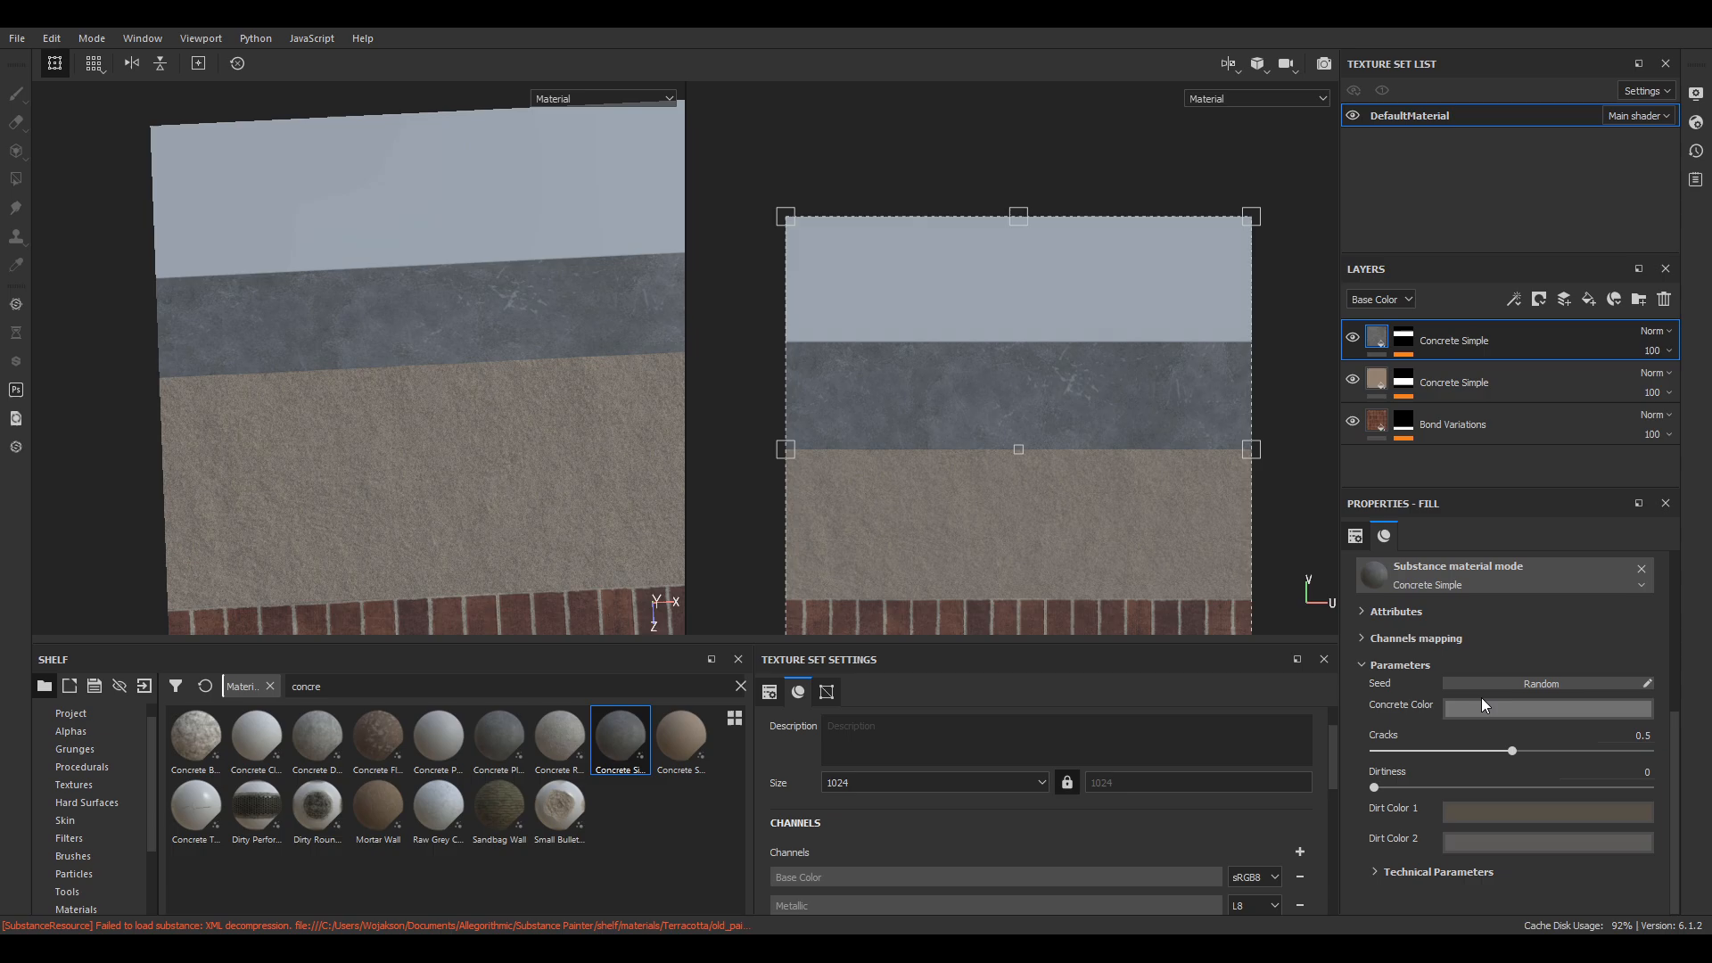
Raise the concrete's cracks slightly, tune its dirtiness, then orbit the model to check the strips.
drag(1512, 750, 1543, 749)
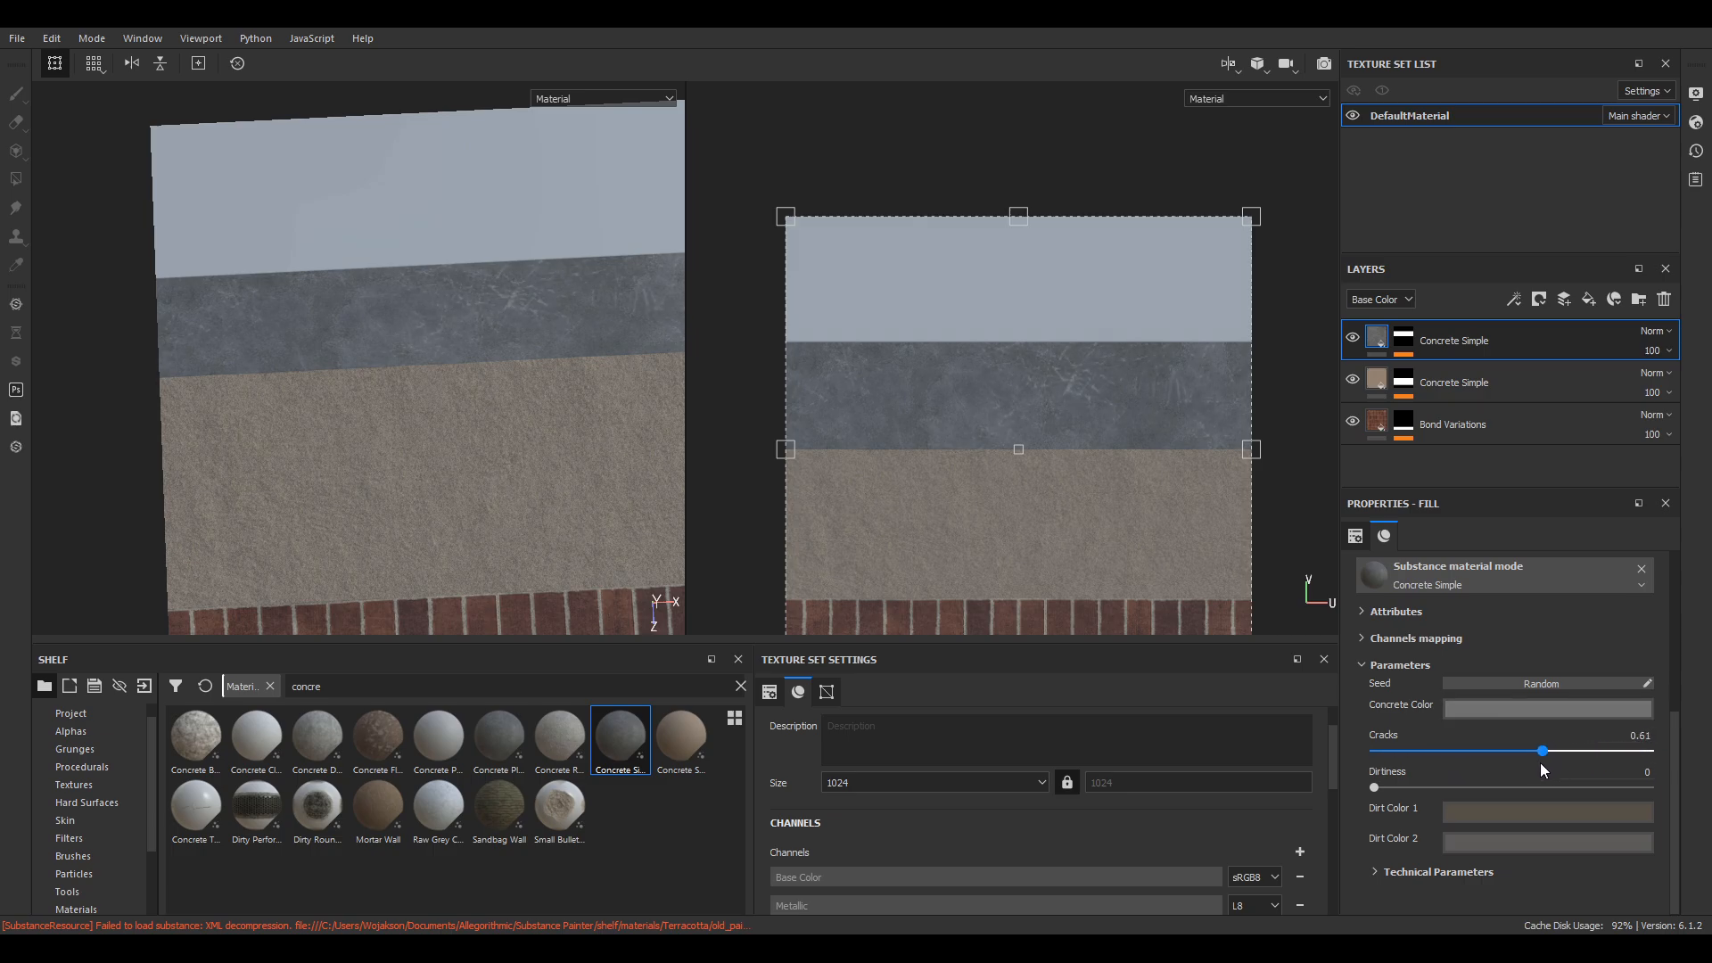
drag(1373, 788, 1421, 787)
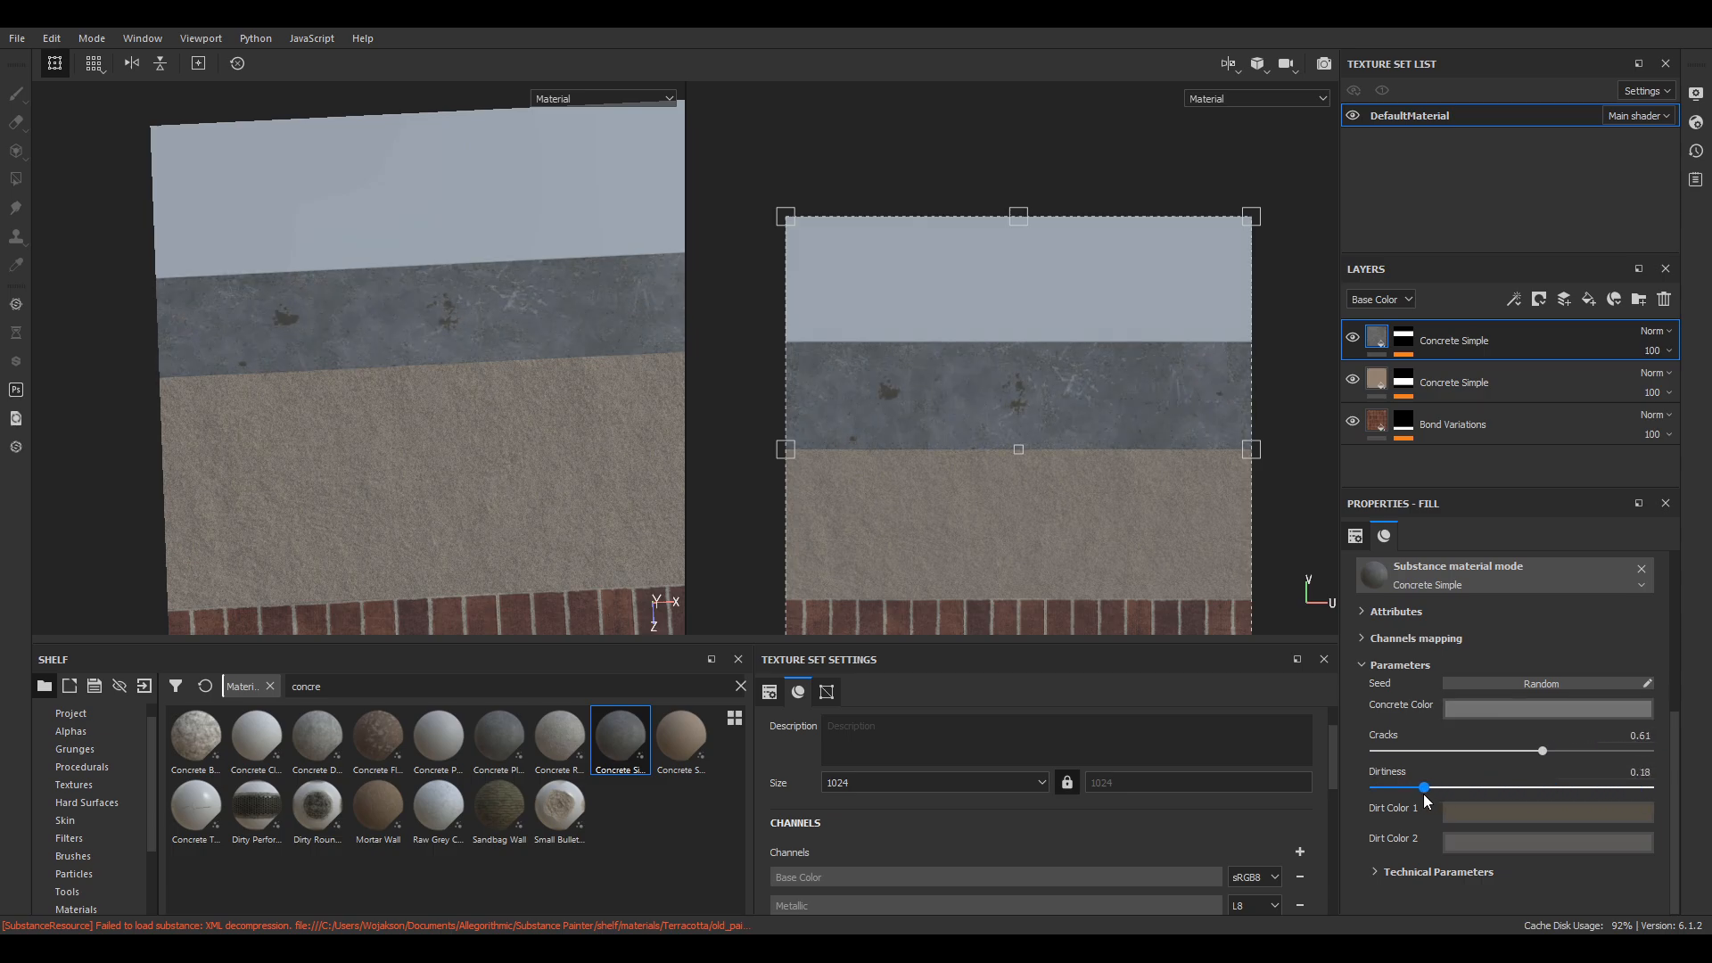
drag(1422, 787, 1570, 787)
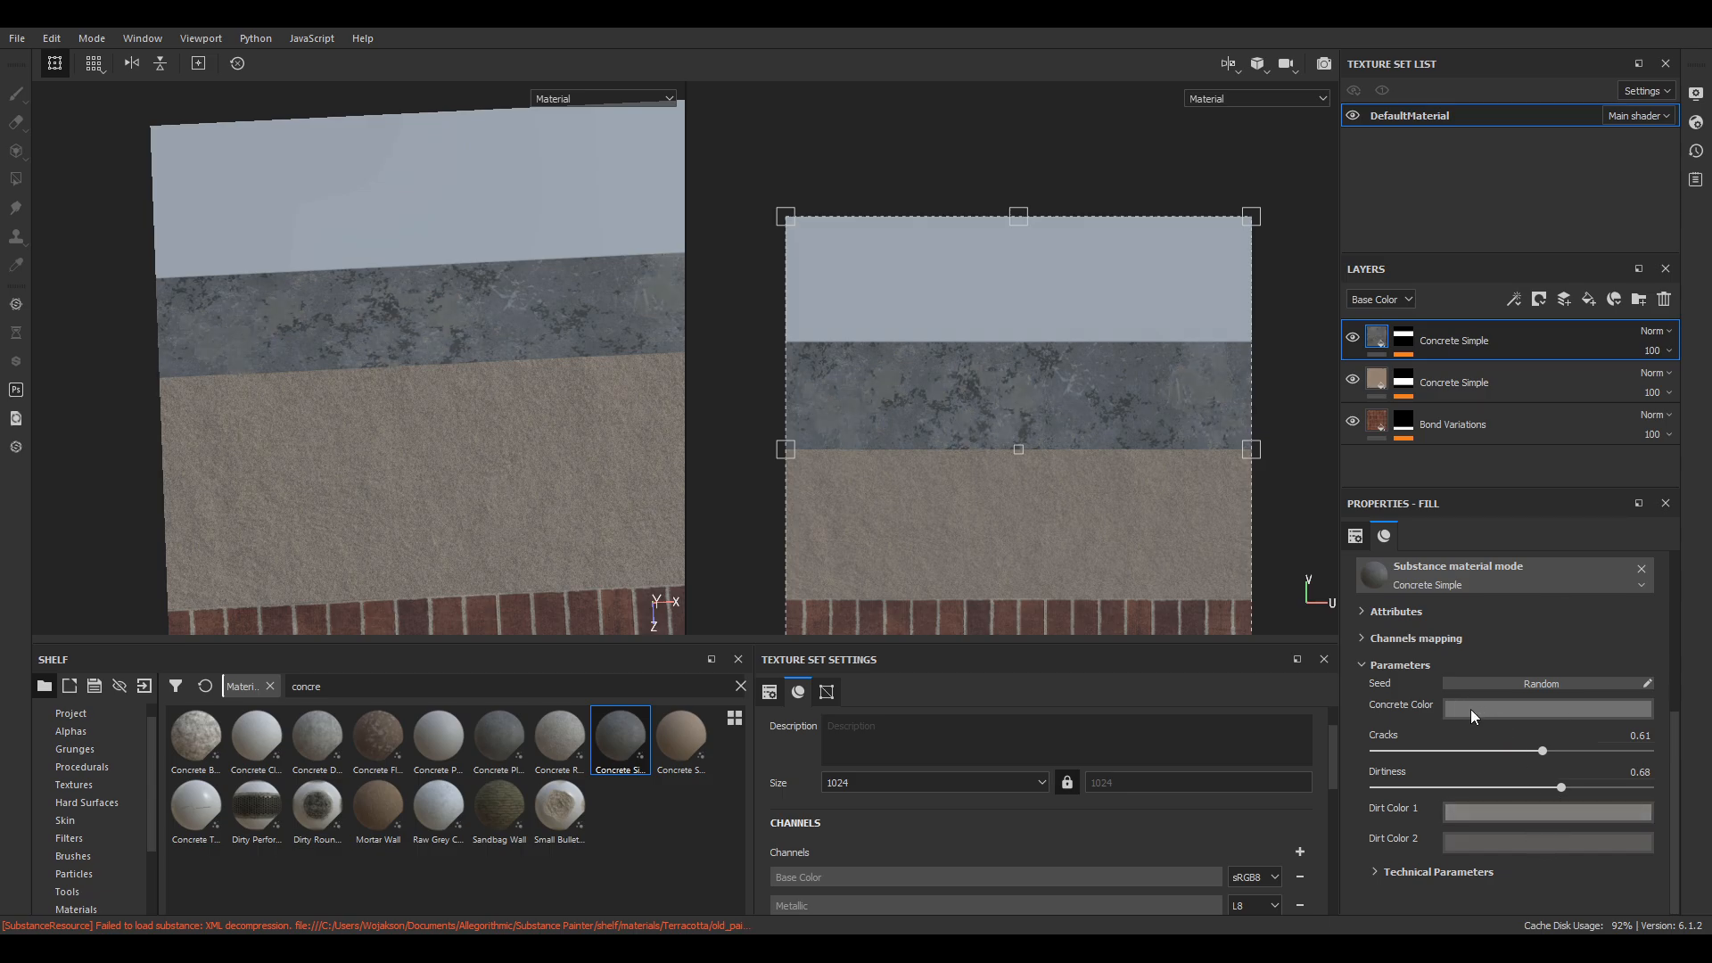
drag(1567, 787, 1473, 787)
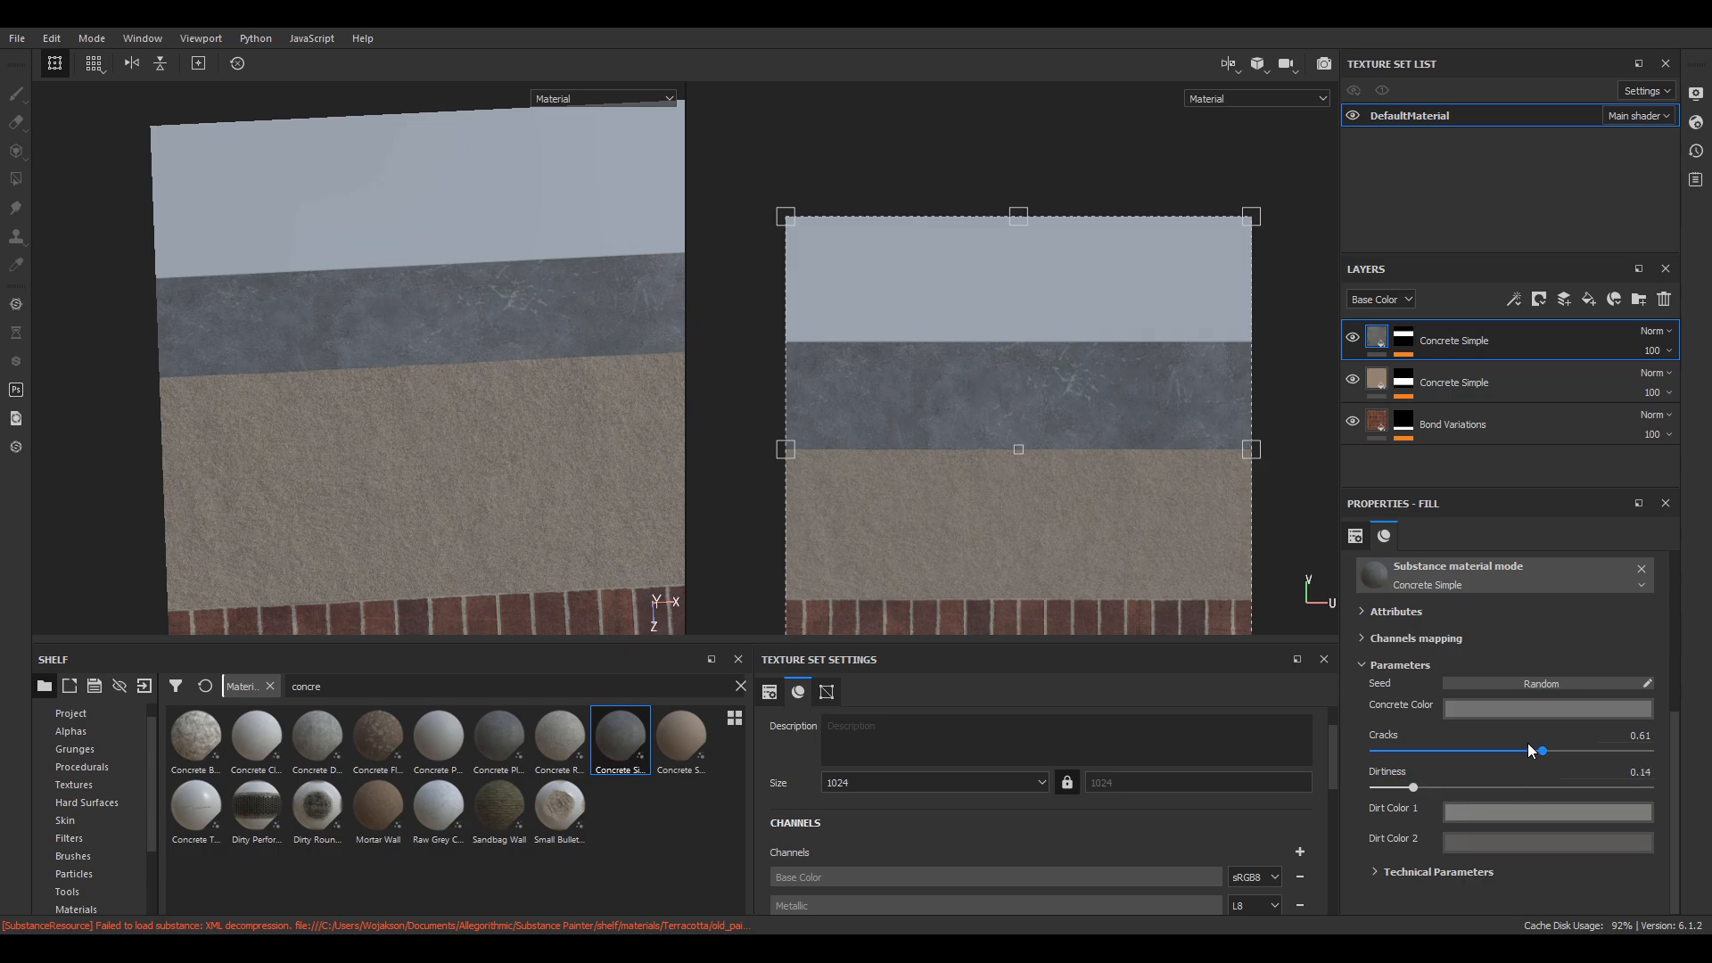
drag(1530, 750, 1551, 750)
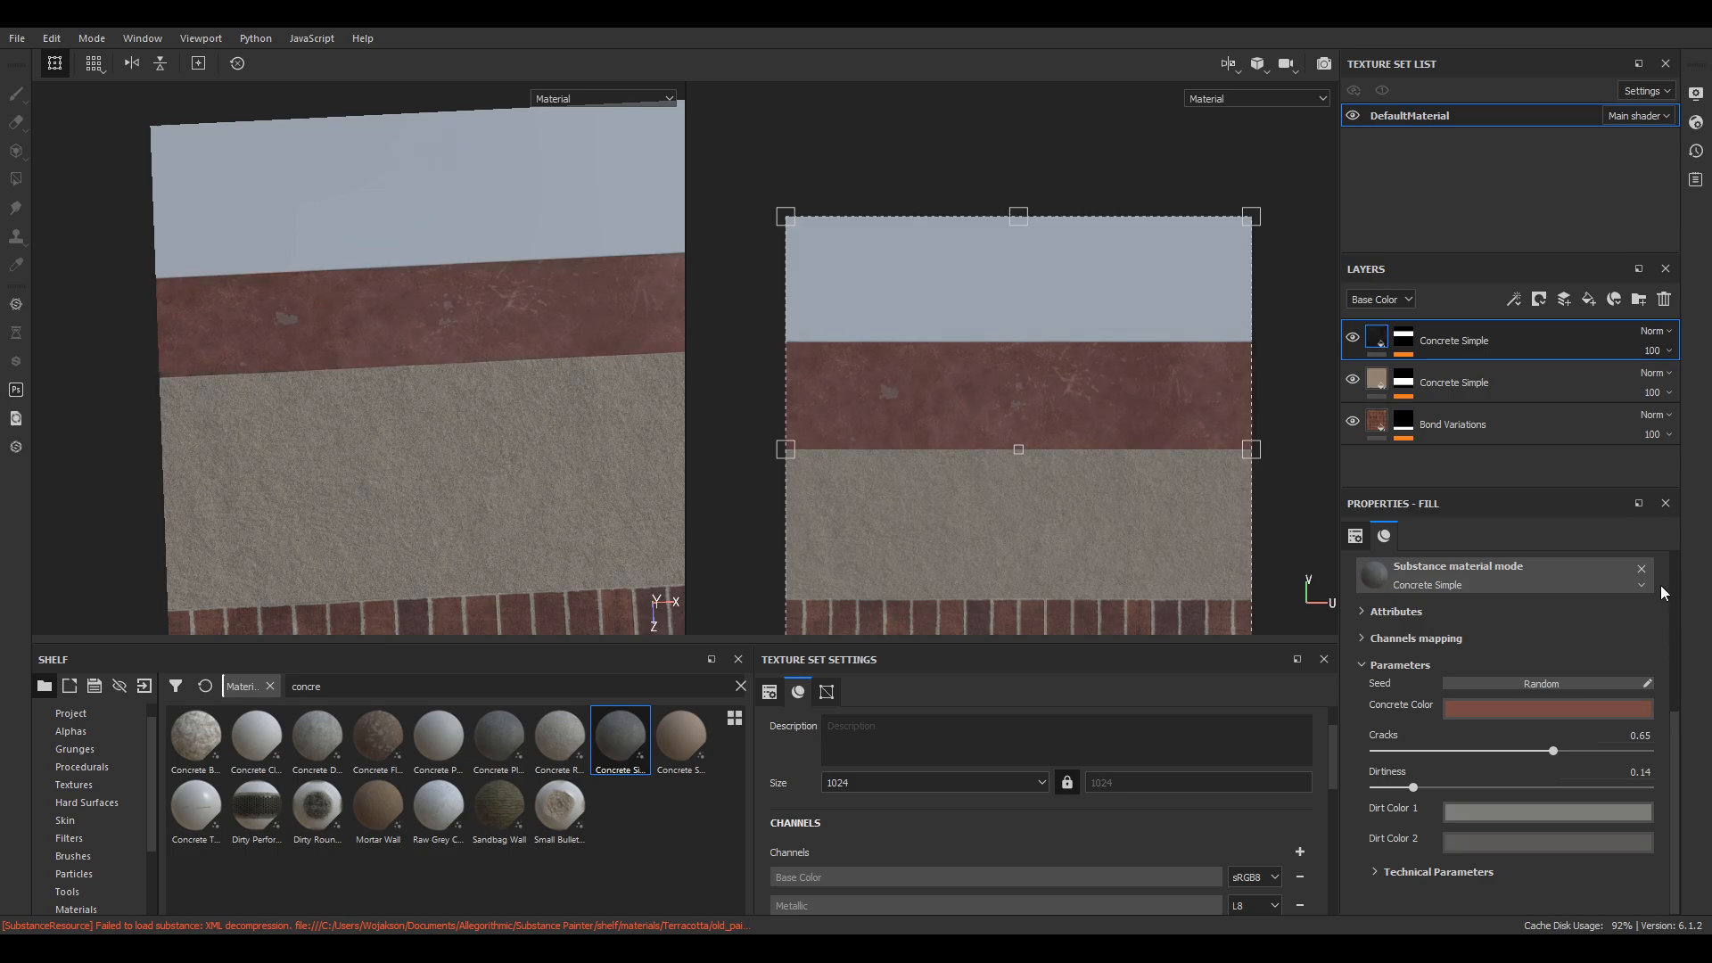
drag(1411, 787, 1373, 787)
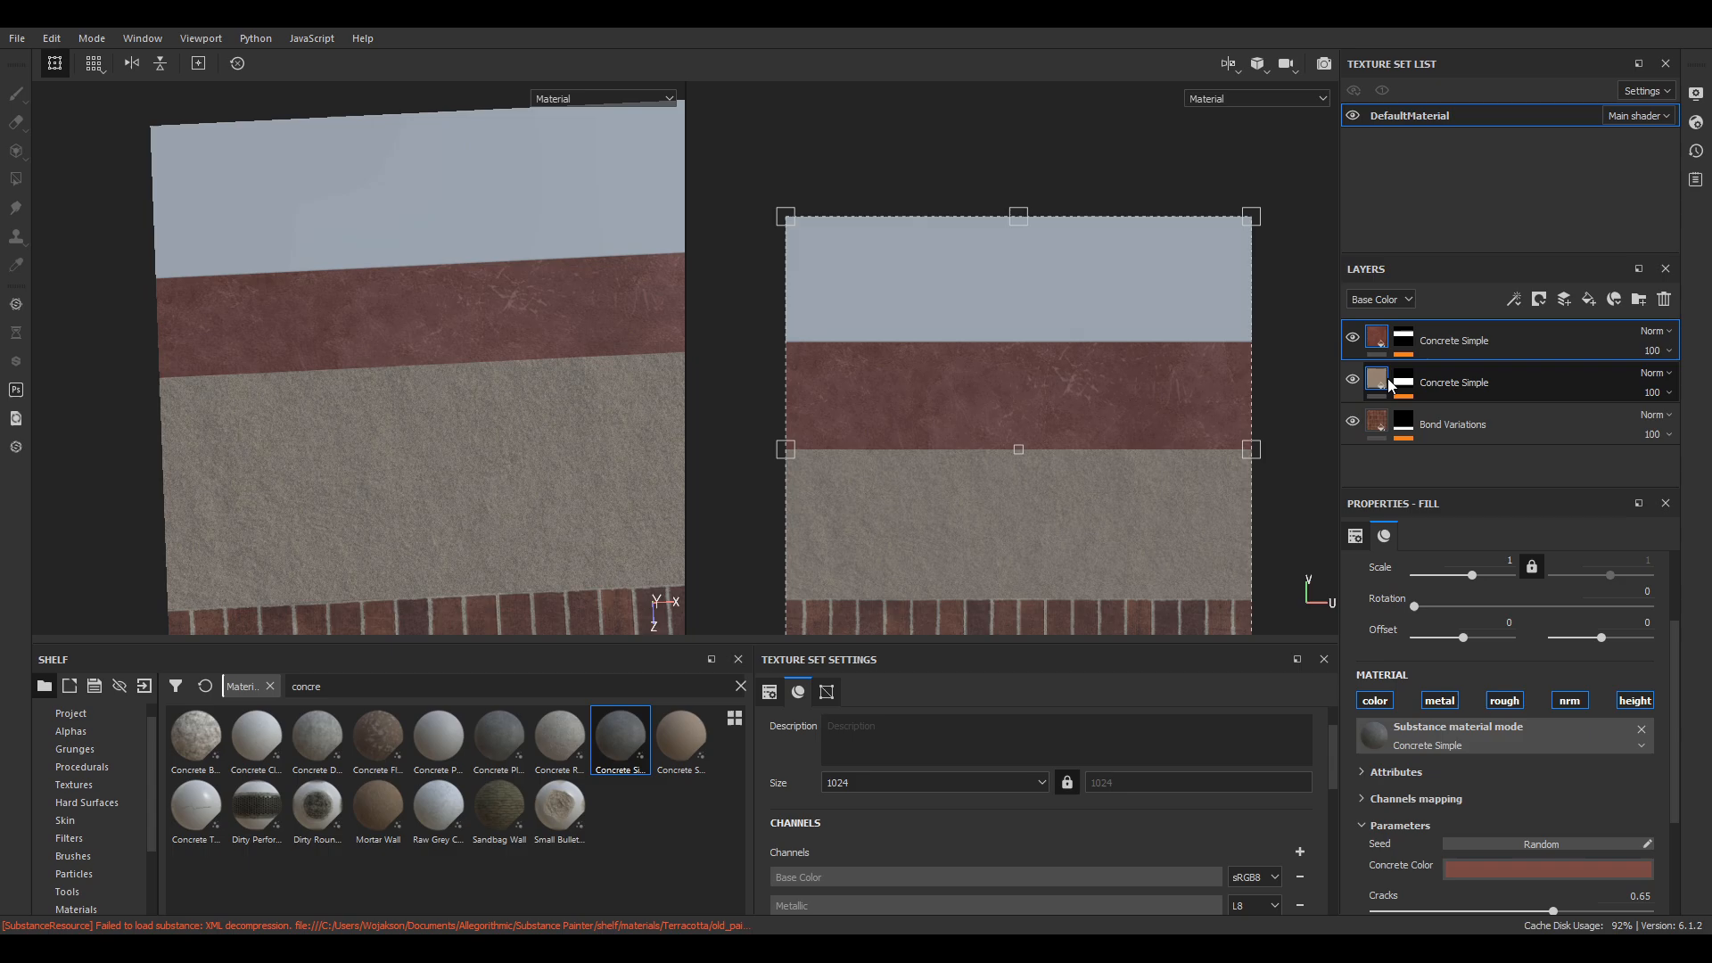
click(1452, 425)
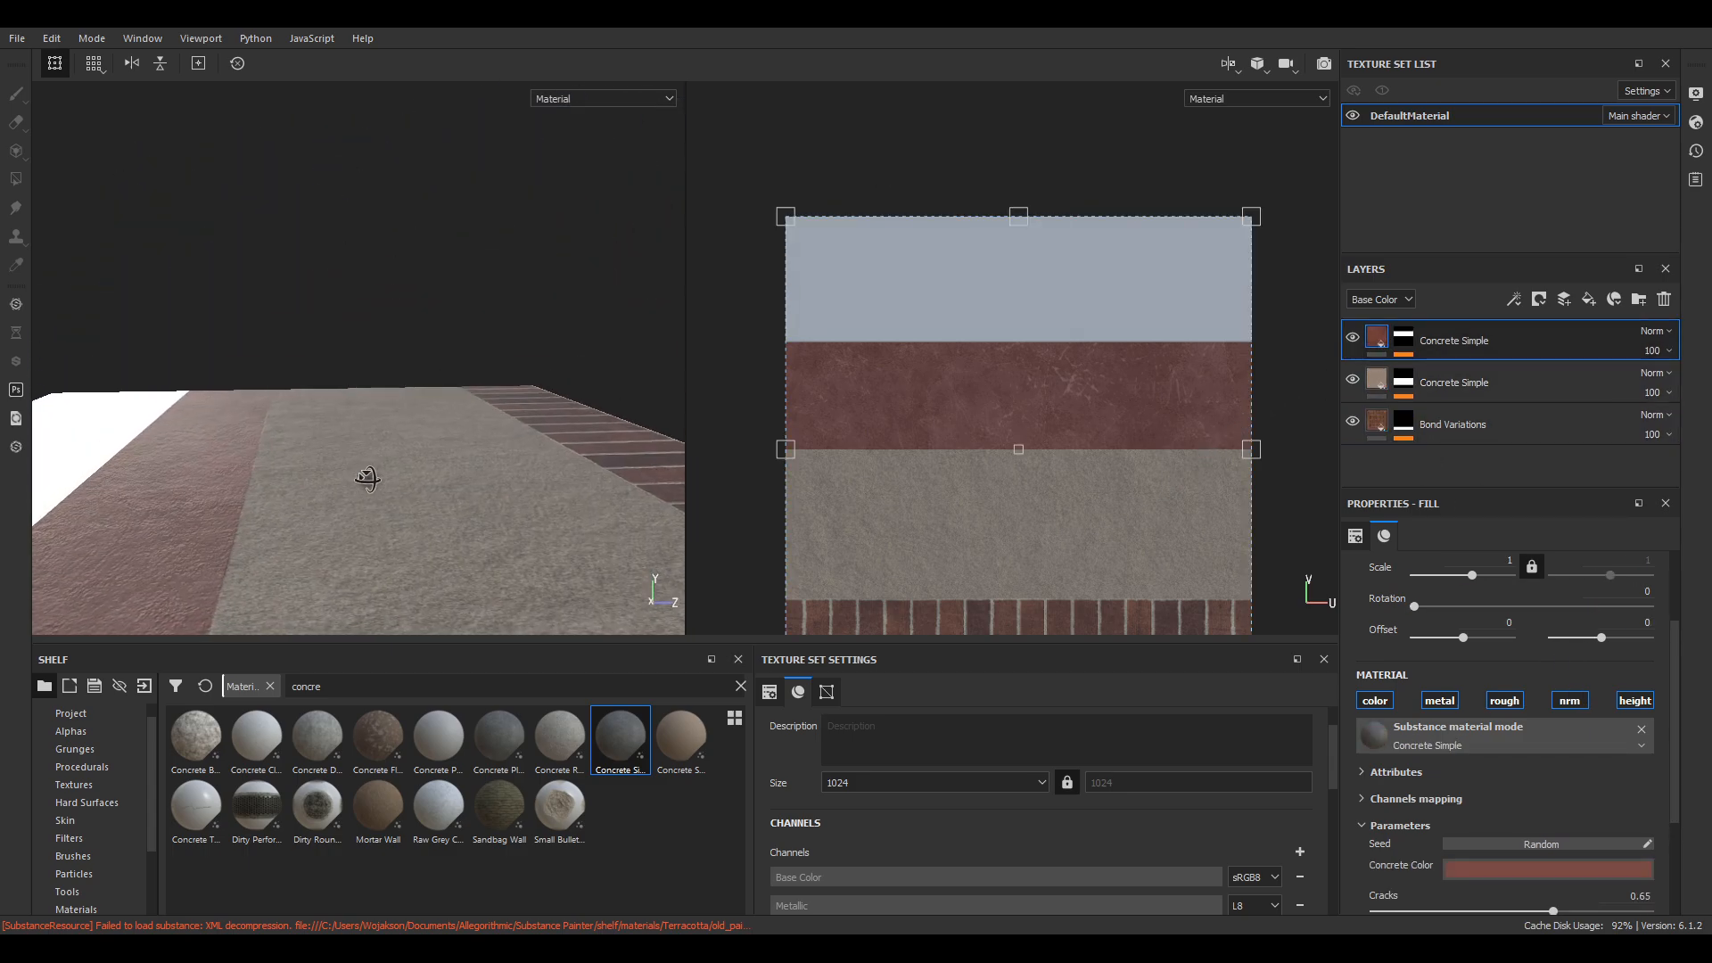
drag(365, 477, 316, 533)
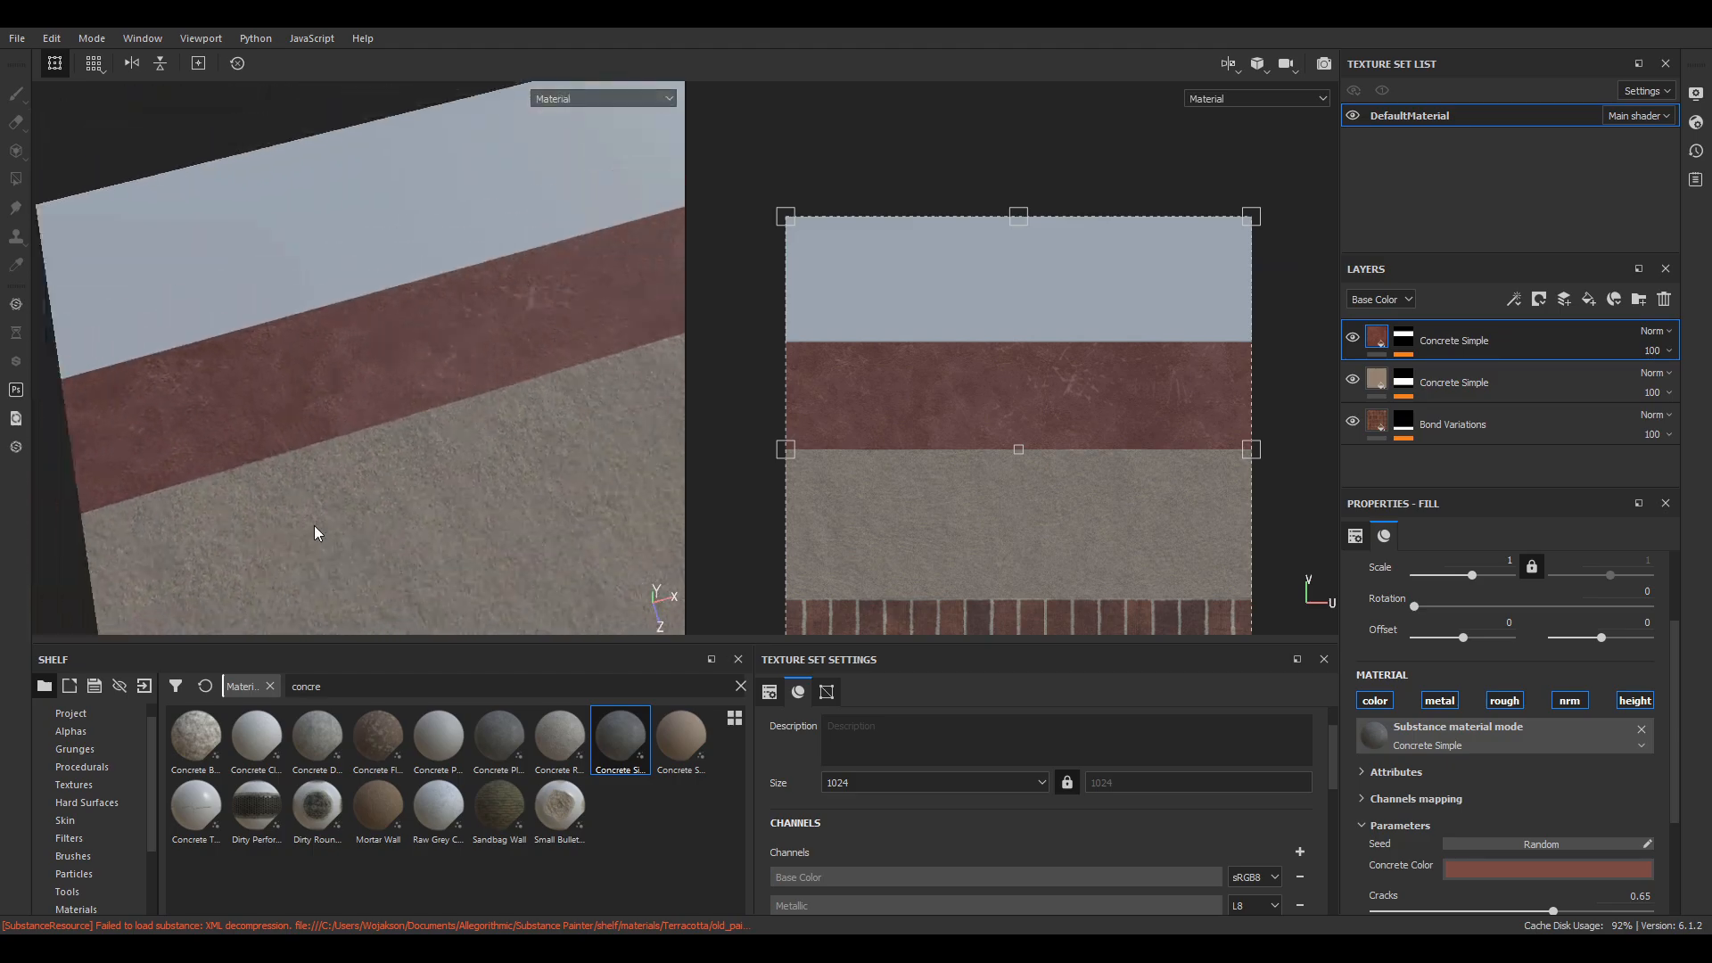
drag(316, 533, 390, 481)
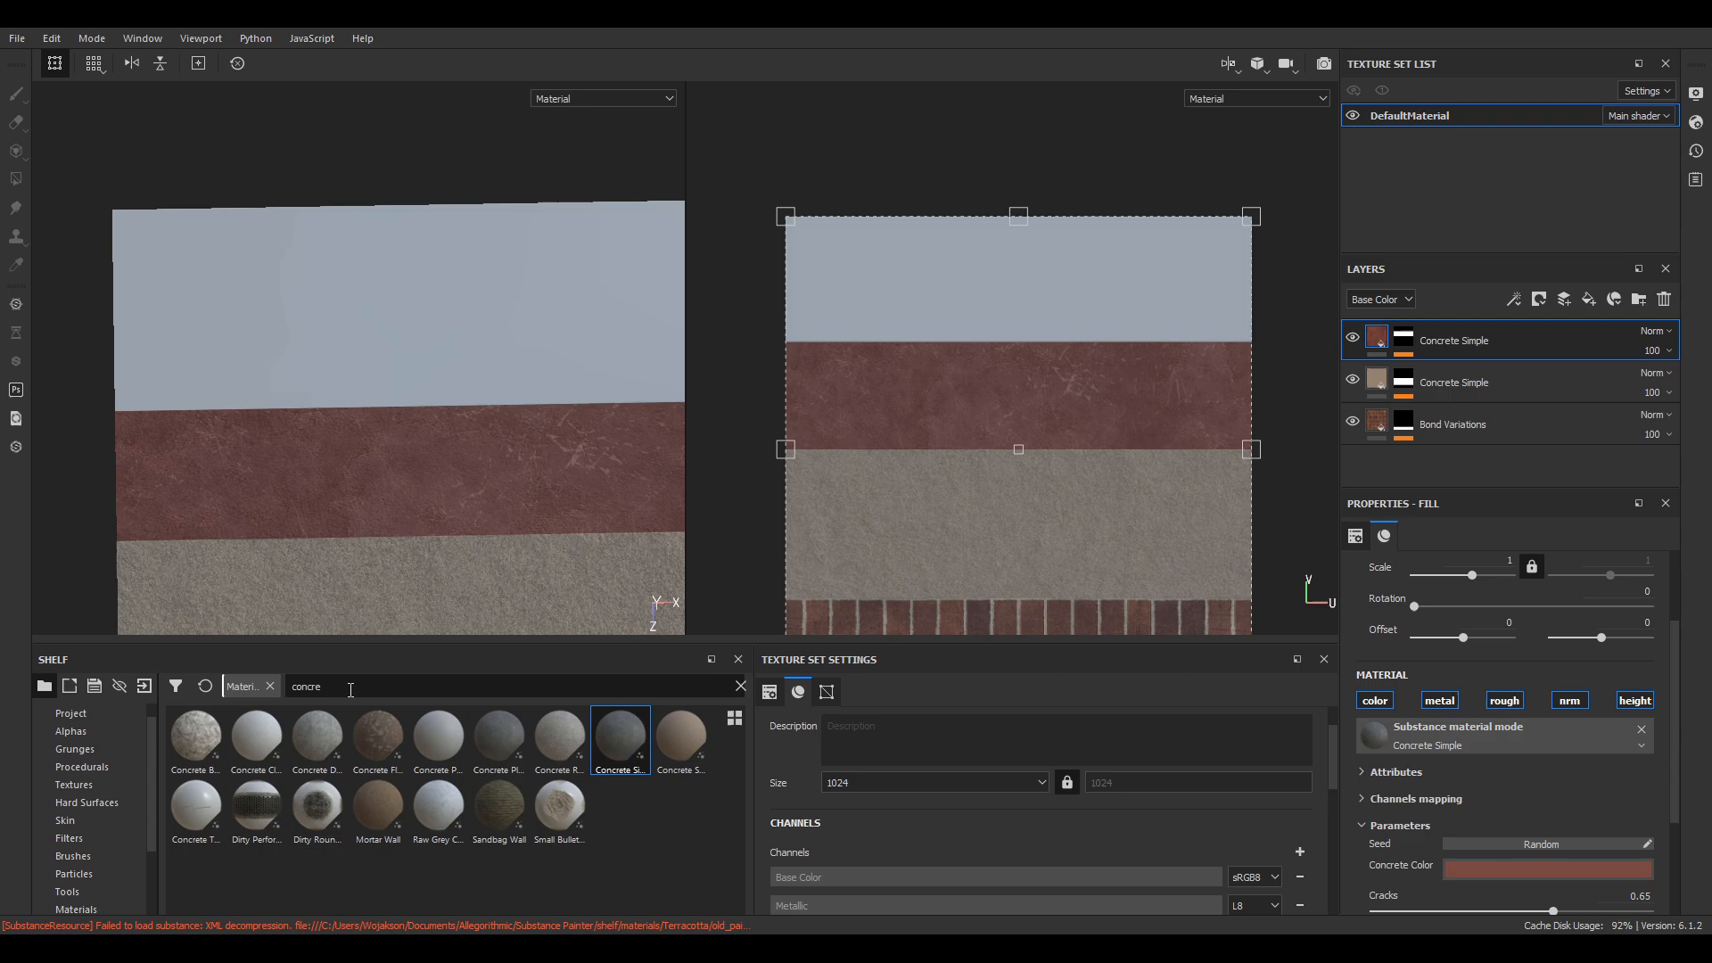
Add a Tempered Steel layer from a 'steel' shelf search and apply Steel Rough to it.
text(steel)
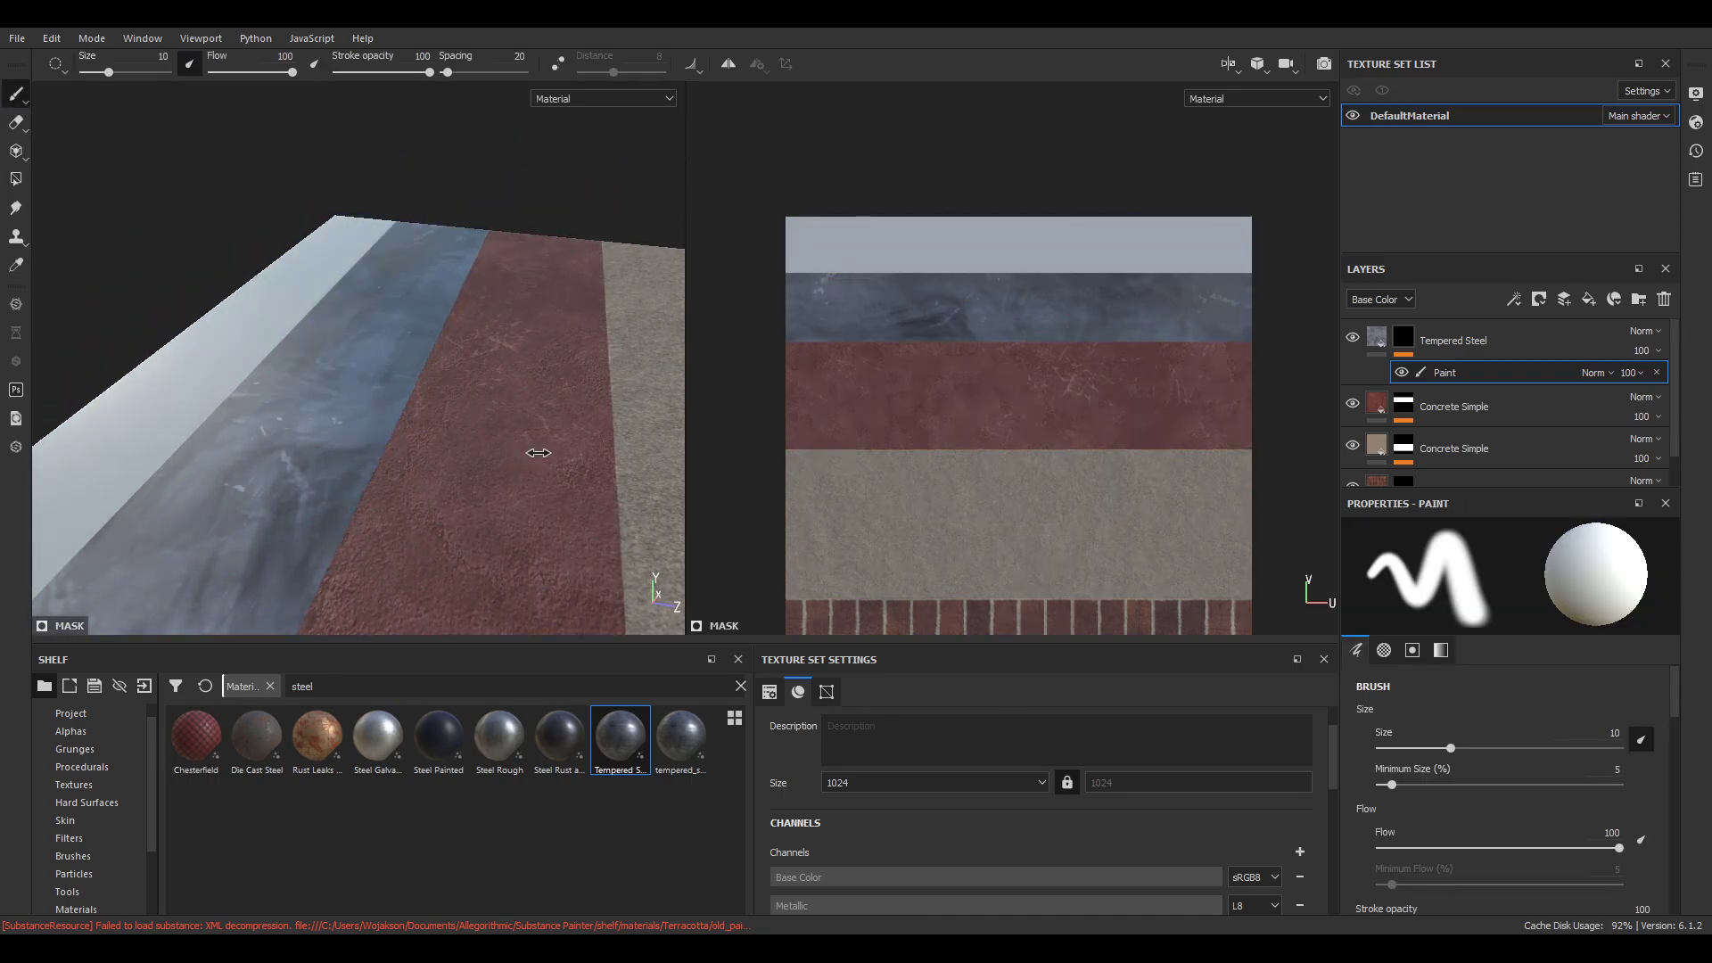
click(1376, 340)
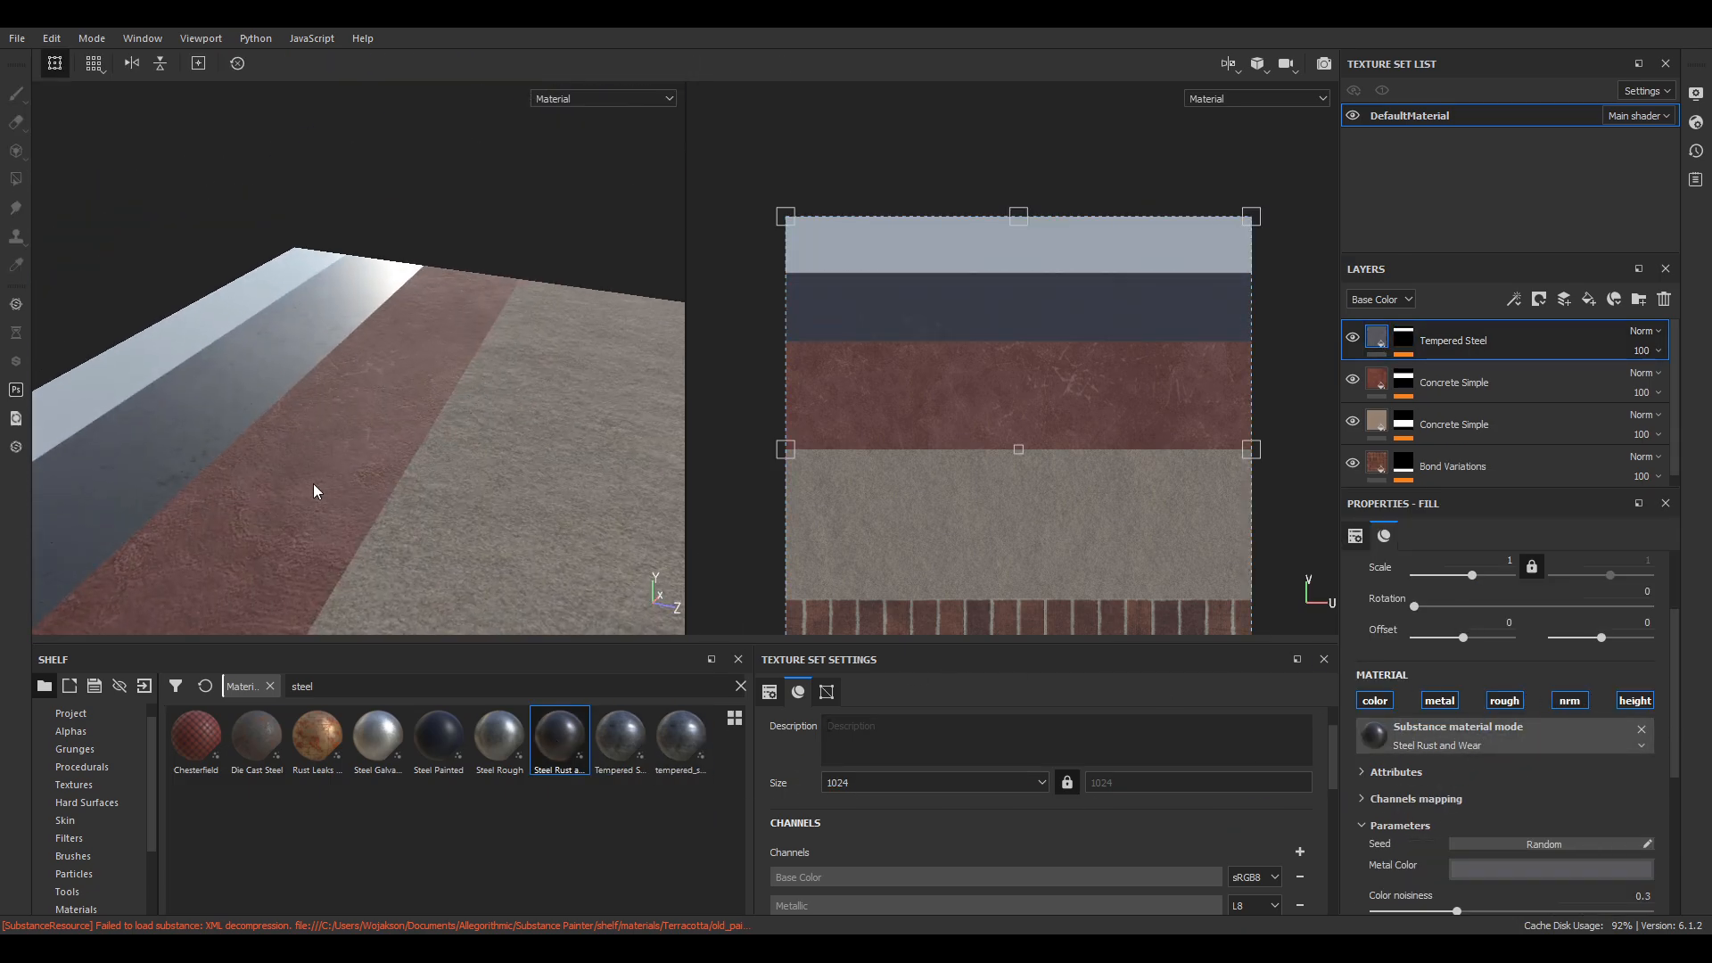
double_click(499, 735)
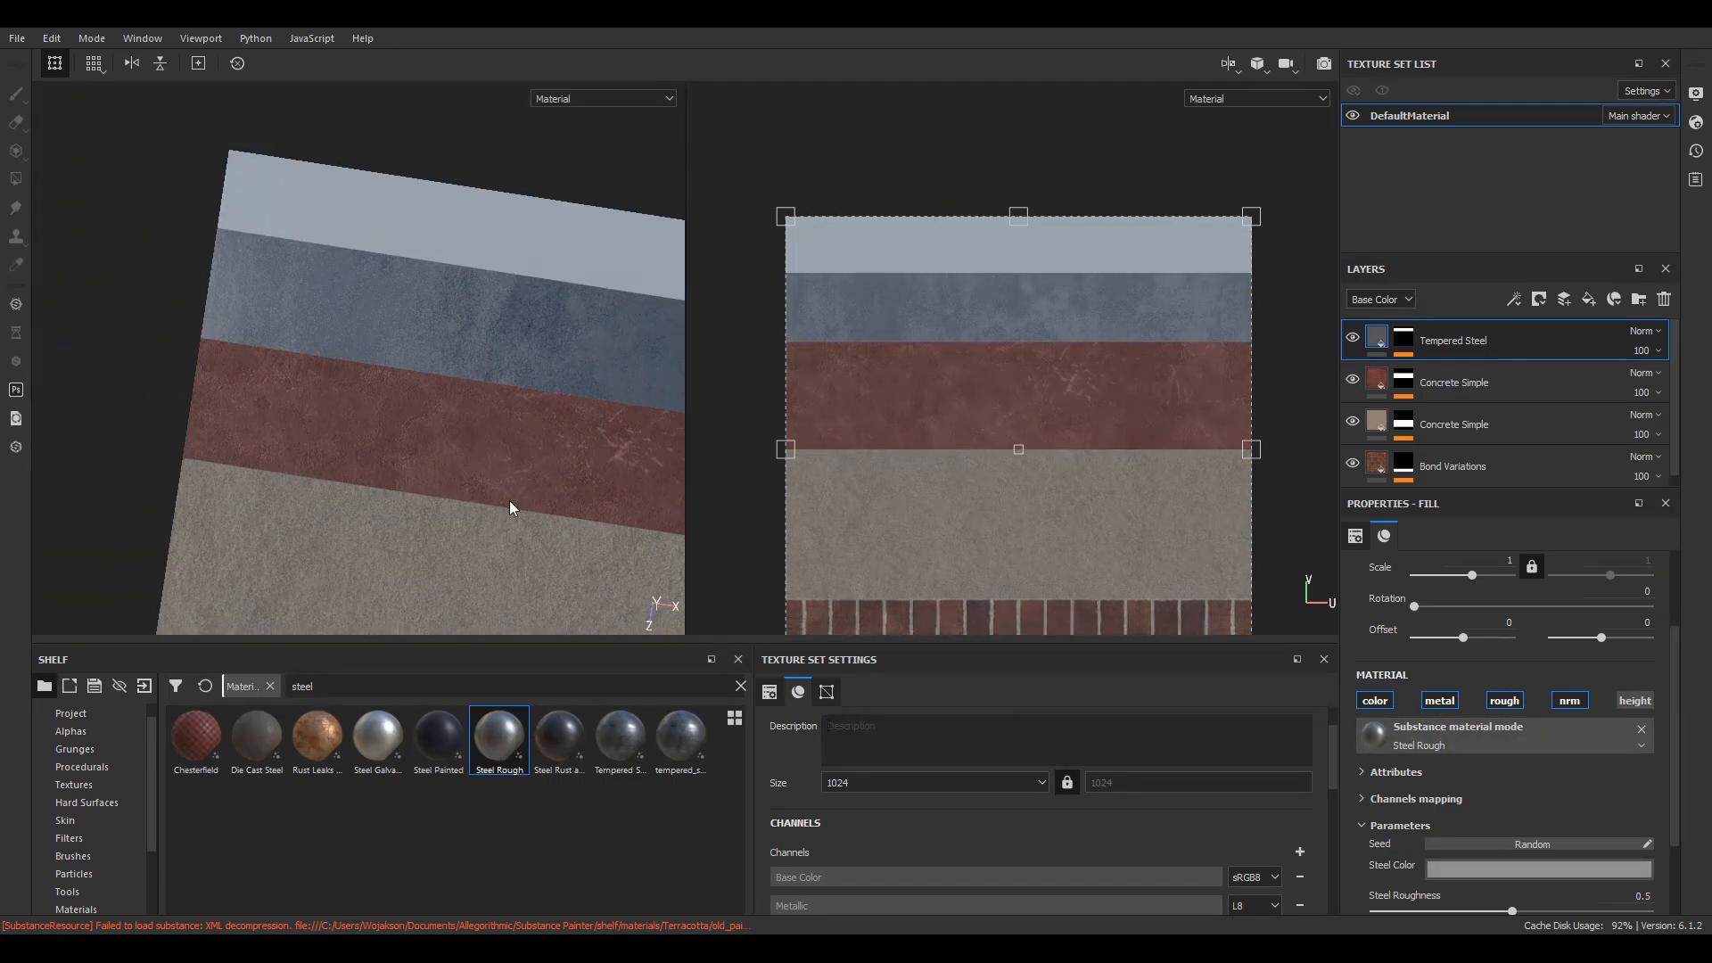
drag(513, 507, 369, 516)
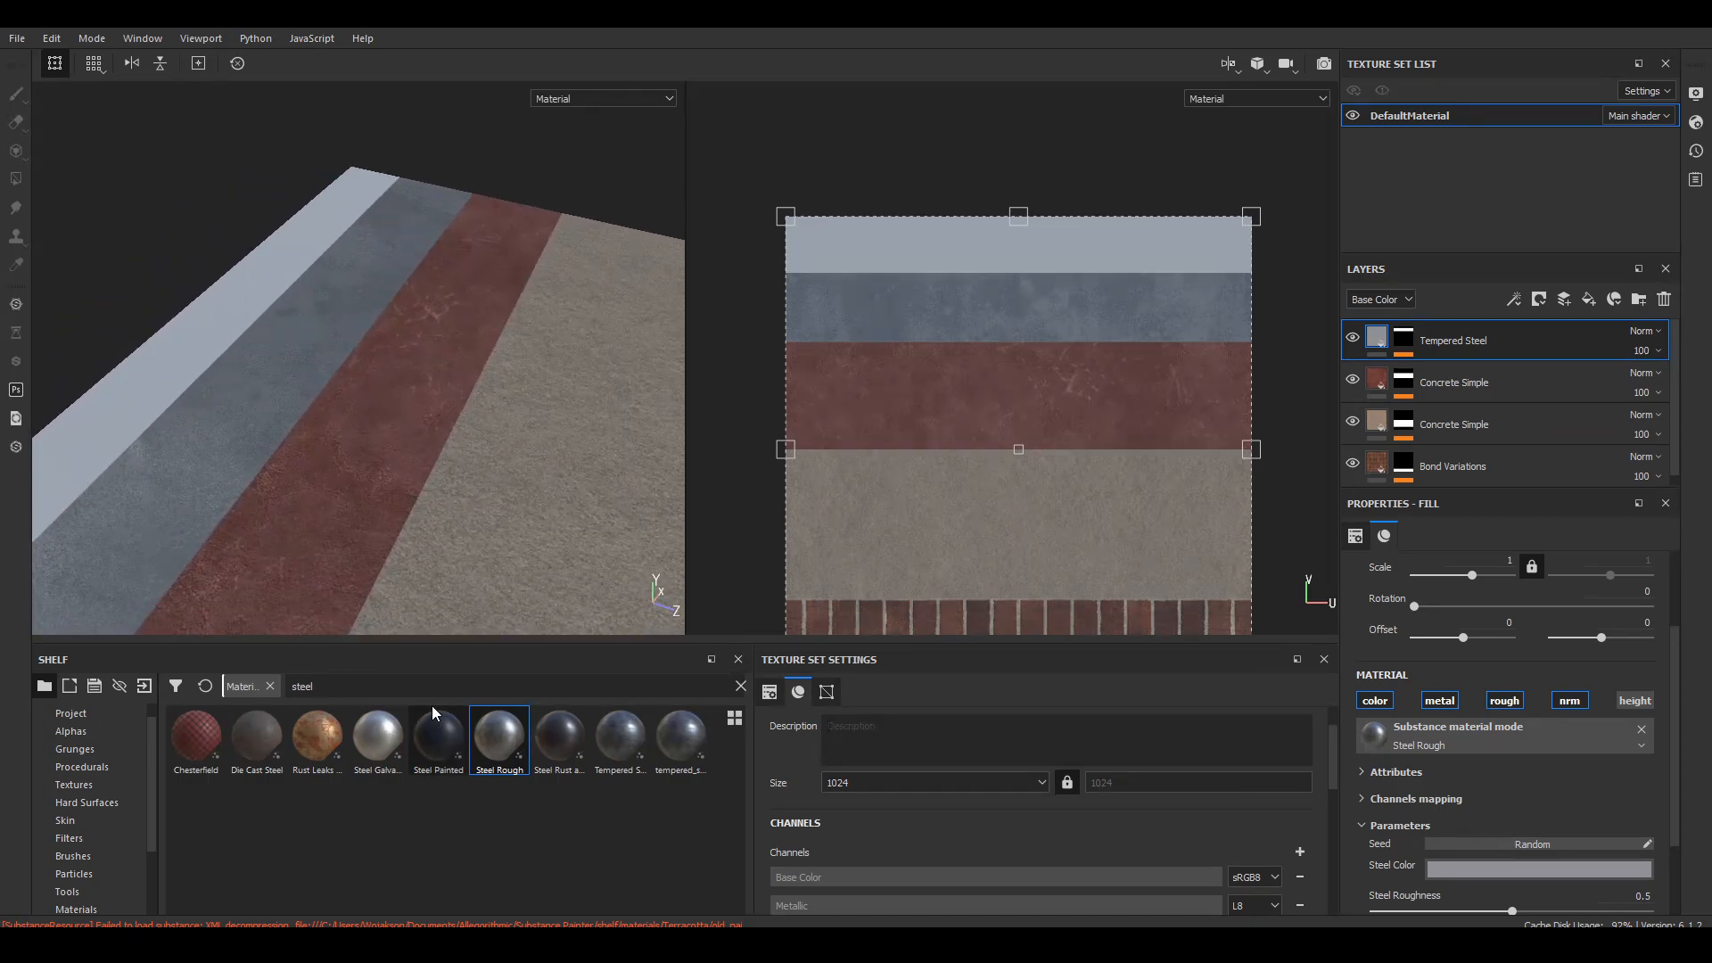
Open Shader Settings and show the list of available shaders.
click(1698, 120)
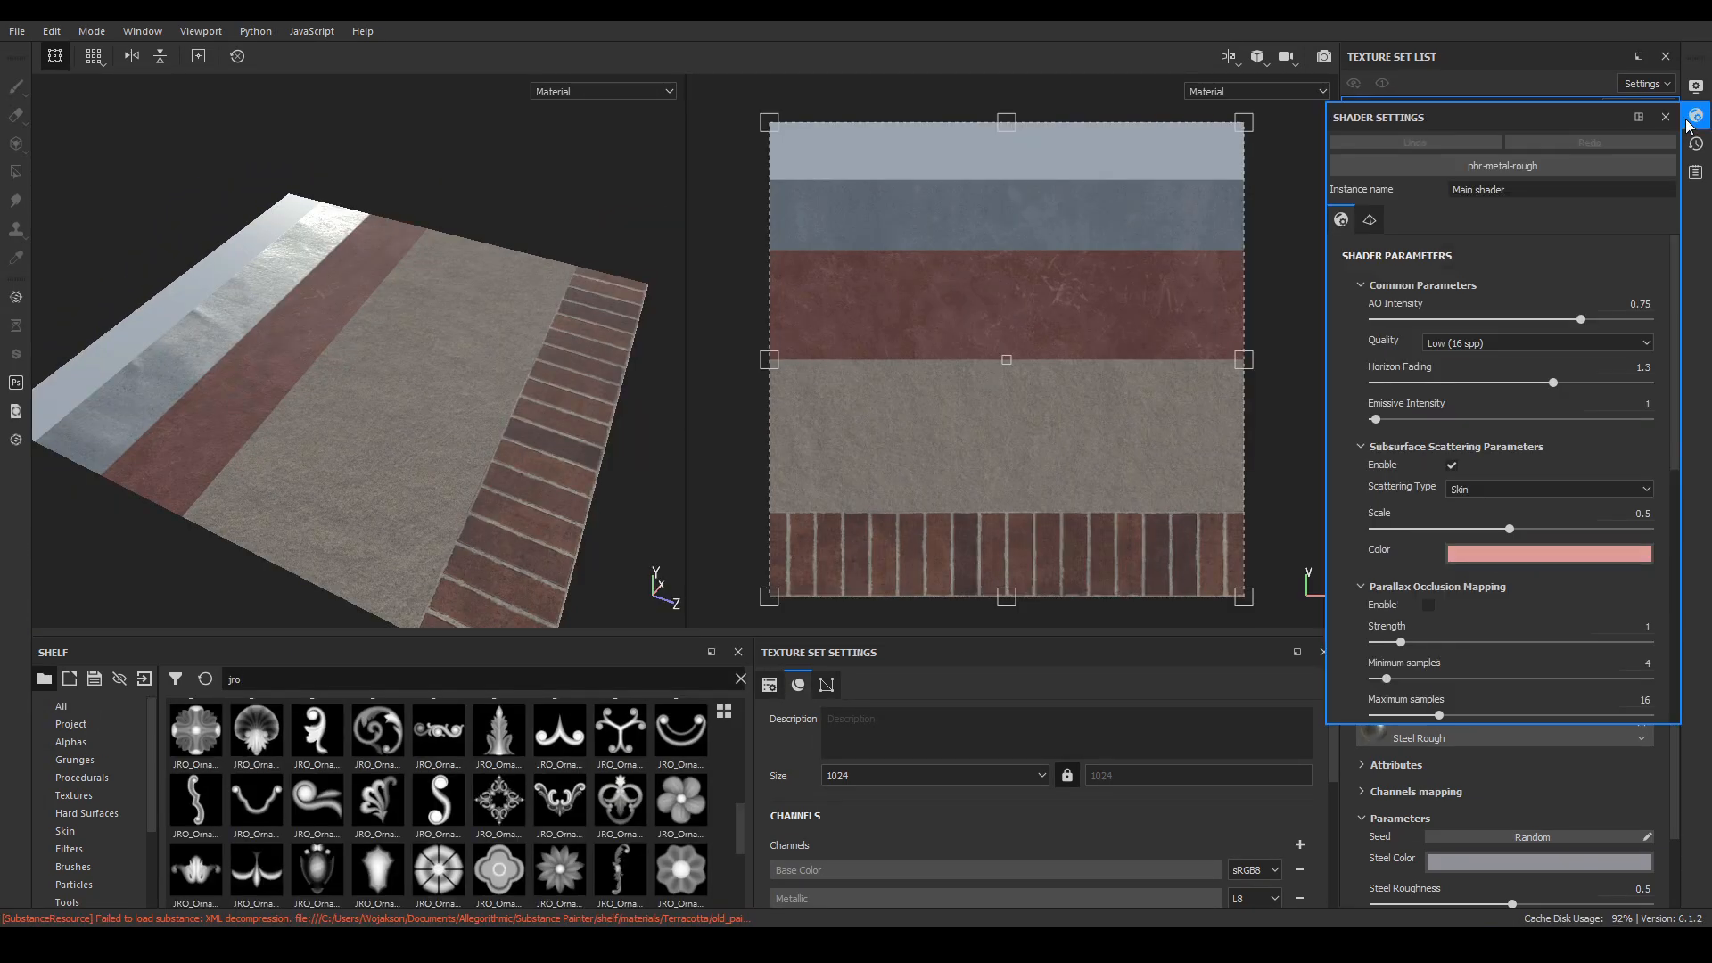
click(1502, 165)
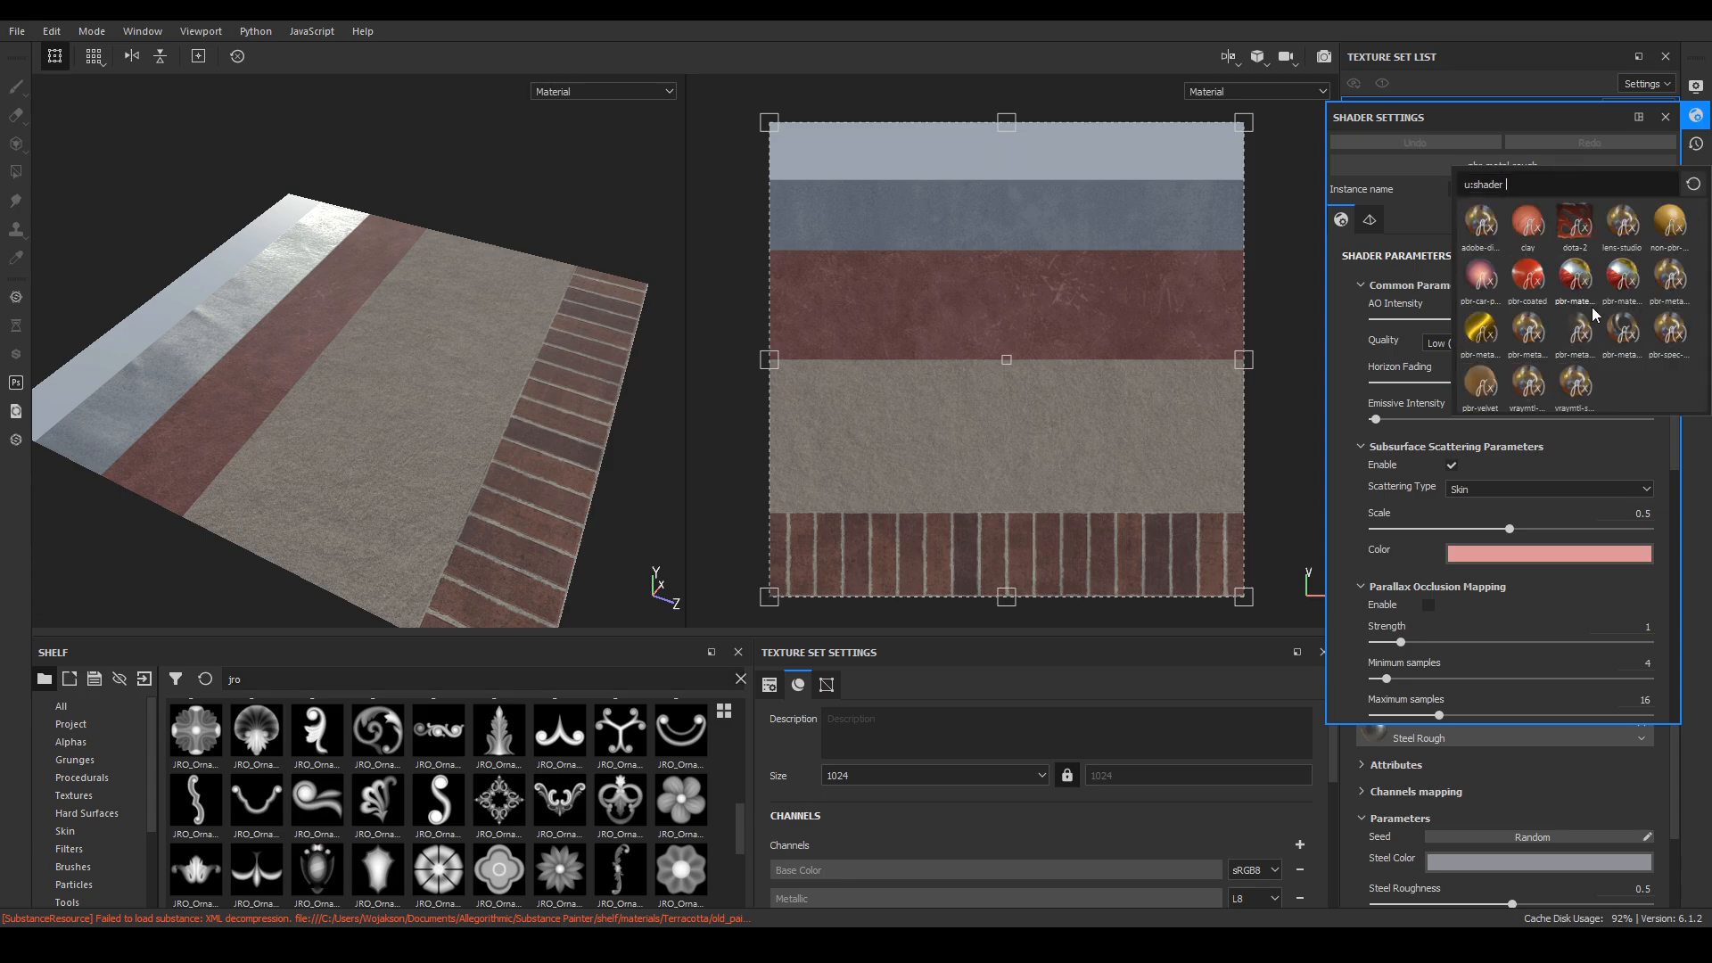
mouse_move(1576, 330)
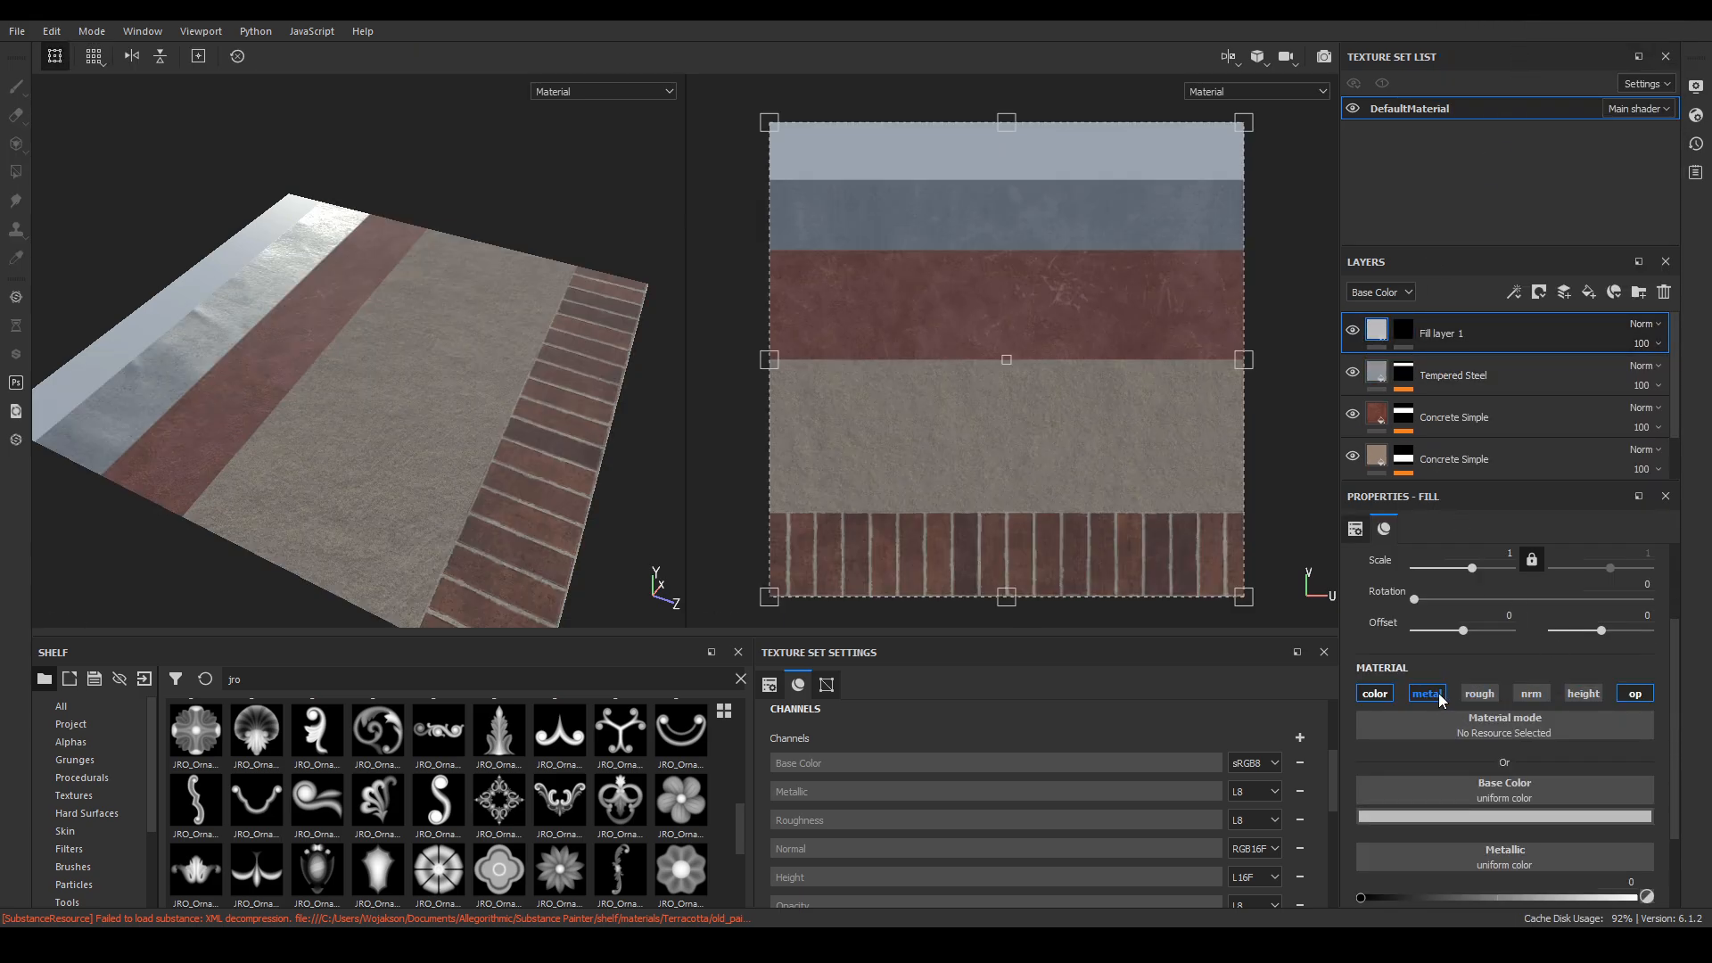
Keep only the opacity channel on the fill layer and add a paint effect to its mask.
click(1634, 693)
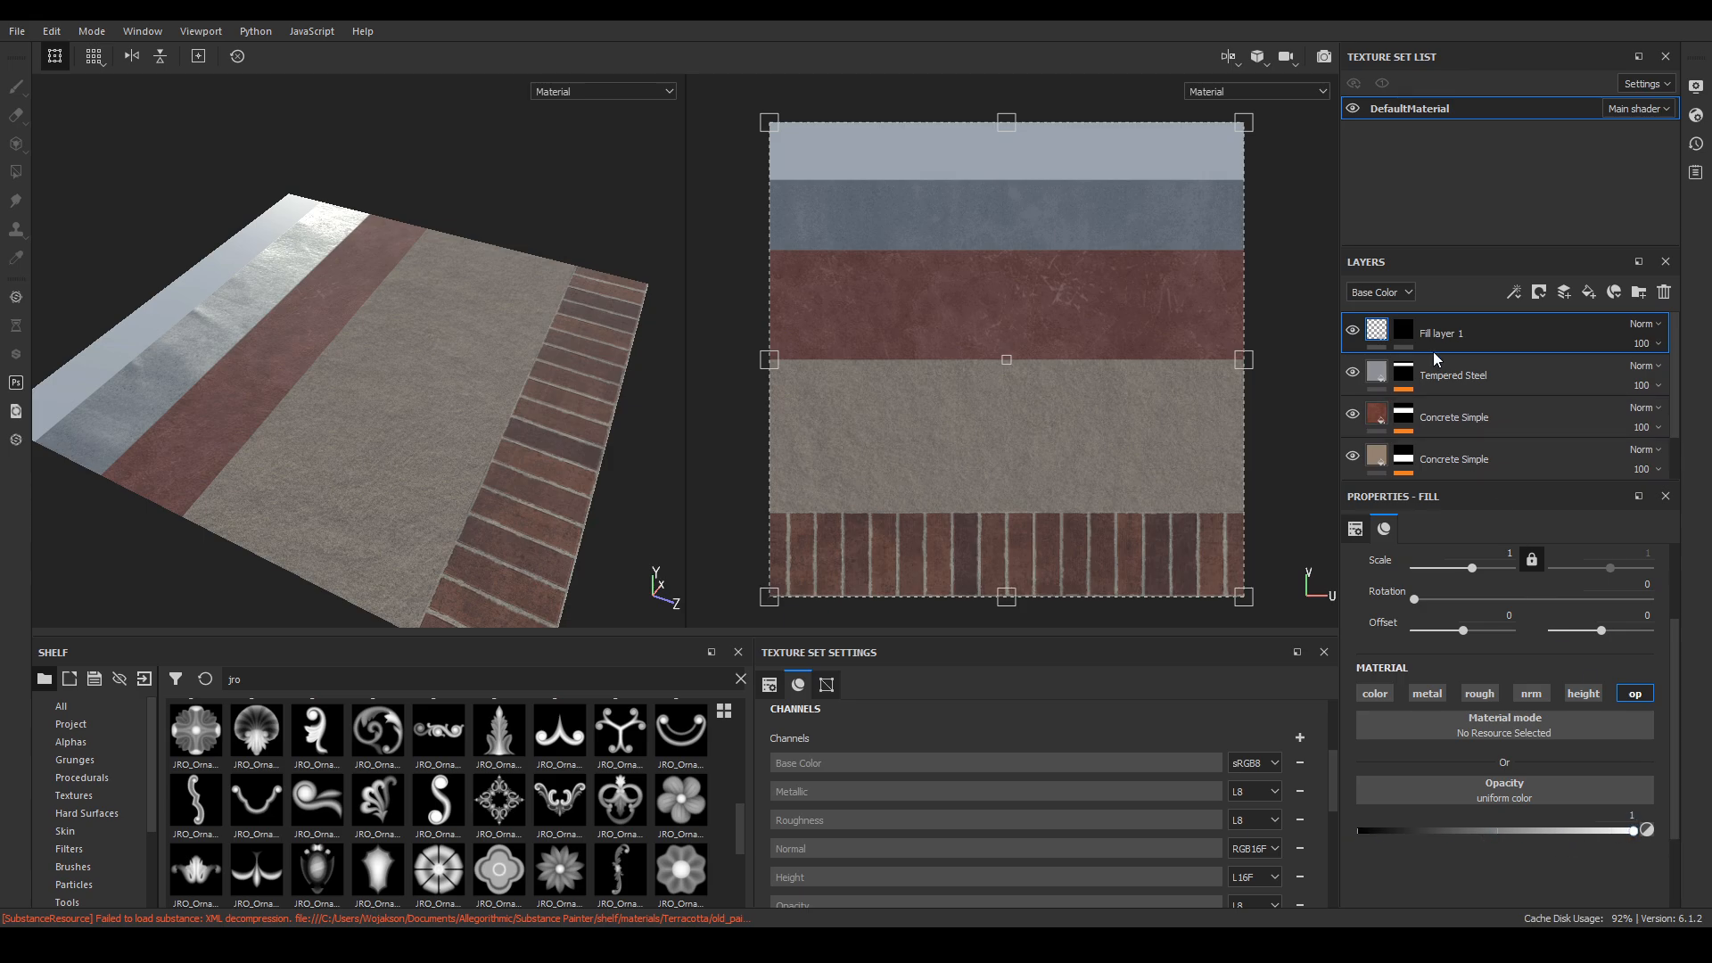
right_click(1402, 333)
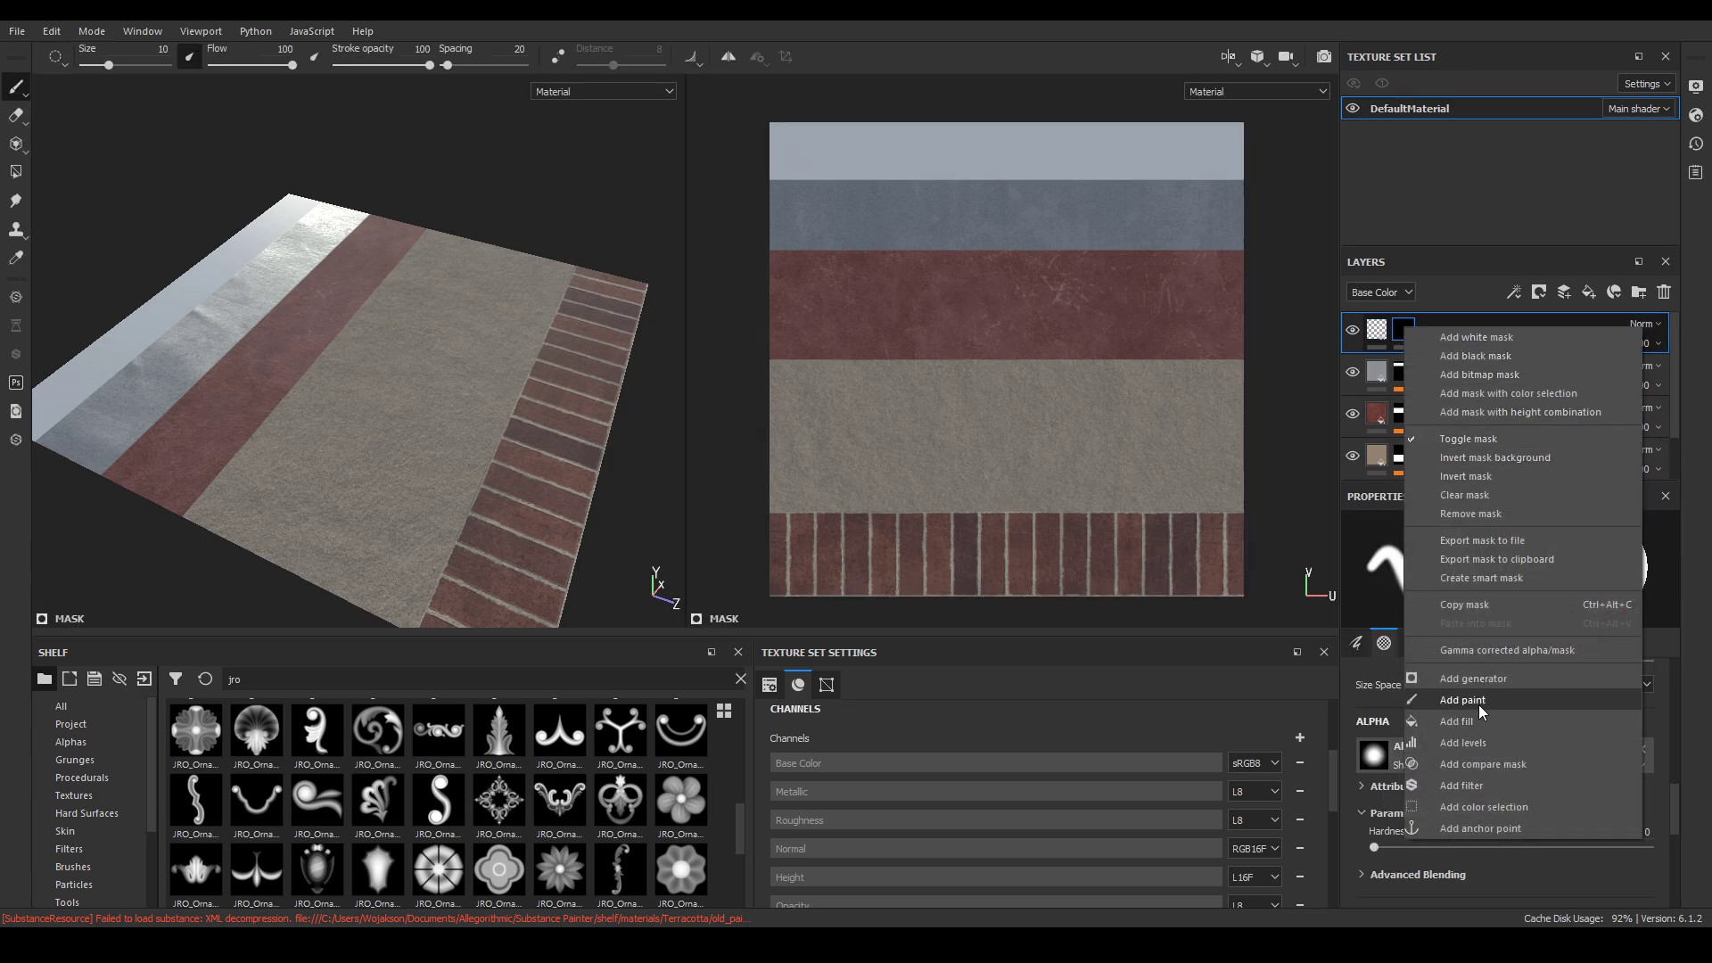
click(1462, 700)
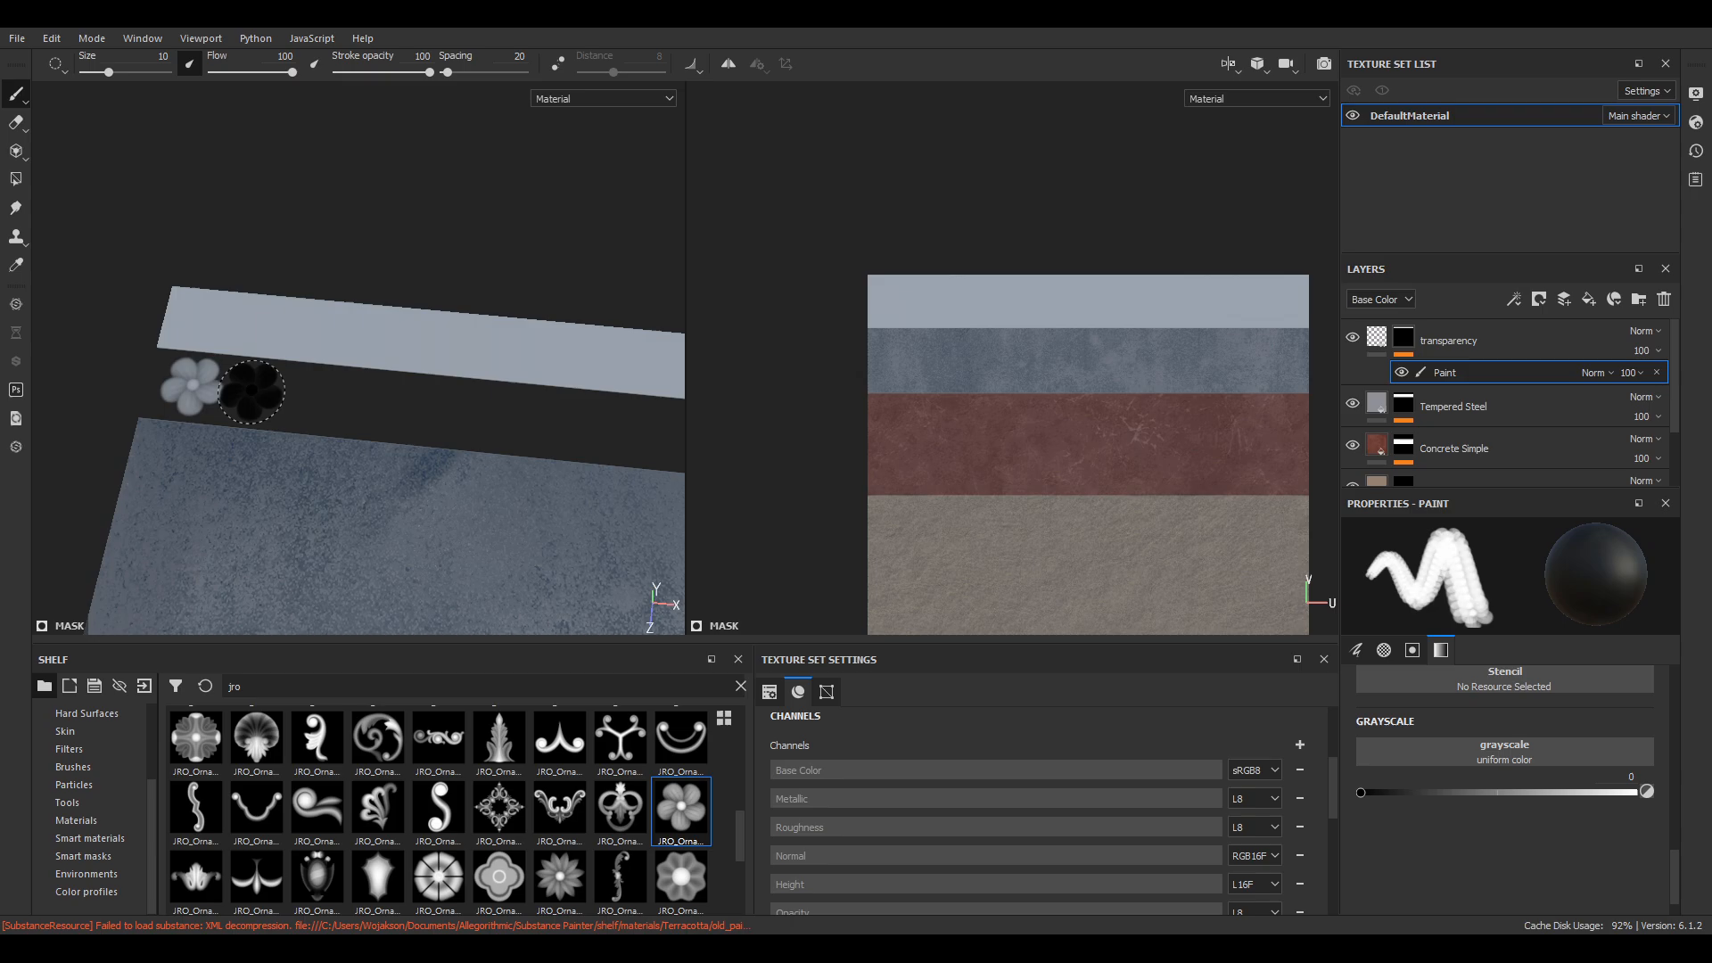
Add a new fill layer and mask it to the gap band.
click(1447, 340)
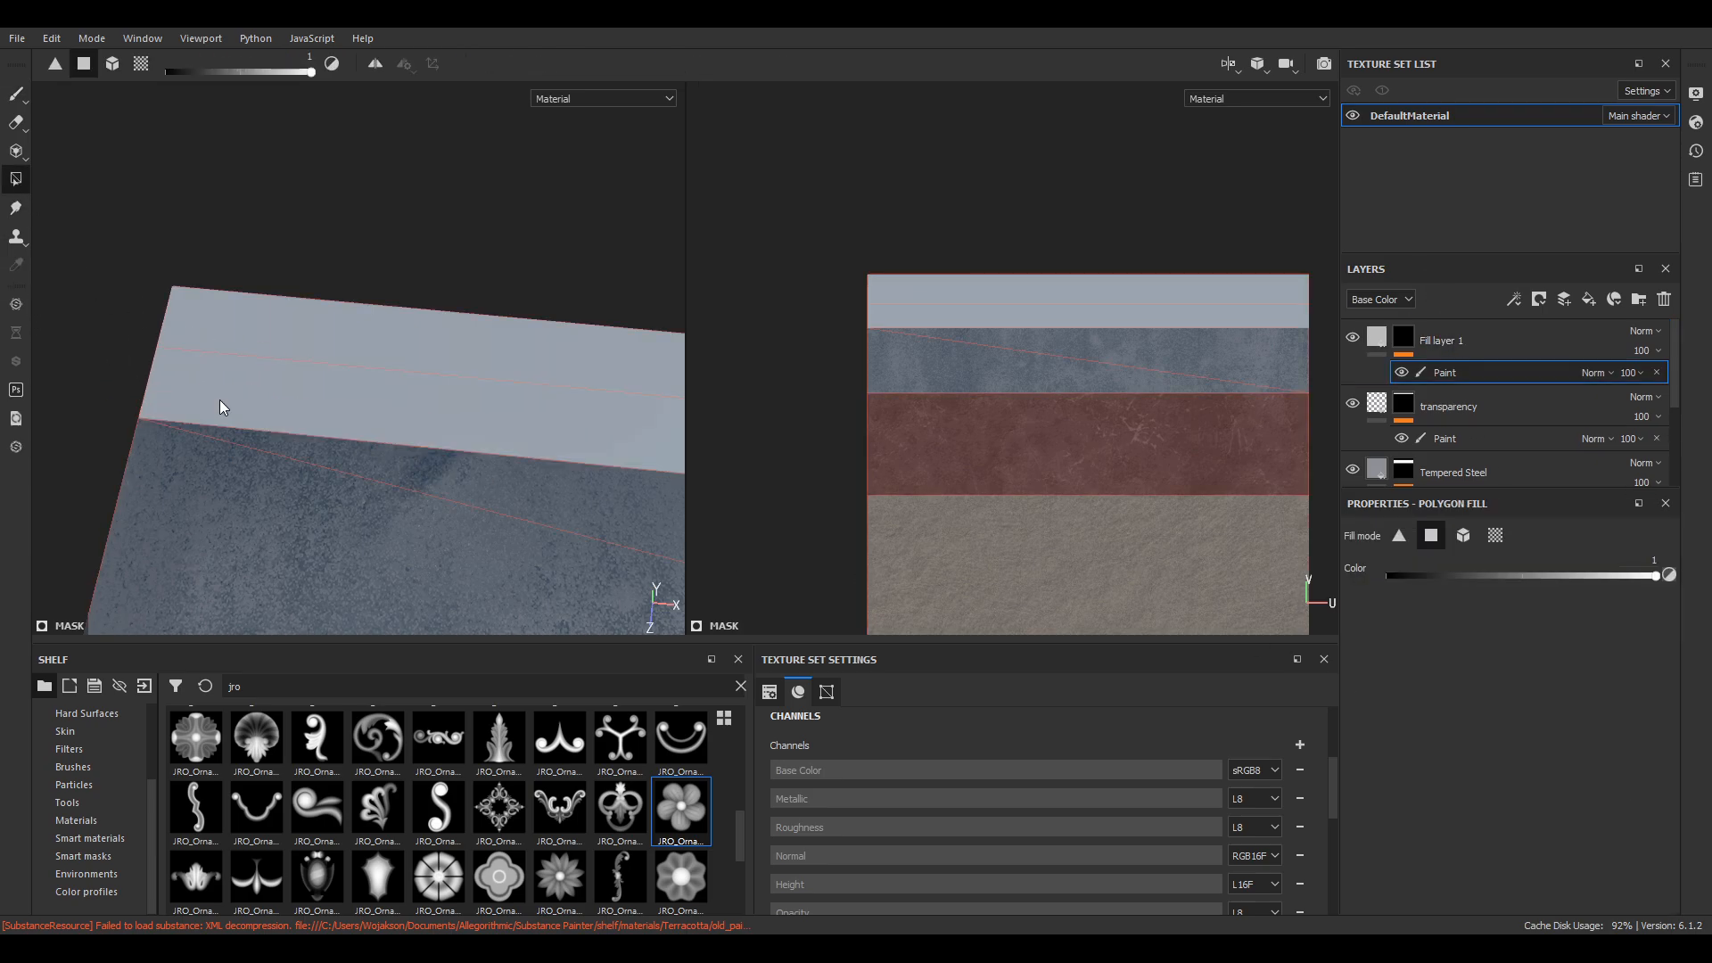
drag(1440, 340, 1441, 409)
text(brass)
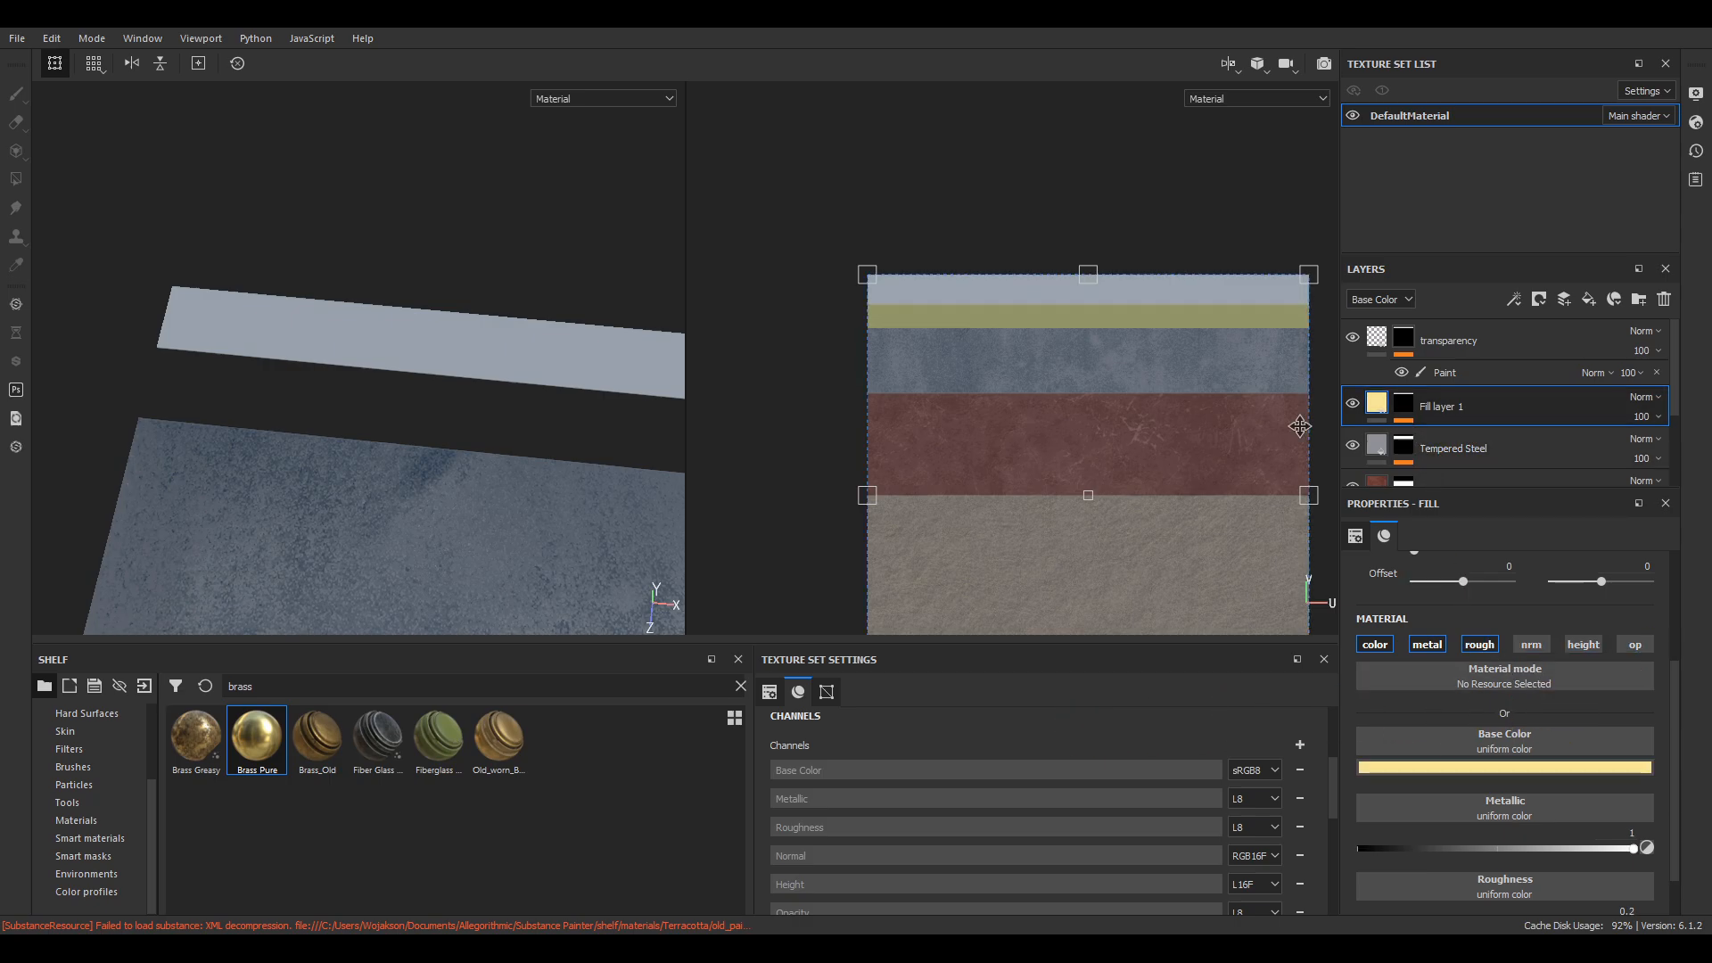
Select the transparency mask's paint effect and stamp the flower ornament into the gap.
click(1444, 371)
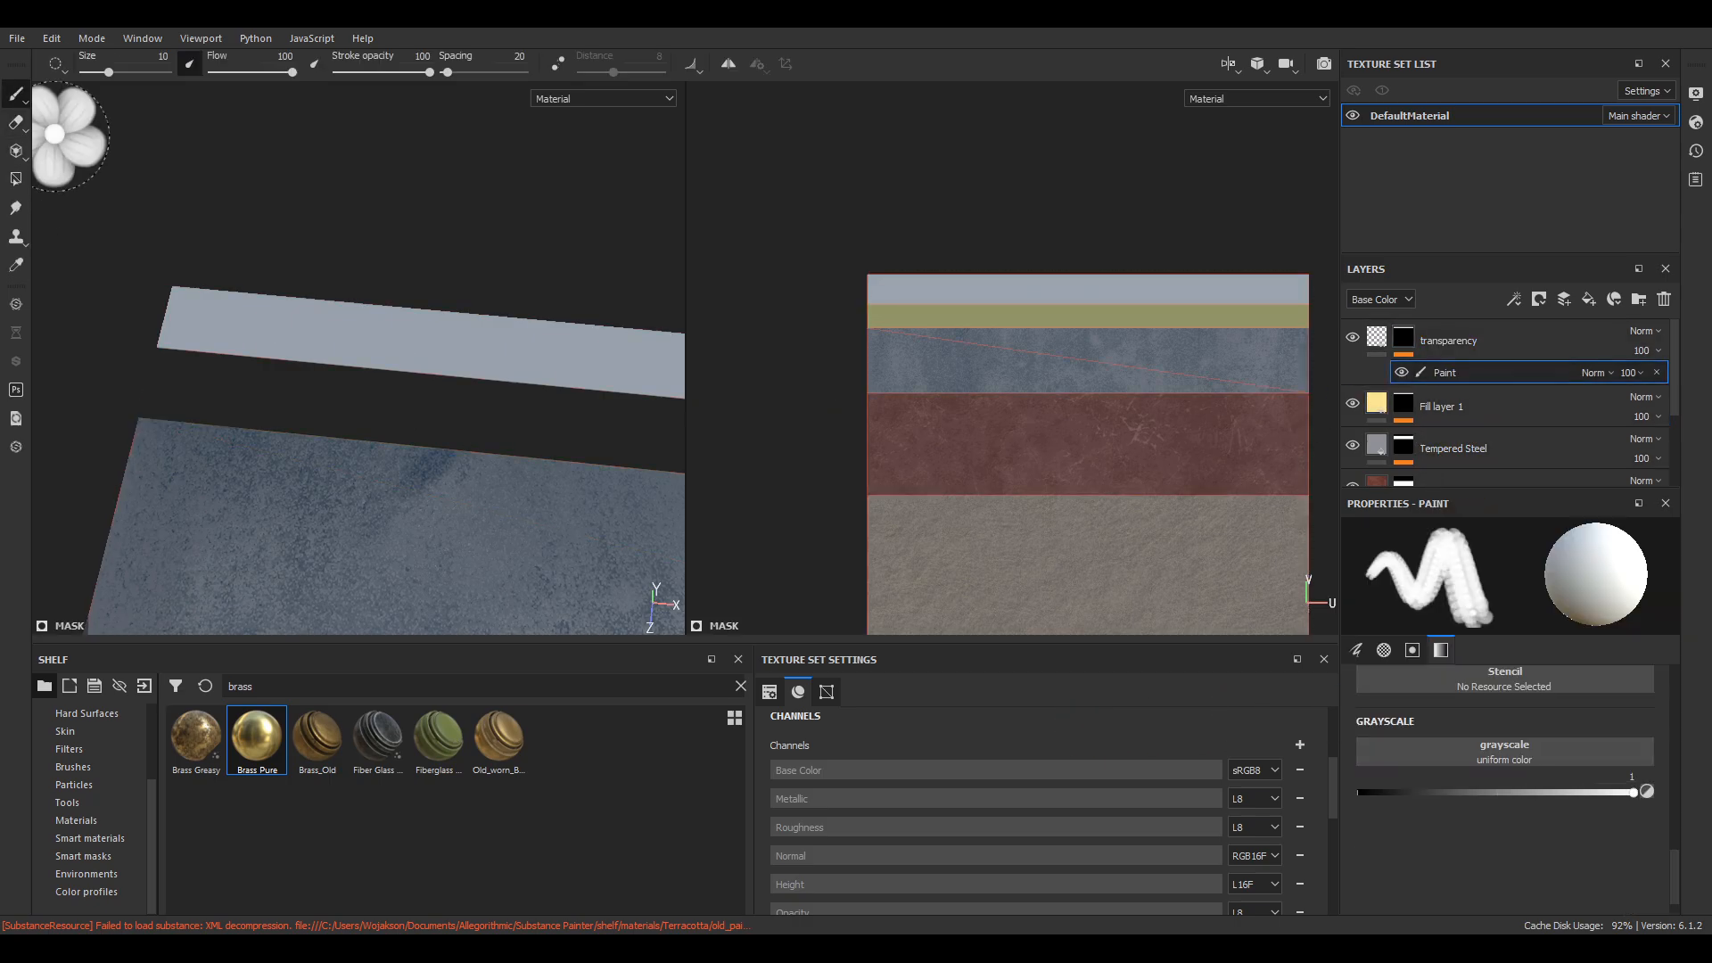
drag(1648, 791, 1358, 791)
text(jro)
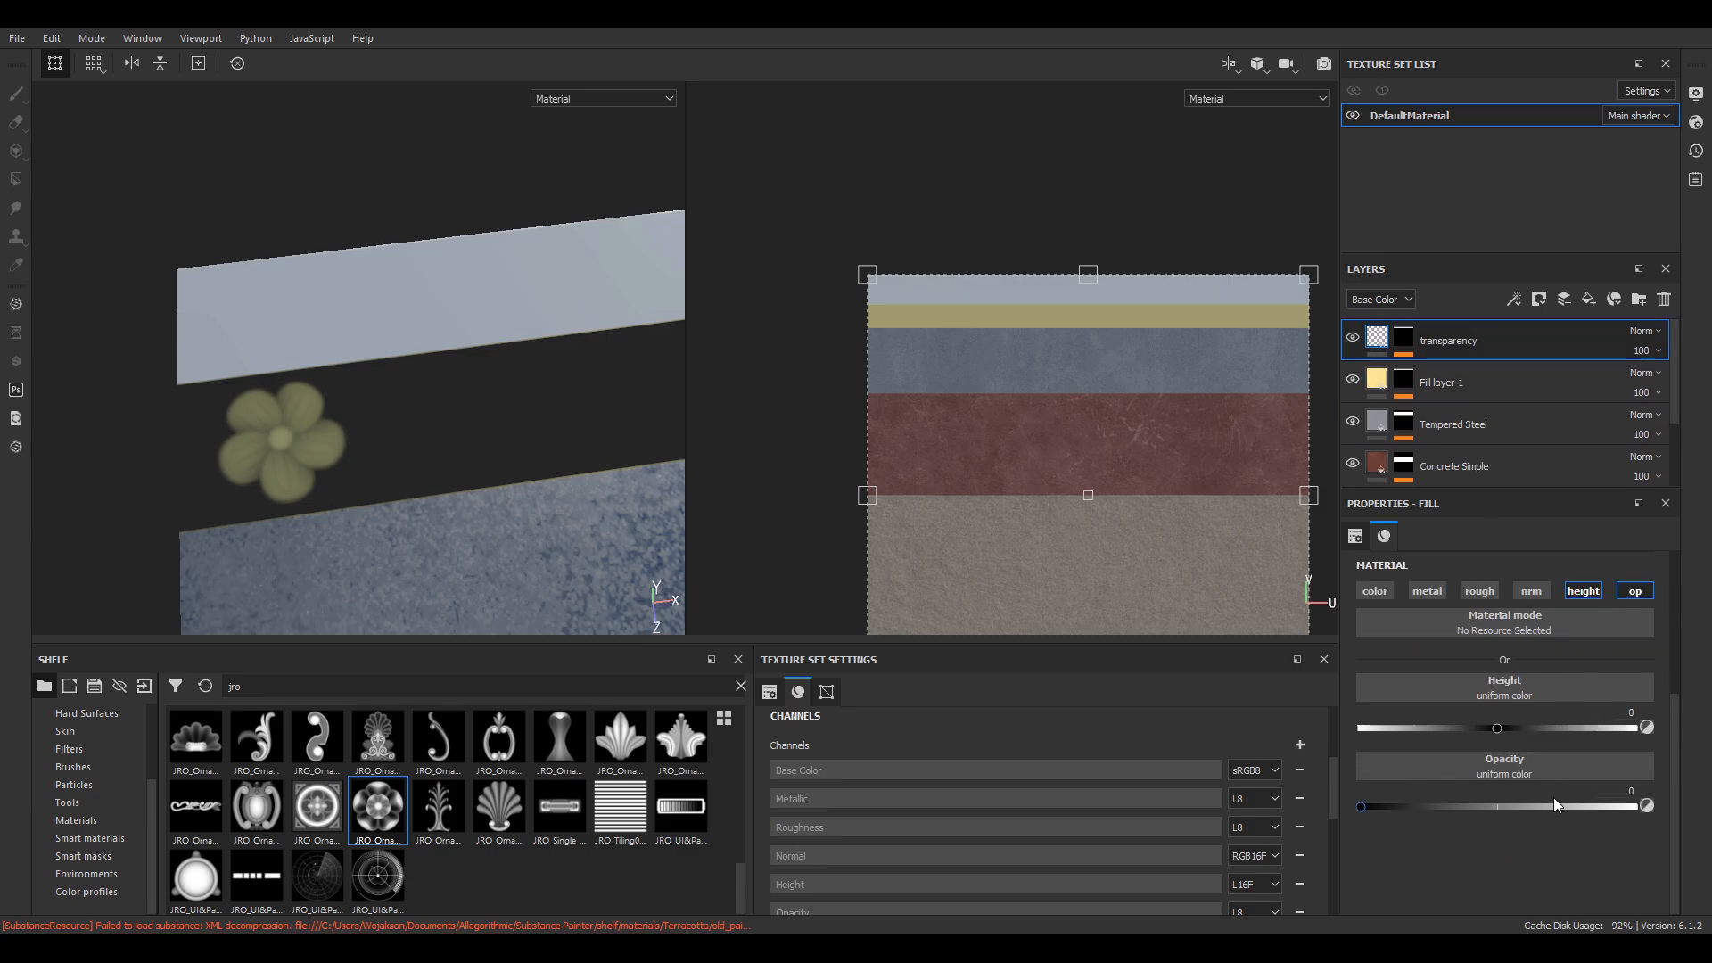
Set ornament height to 1 and stamp rosette, diamond, scroll and rosette ornaments along the band.
drag(1496, 728, 1507, 728)
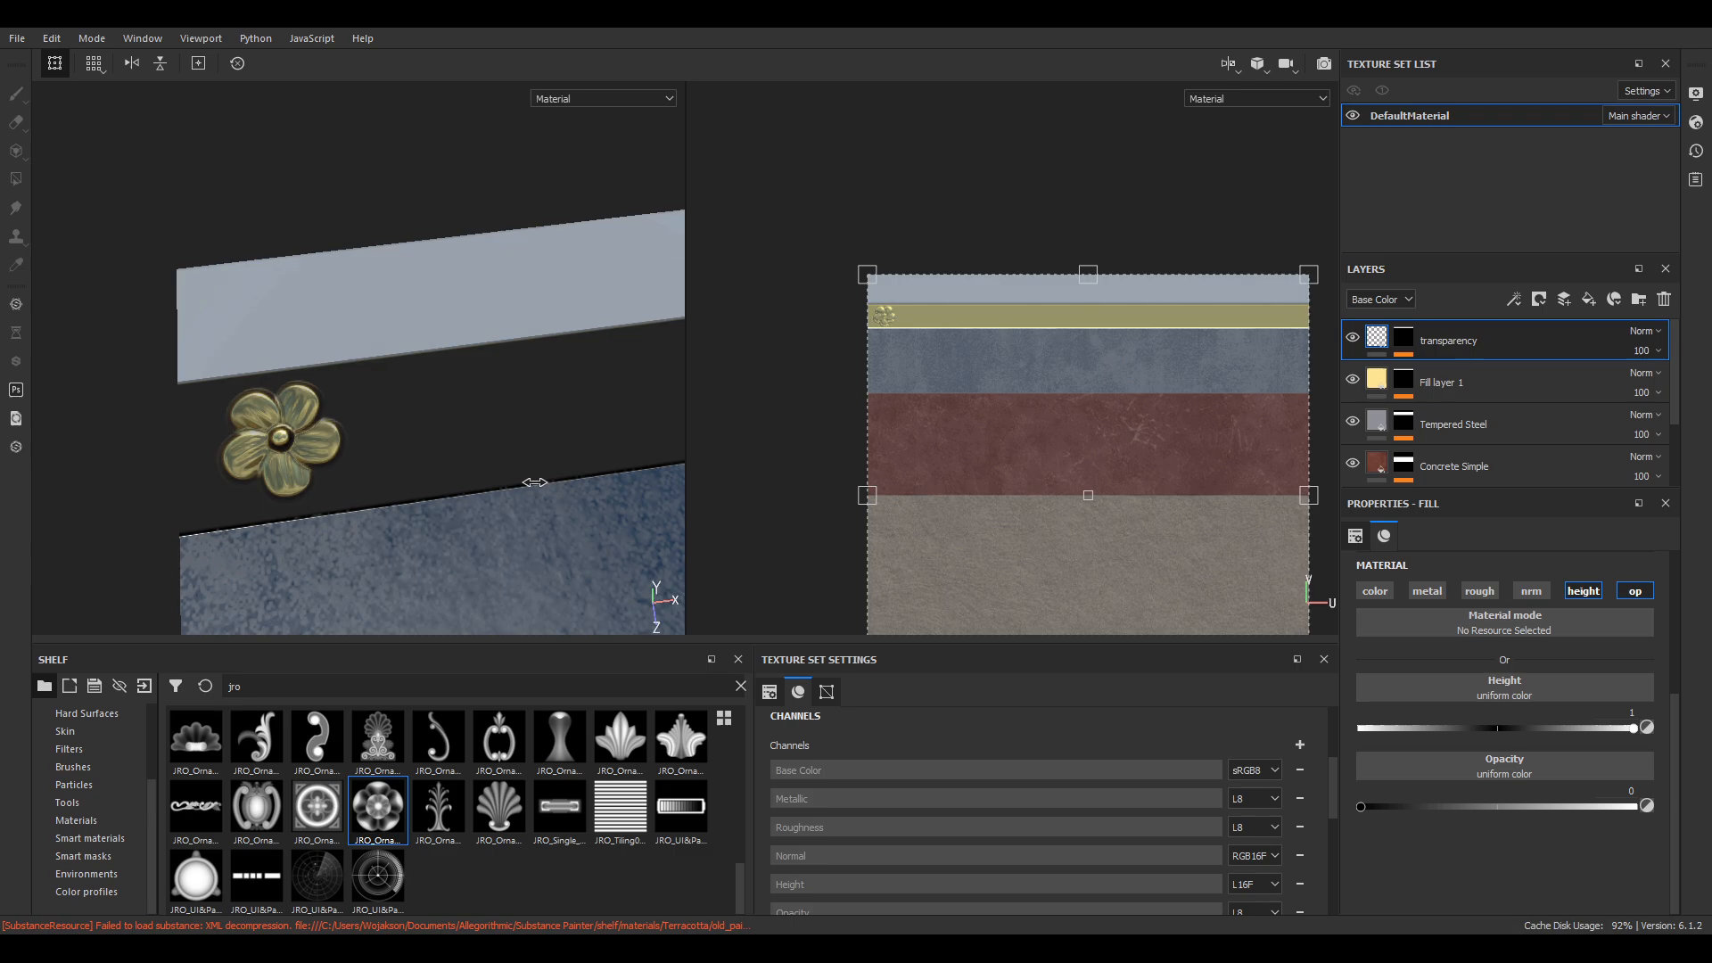
drag(1645, 728, 1576, 727)
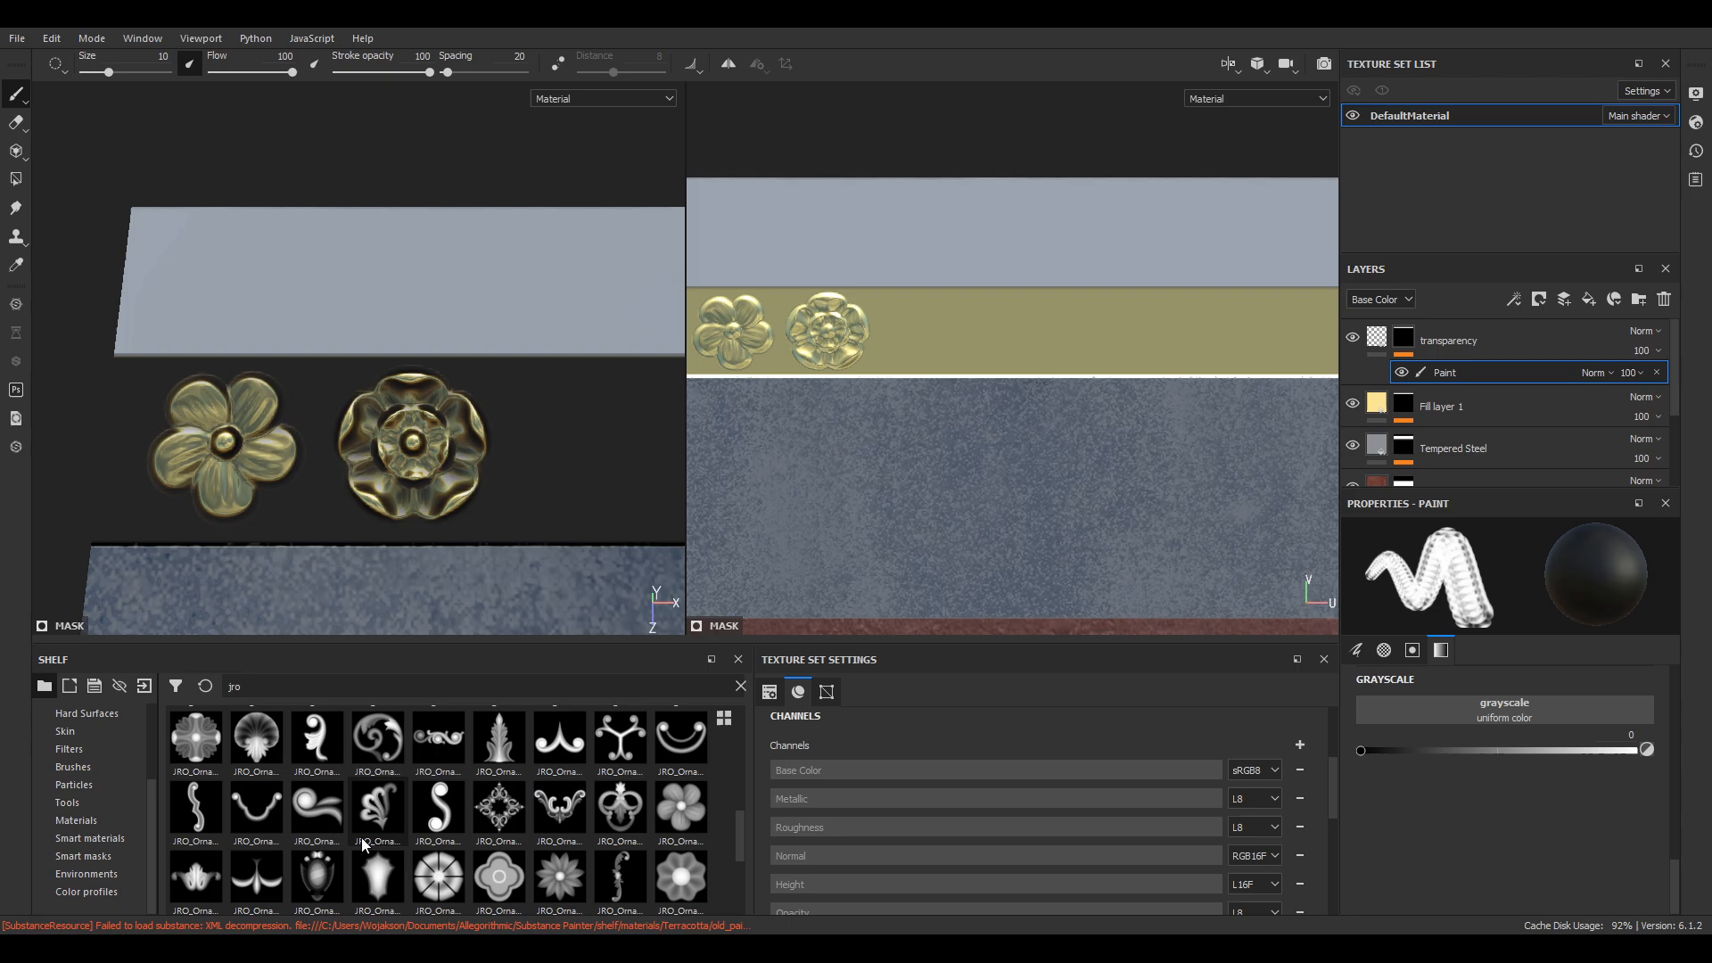
click(497, 809)
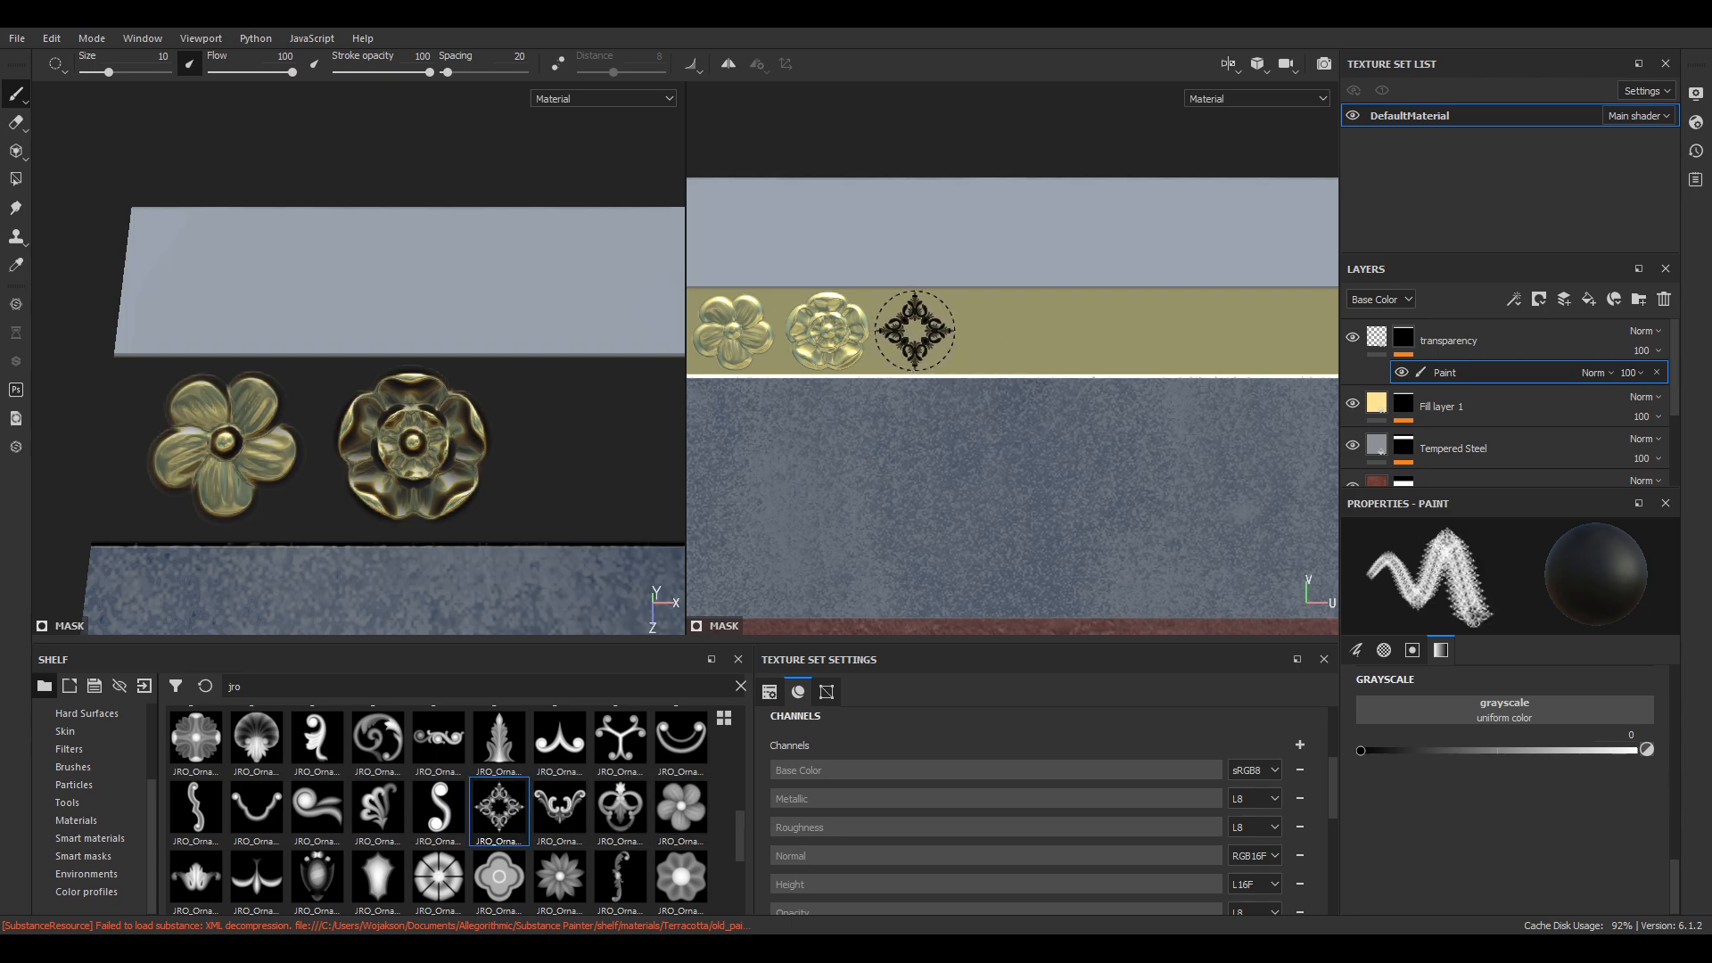
click(560, 811)
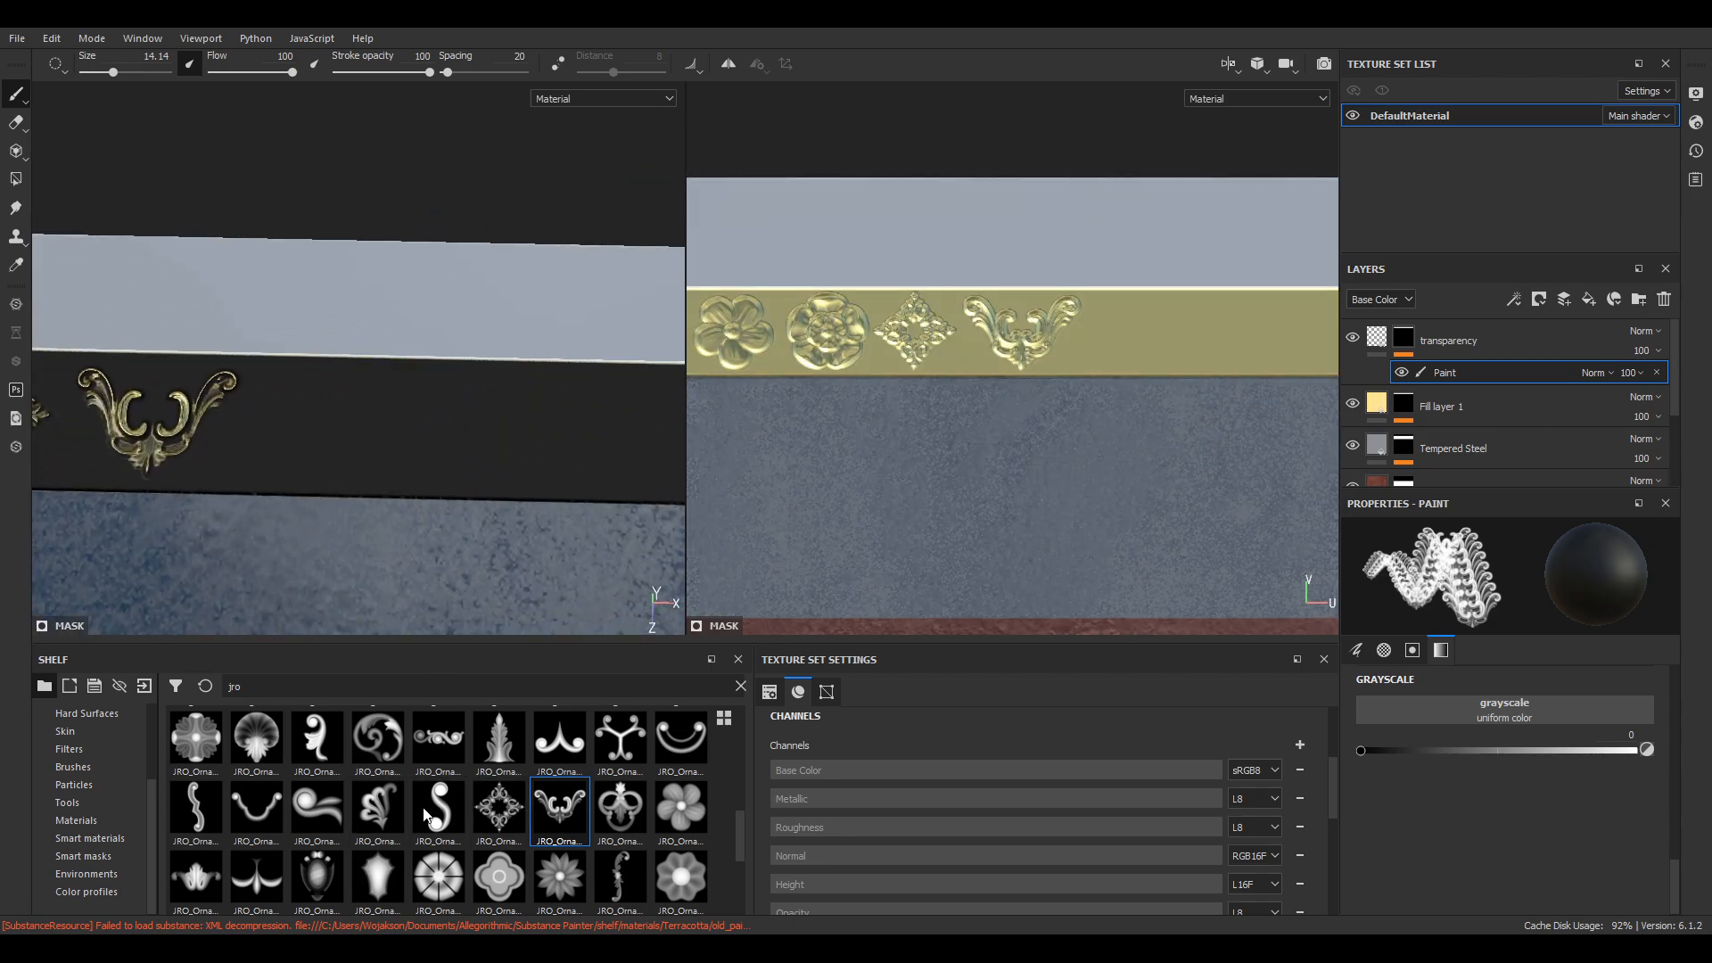
click(317, 809)
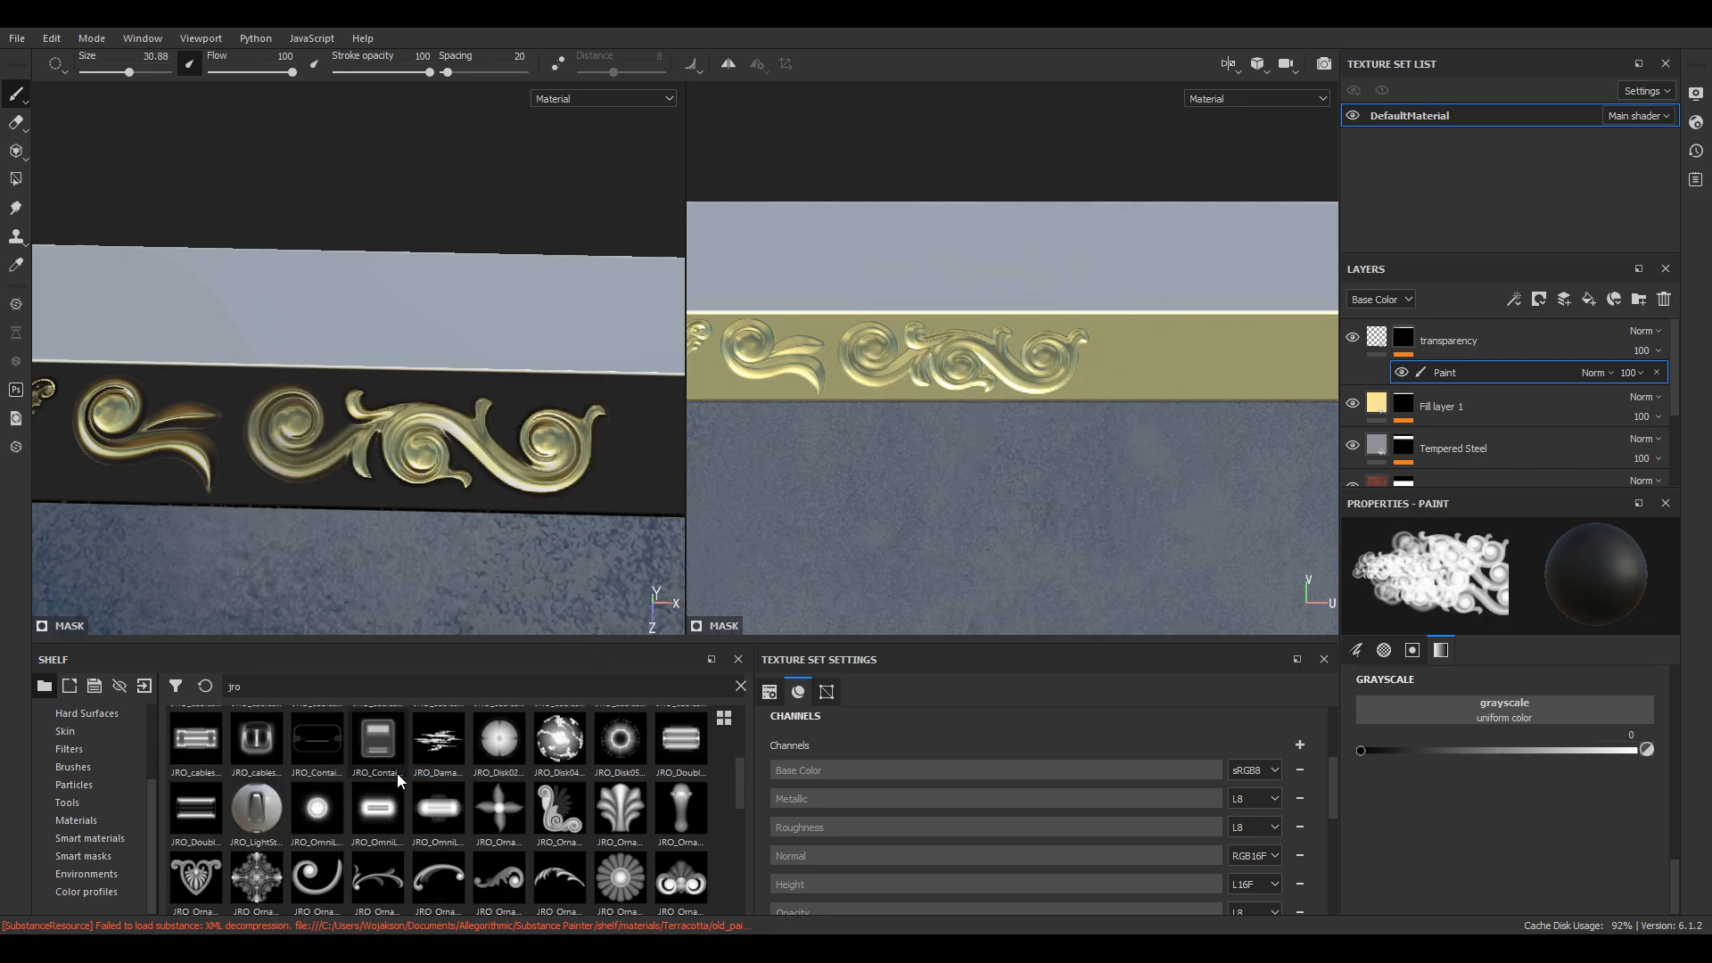
click(623, 883)
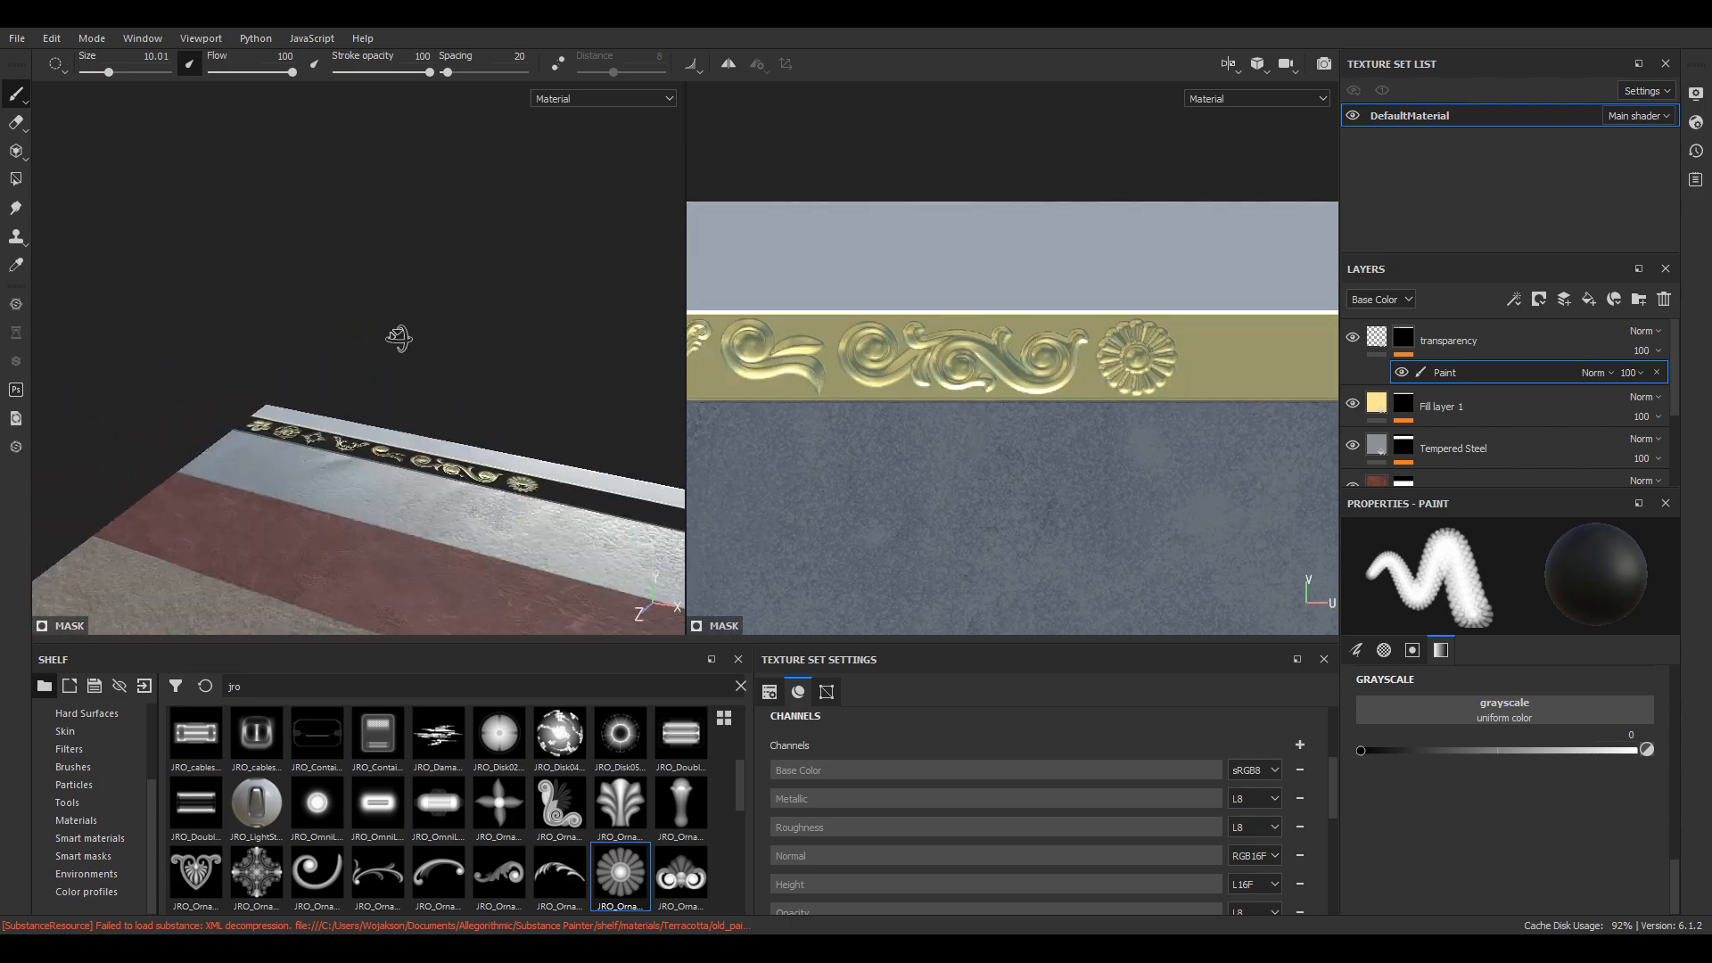
click(255, 879)
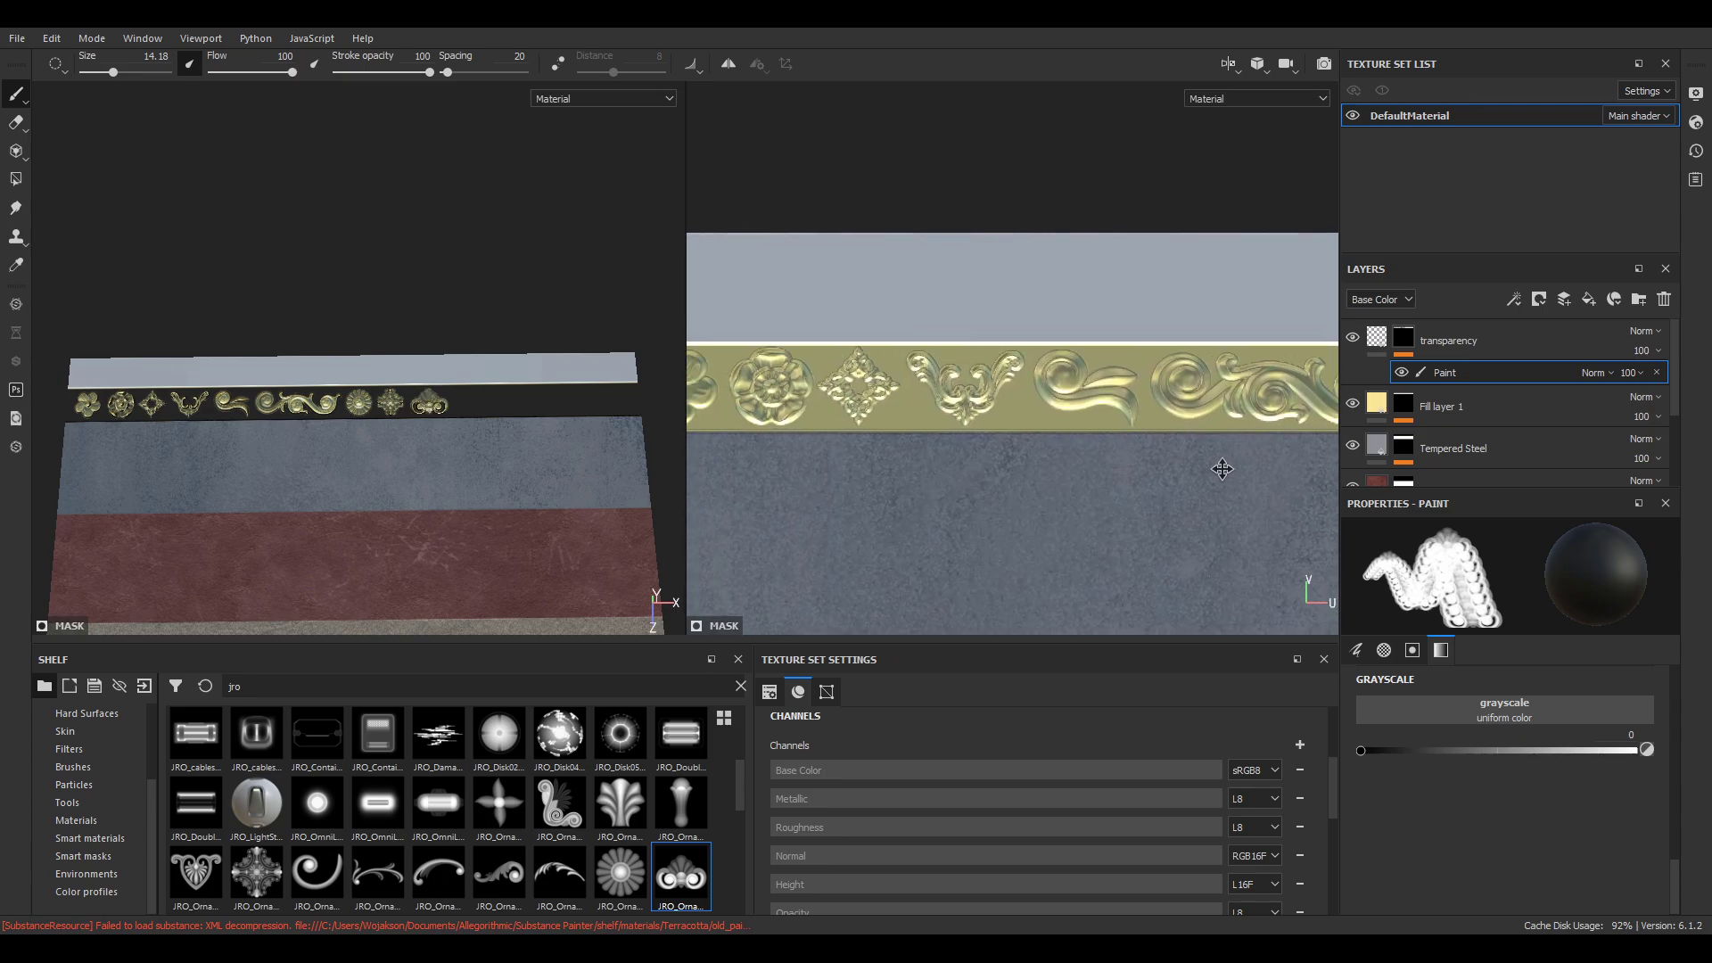
Stamp shell, vase and a final ornament to complete the band's row.
scroll(down, 3)
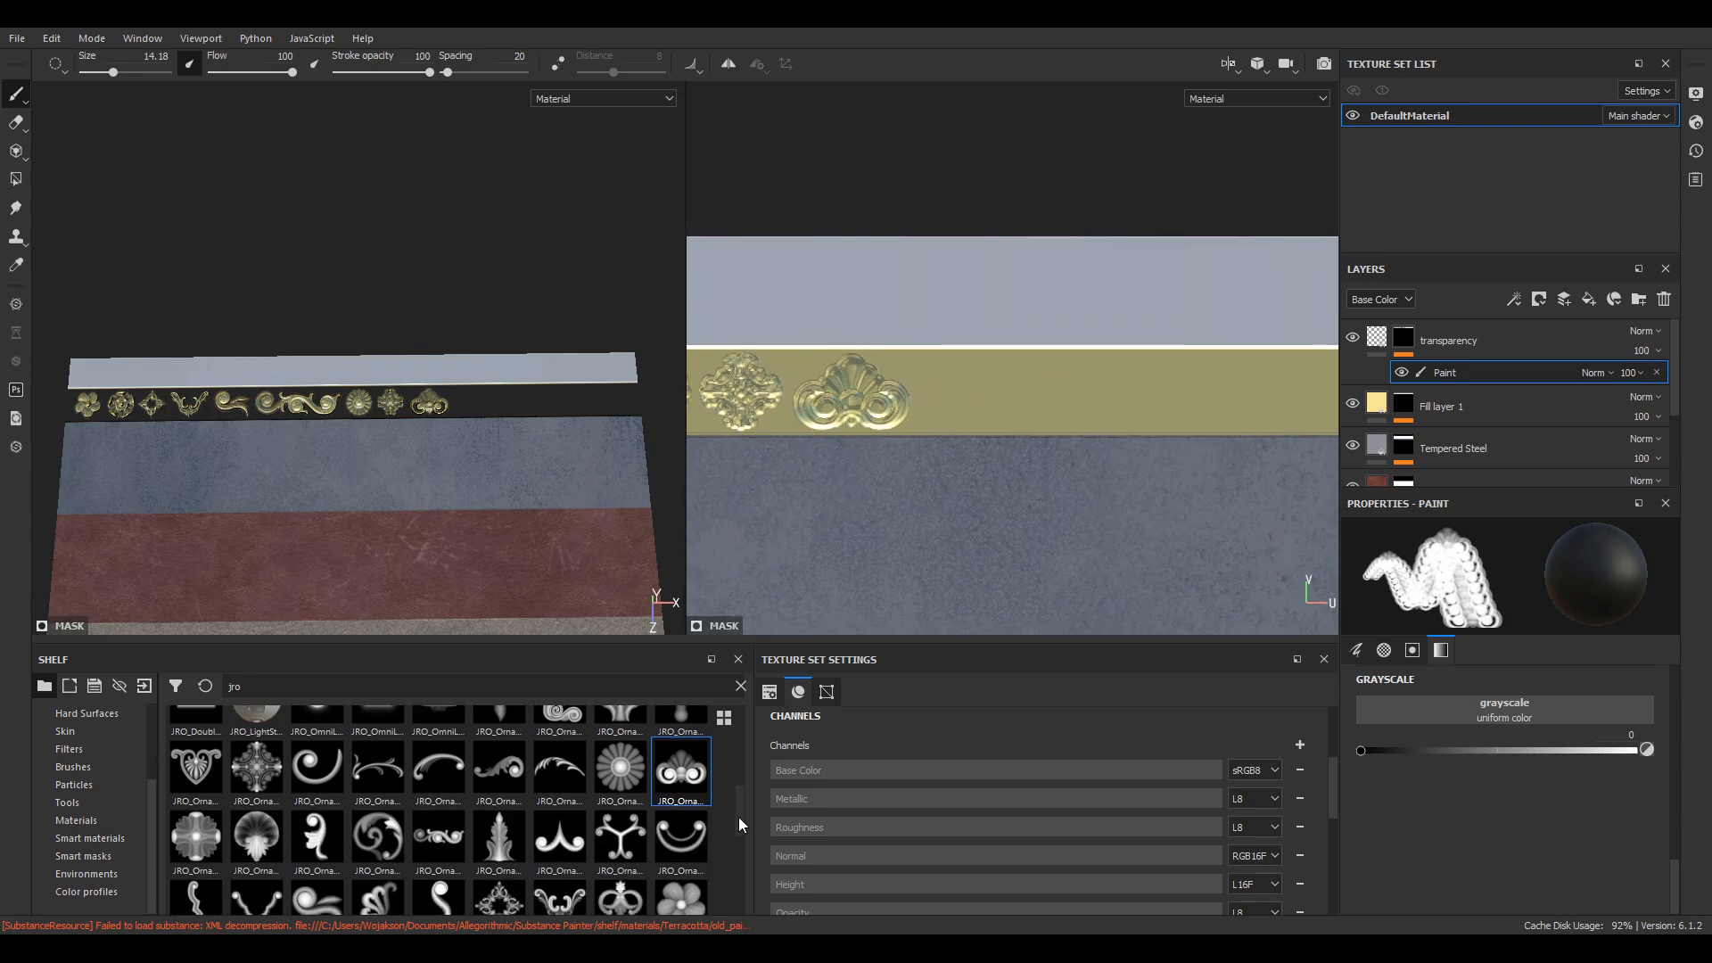
scroll(down, 3)
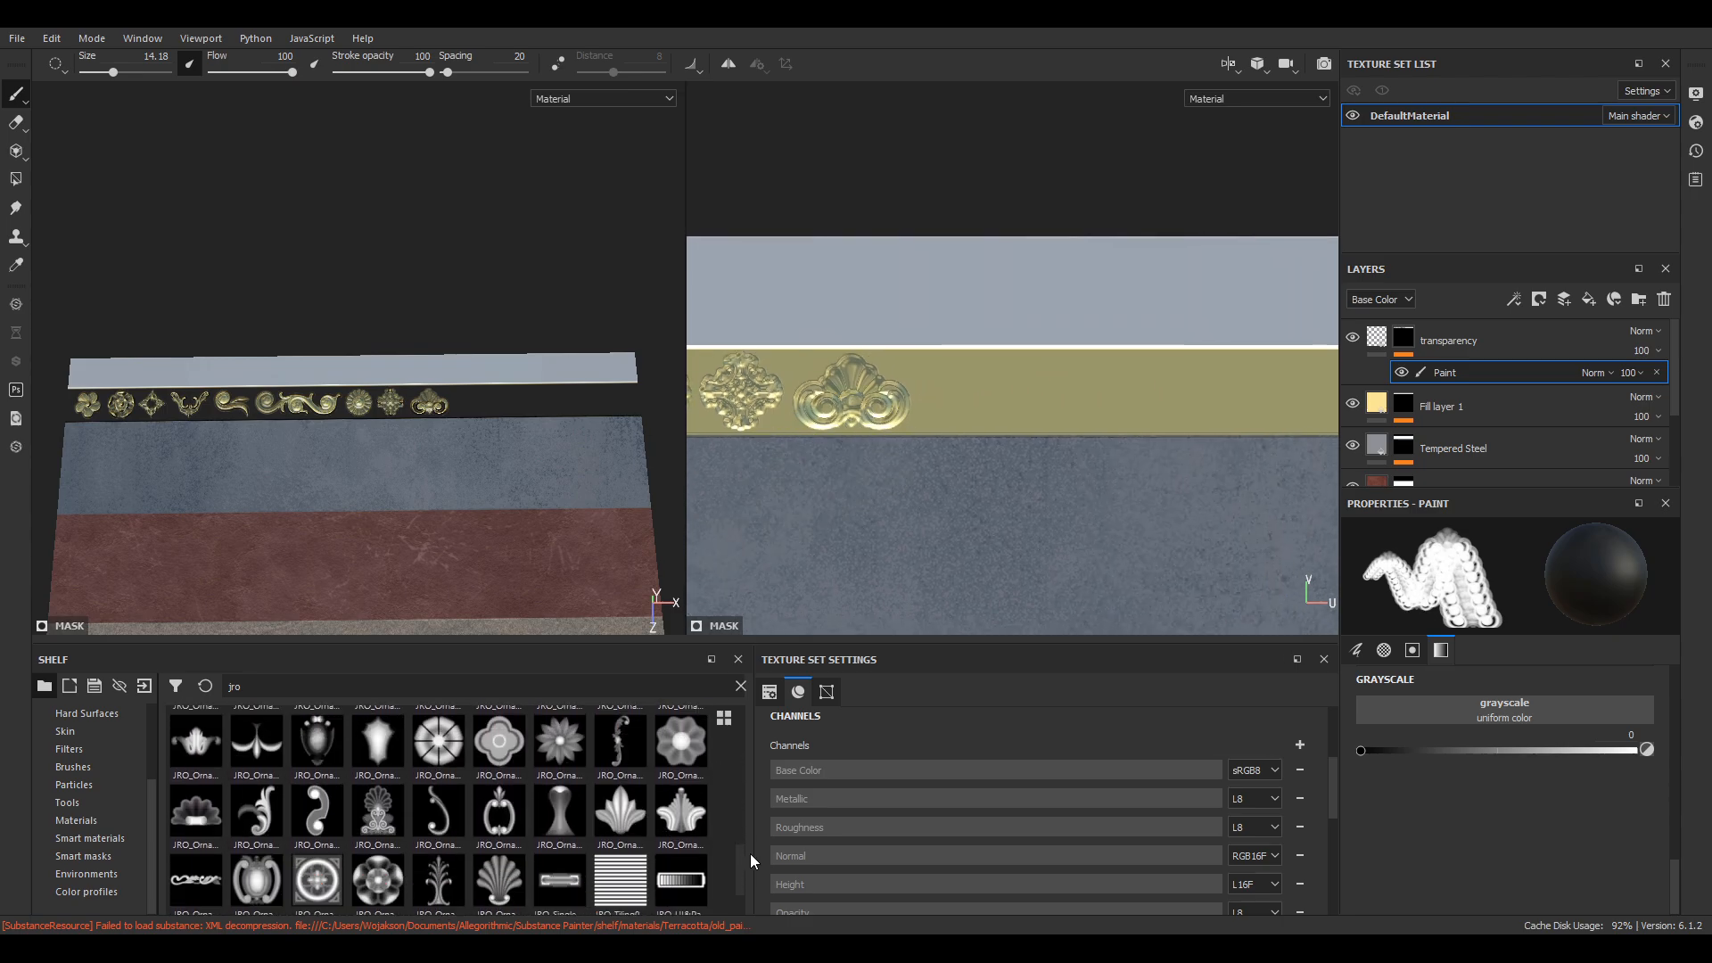
click(499, 851)
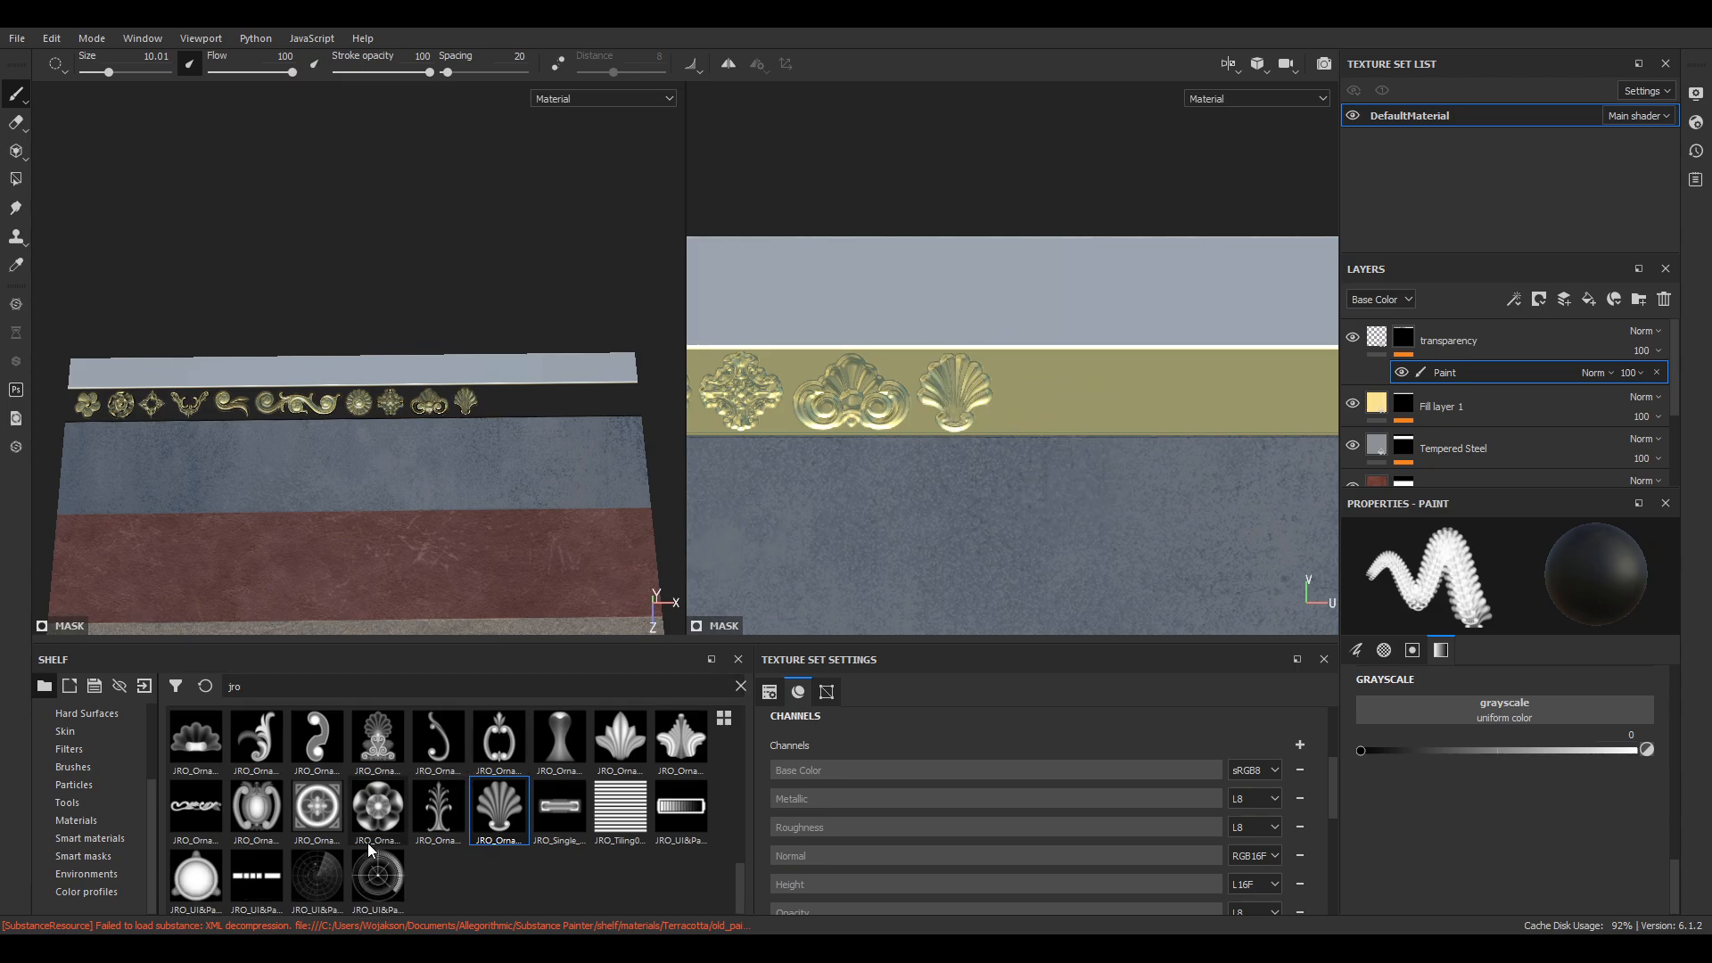
click(620, 740)
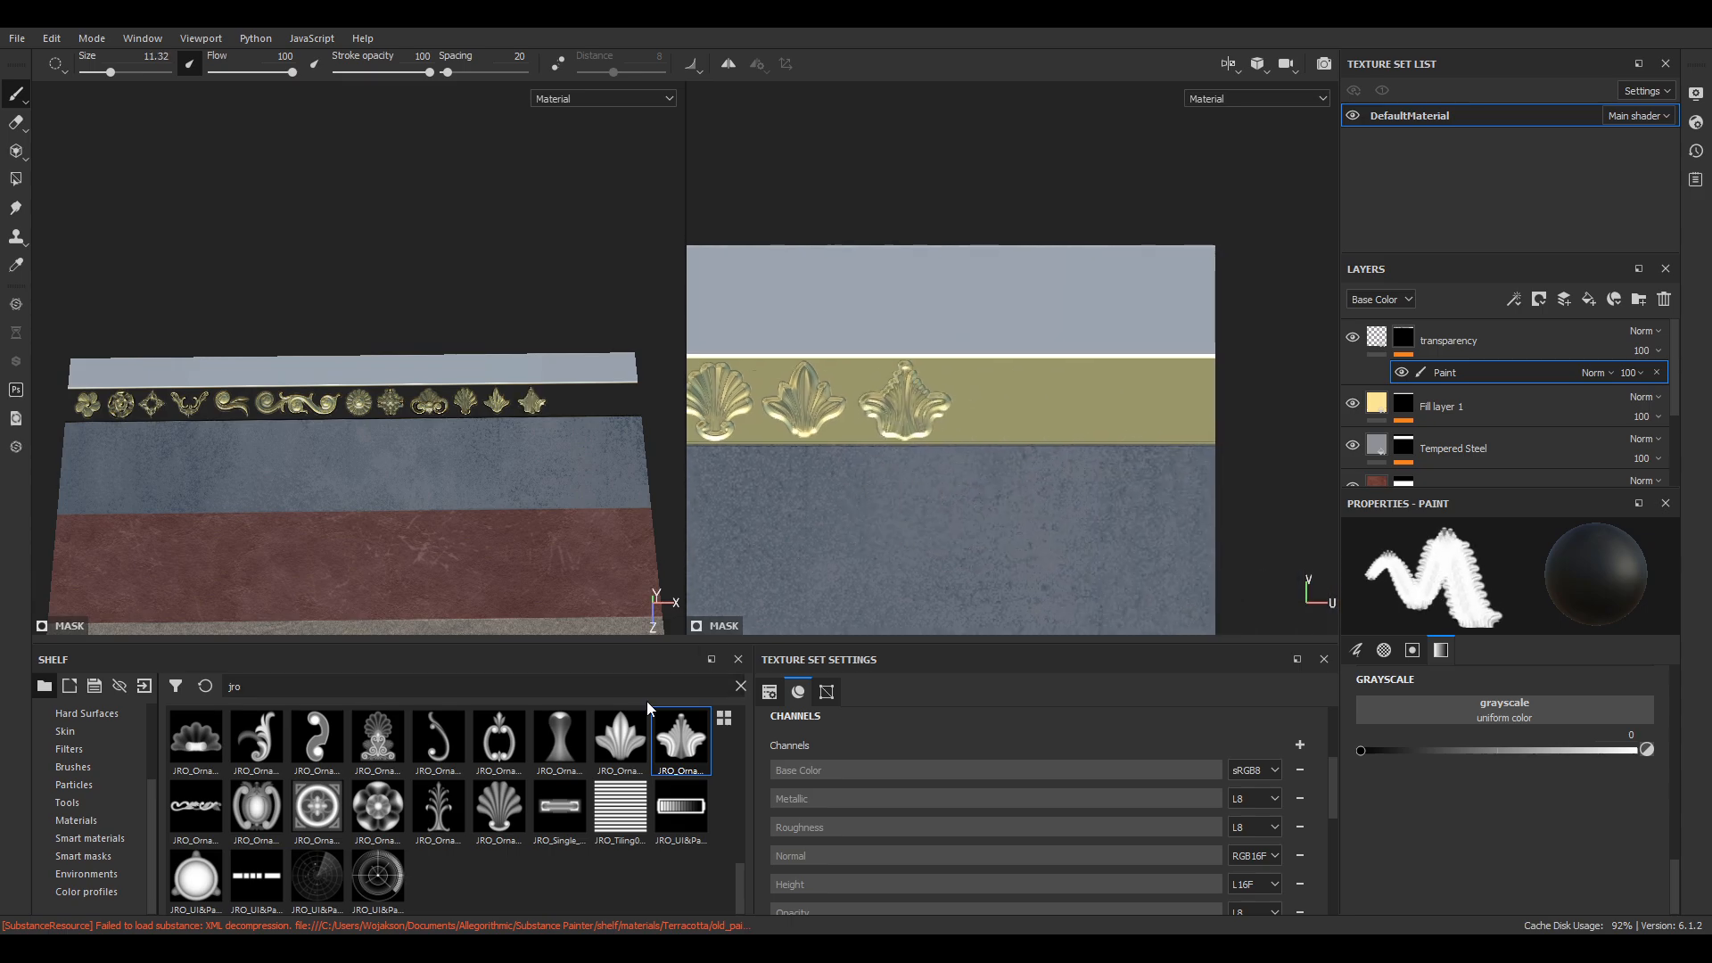
click(560, 740)
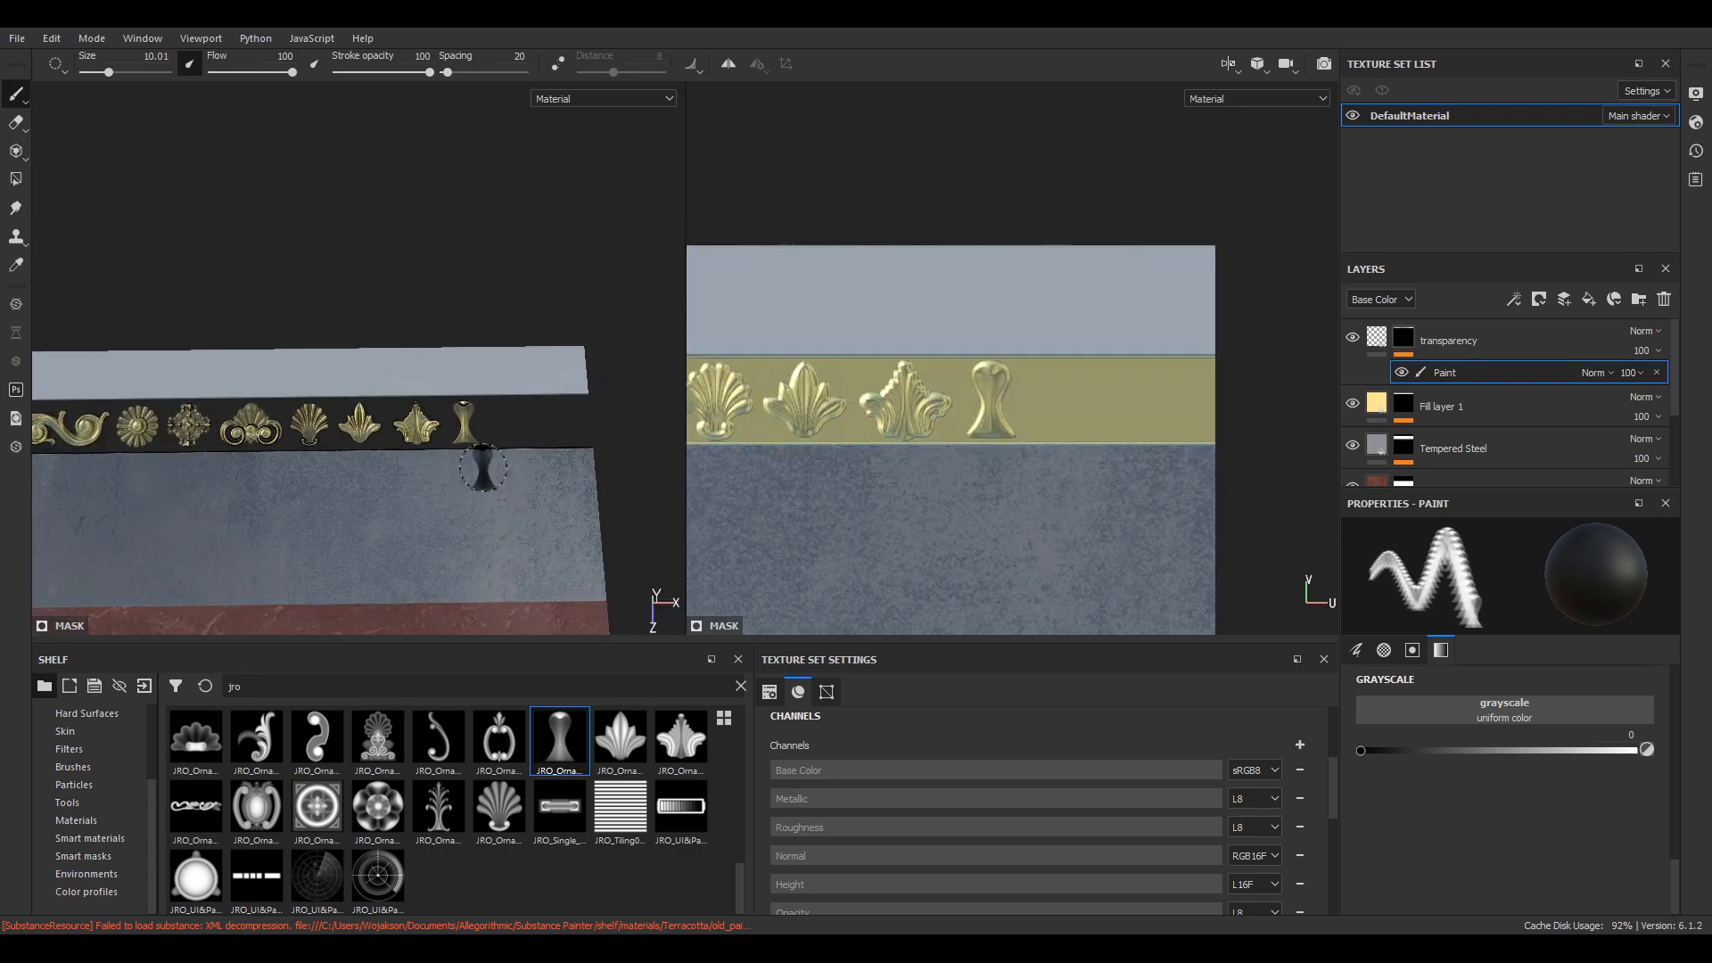
click(499, 799)
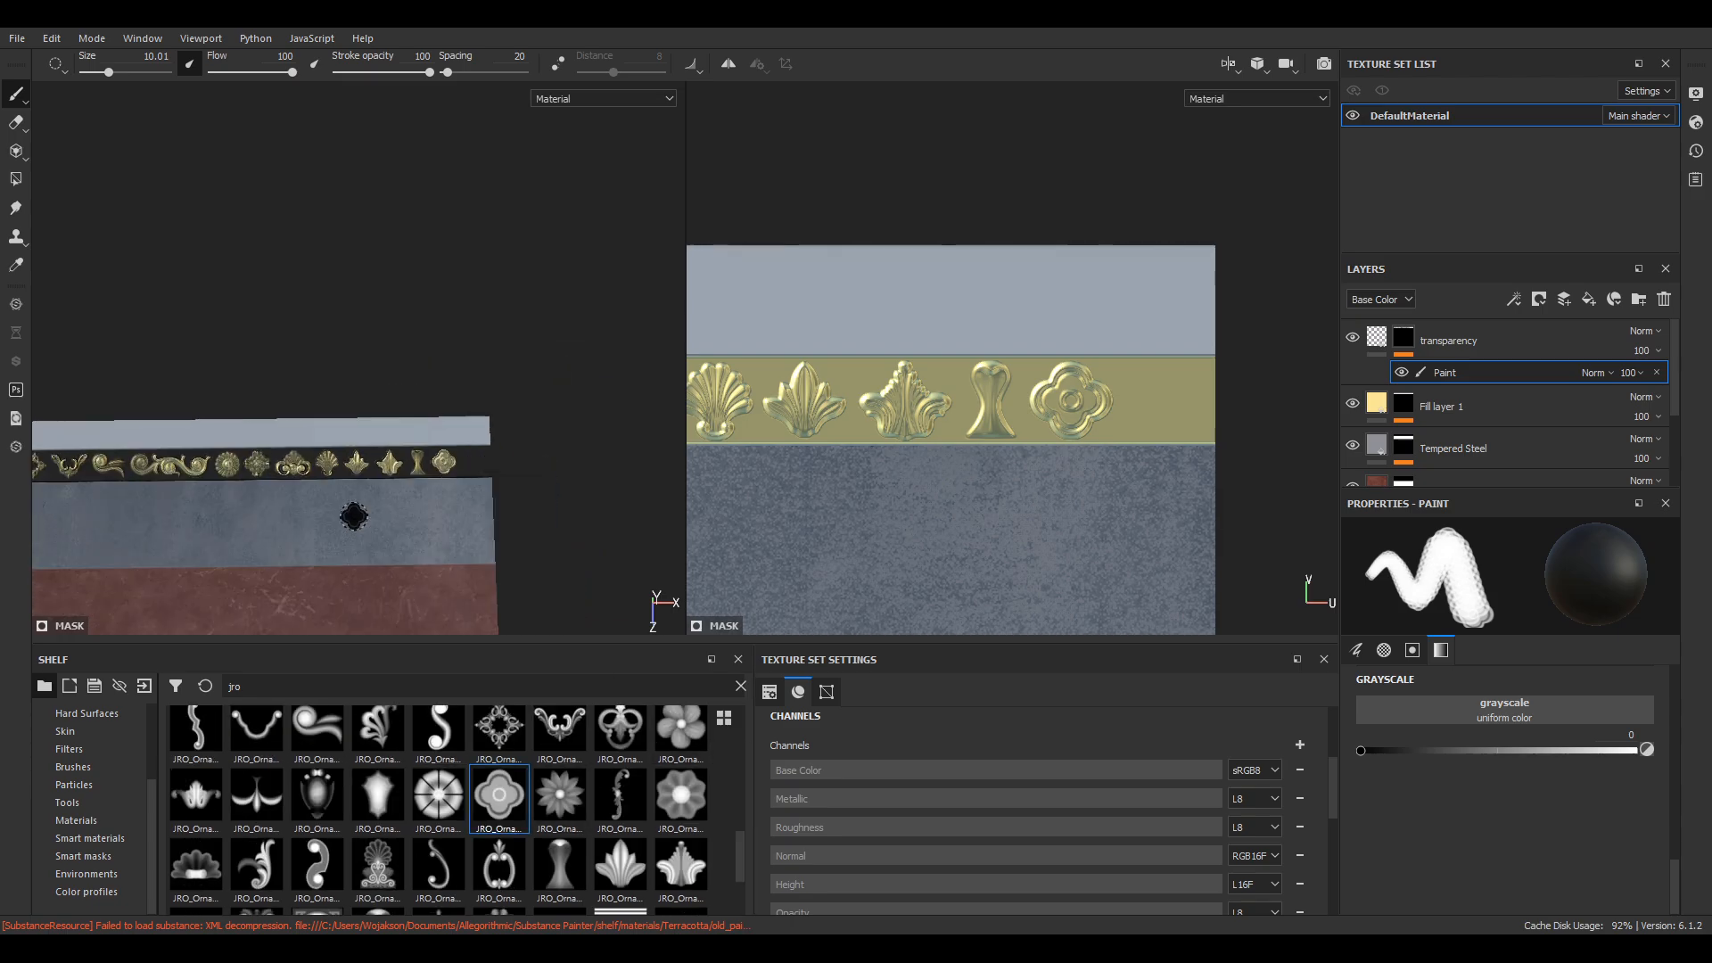
click(378, 741)
text(plaster)
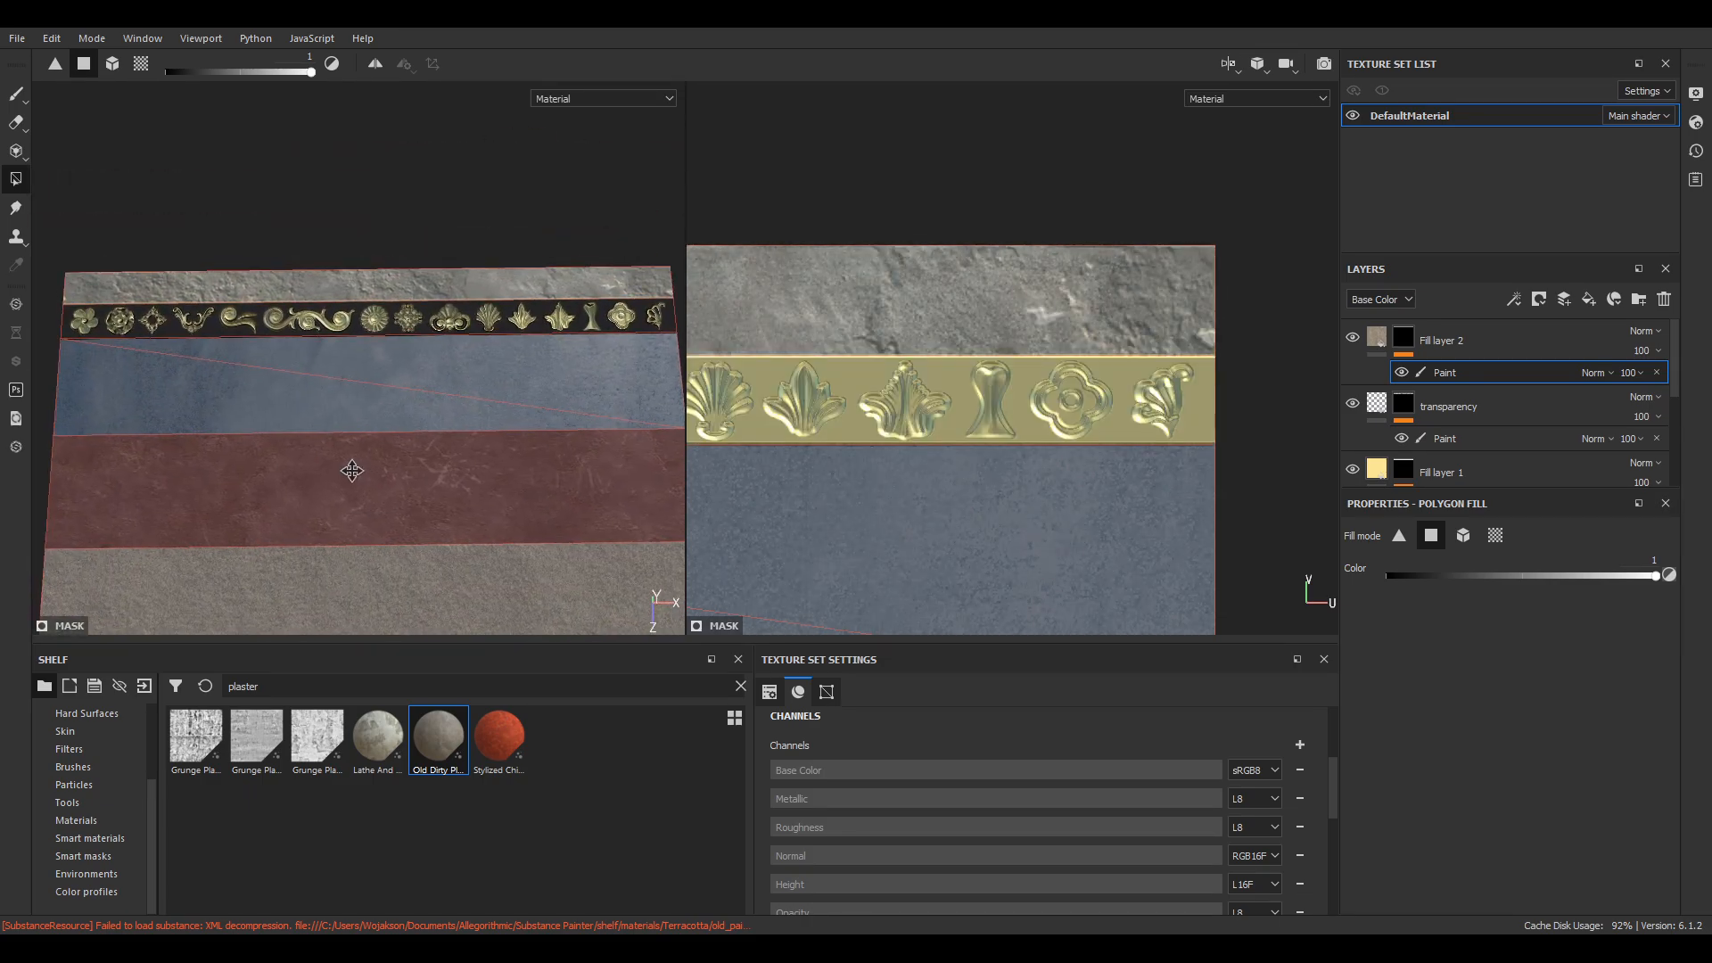
Tilt the 3D view and reframe it on the ornament strip.
drag(351, 471, 482, 428)
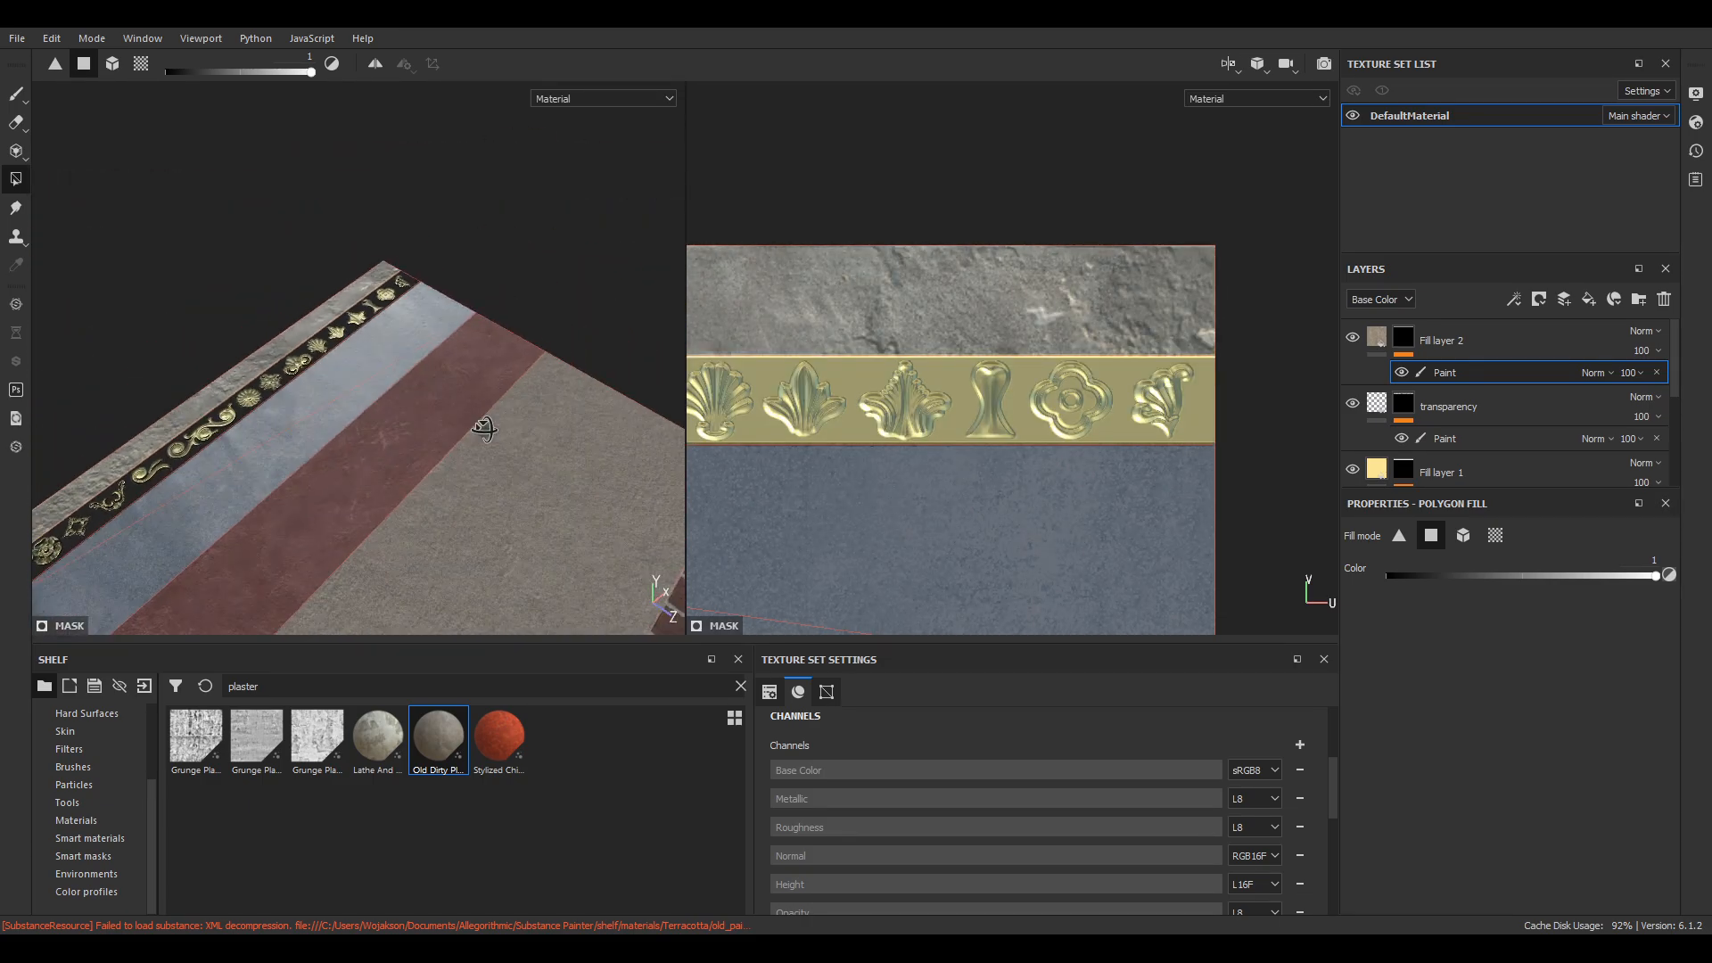
drag(483, 428, 258, 516)
text(dirt 2)
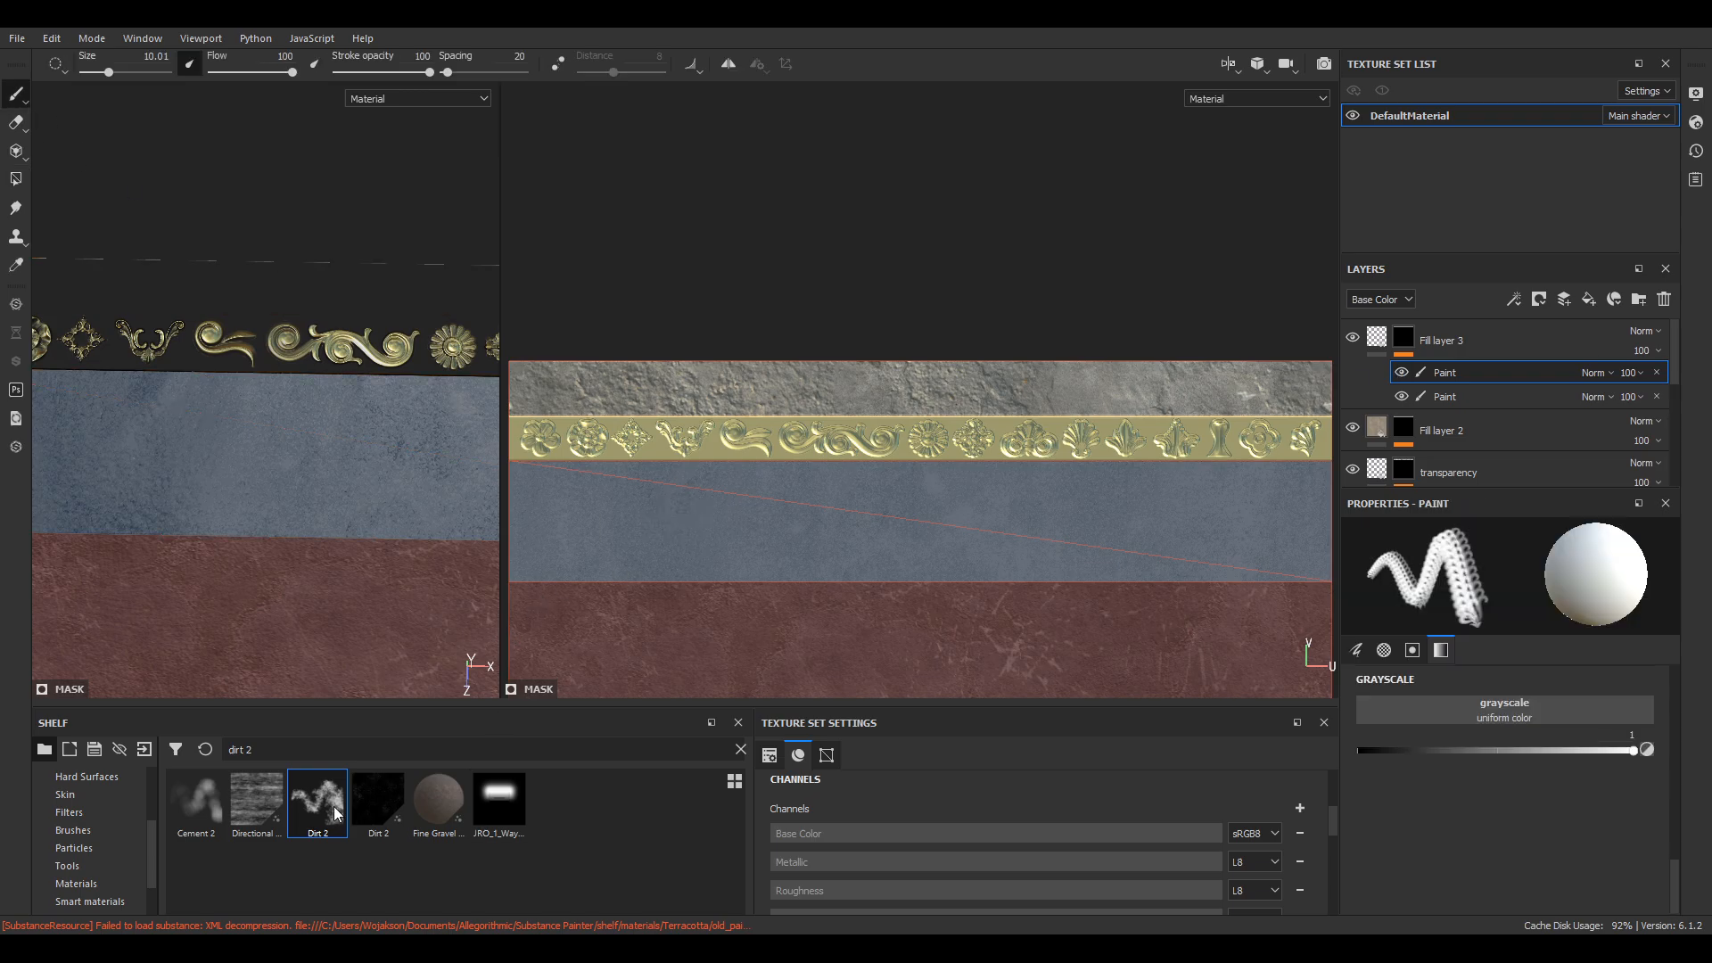
Apply the Dirt 2 brush and paint a dirt streak above the ornament strip.
click(1383, 650)
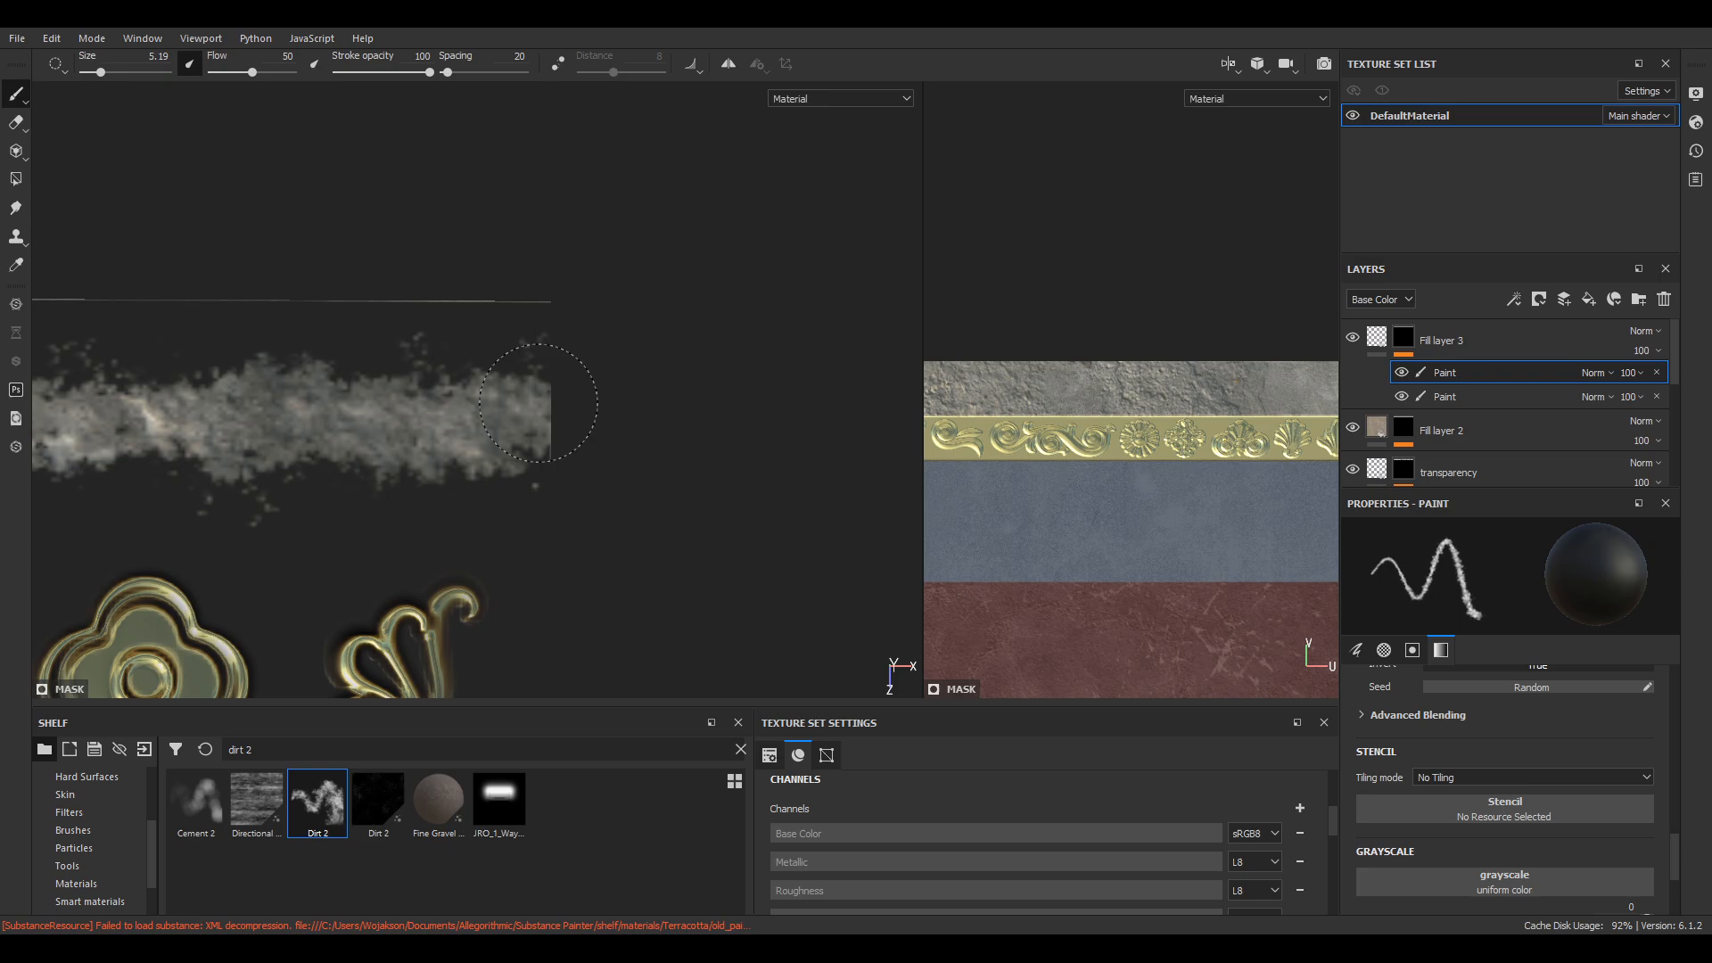
click(551, 410)
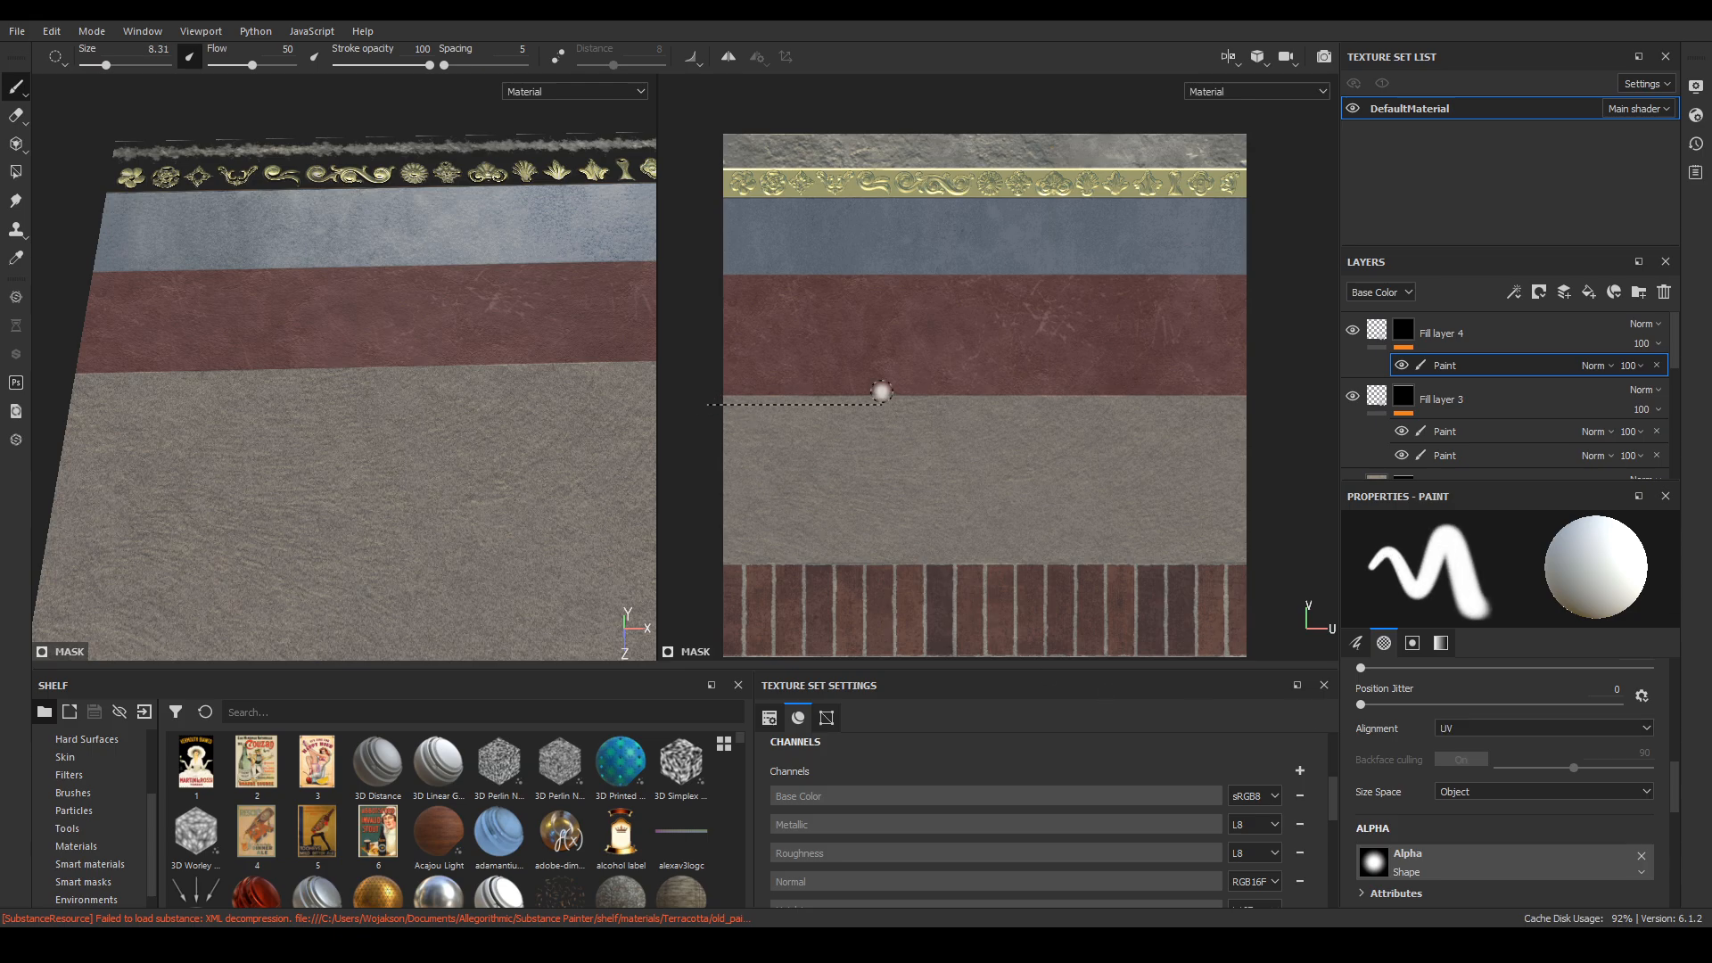
Paint a straight raised moulding line on fill layer 4 and adjust the top copy's fill settings.
click(1405, 334)
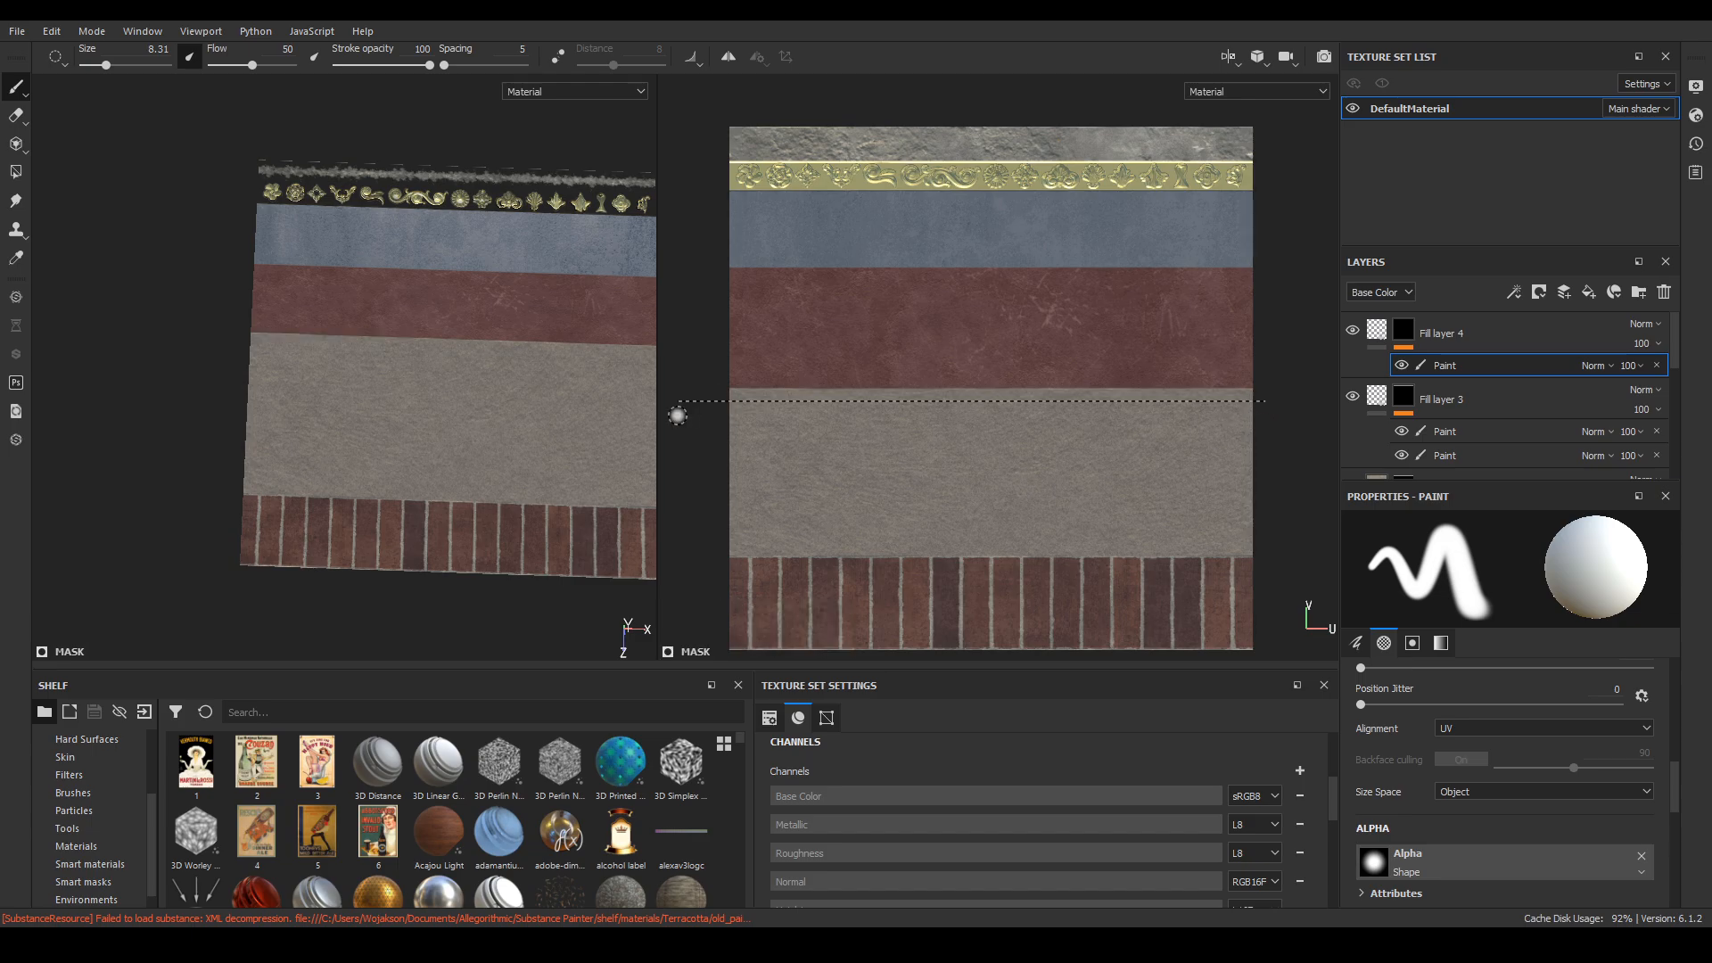
mouse_move(716, 396)
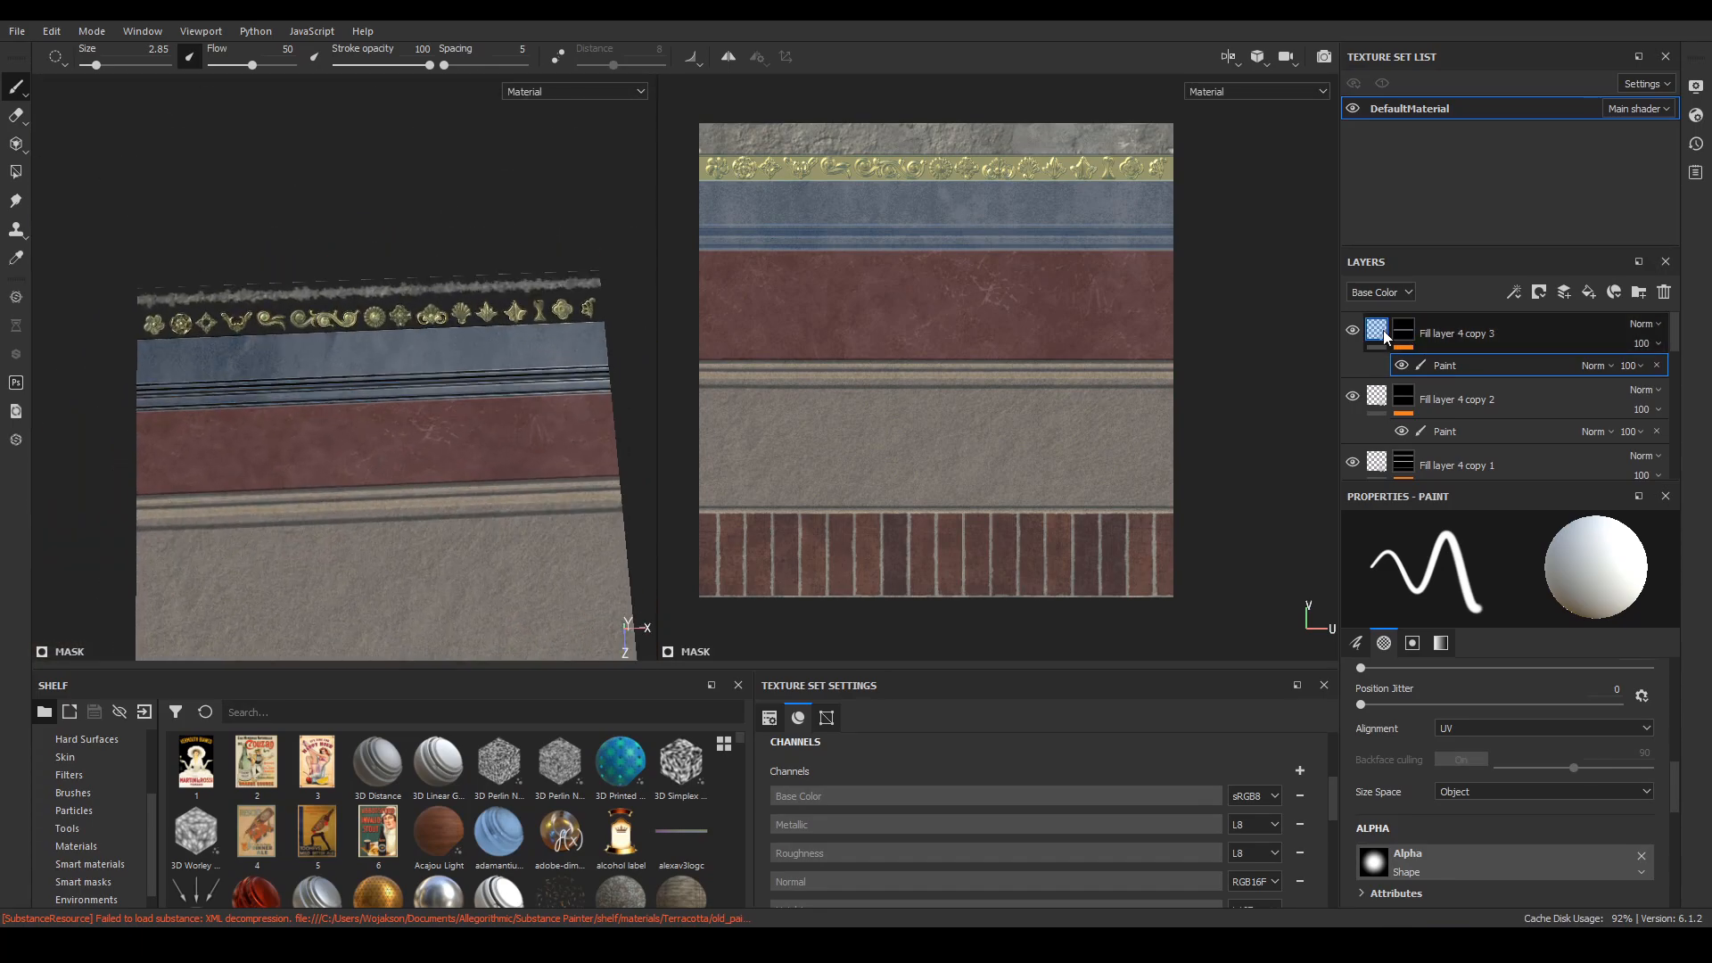
click(1456, 332)
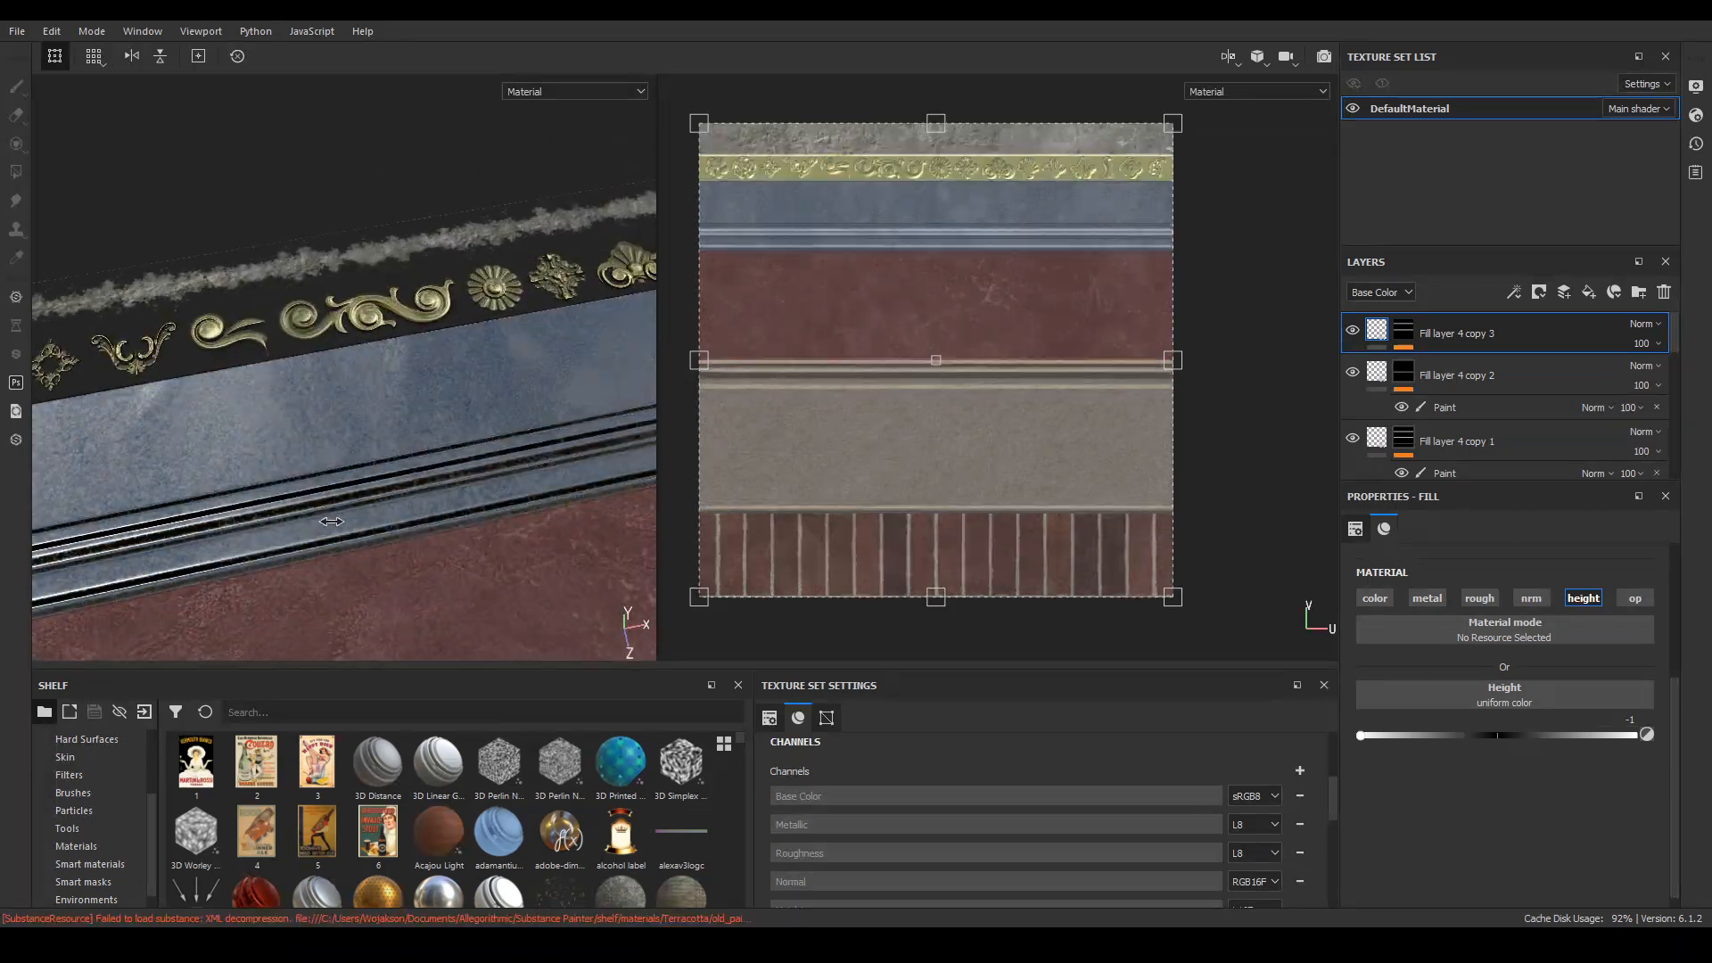
scroll(down, 3)
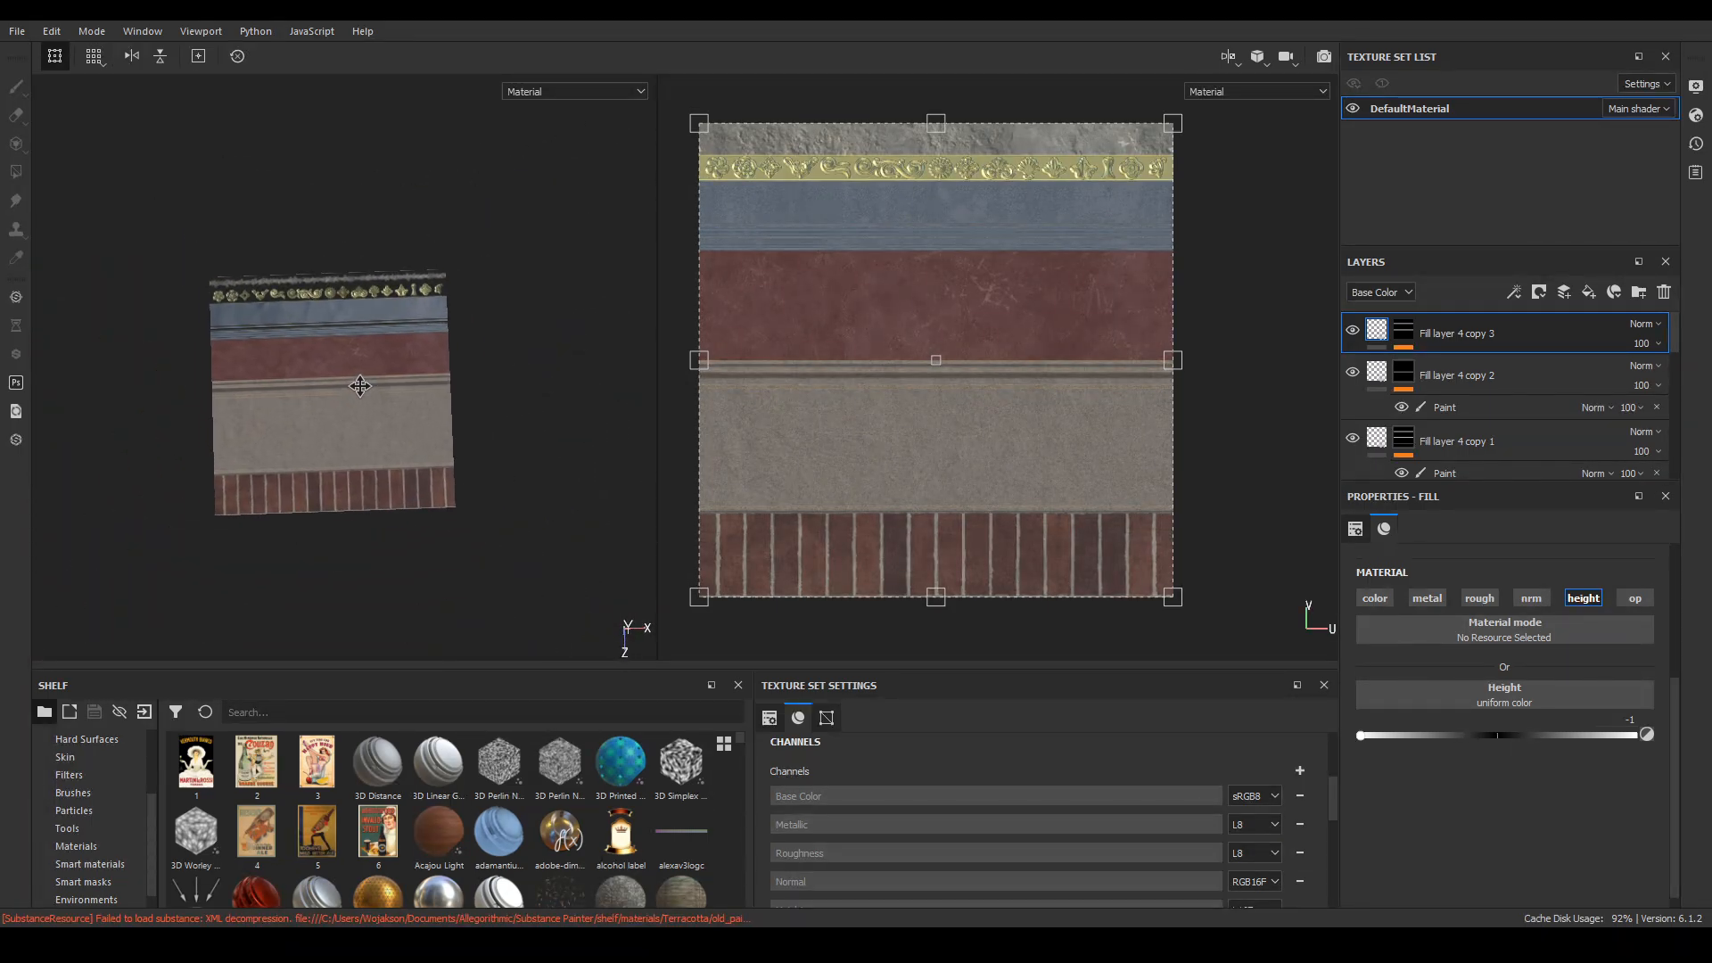
drag(360, 385, 322, 325)
text(cur)
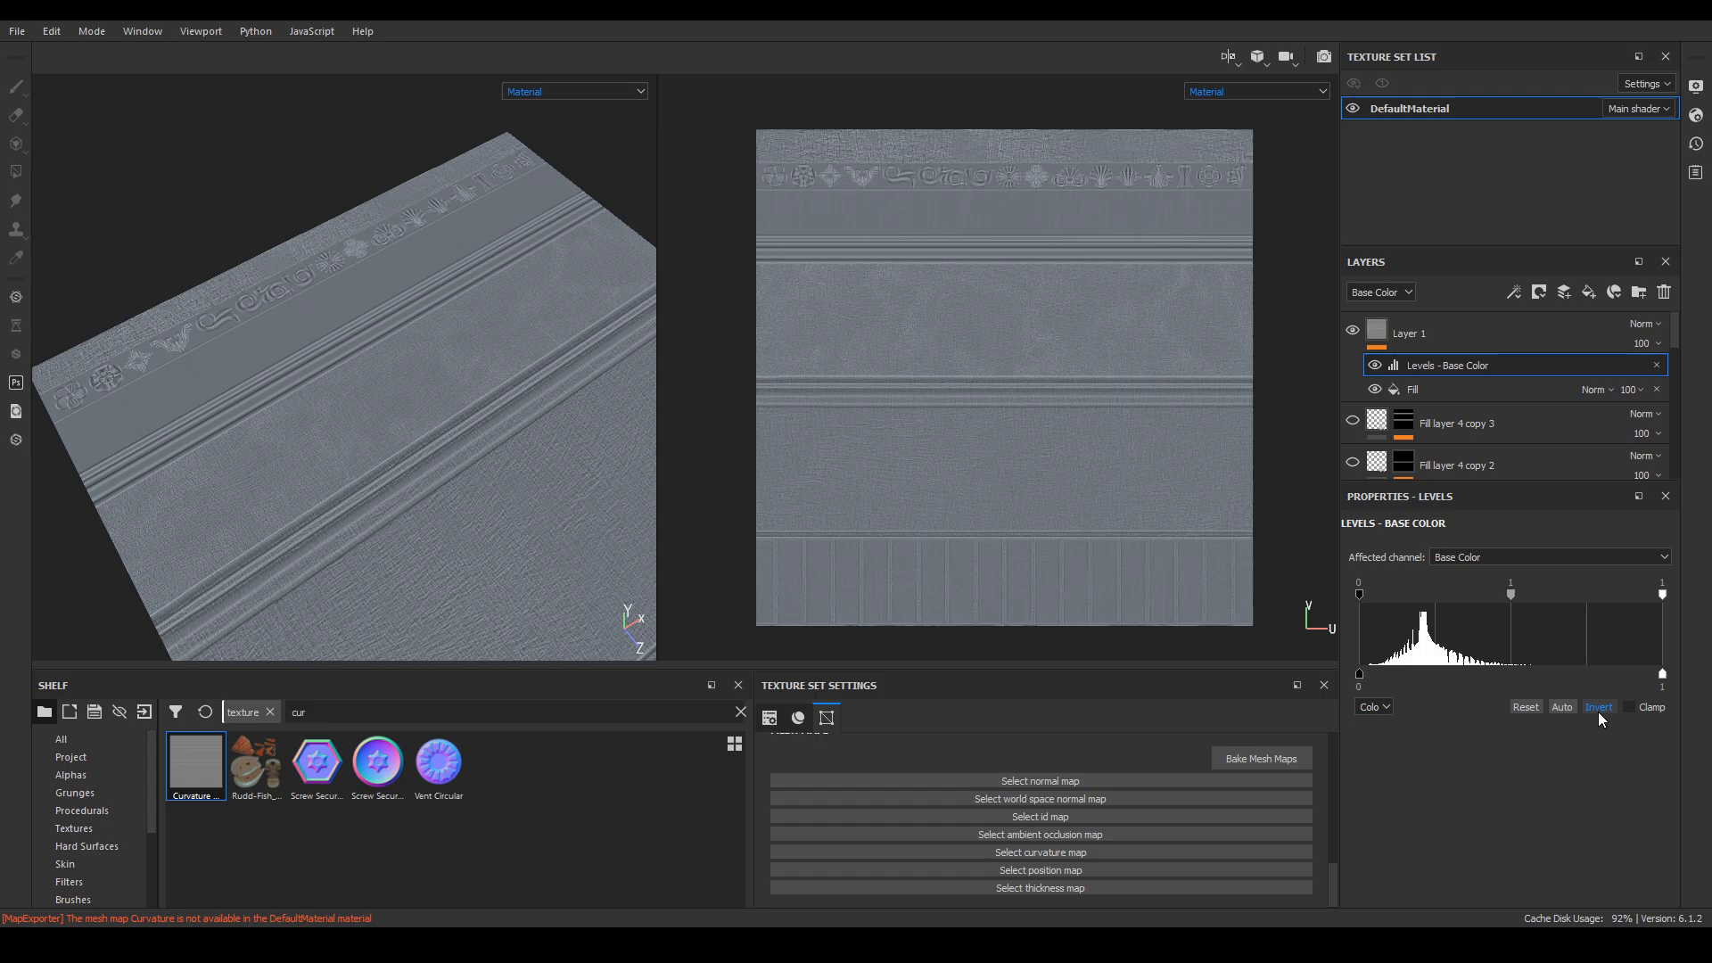
Invert the curvature and tune the Levels black, mid and white points for edge highlights.
click(1599, 707)
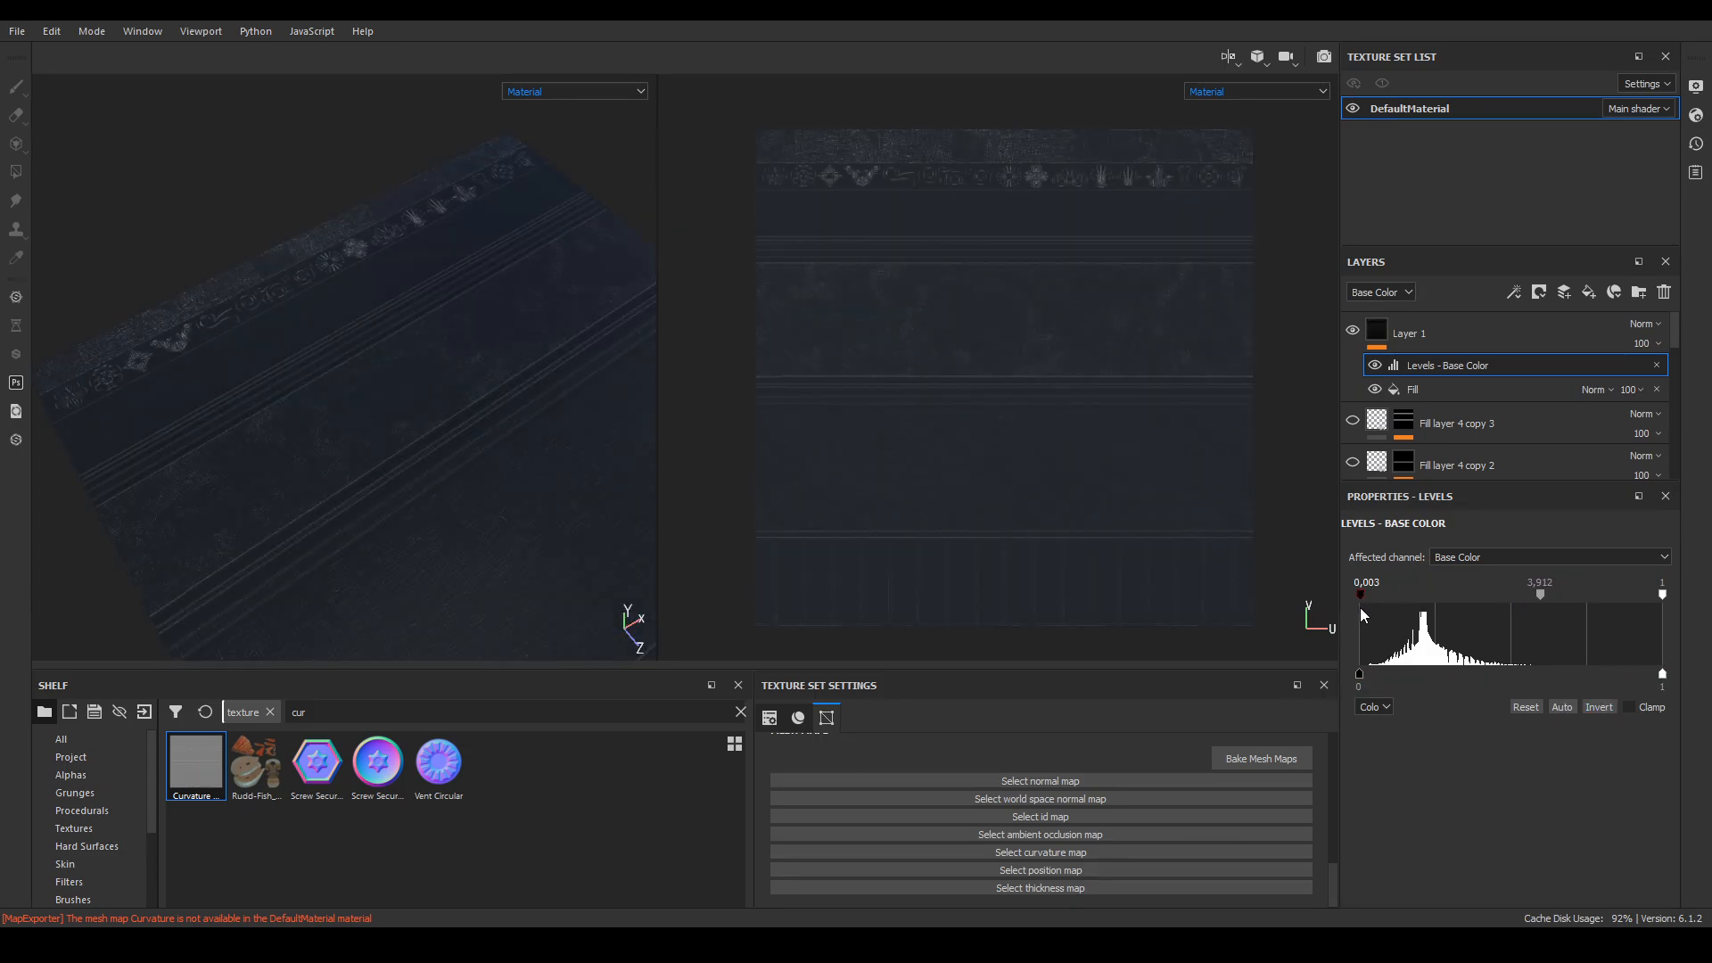
drag(1362, 594, 1521, 594)
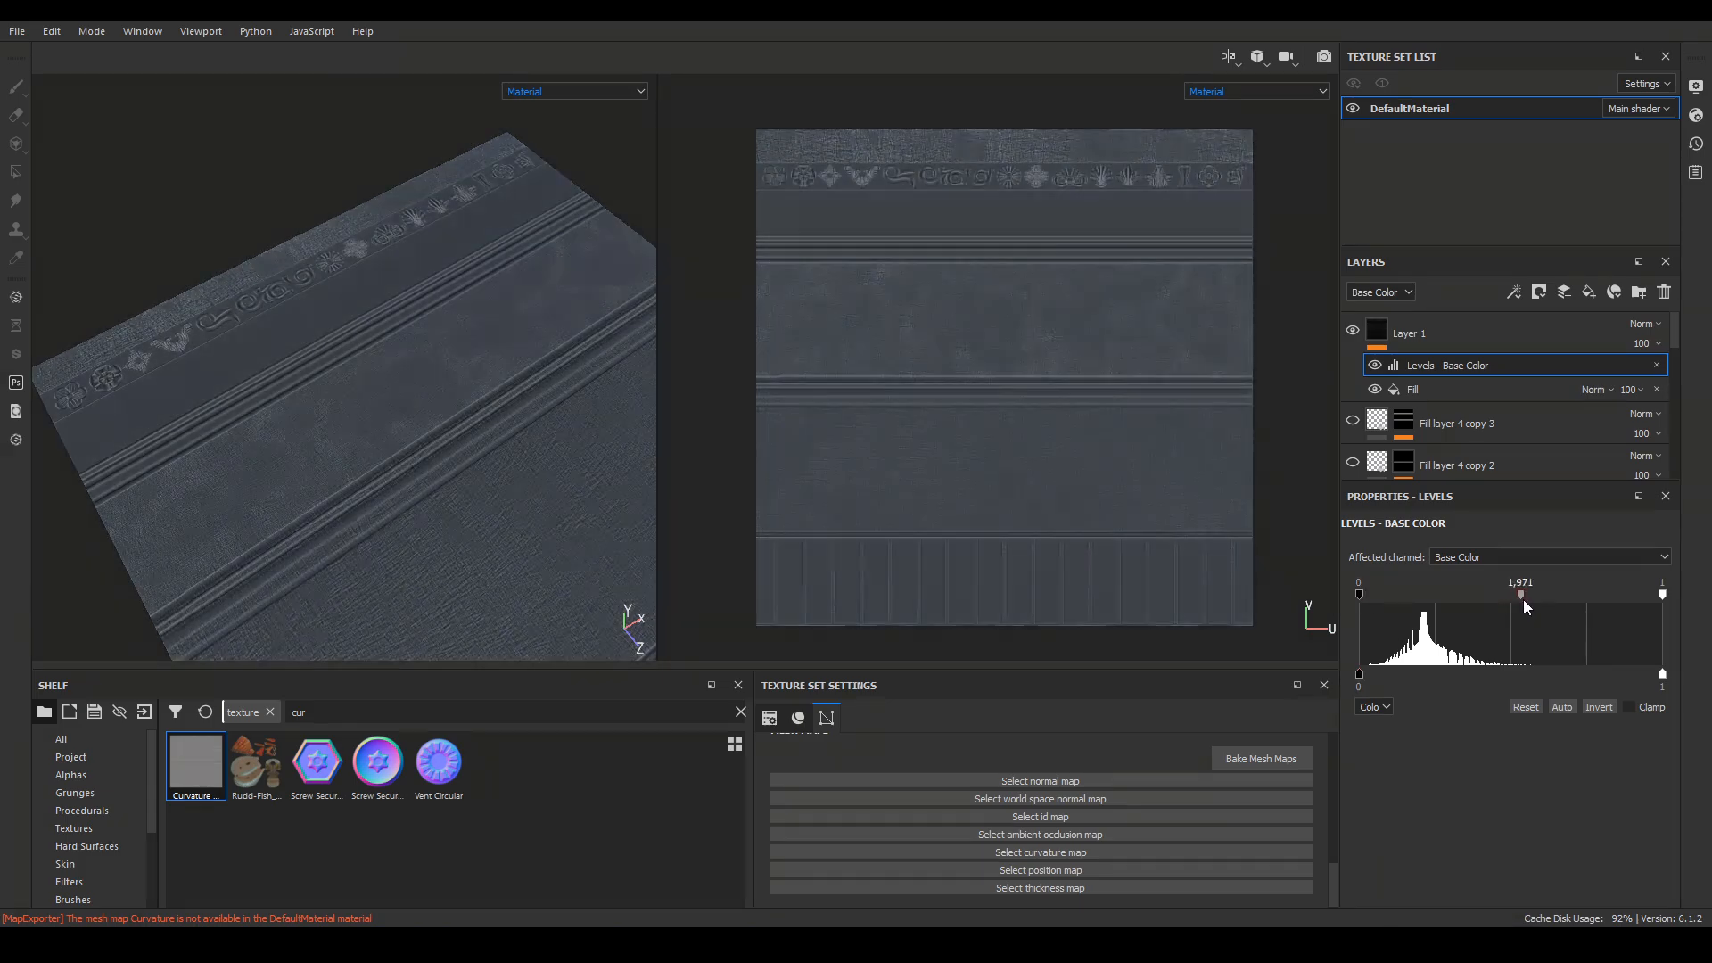
drag(1519, 594, 1506, 594)
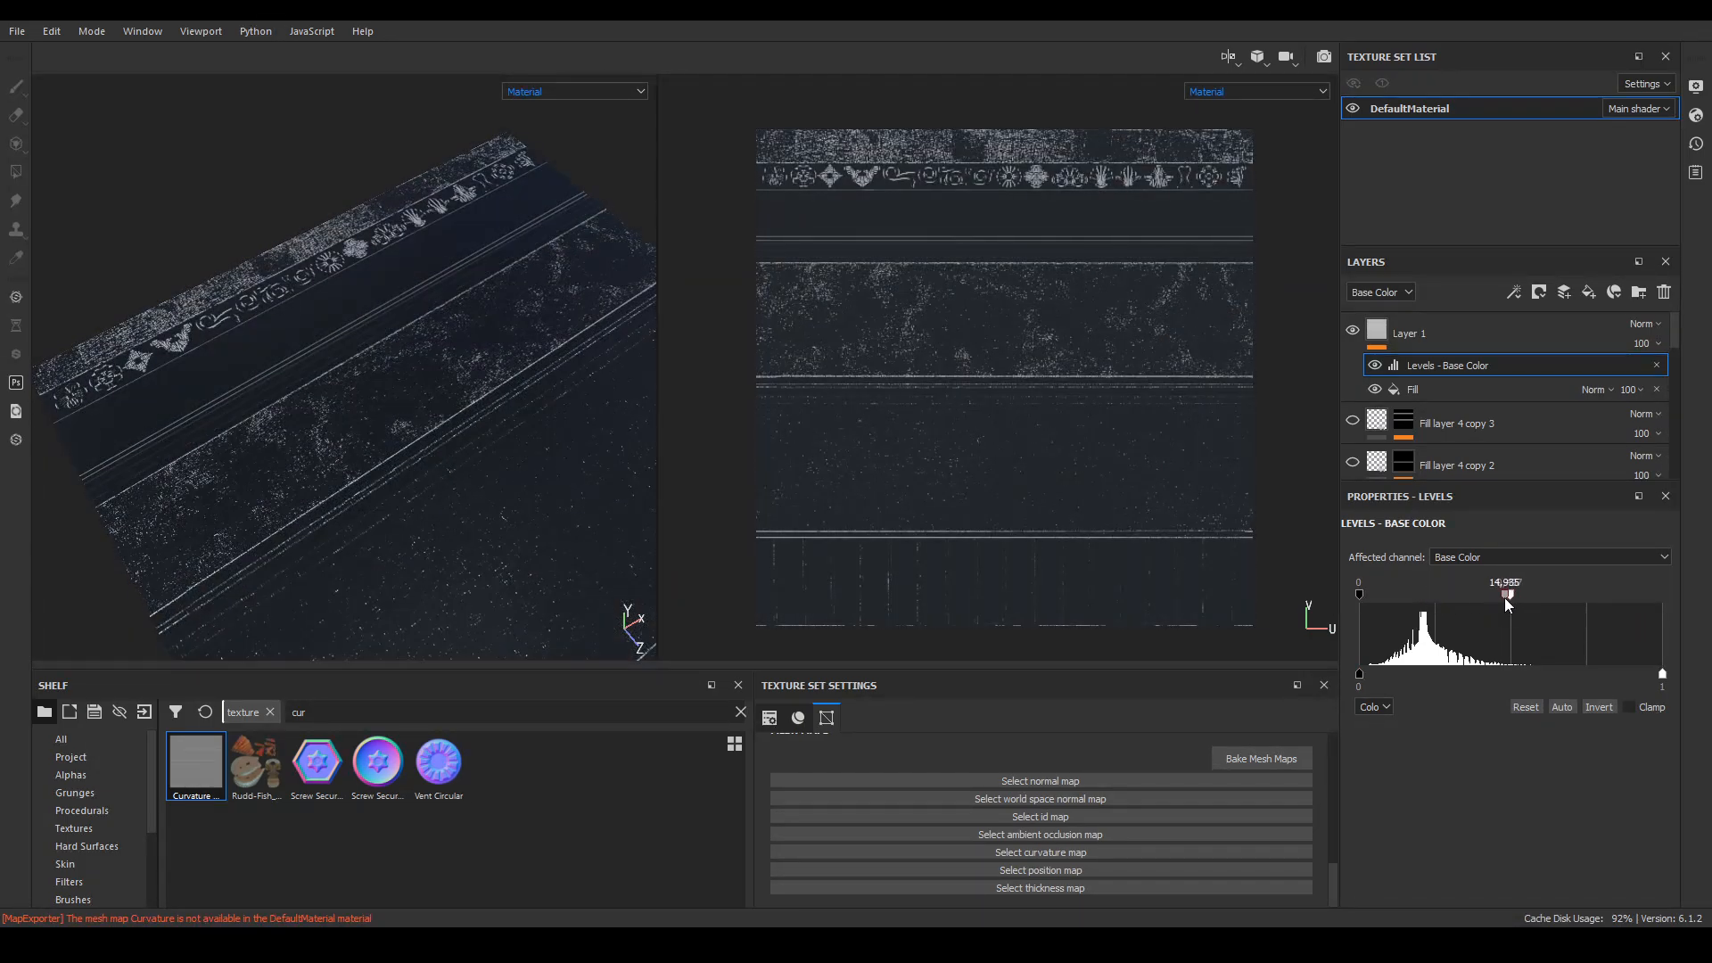
drag(1506, 594, 1501, 594)
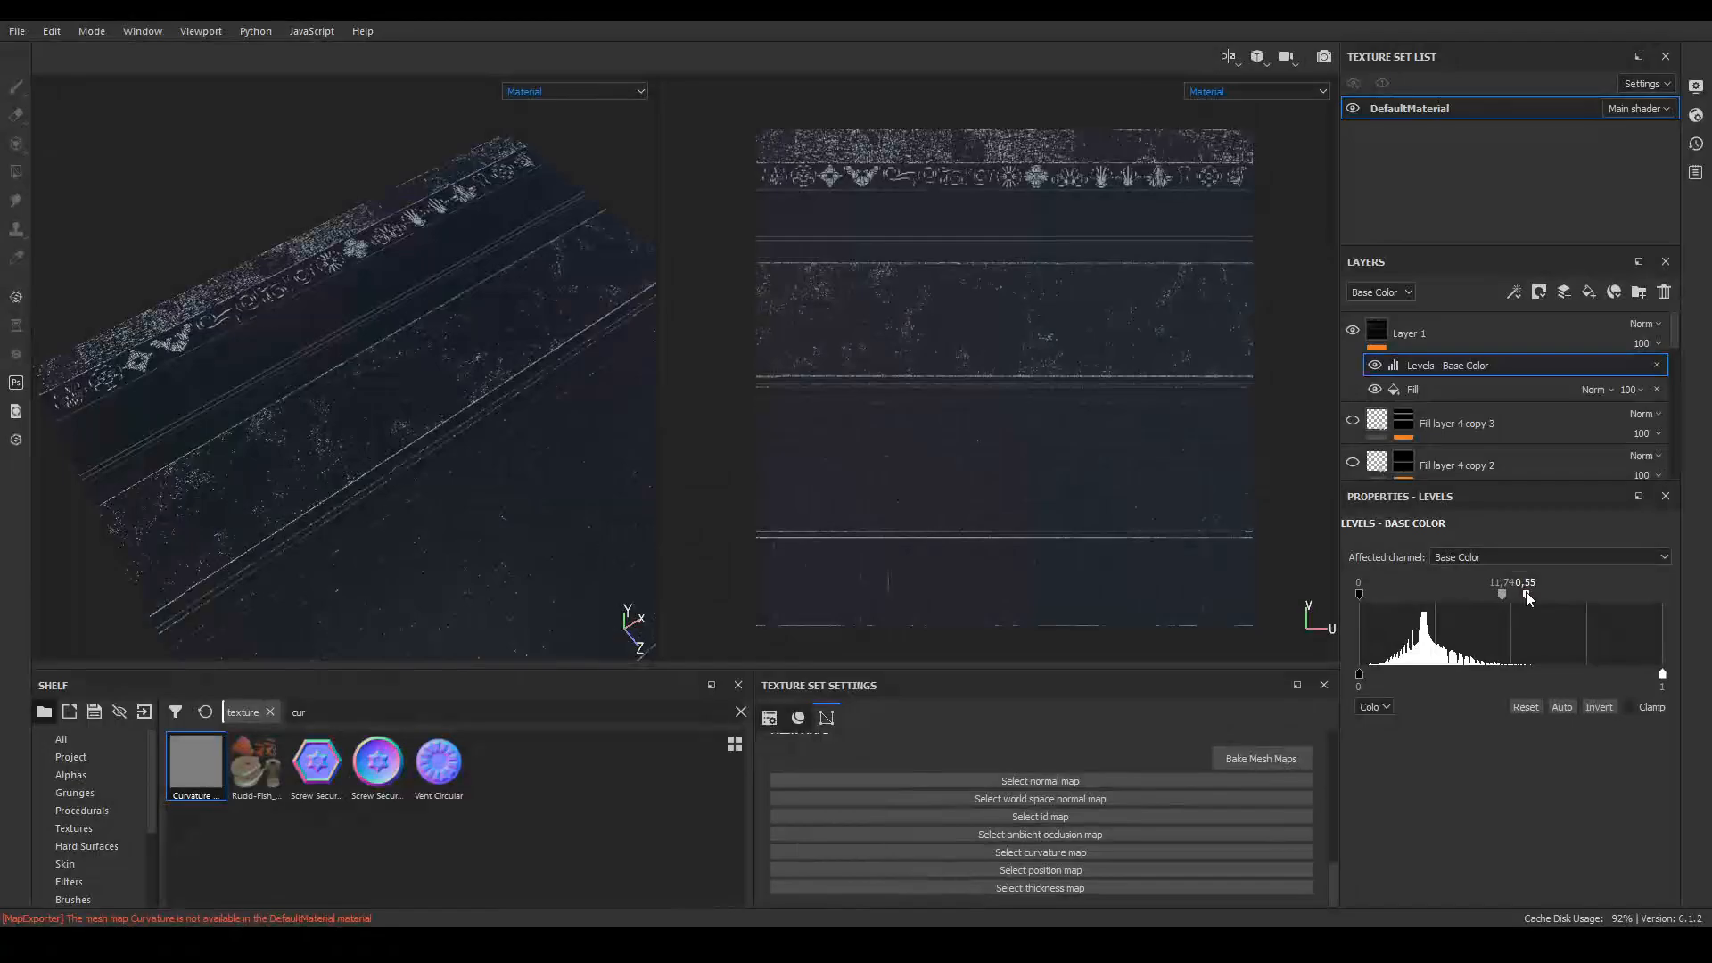
drag(1500, 595, 1523, 595)
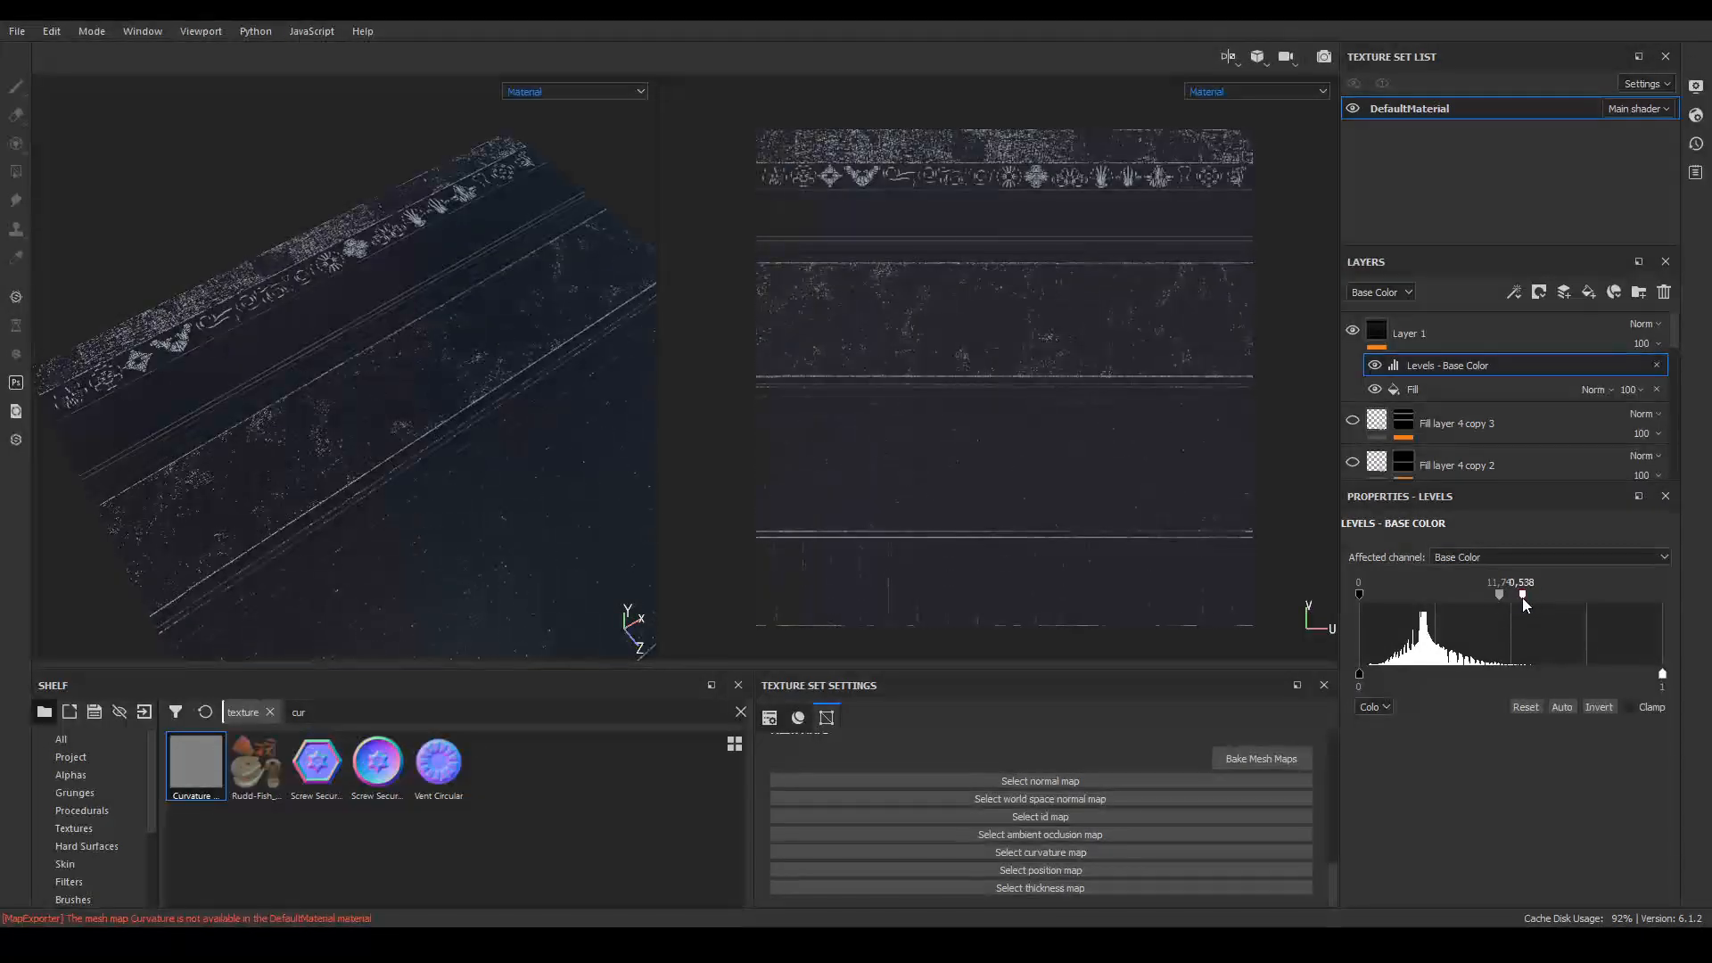
drag(1524, 594, 1504, 594)
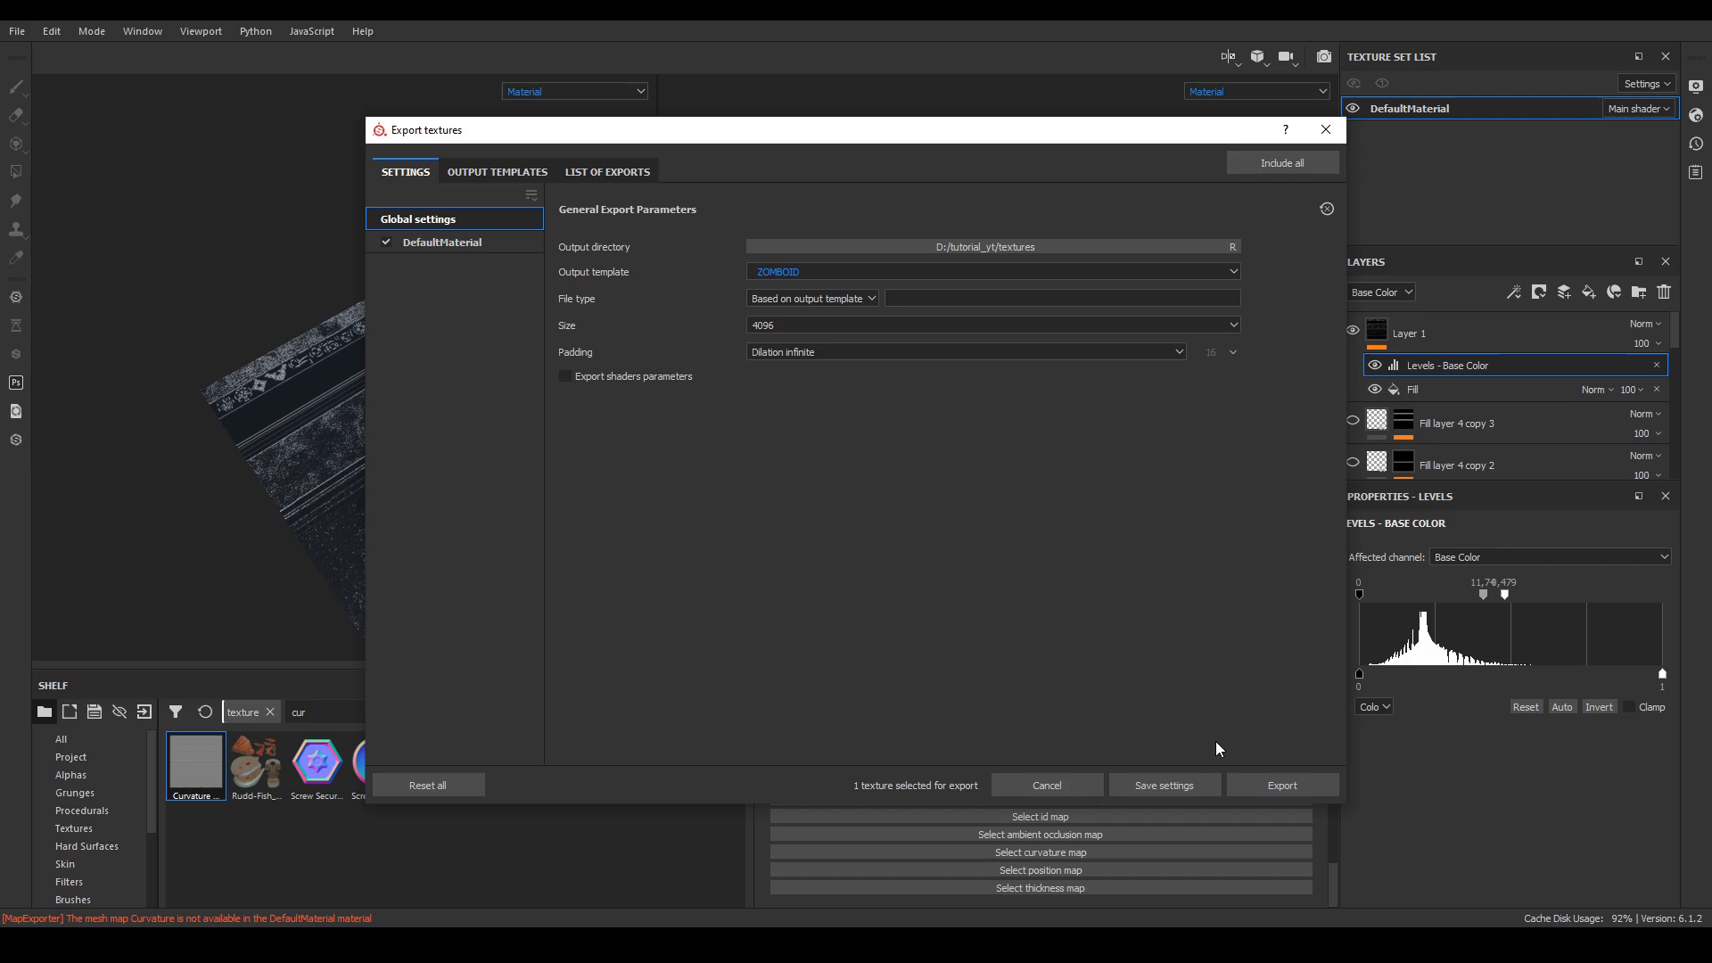
Export the edge-highlight BaseMap texture.
click(1282, 785)
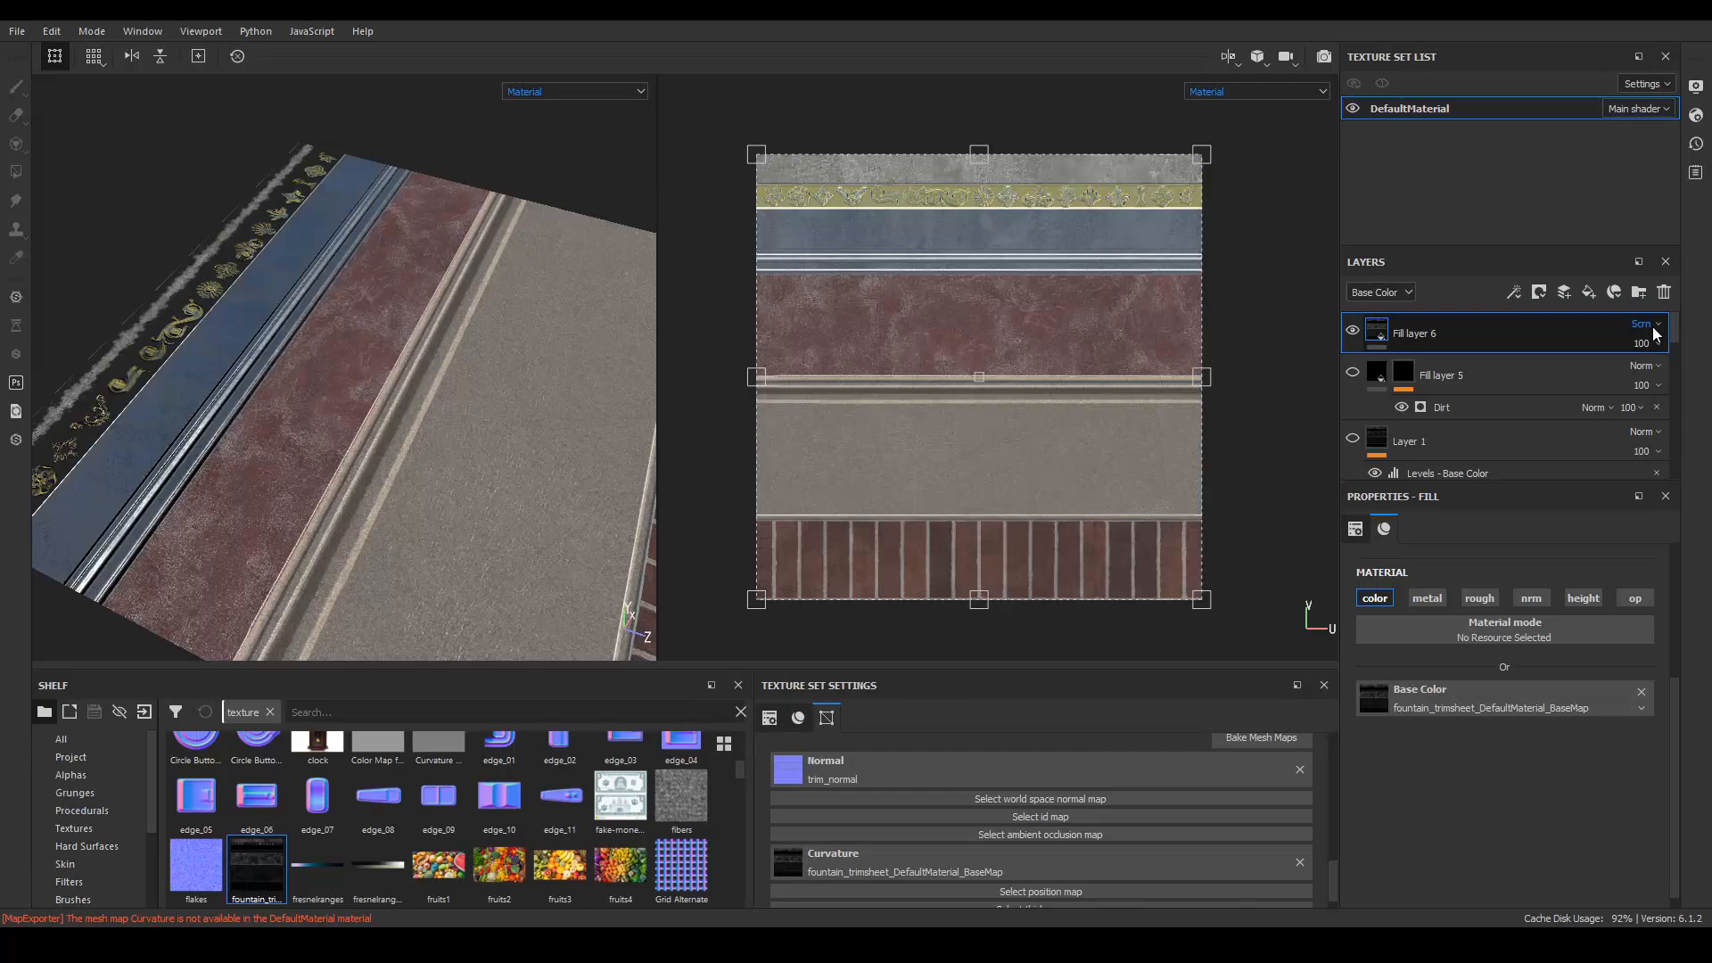
Set the edge layer to Darken blending at 41 opacity and soften its Levels black point.
click(1645, 323)
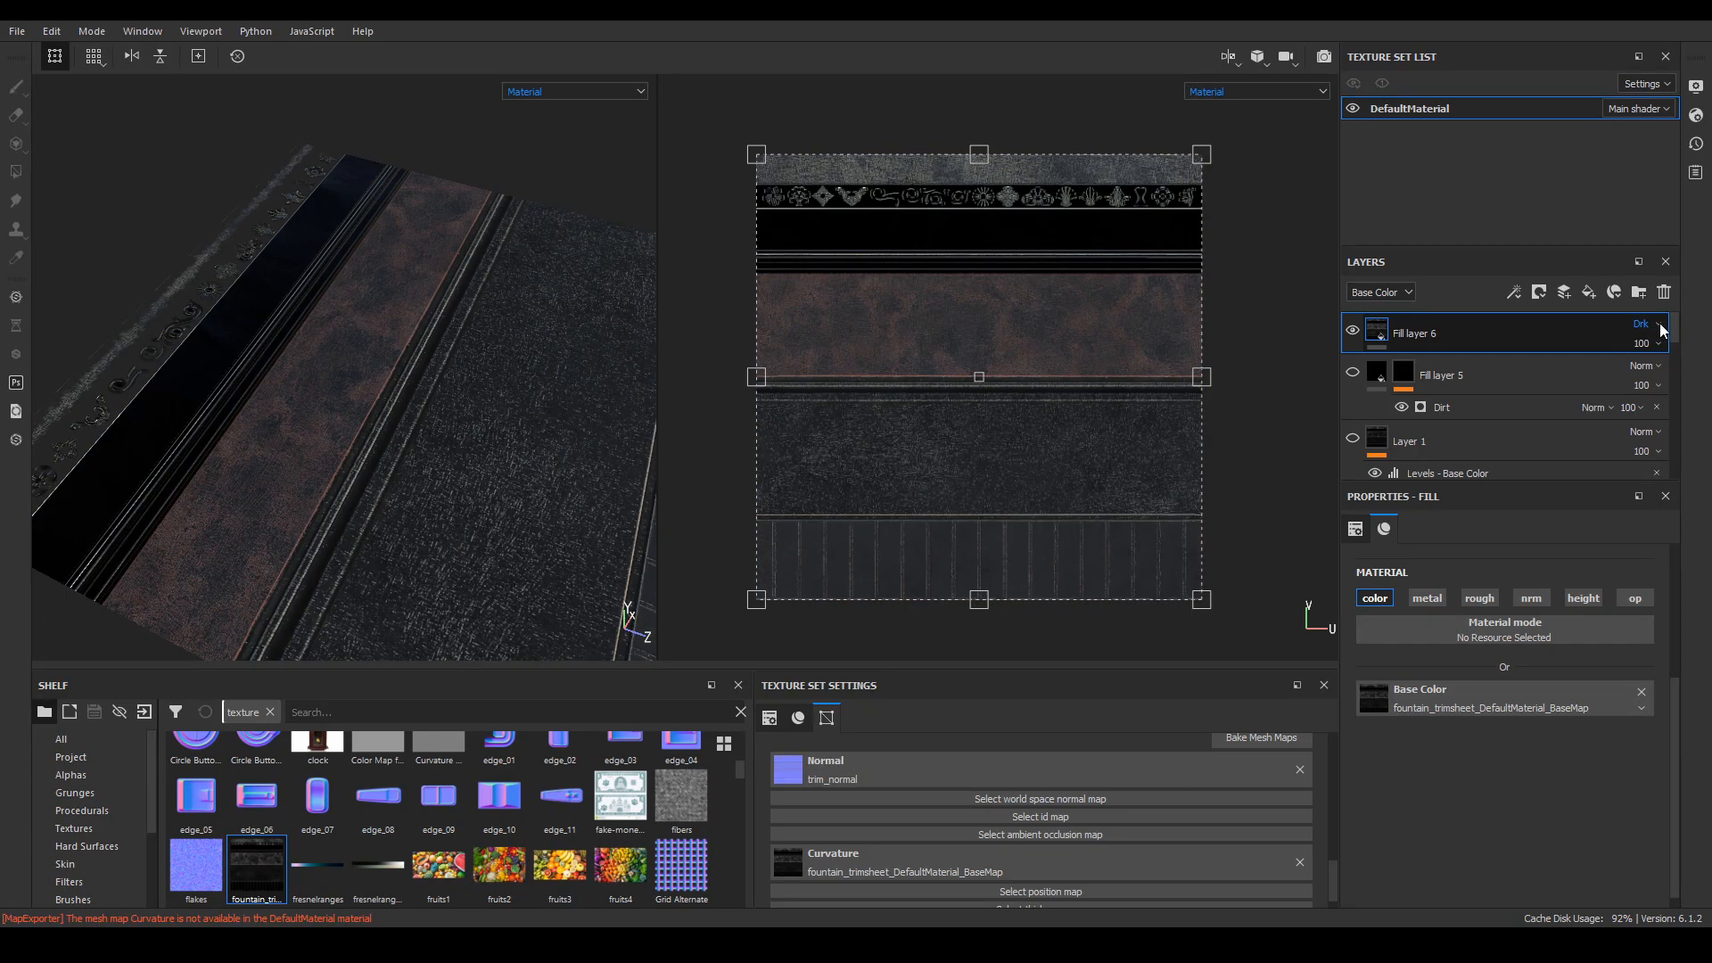
drag(1654, 342, 1653, 374)
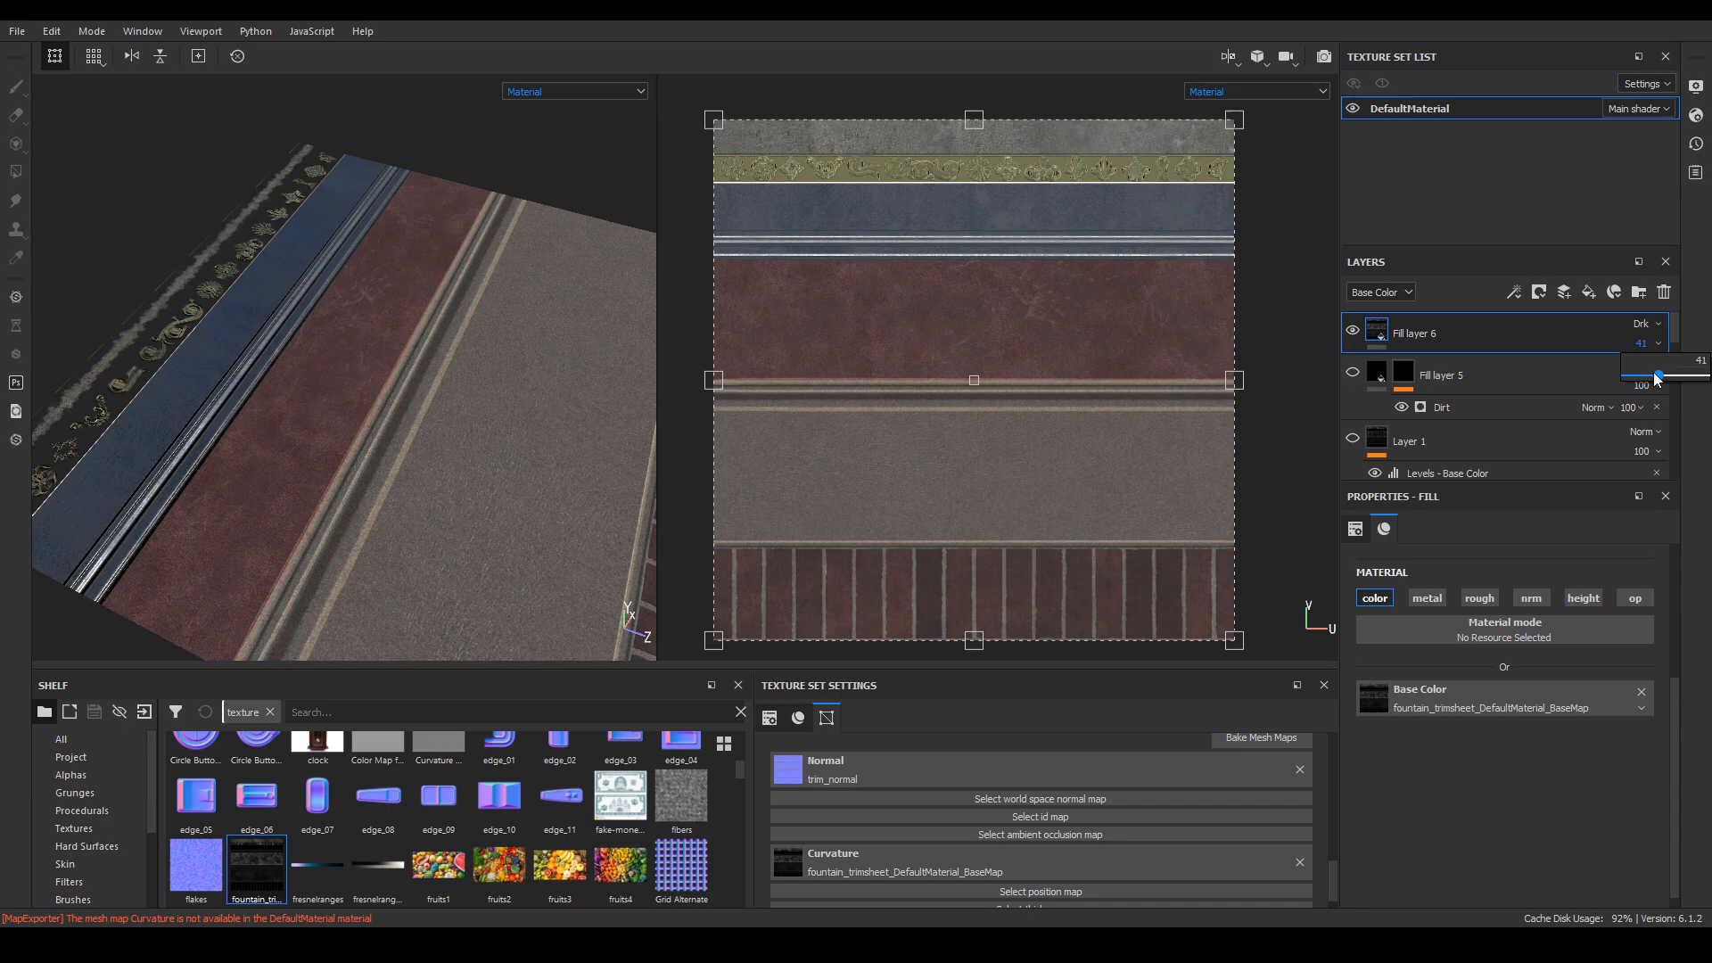
drag(1655, 377, 1682, 376)
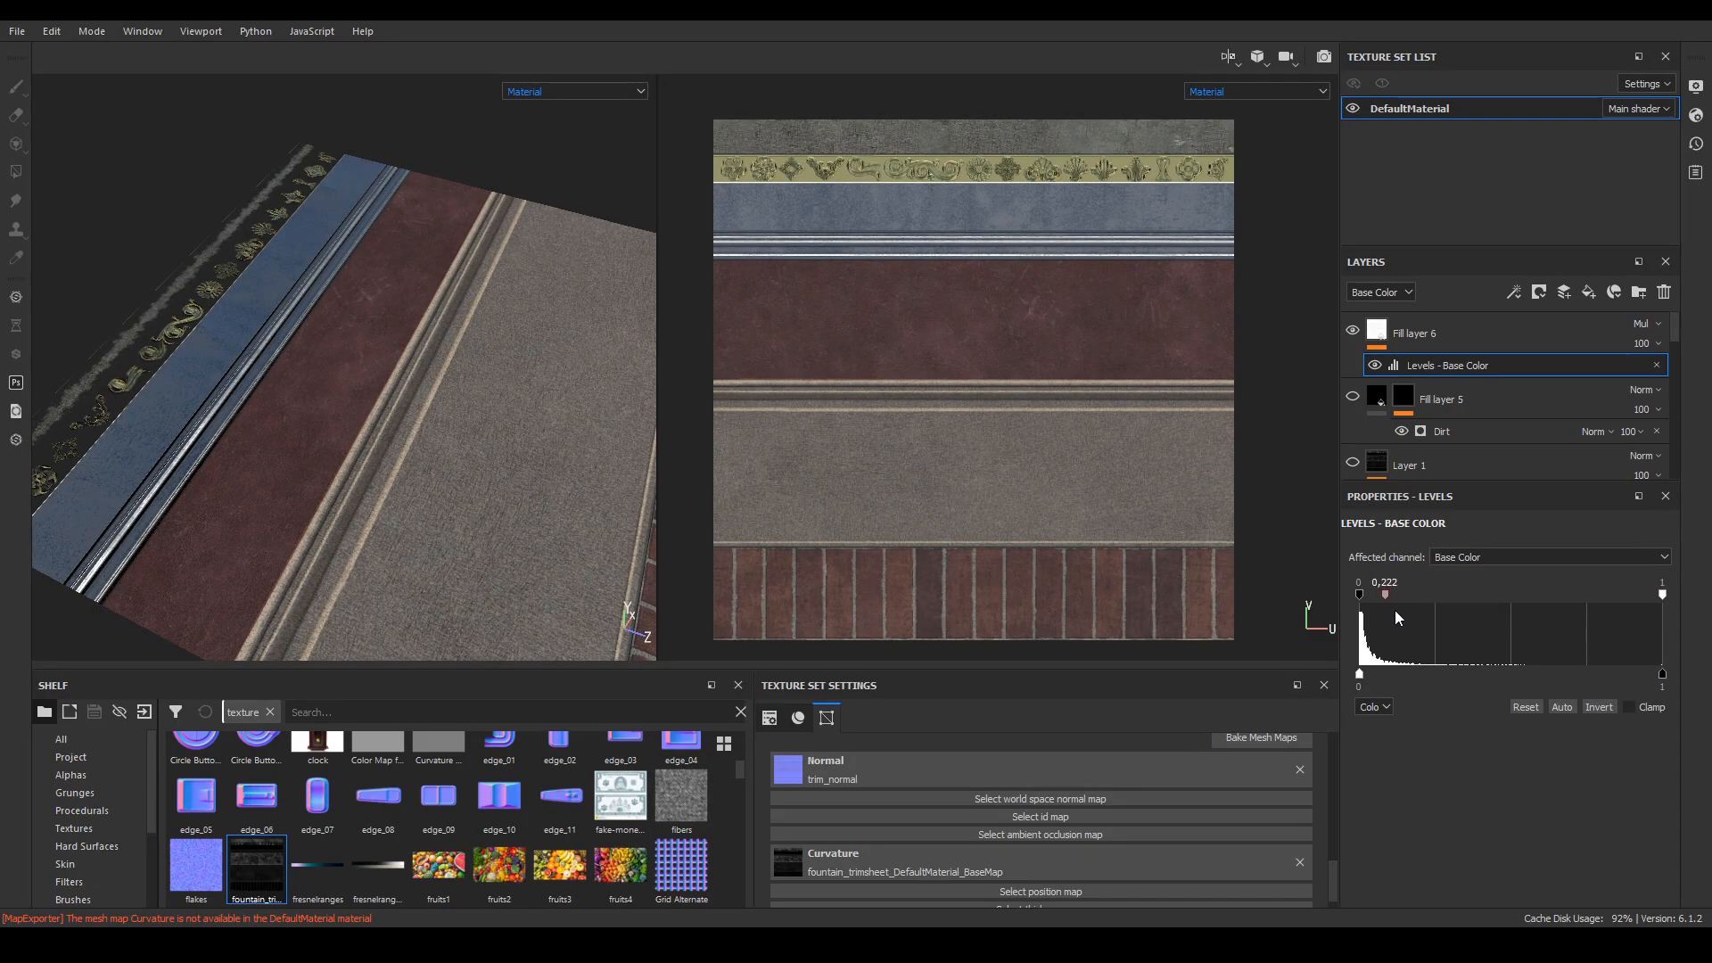
drag(1382, 594, 1365, 595)
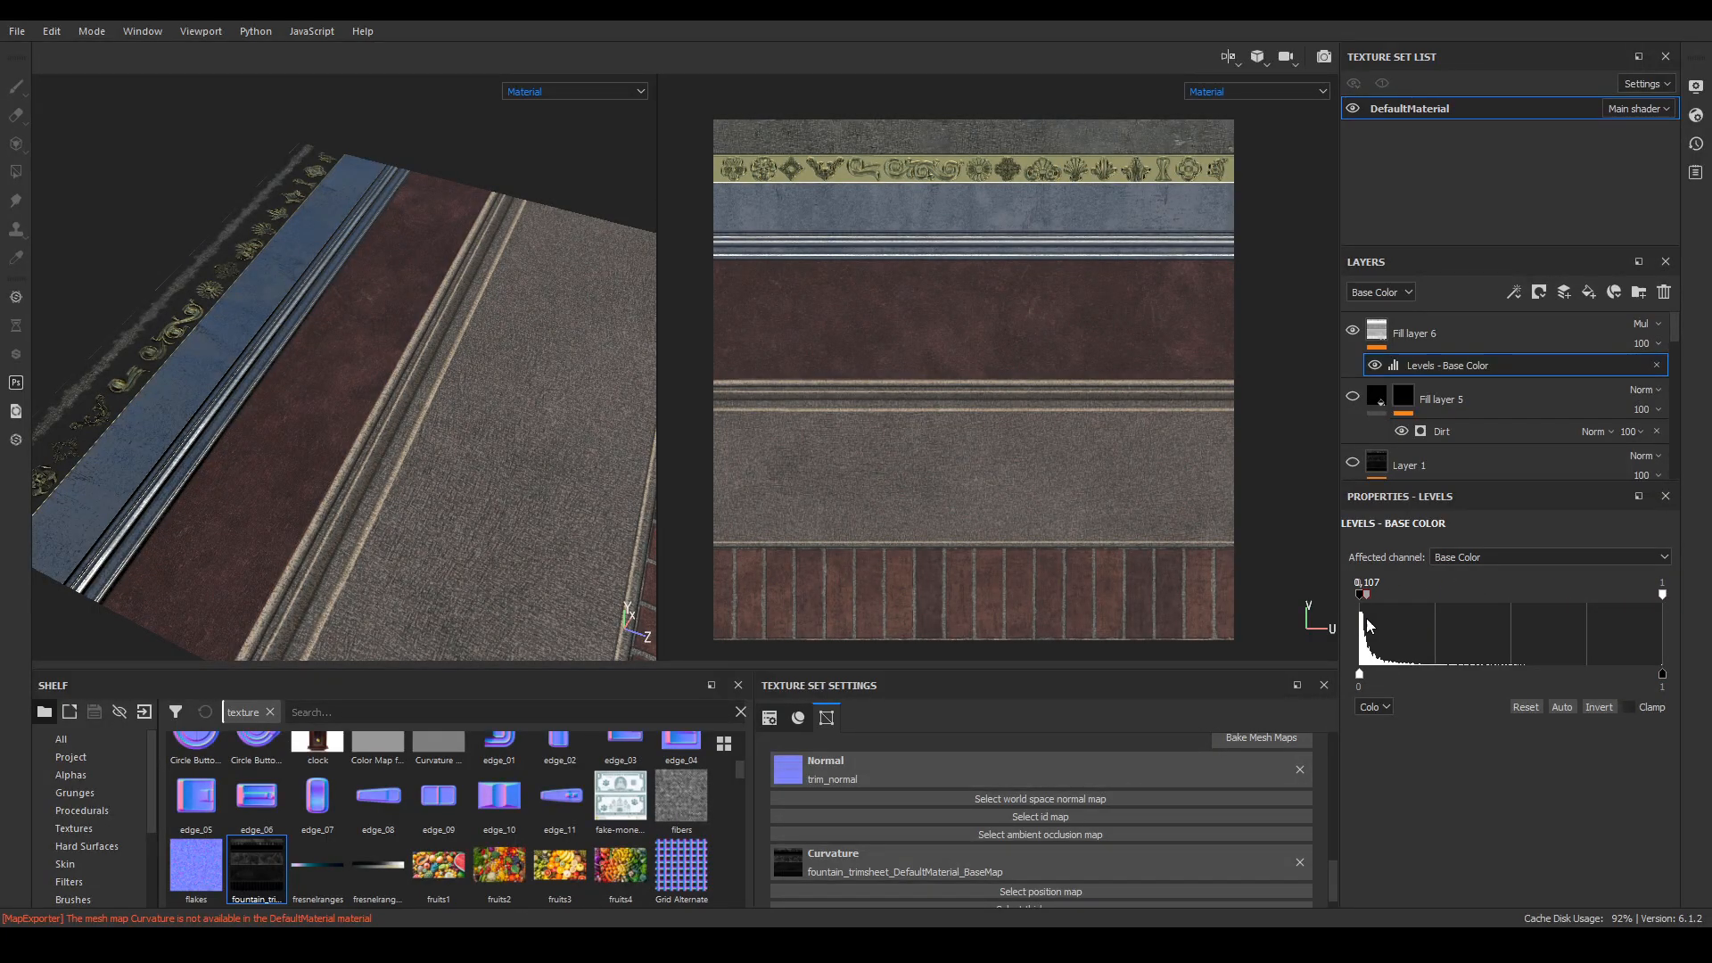
drag(1365, 594, 1377, 594)
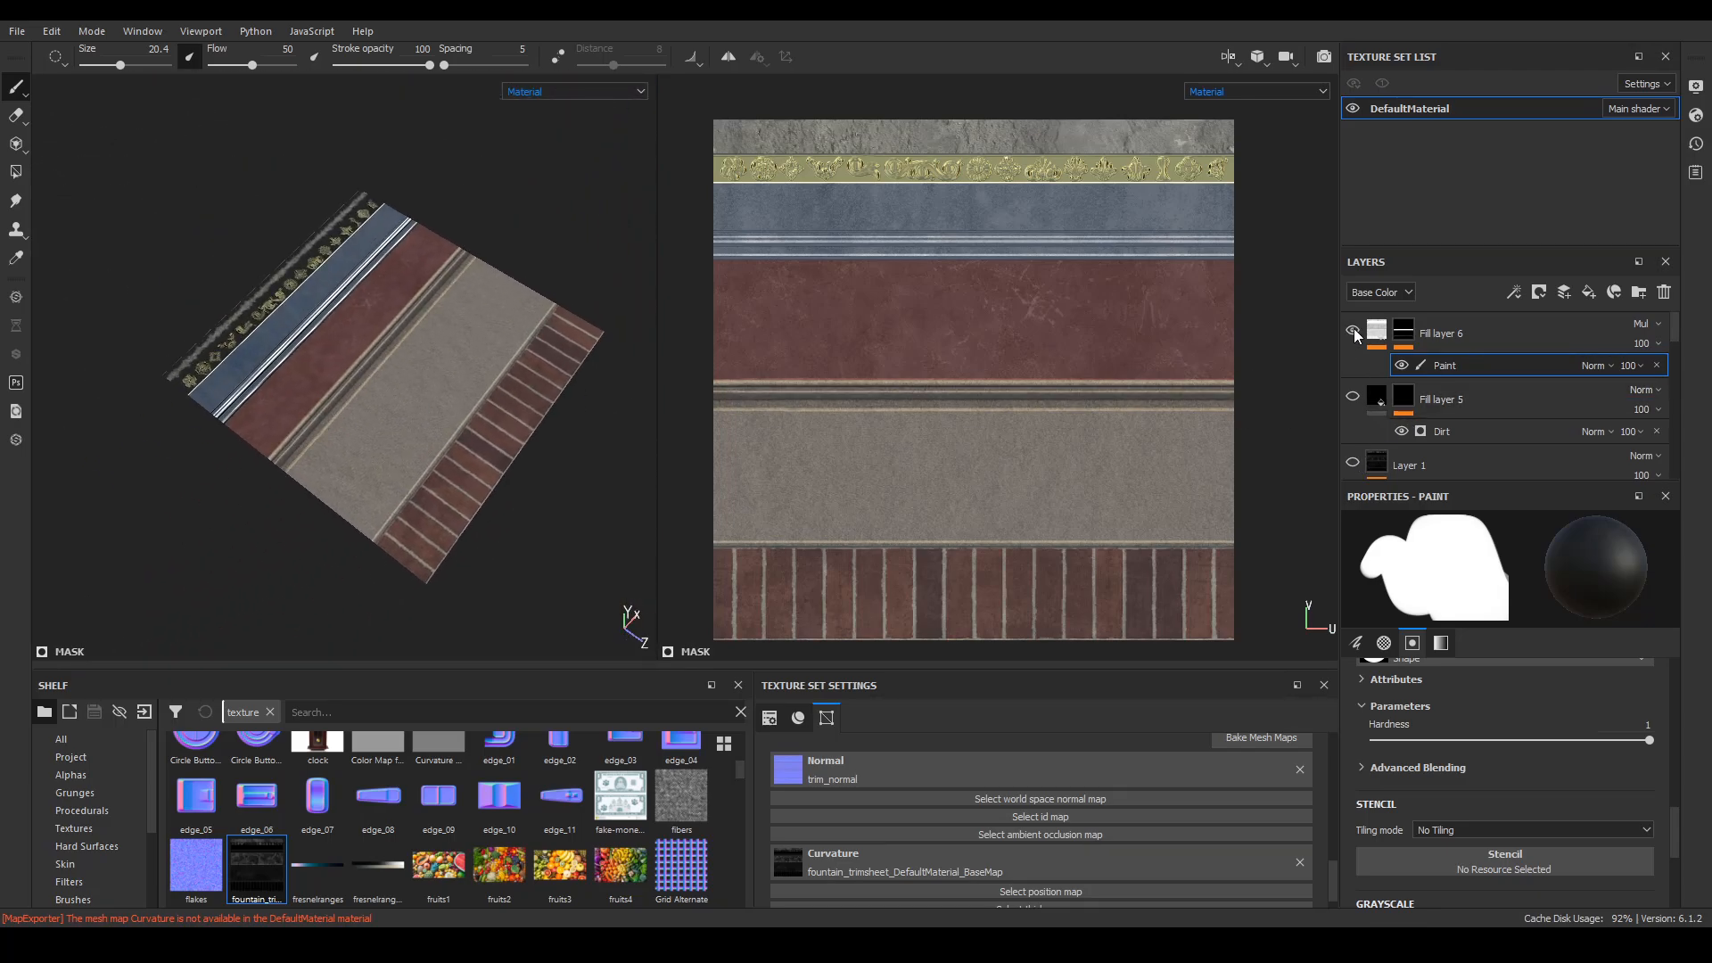
Duplicate the edge-darkening layer and polygon-fill its mask over the ornament strip.
drag(1660, 342, 1659, 374)
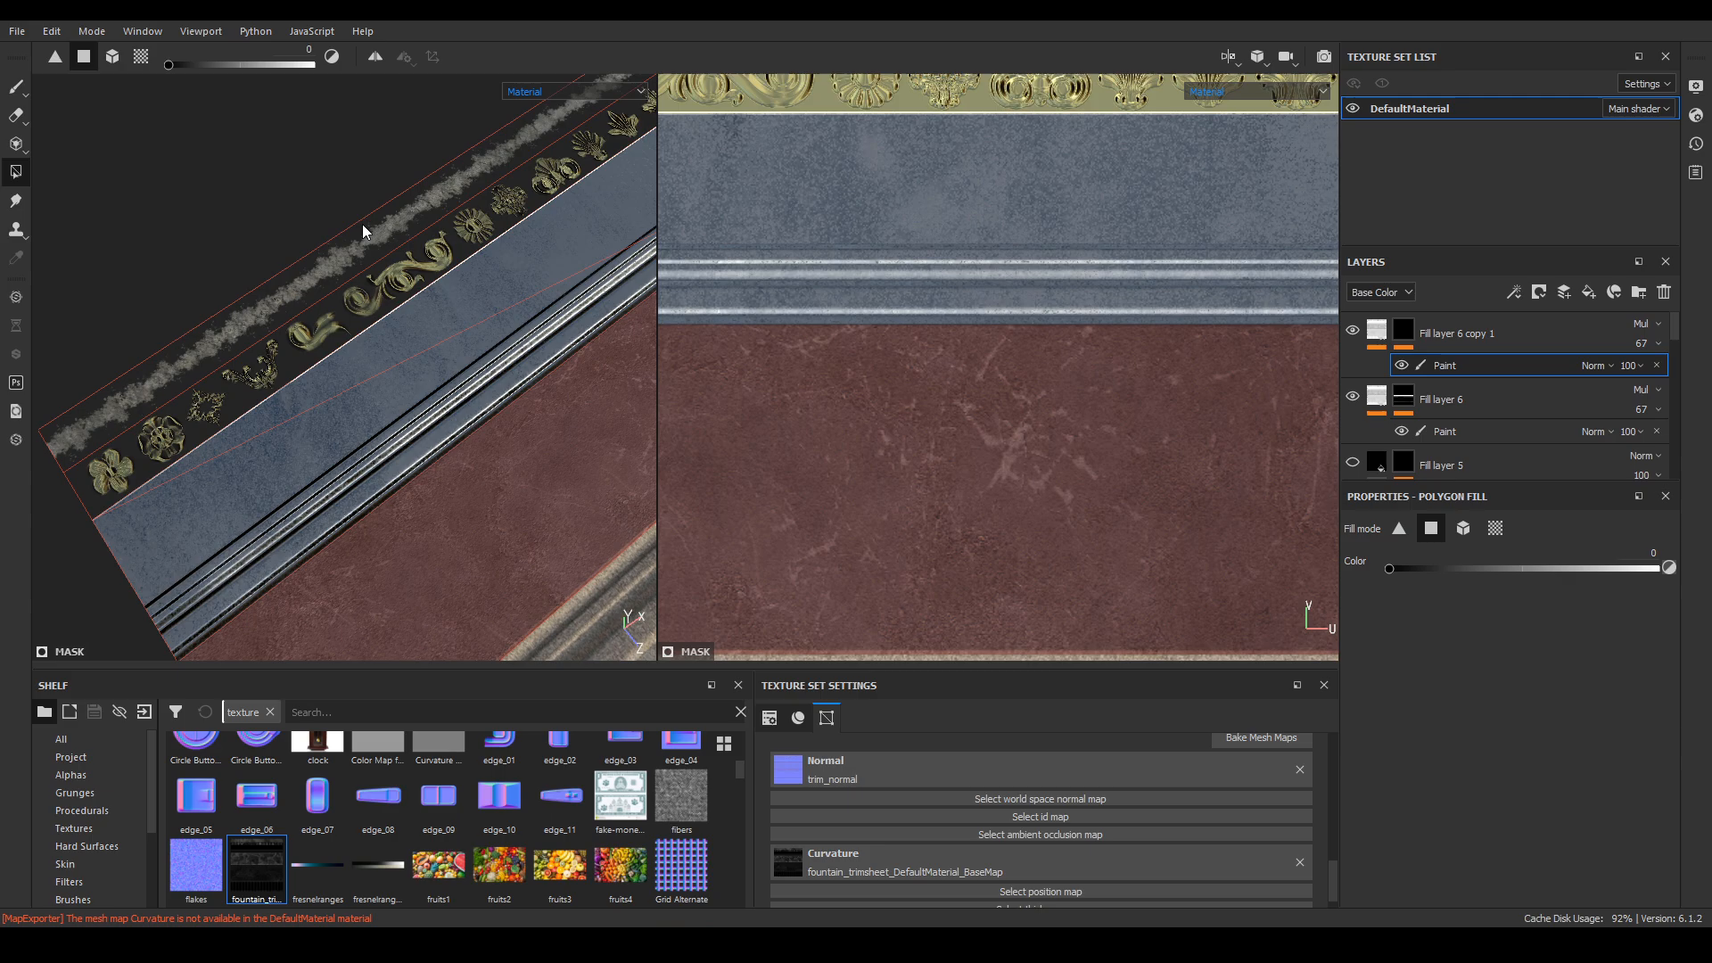
drag(1387, 567, 1668, 568)
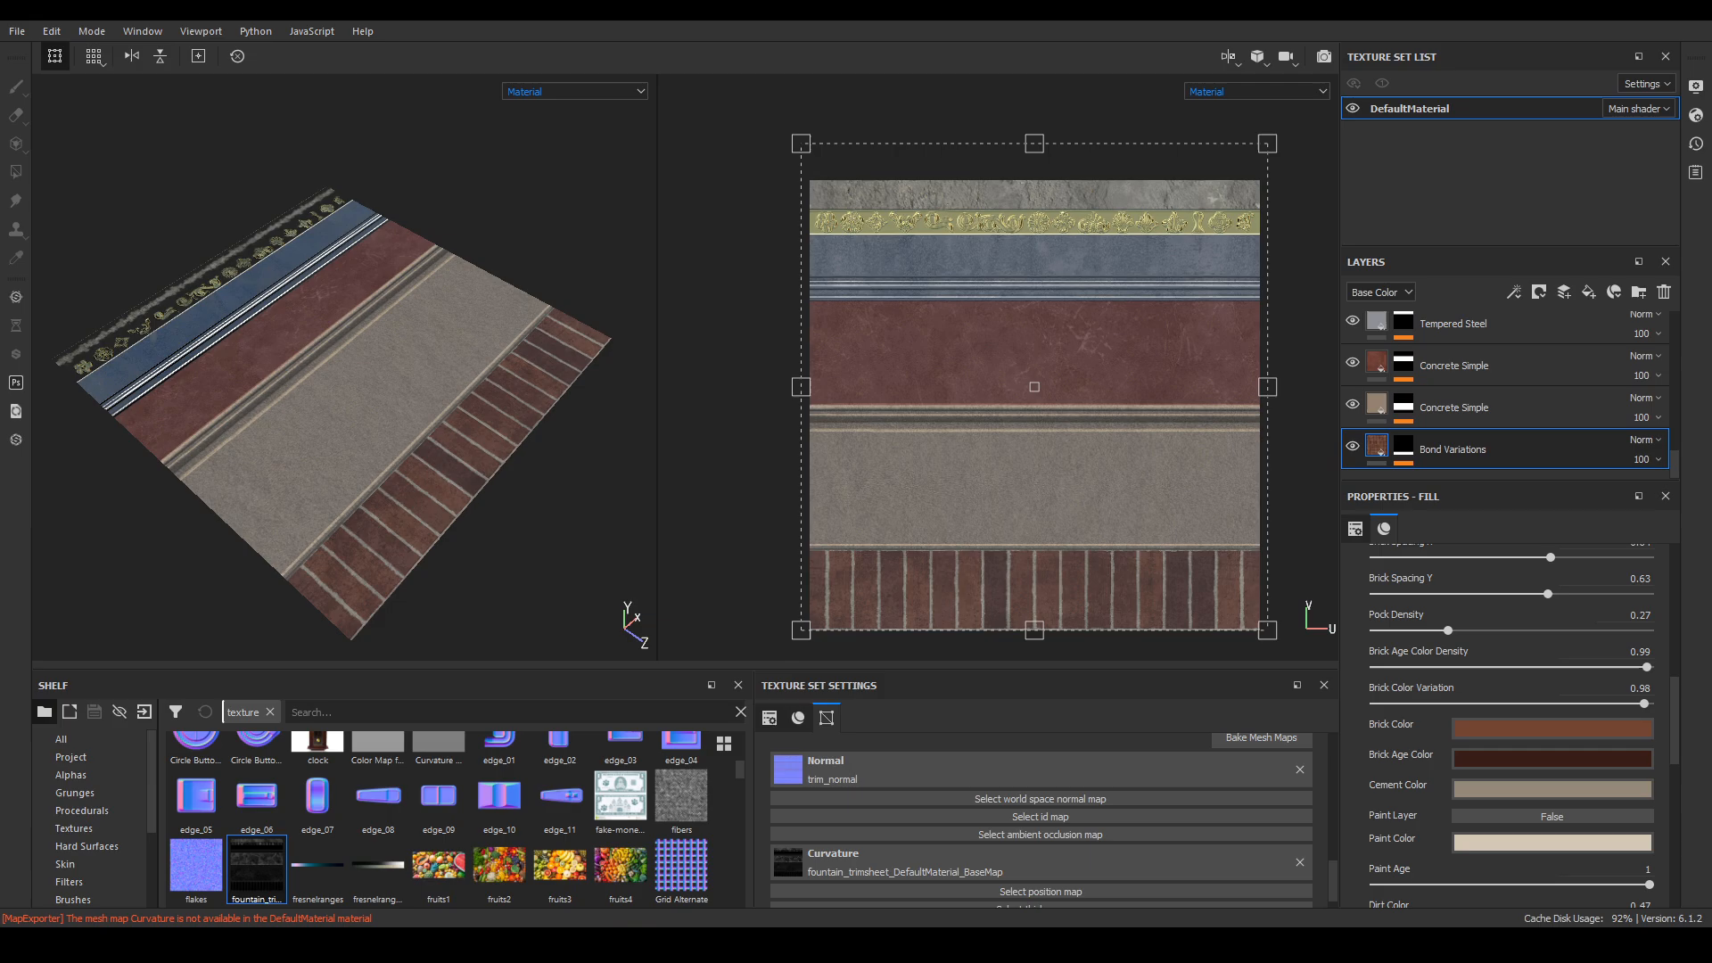
Set the Bond Variations Cement Color to a dark grey.
click(1551, 727)
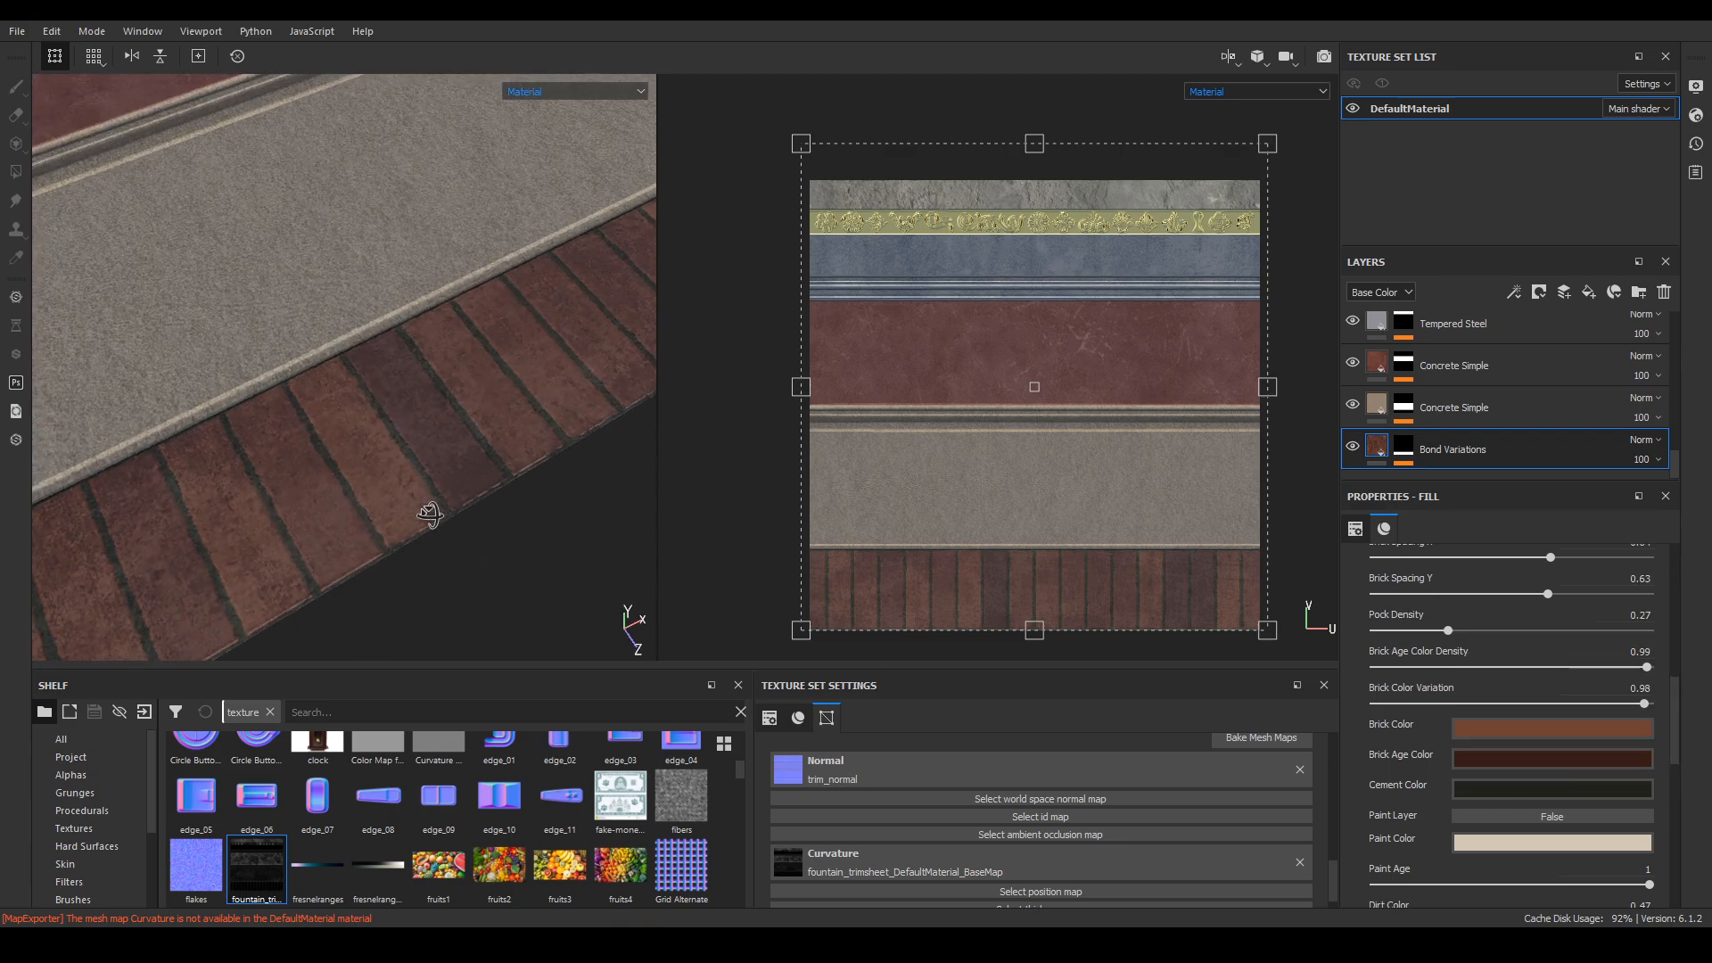
click(1551, 728)
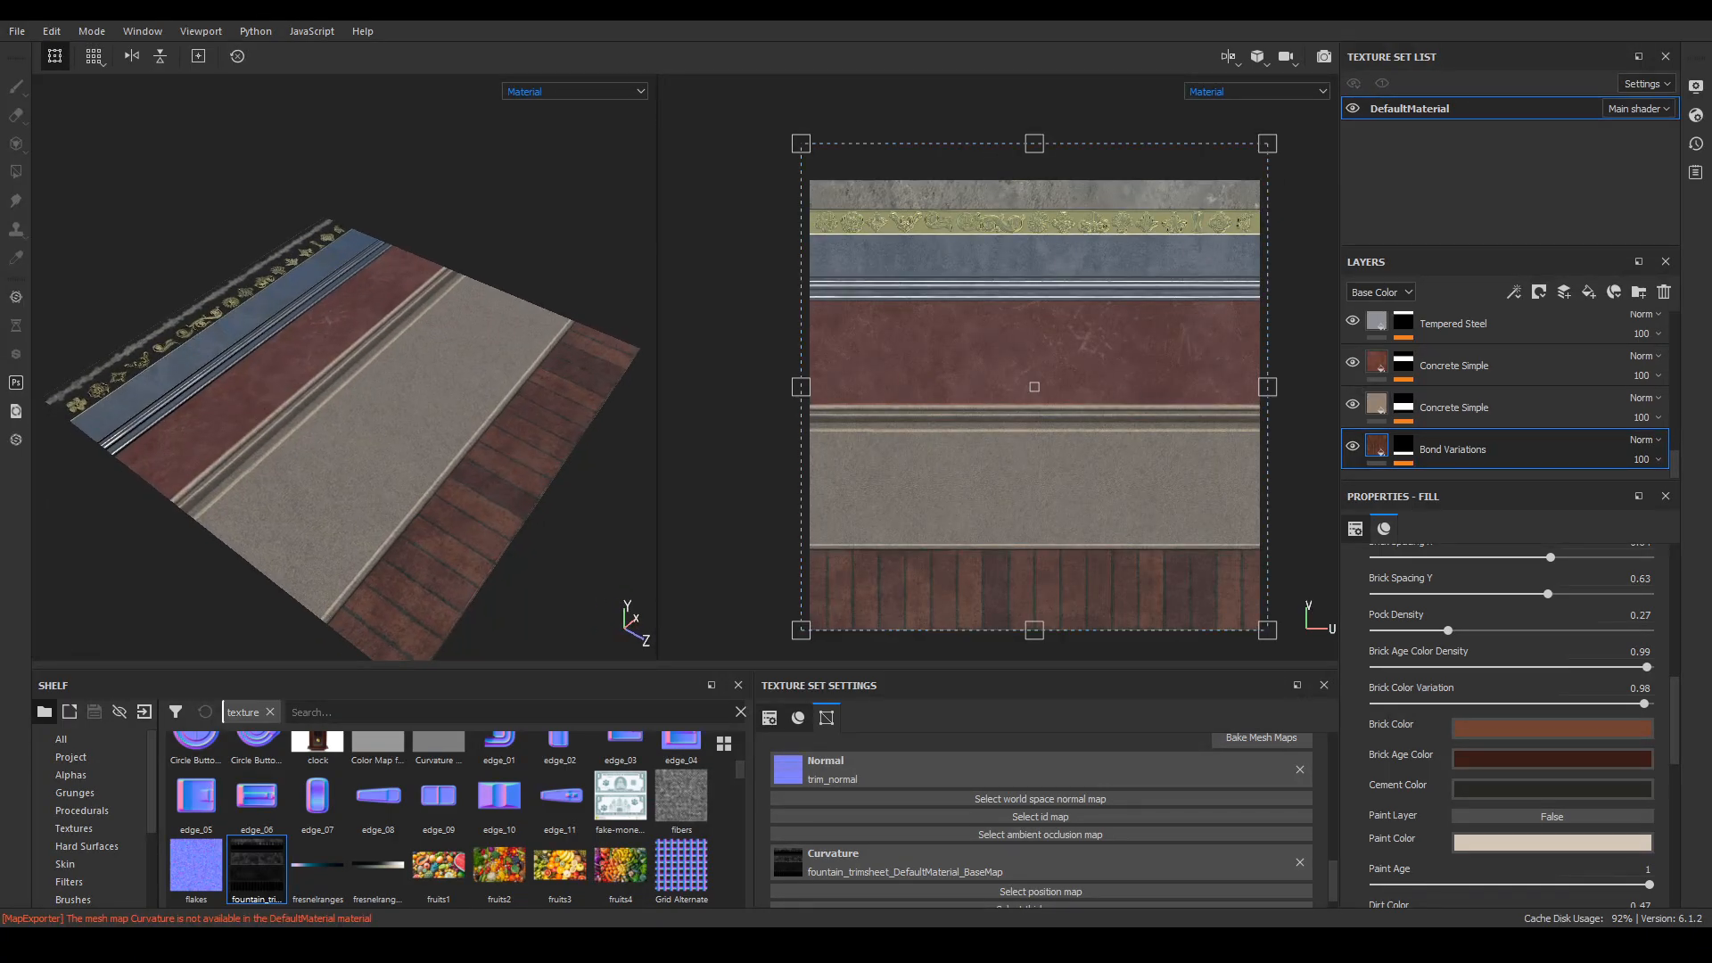
Open the File menu.
click(19, 29)
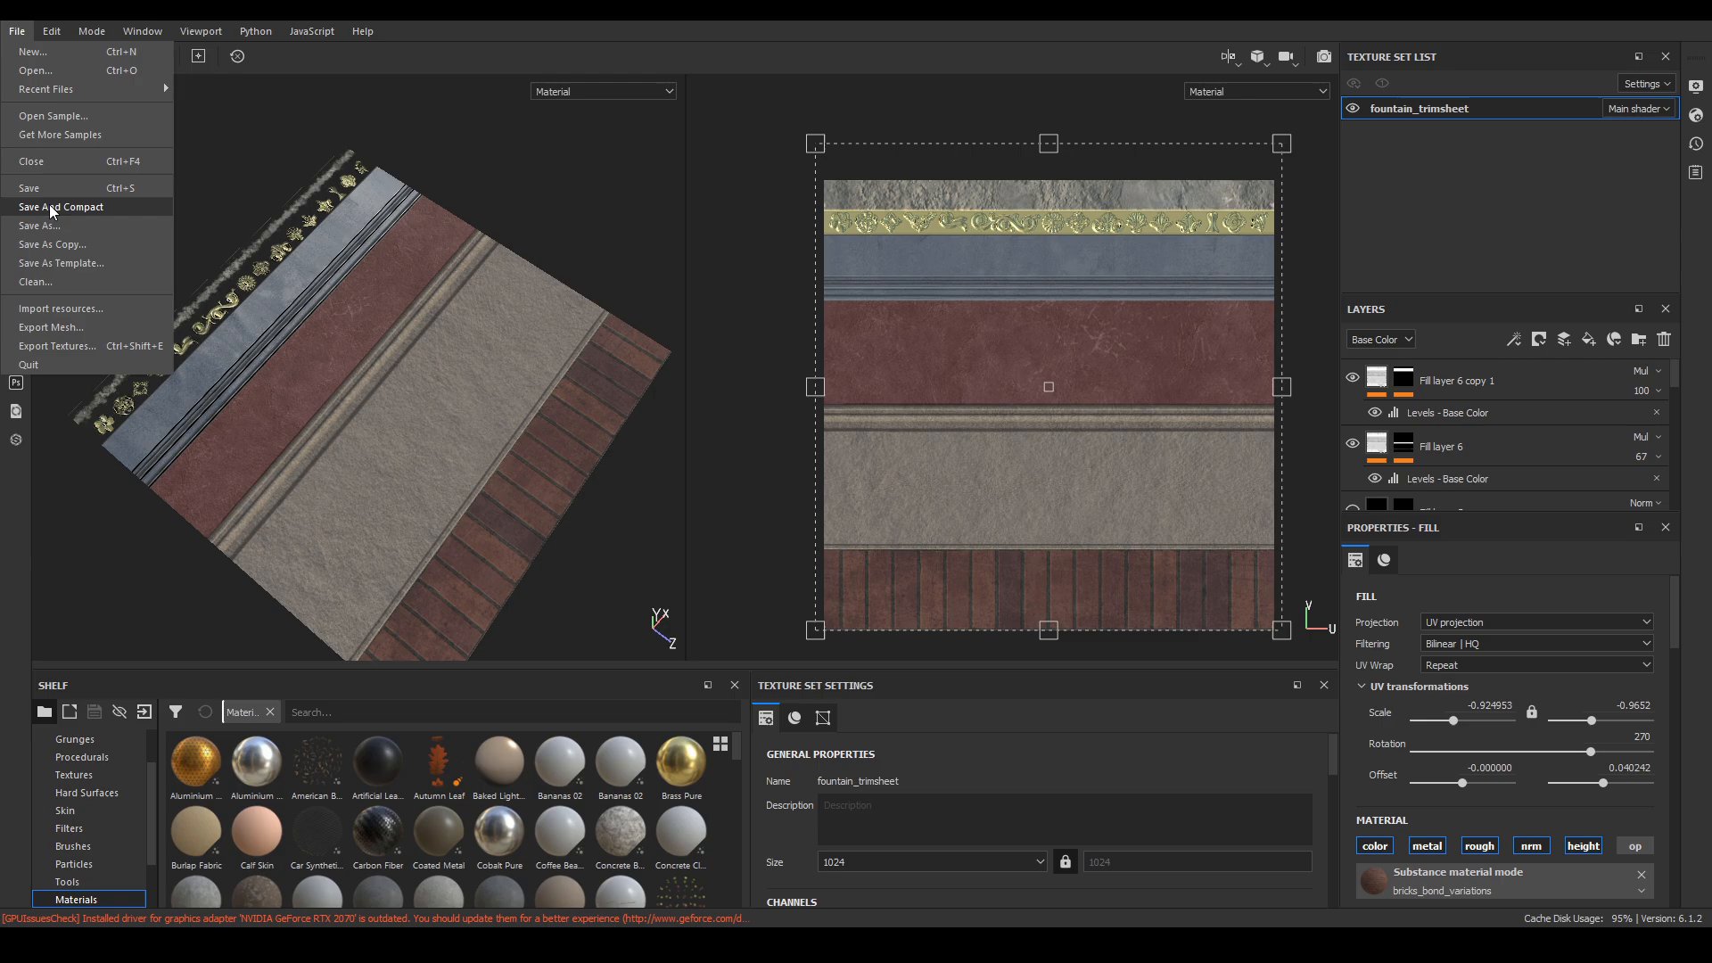
Export textures with the Unreal Engine 4 (Packed) output template at size 4096.
click(56, 345)
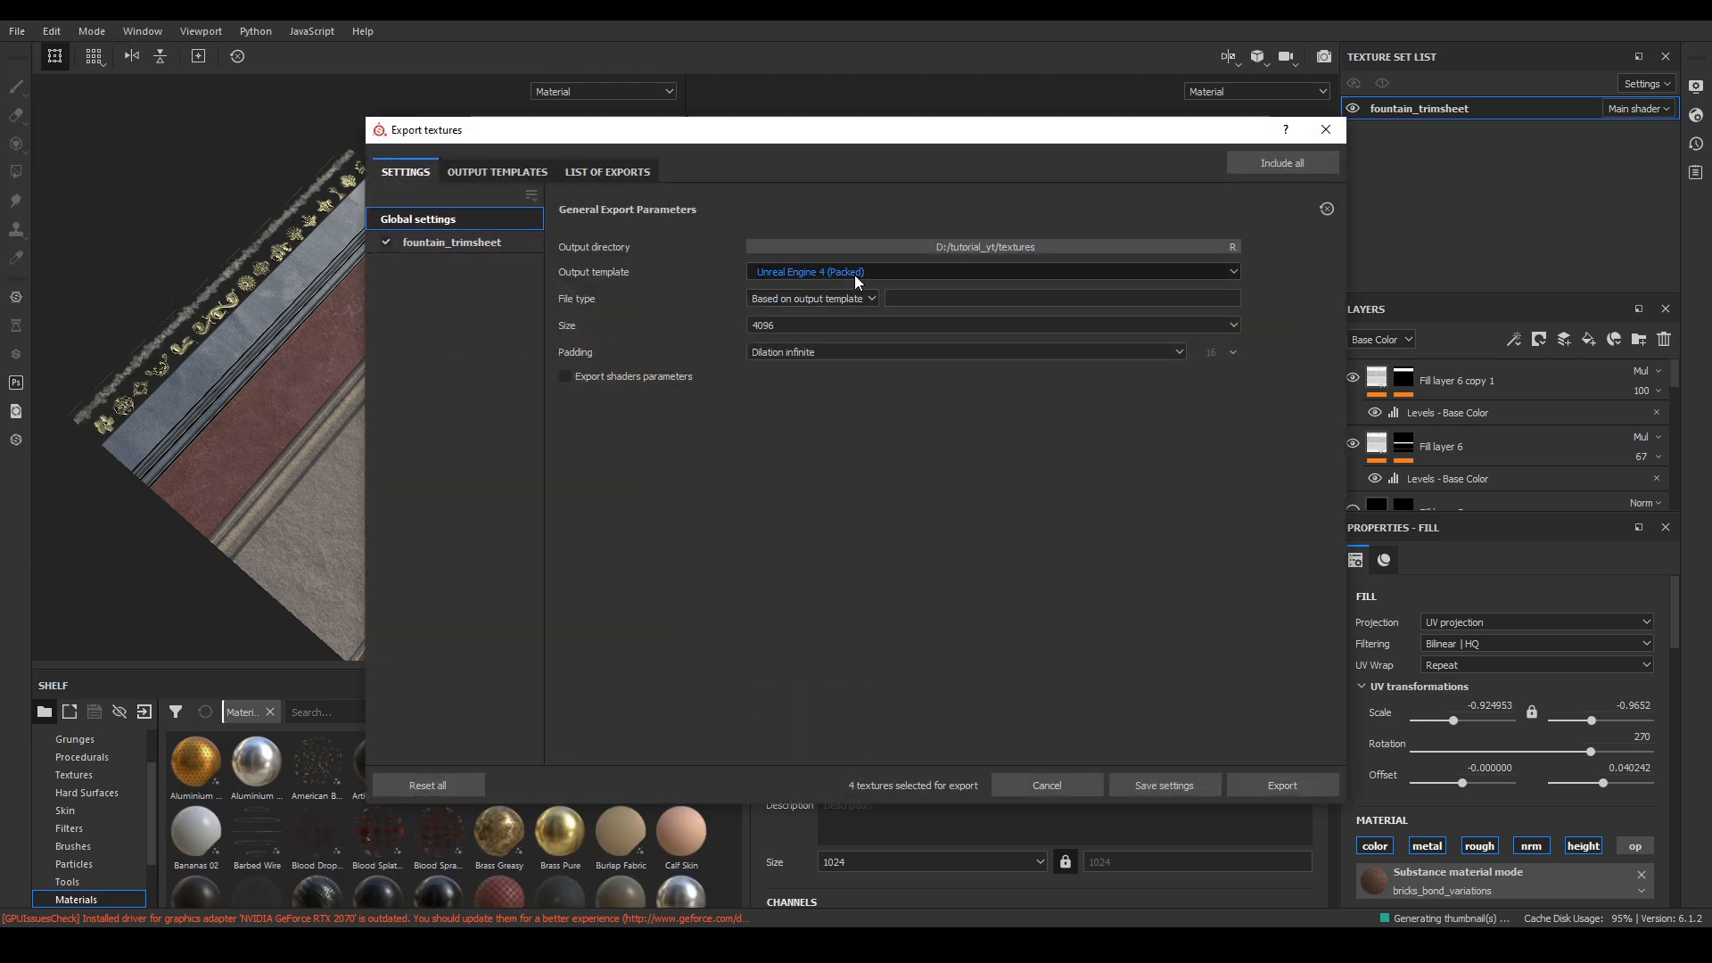
click(992, 271)
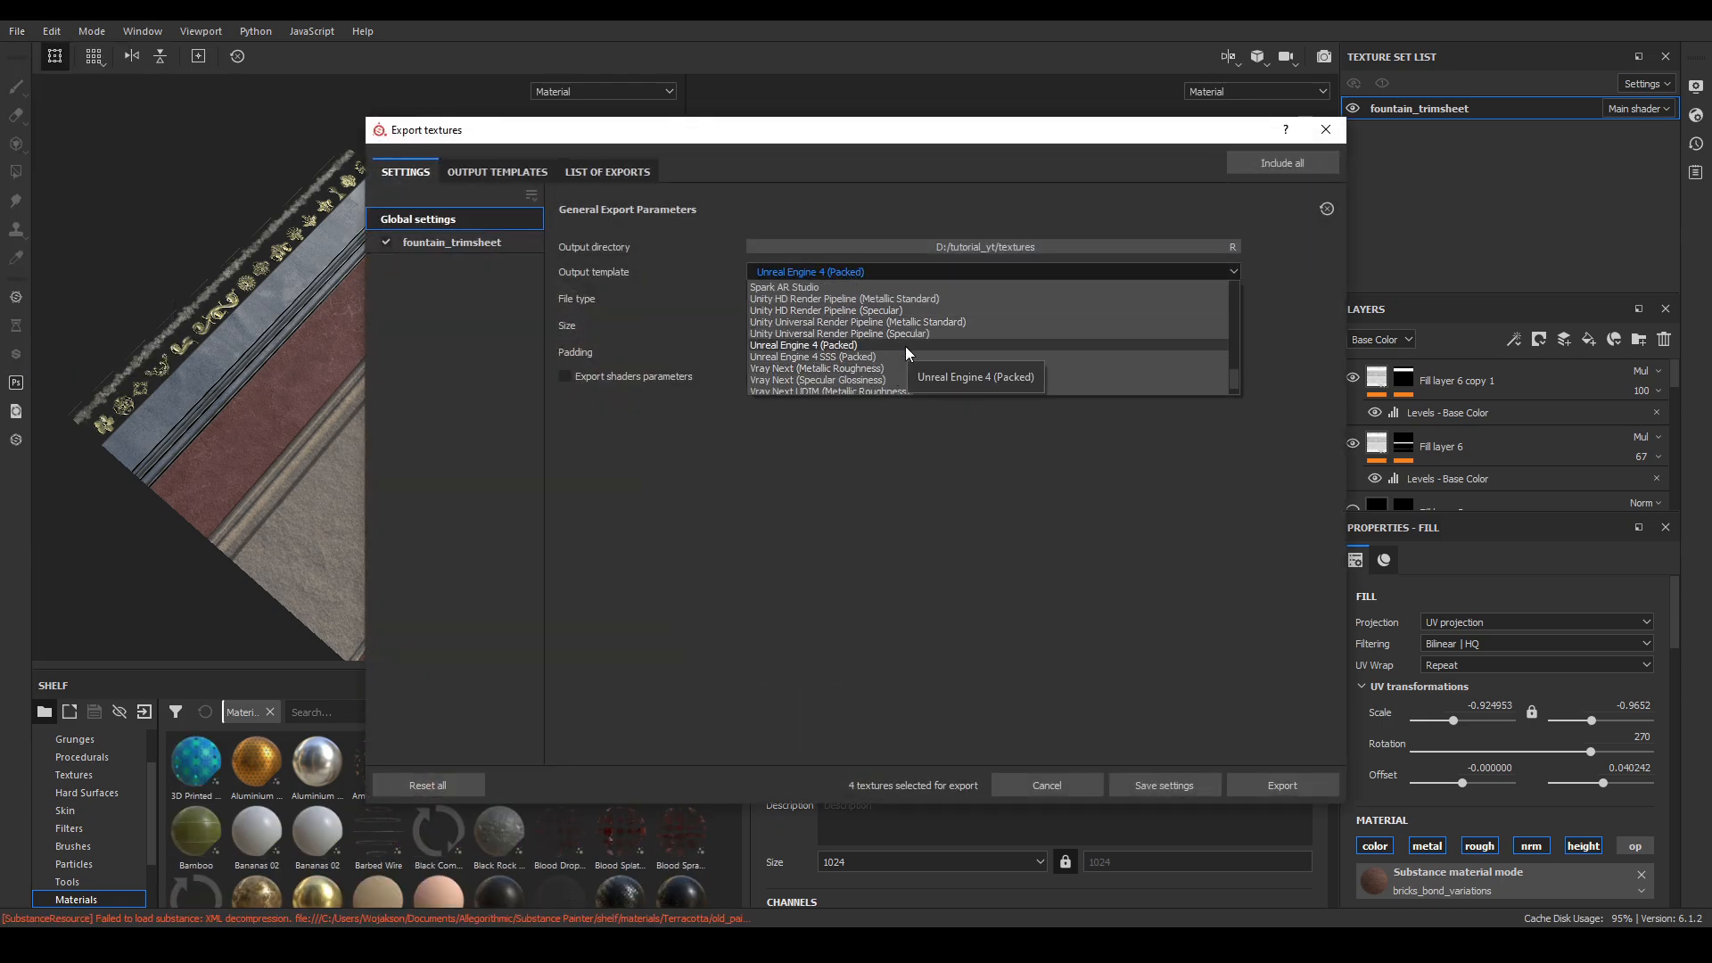
click(803, 345)
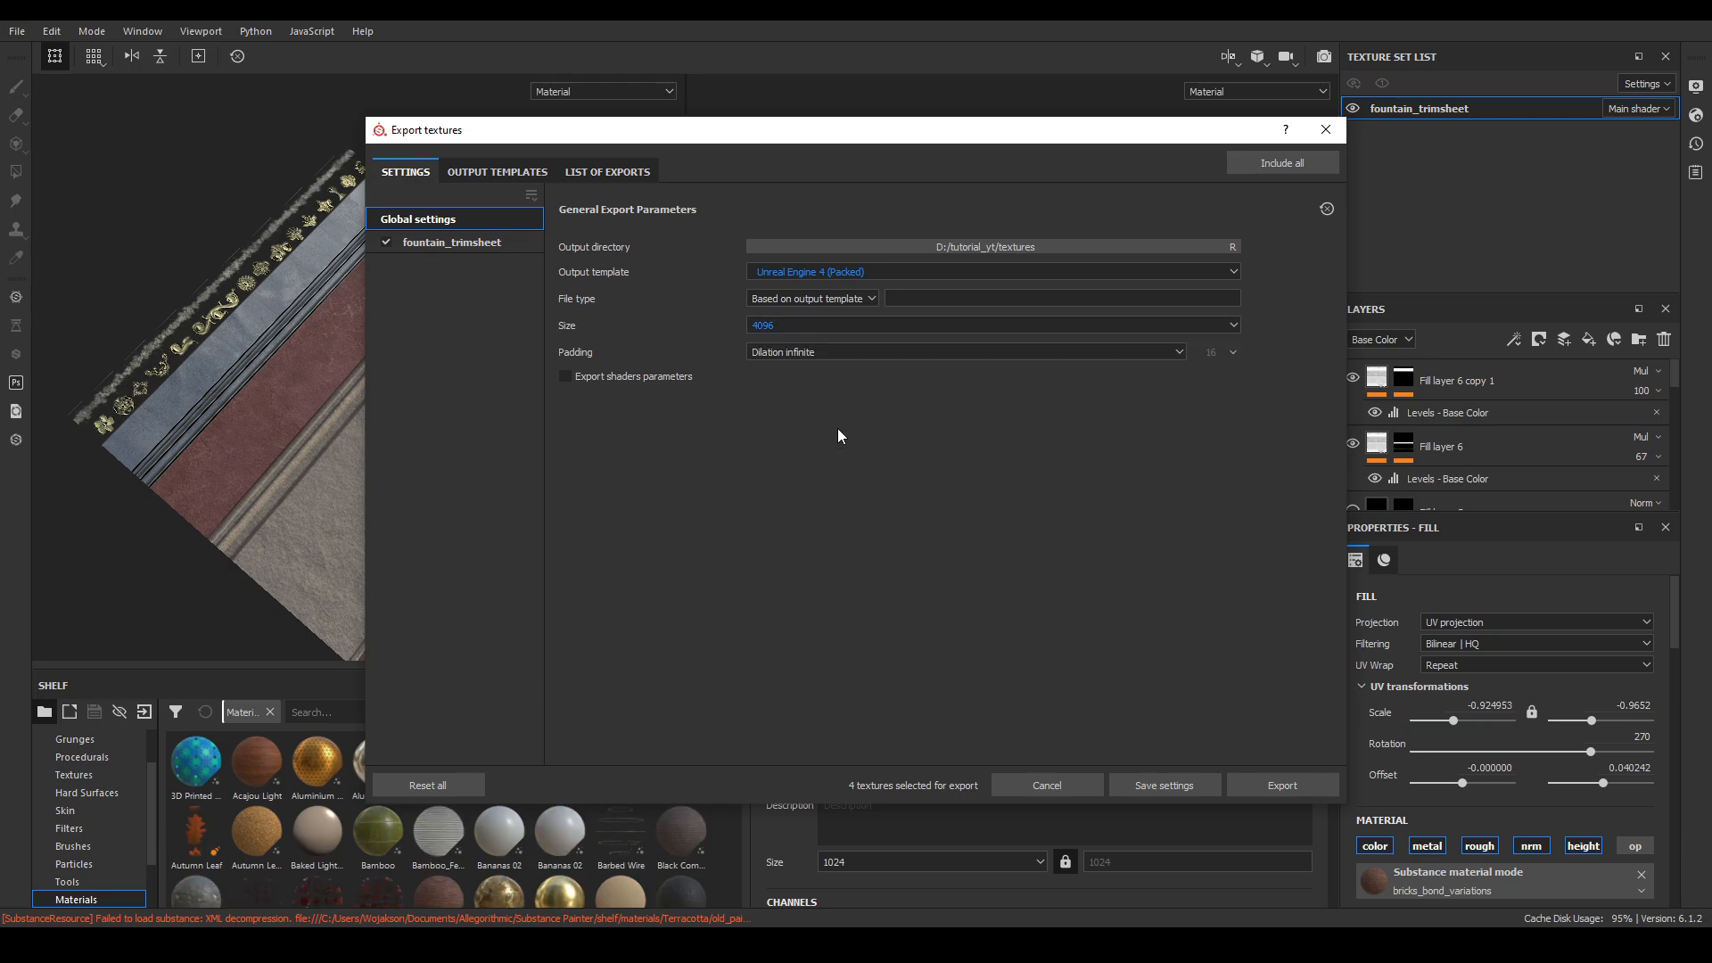